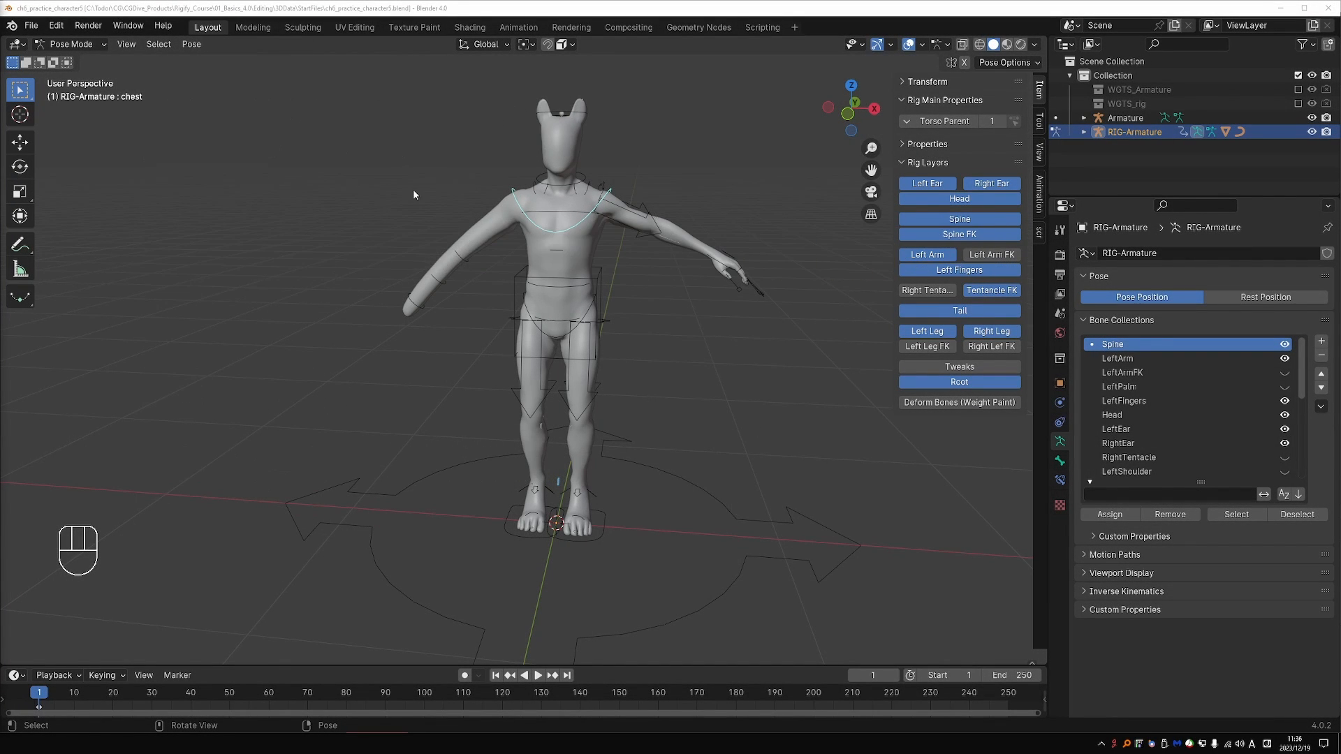
{"action": "mouse_move", "coordinate": [730, 342]}
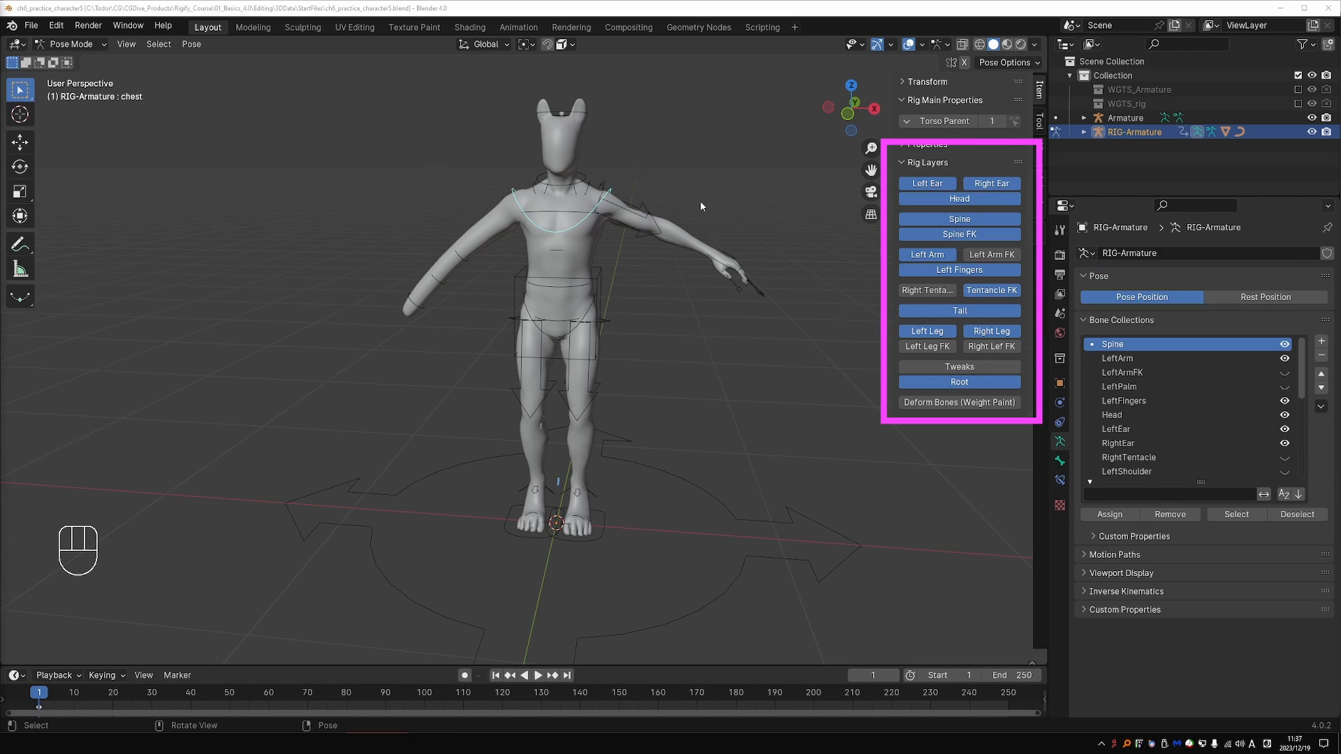
- Set the chest control's Pose Bone Color to 01 - Theme Color Set so it shows red
{"action": "left_click", "coordinate": [218, 359]}
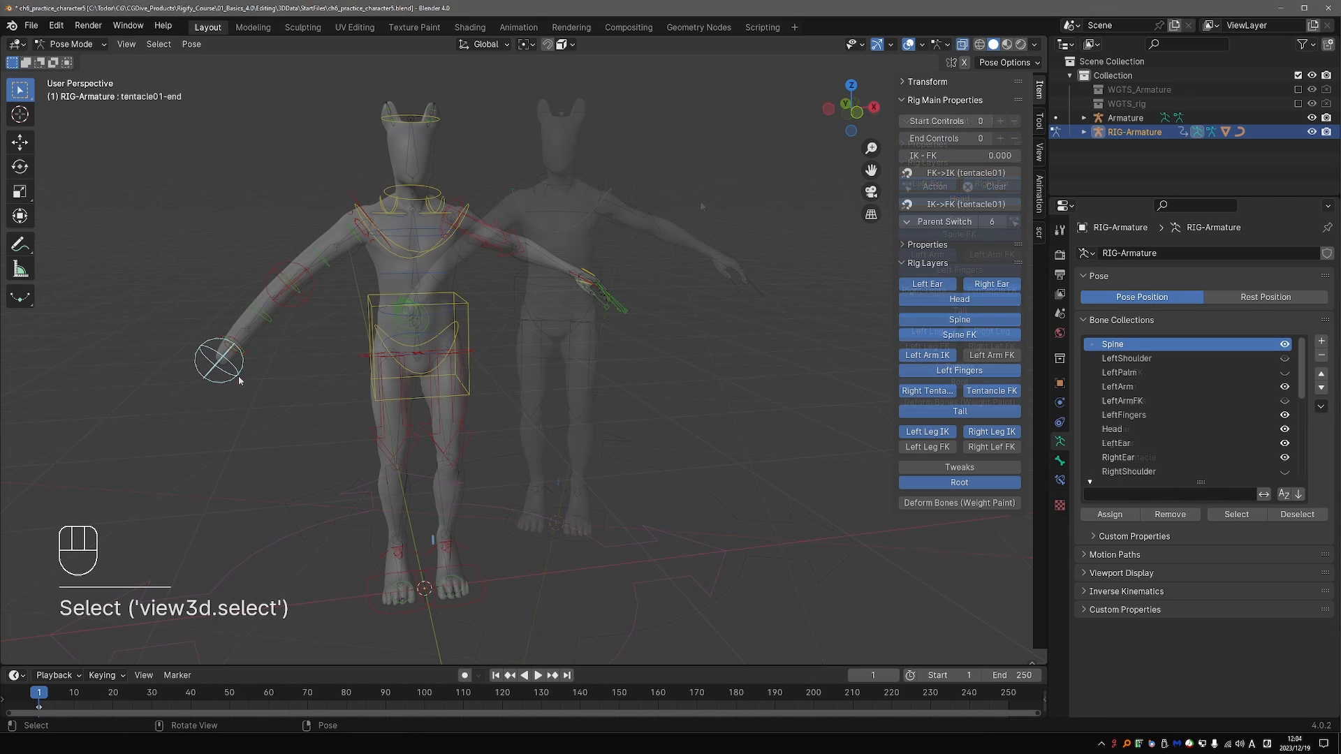
{"action": "key", "text": "r"}
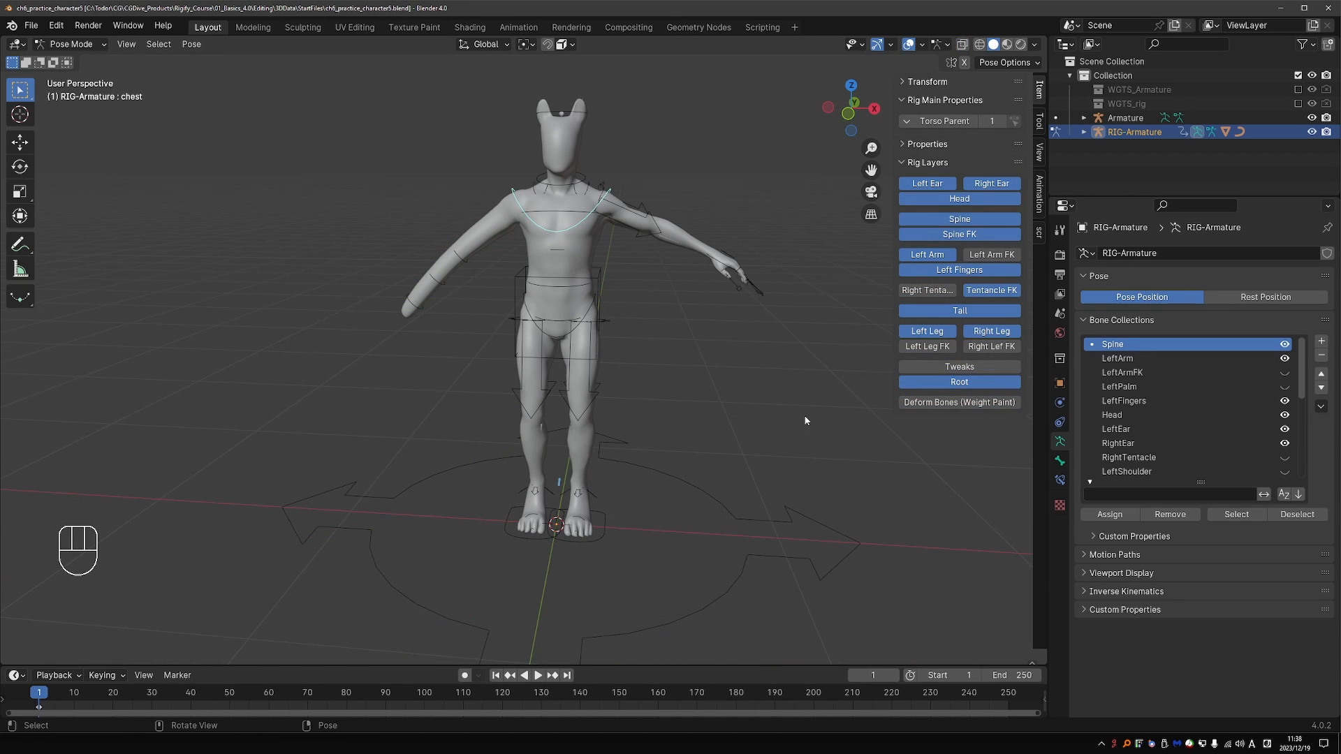
{"action": "left_click", "coordinate": [1059, 462]}
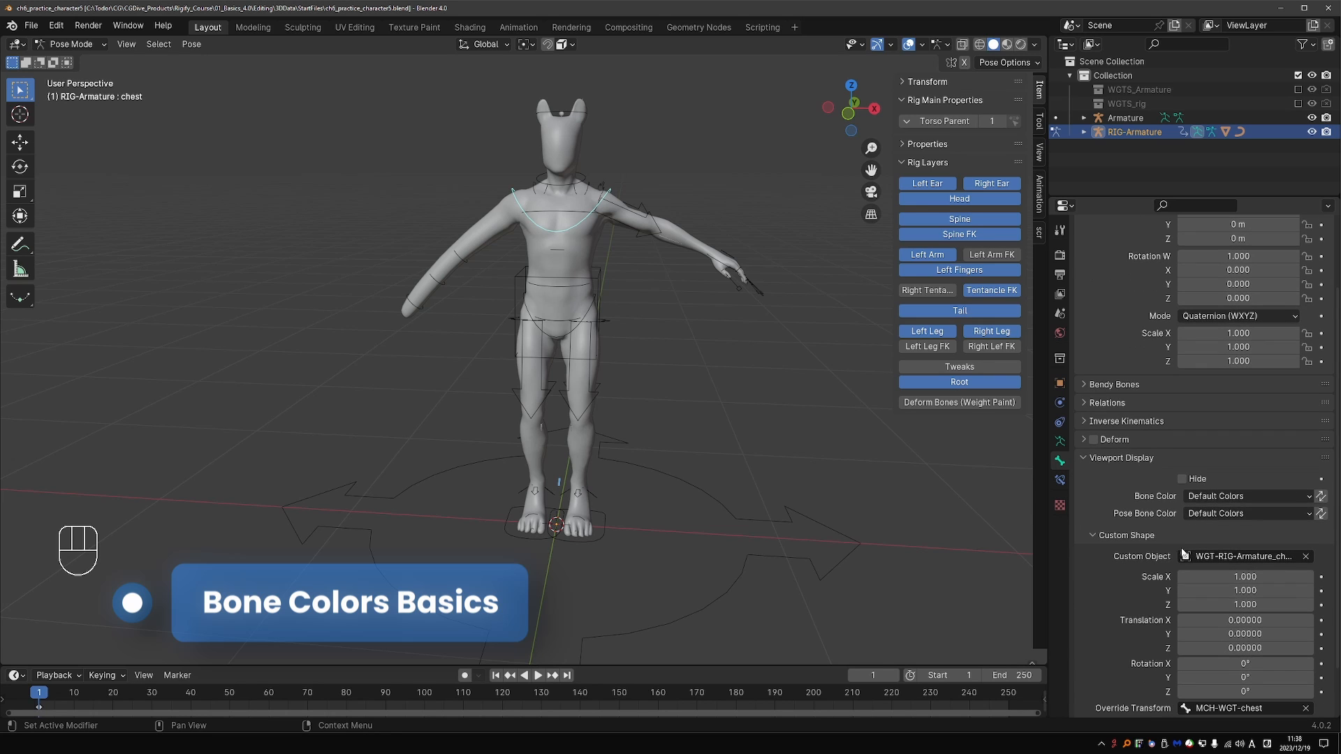
{"action": "left_click", "coordinate": [1245, 513]}
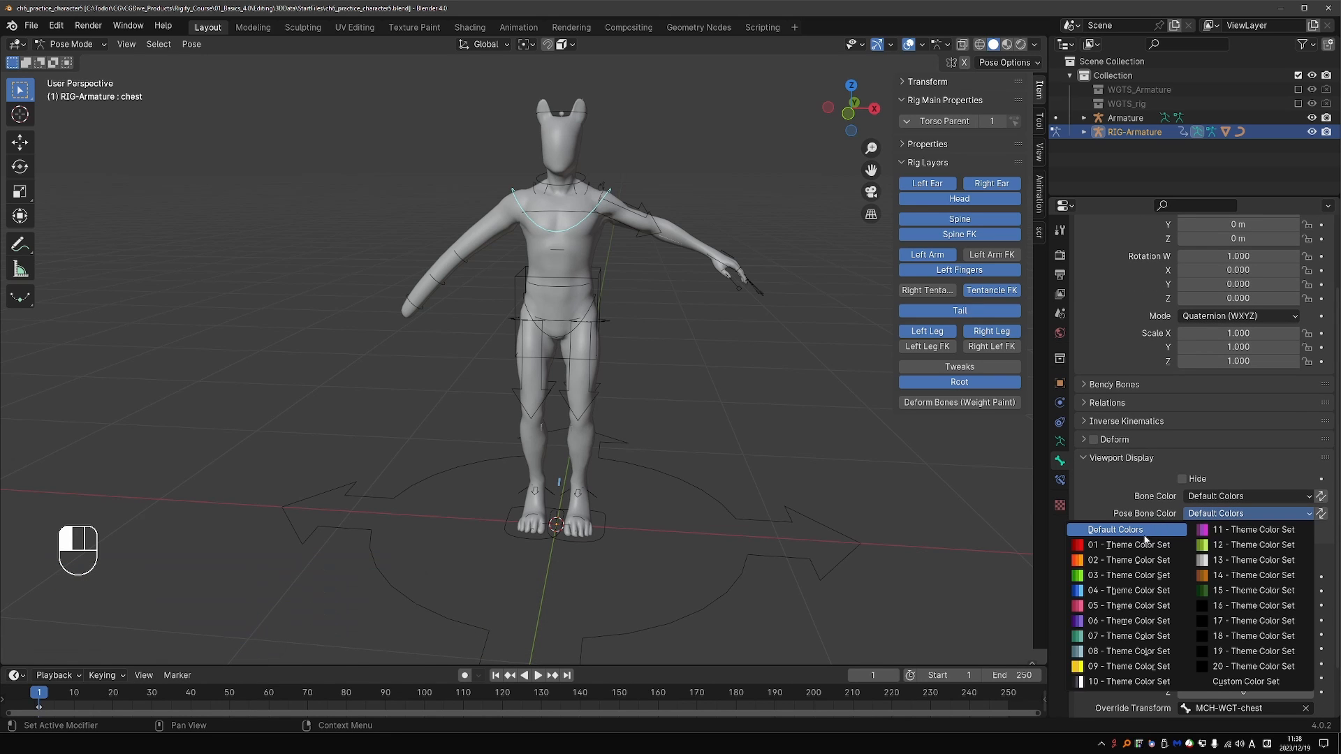
{"action": "left_click", "coordinate": [1129, 545]}
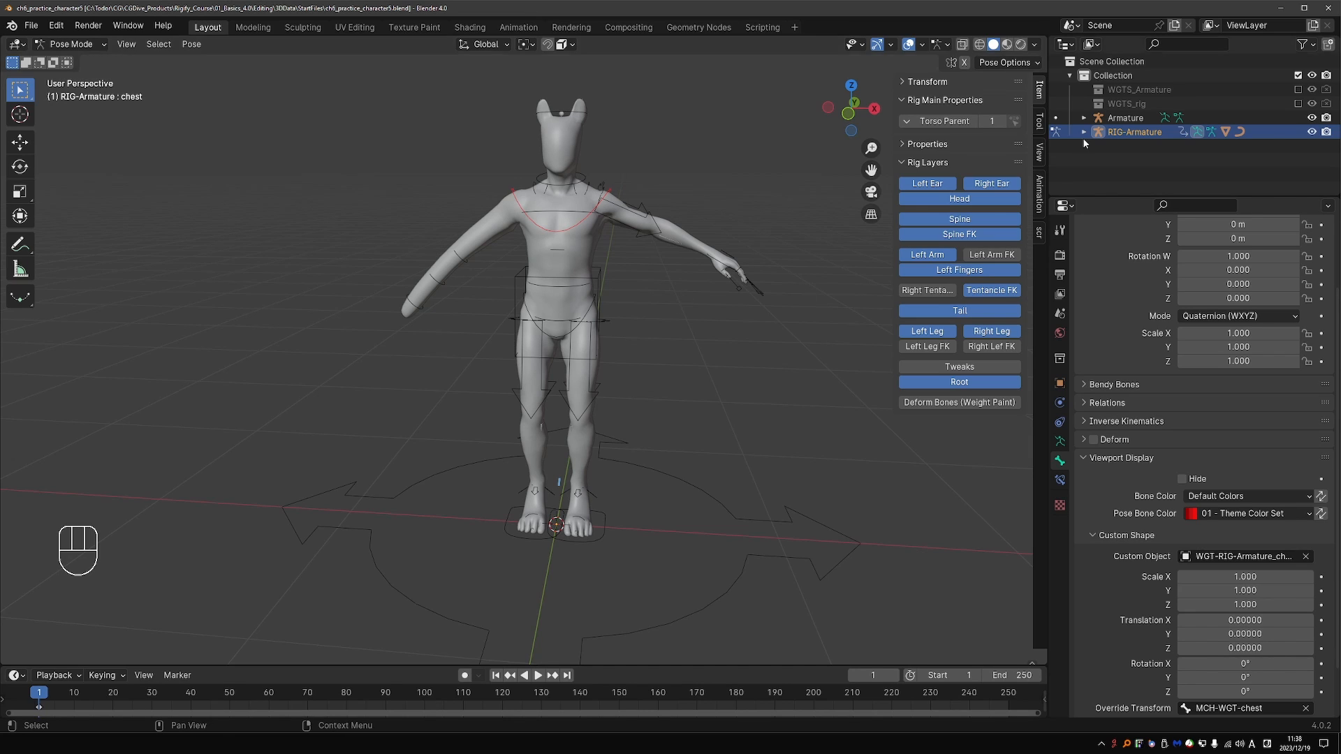
- Leave pose mode, select the Armature metarig and Re-Generate Rig from its Object Data settings
{"action": "key", "text": "Tab"}
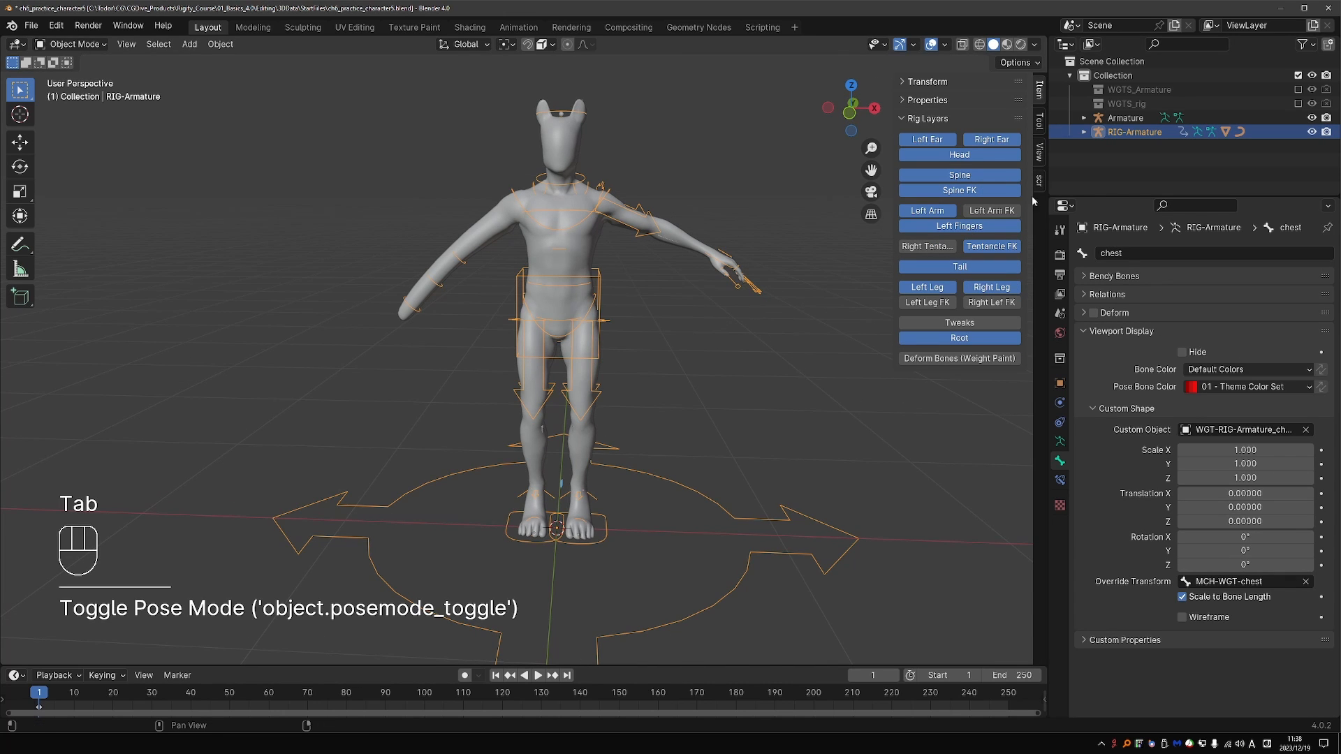
{"action": "left_click", "coordinate": [1126, 117]}
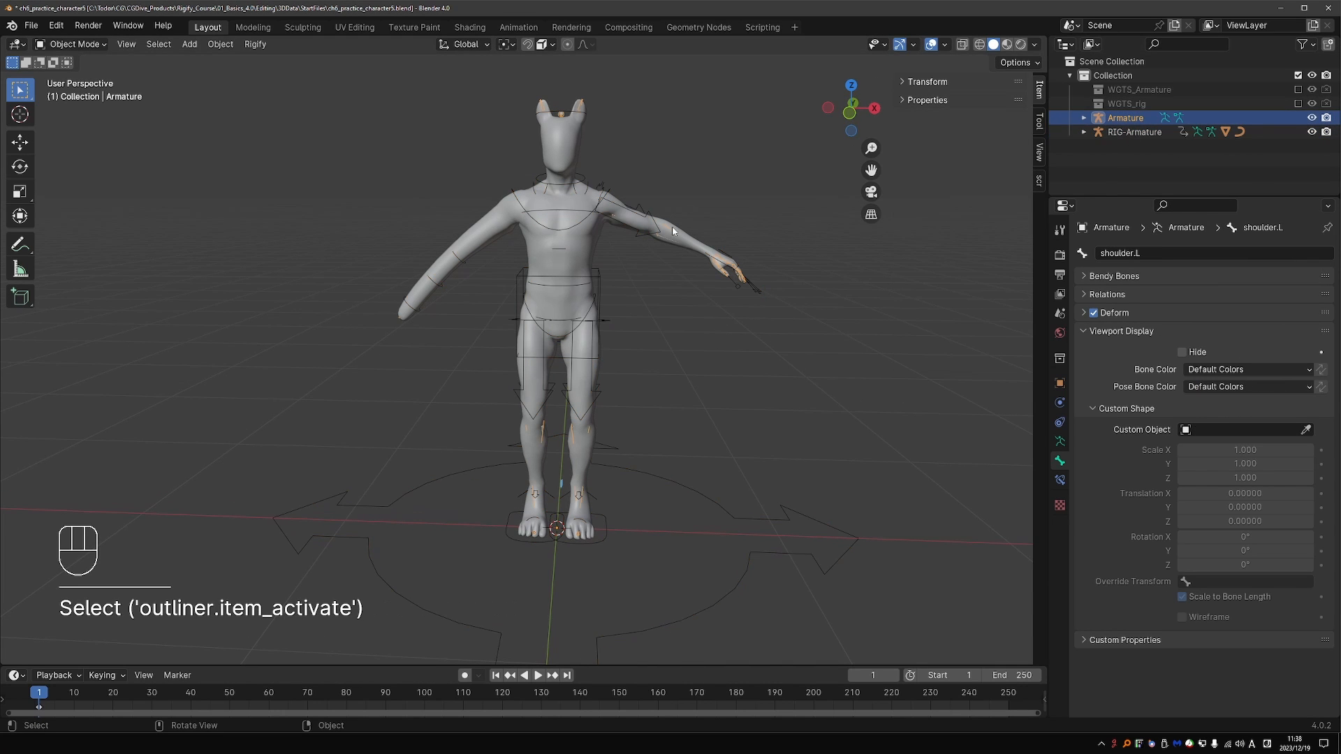
{"action": "key", "text": "z"}
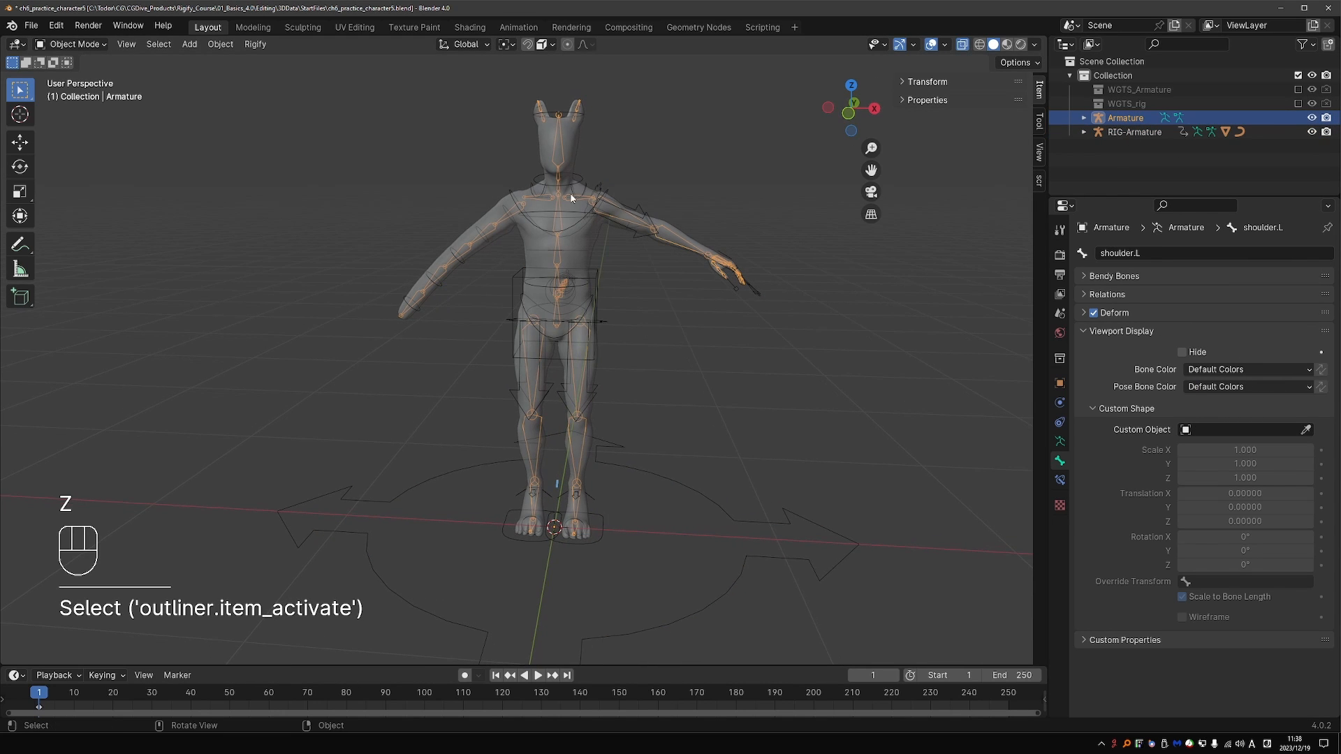
{"action": "left_click", "coordinate": [1059, 443]}
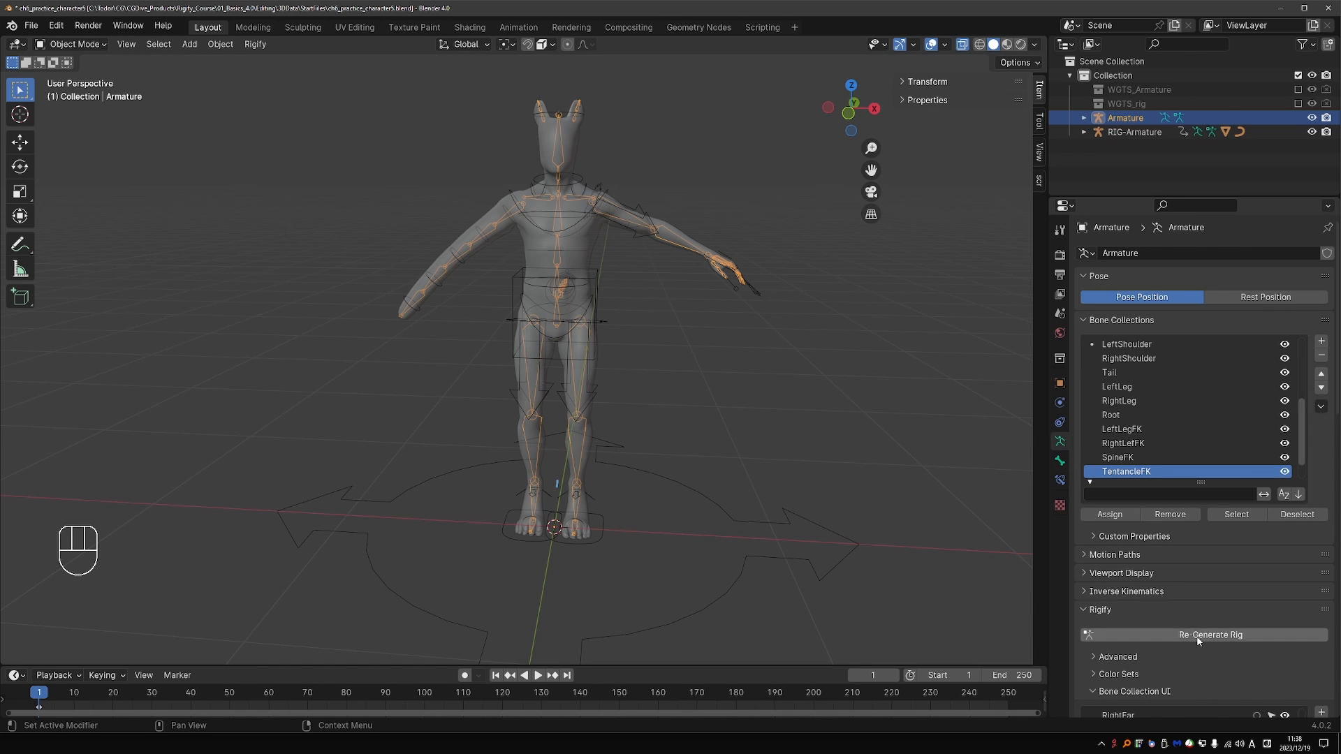
{"action": "left_click", "coordinate": [1208, 634]}
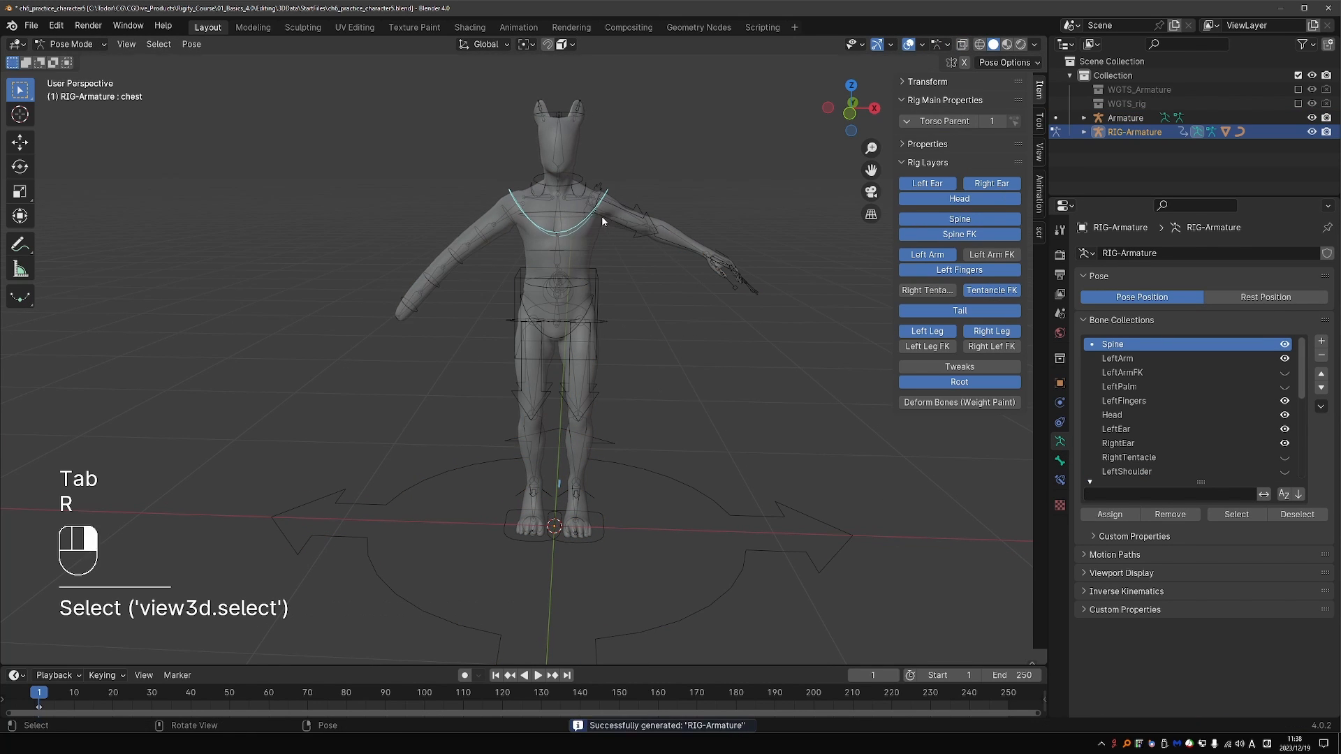
{"action": "key", "text": "r"}
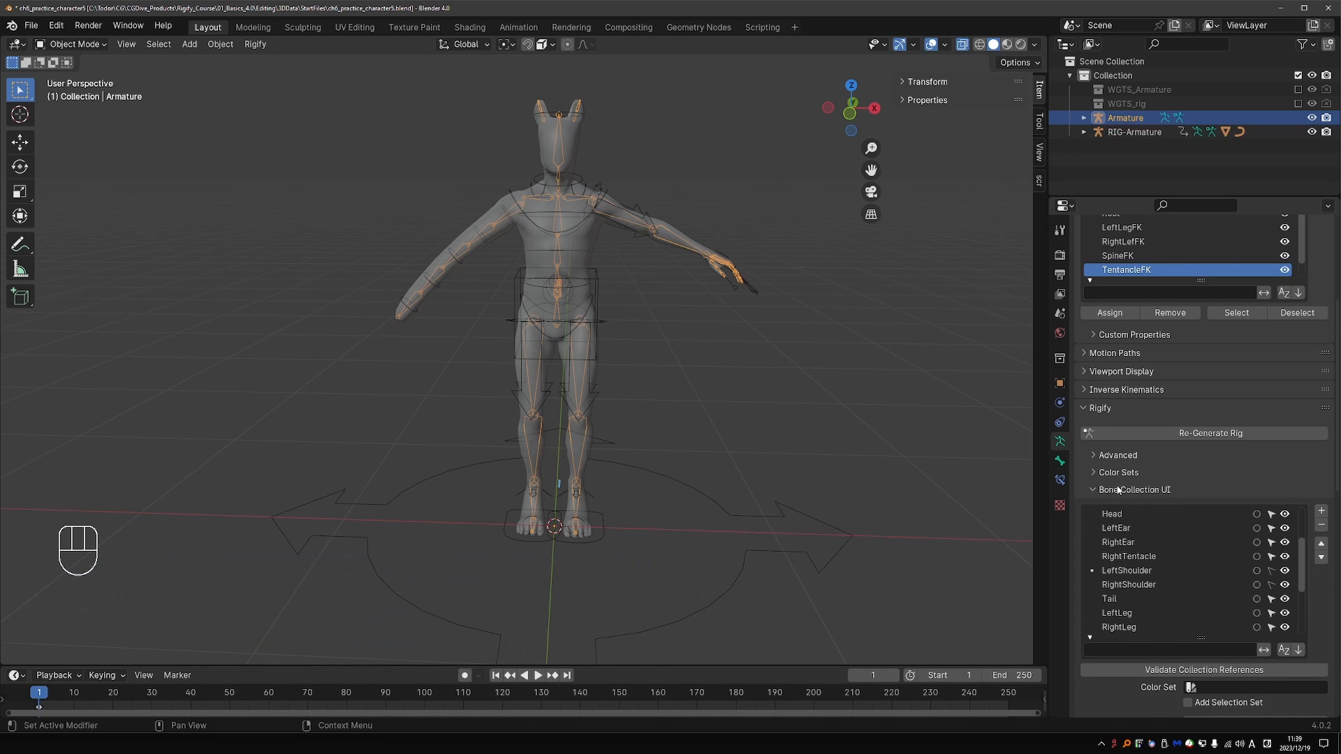
- Expand the Rigify Color Sets subpanel, showing its still-empty list
{"action": "left_click", "coordinate": [1118, 472]}
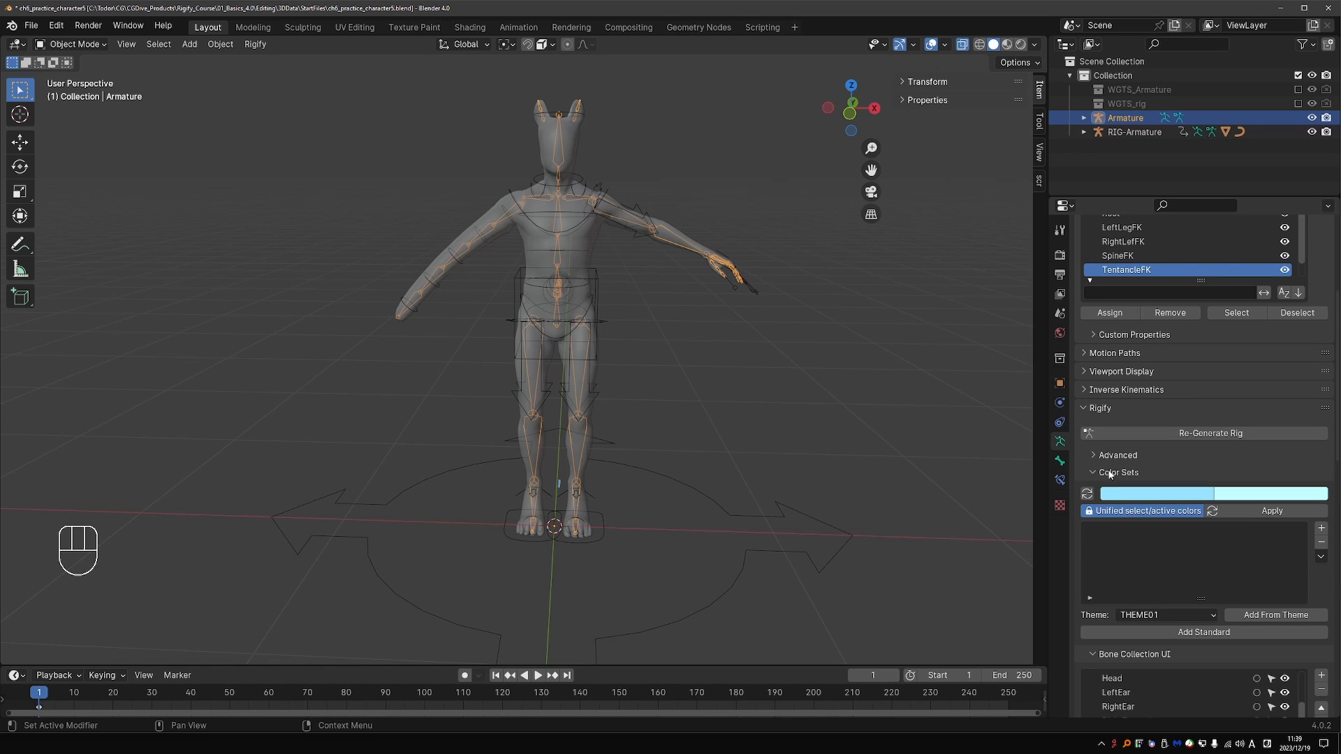
{"action": "mouse_move", "coordinate": [1152, 520]}
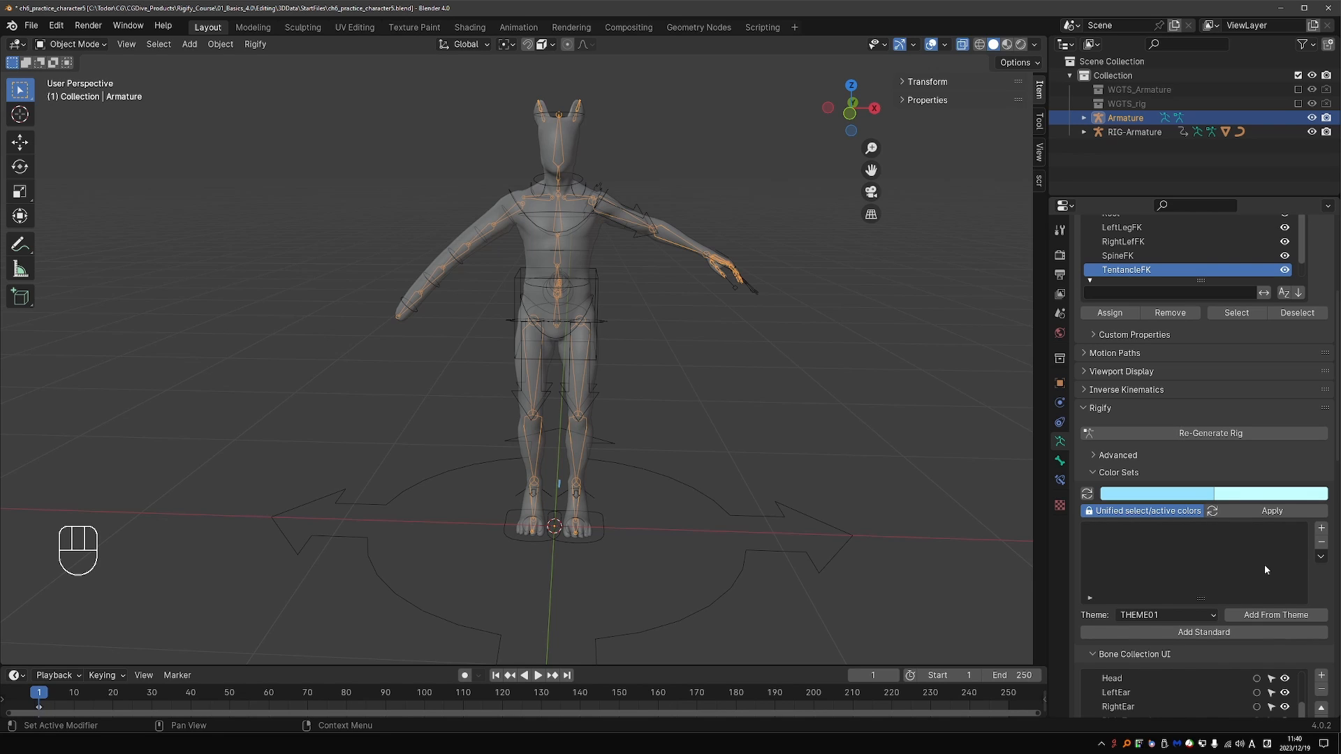
{"action": "mouse_move", "coordinate": [1224, 581]}
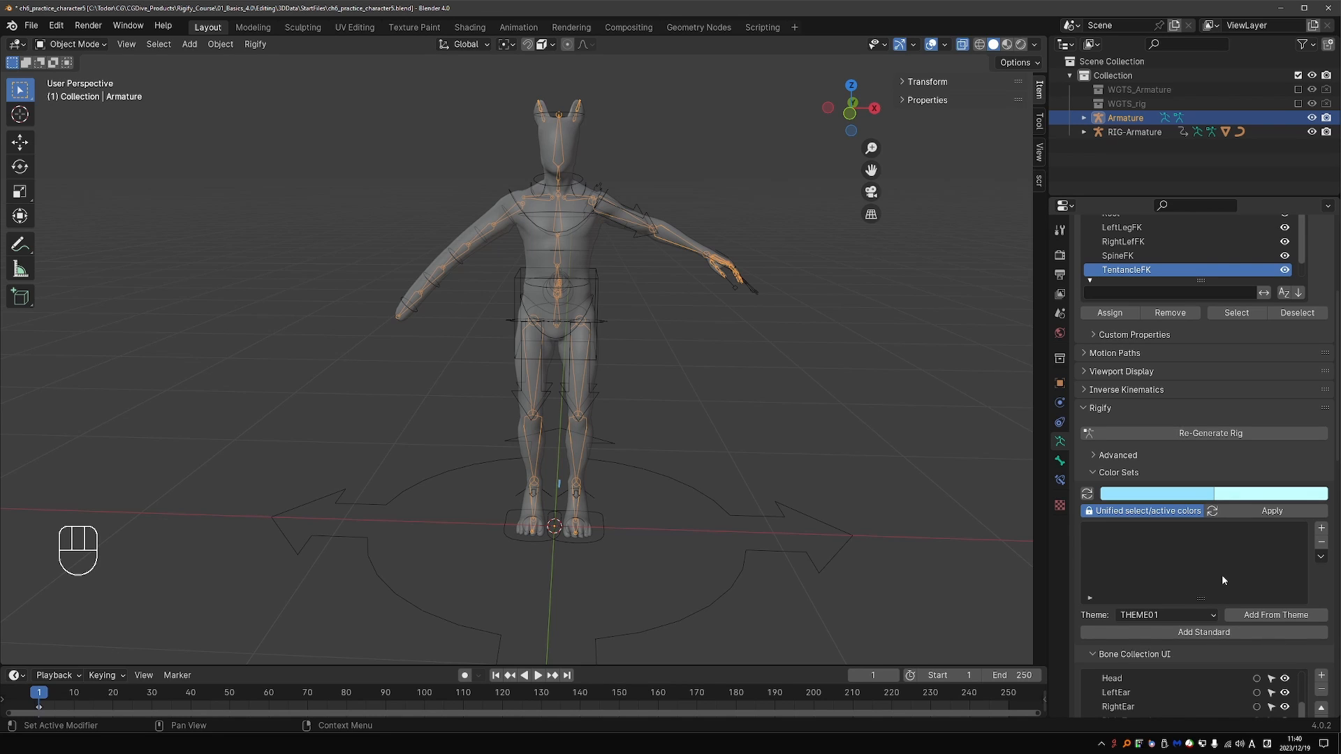
{"action": "mouse_move", "coordinate": [1174, 542]}
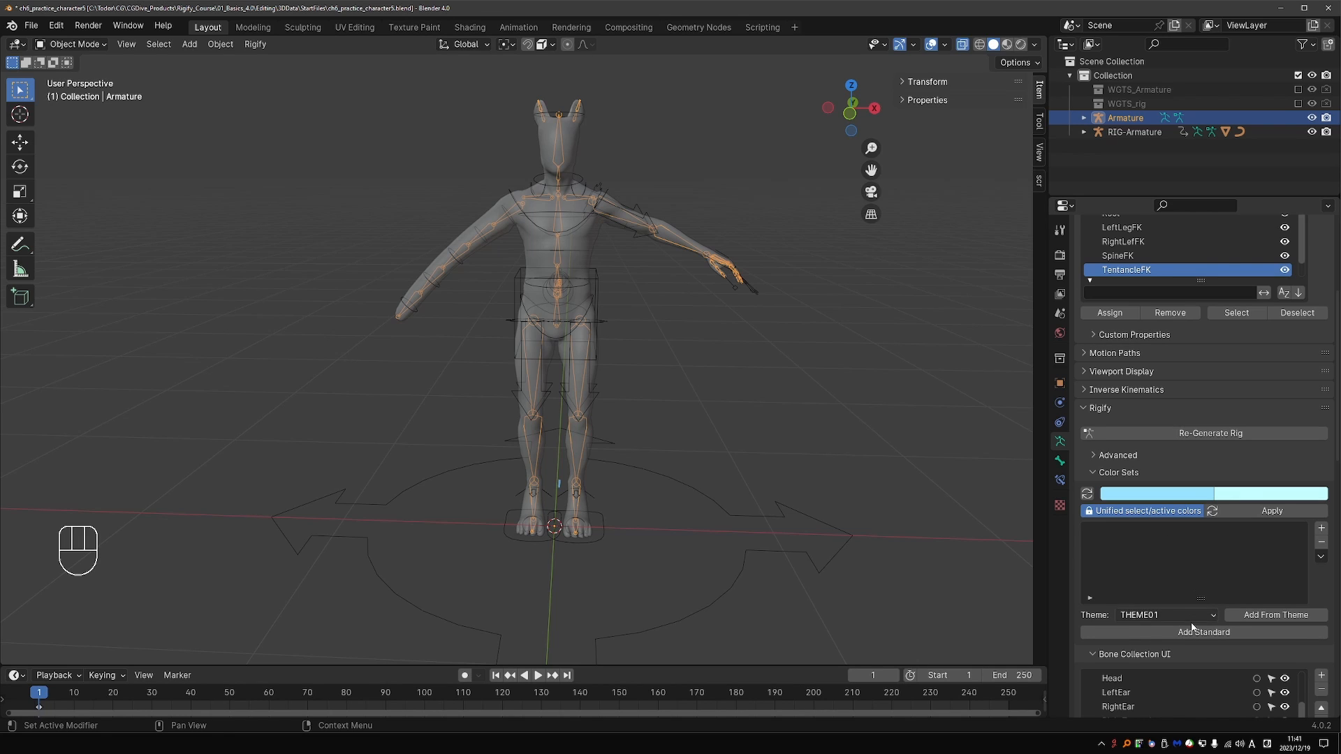
- Add the standard Root, IK, Special, Tweak, FK and Extra colour sets
{"action": "left_click", "coordinate": [1203, 631]}
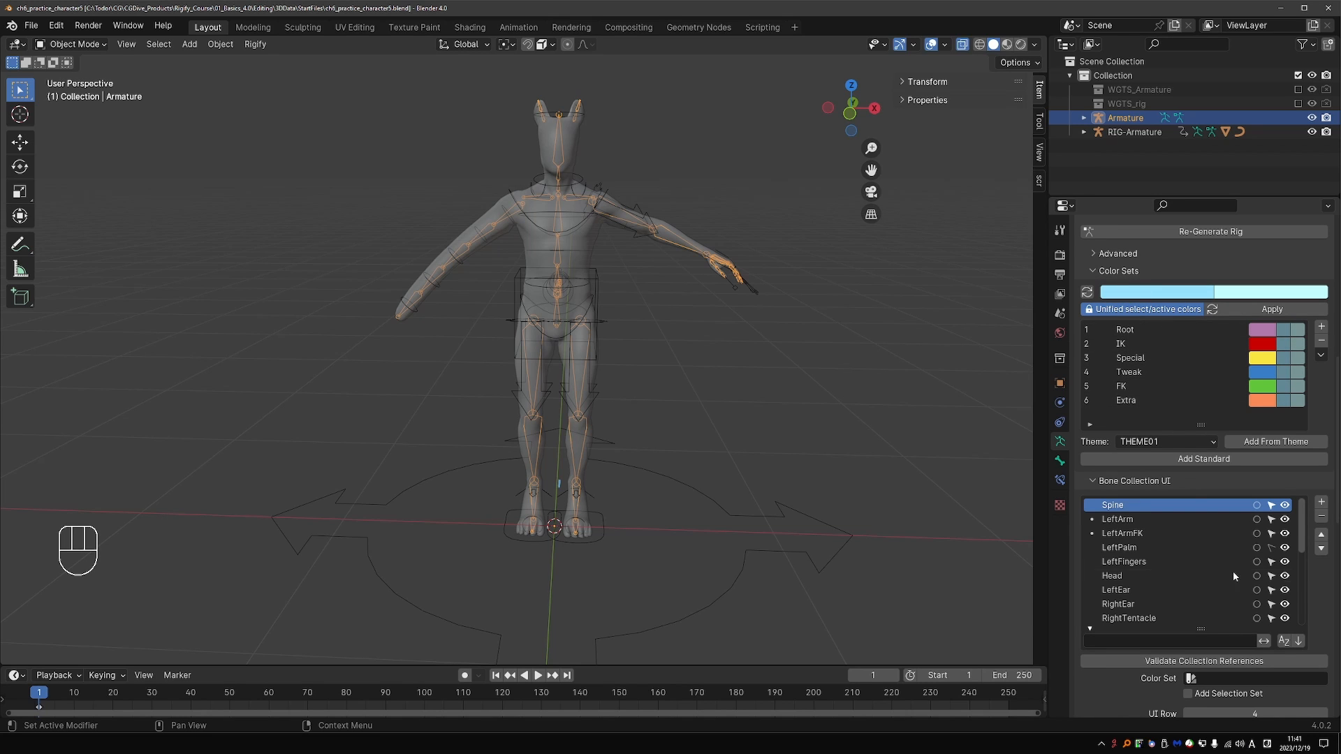
- Assign Spine the Special colour set and SpineFK and Tweaks the Tweak colour set
{"action": "scroll", "scroll_direction": "down", "scroll_amount": 3}
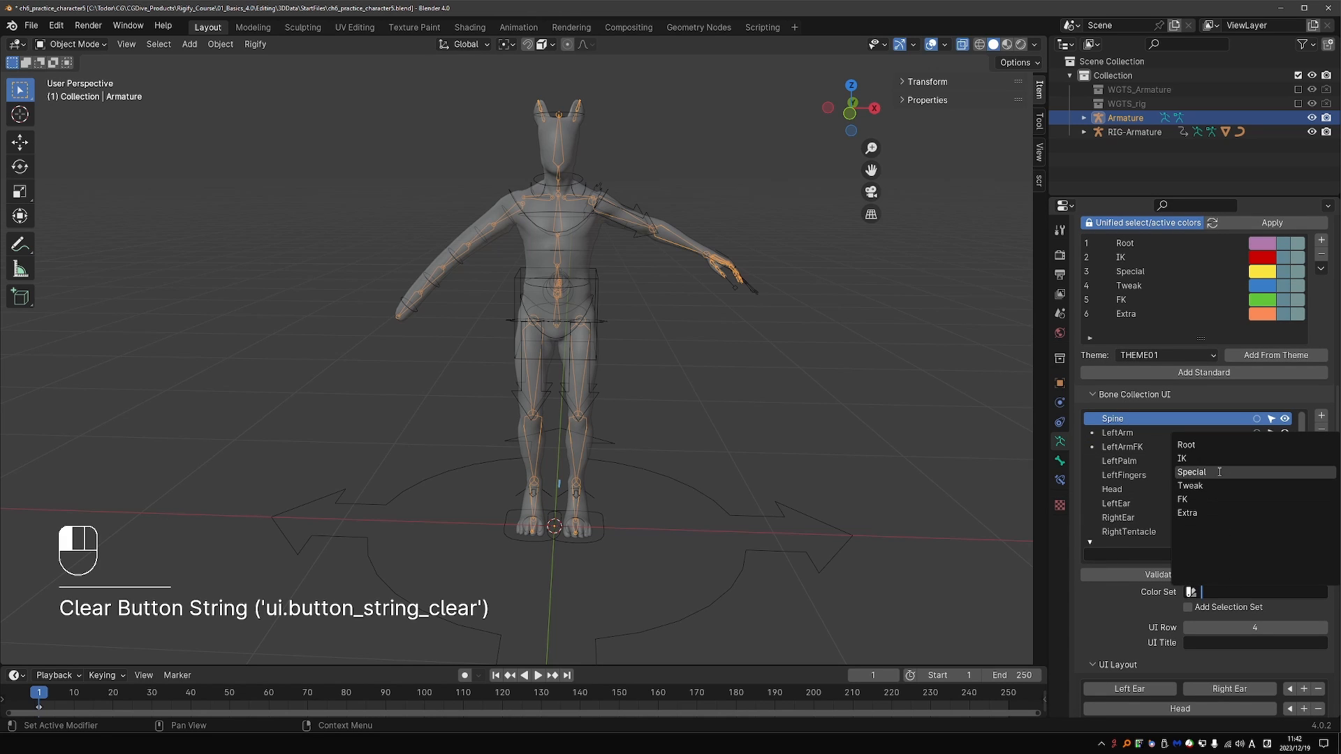
{"action": "left_click", "coordinate": [1191, 470]}
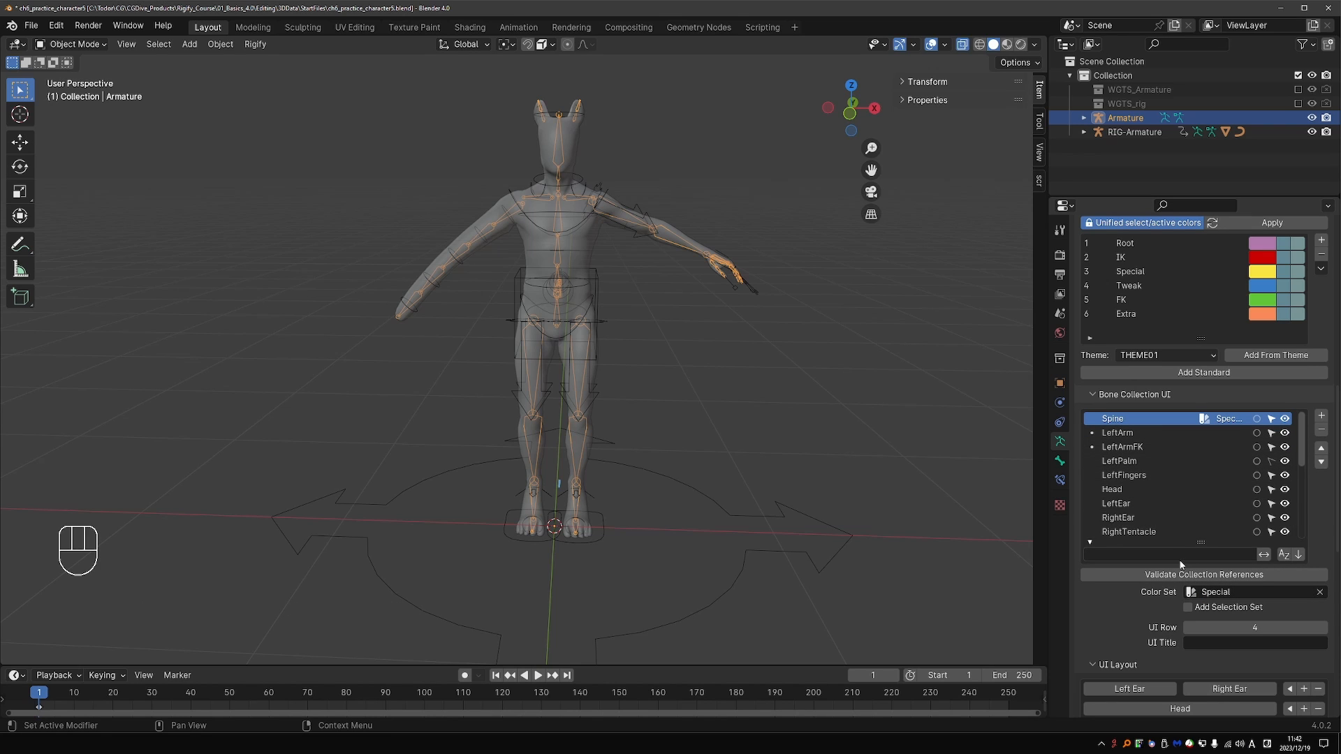
{"action": "type", "text": "spine"}
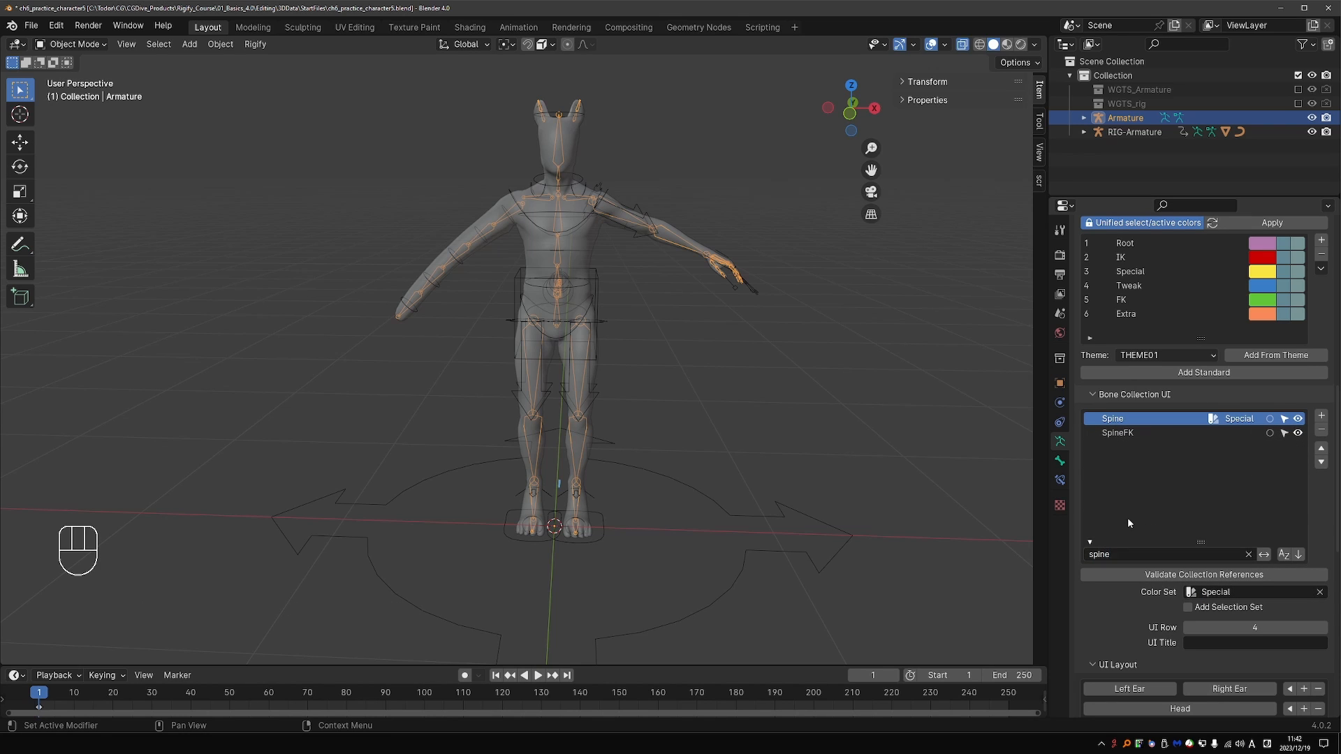
{"action": "left_click", "coordinate": [1117, 433]}
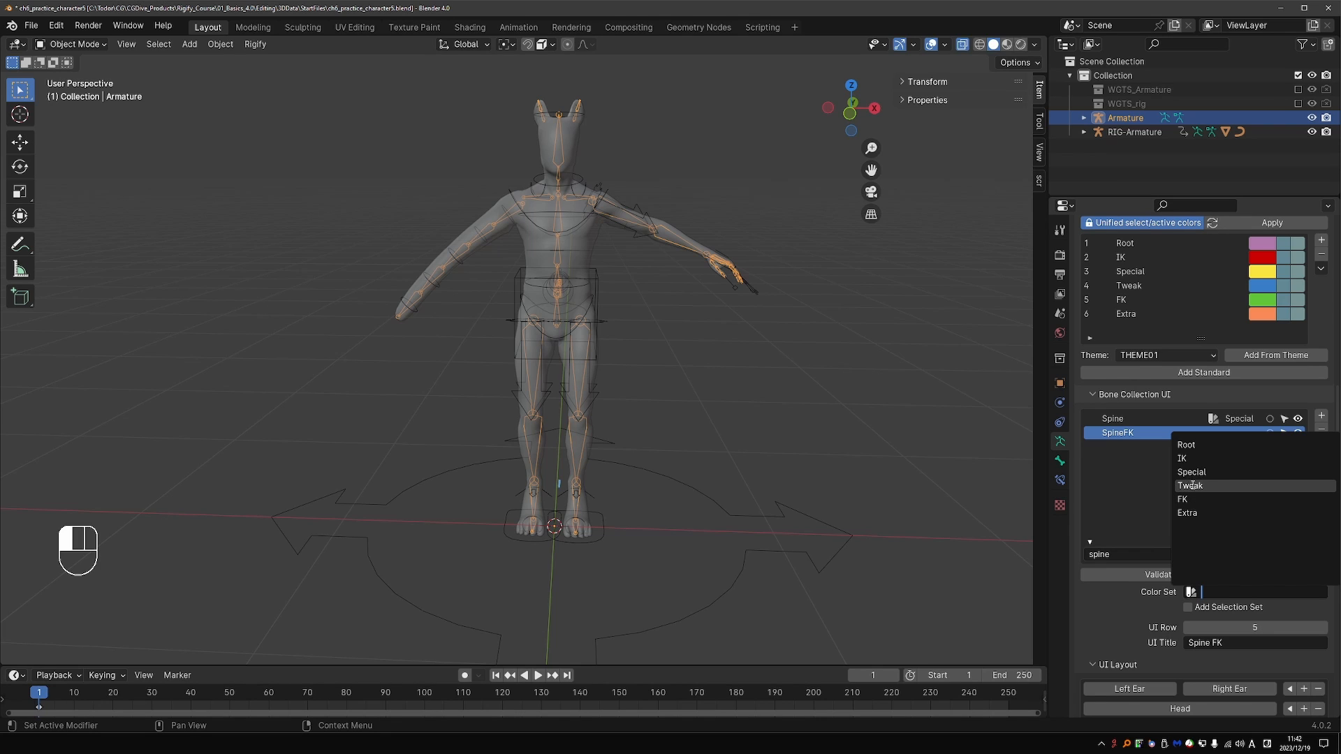
{"action": "left_click", "coordinate": [1192, 486]}
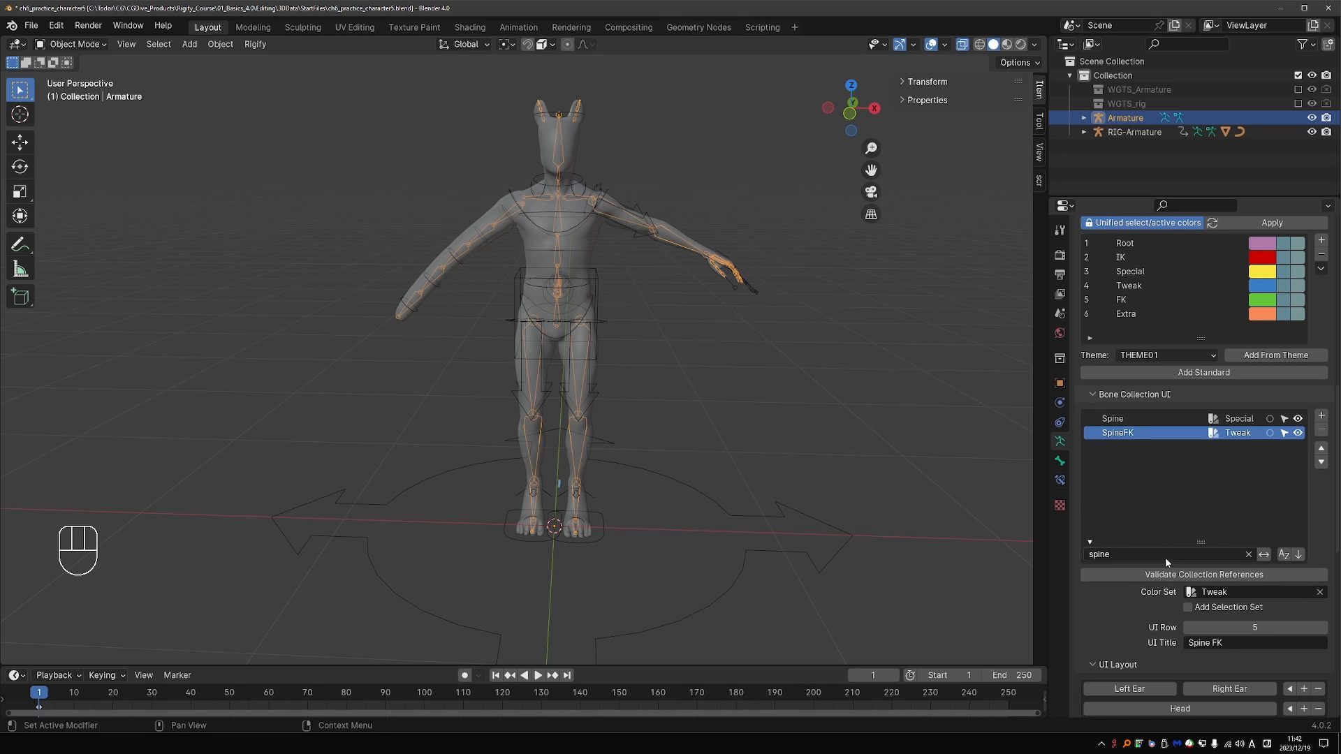
{"action": "type", "text": "twe"}
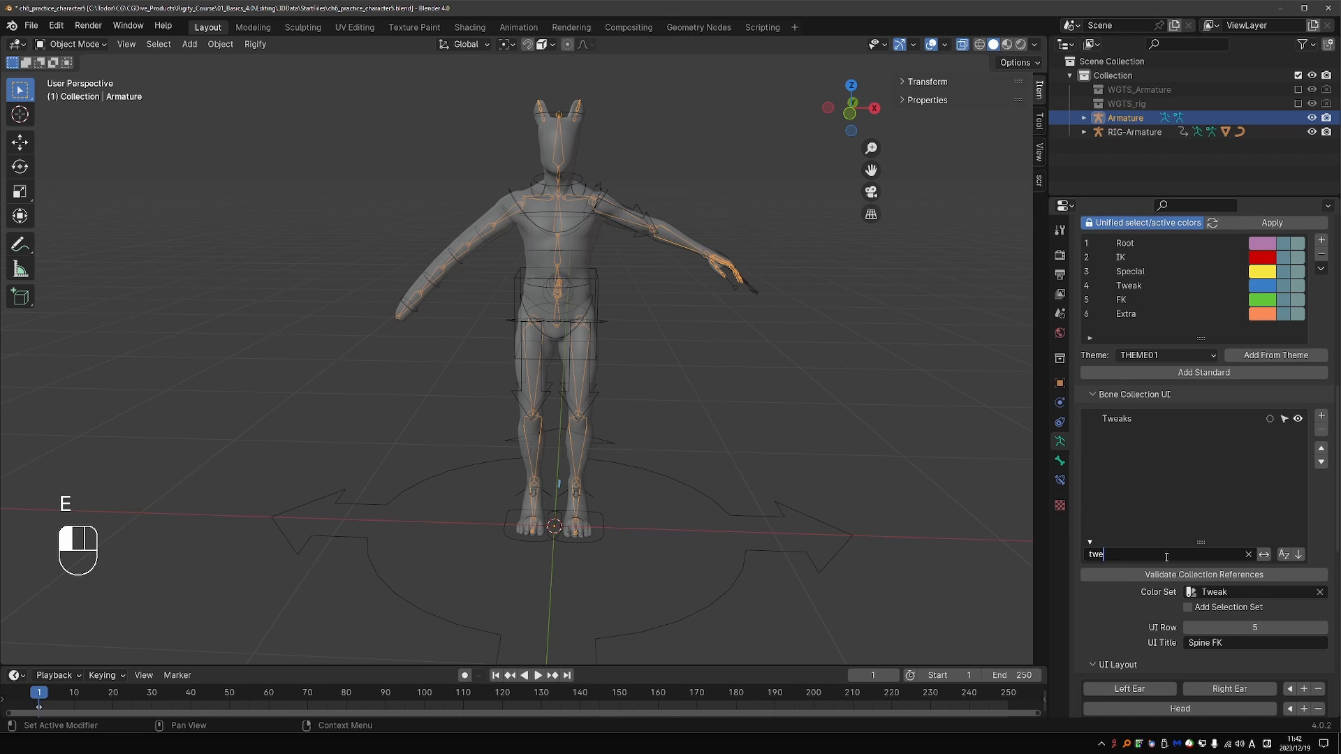
{"action": "key", "text": "backspace"}
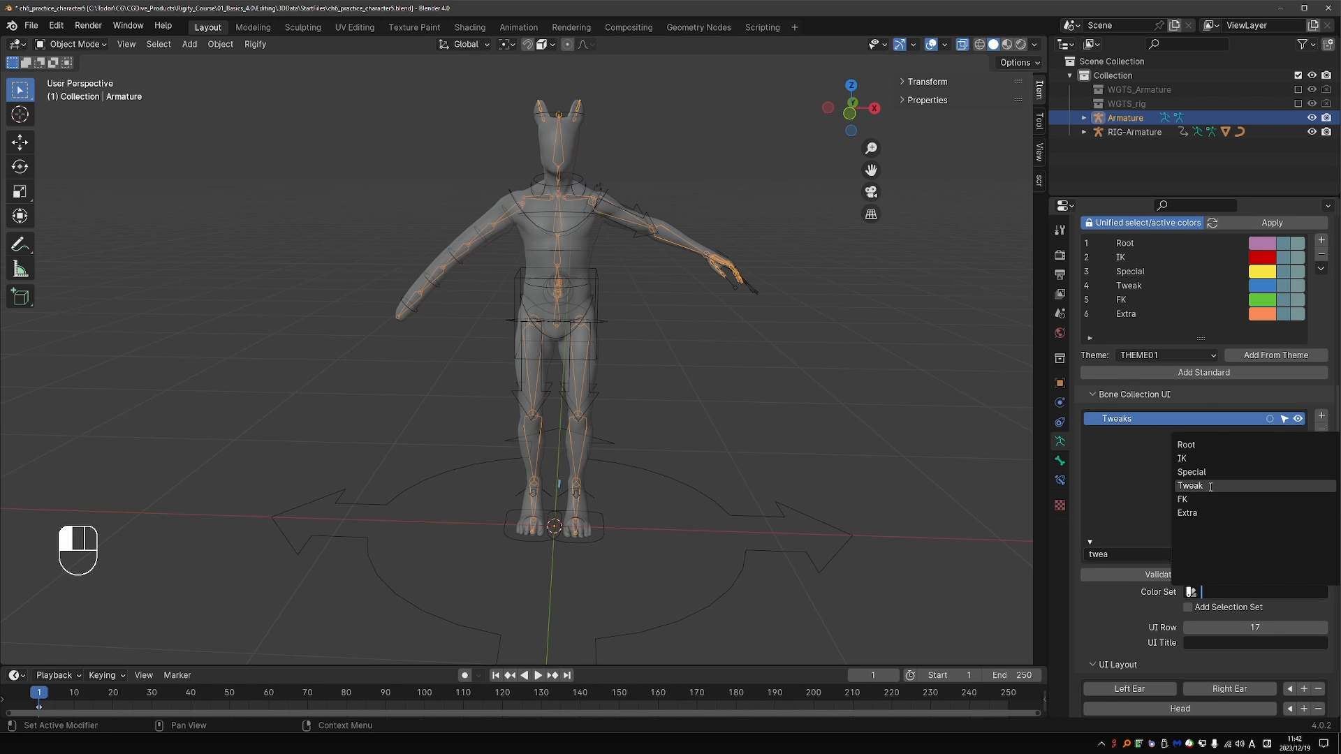
{"action": "left_click", "coordinate": [1190, 484]}
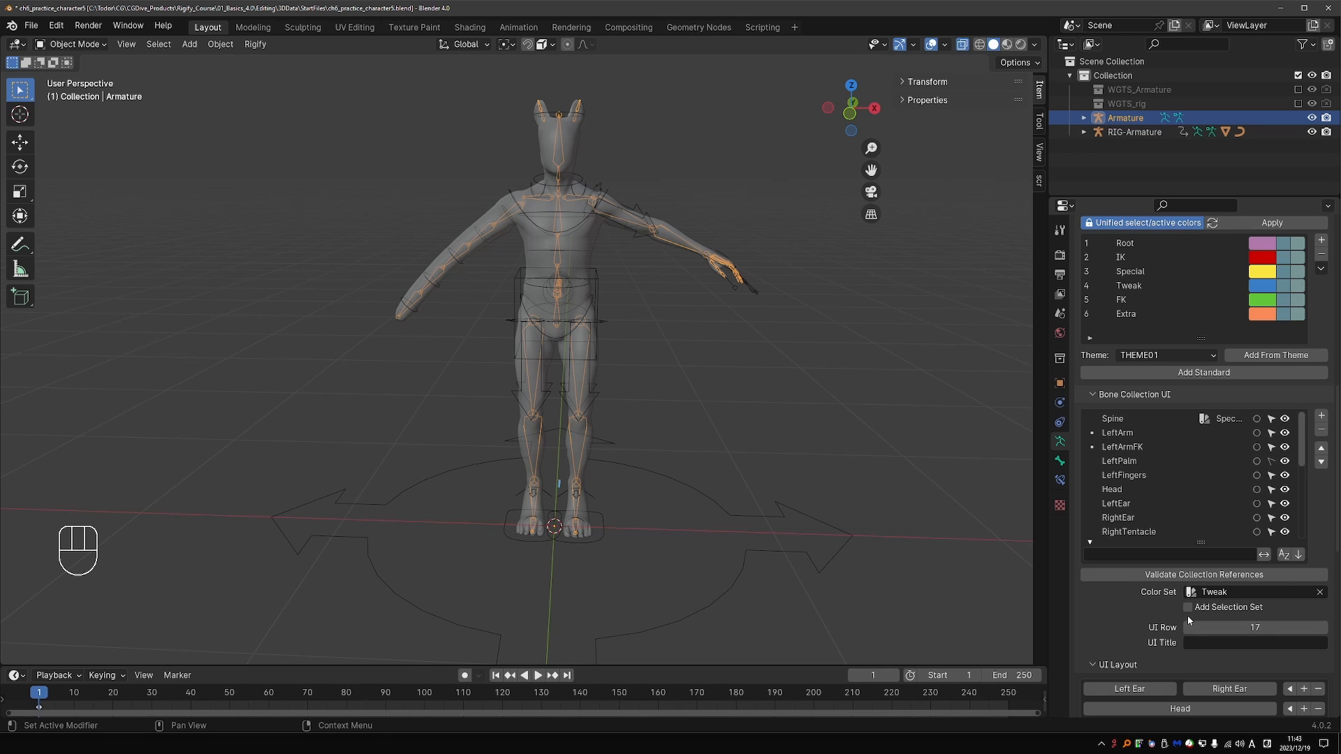
- Give the LeftArm collection the IK colour set and the UI title 'Left Arm IK'
{"action": "left_click", "coordinate": [1117, 433]}
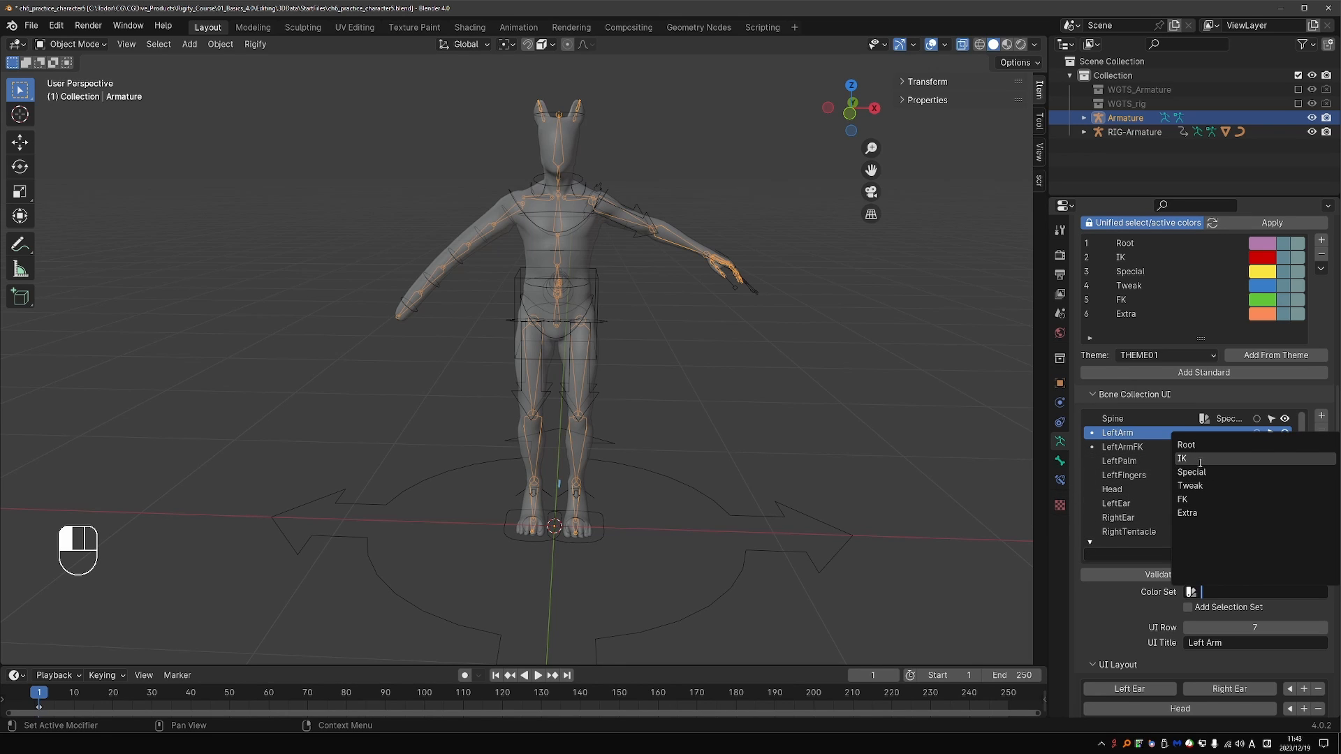
{"action": "left_click", "coordinate": [1183, 459]}
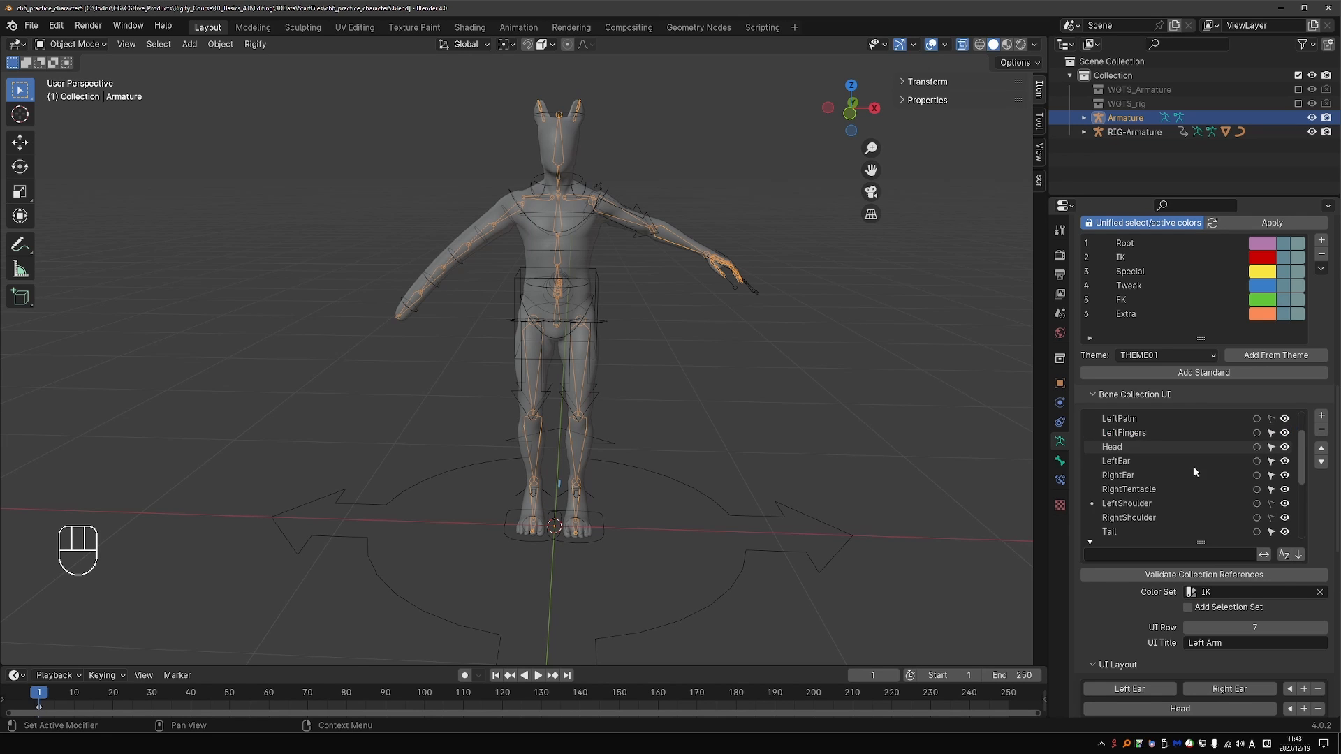
{"action": "scroll", "scroll_direction": "down", "scroll_amount": 3}
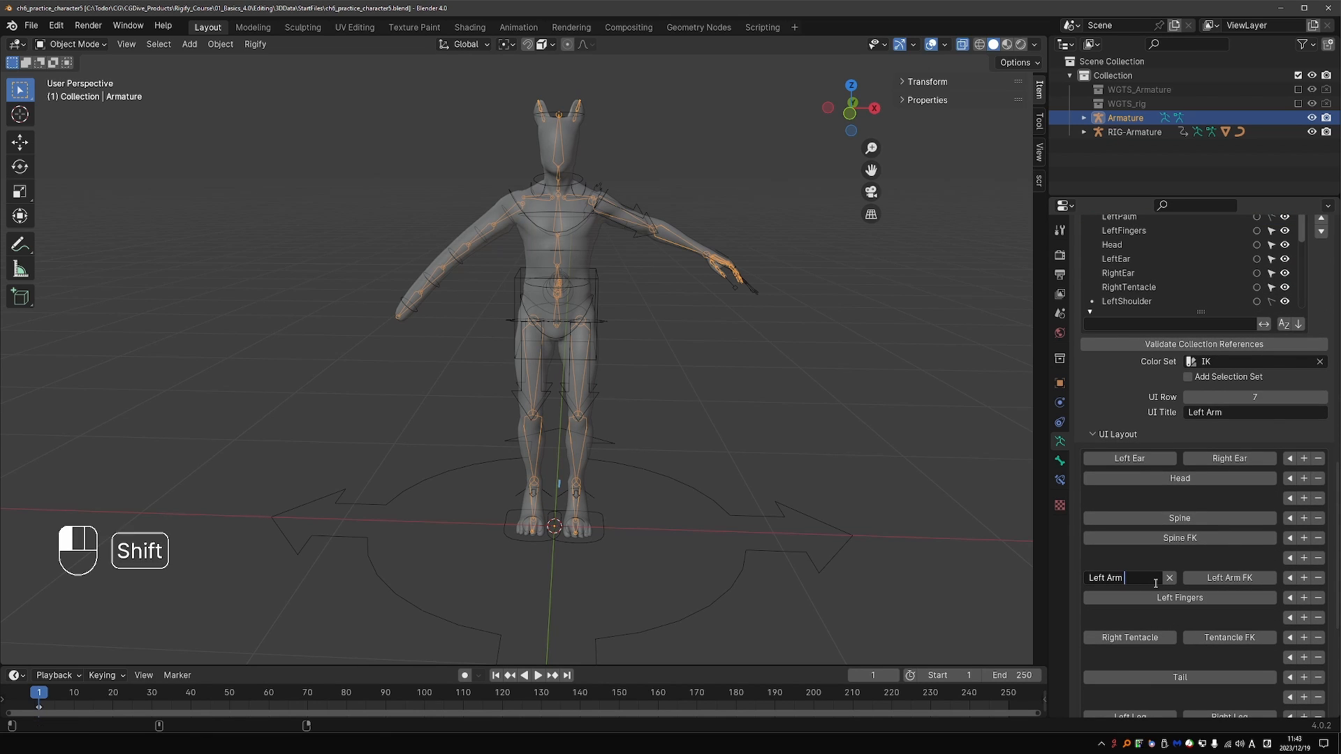
{"action": "type", "text": "I"}
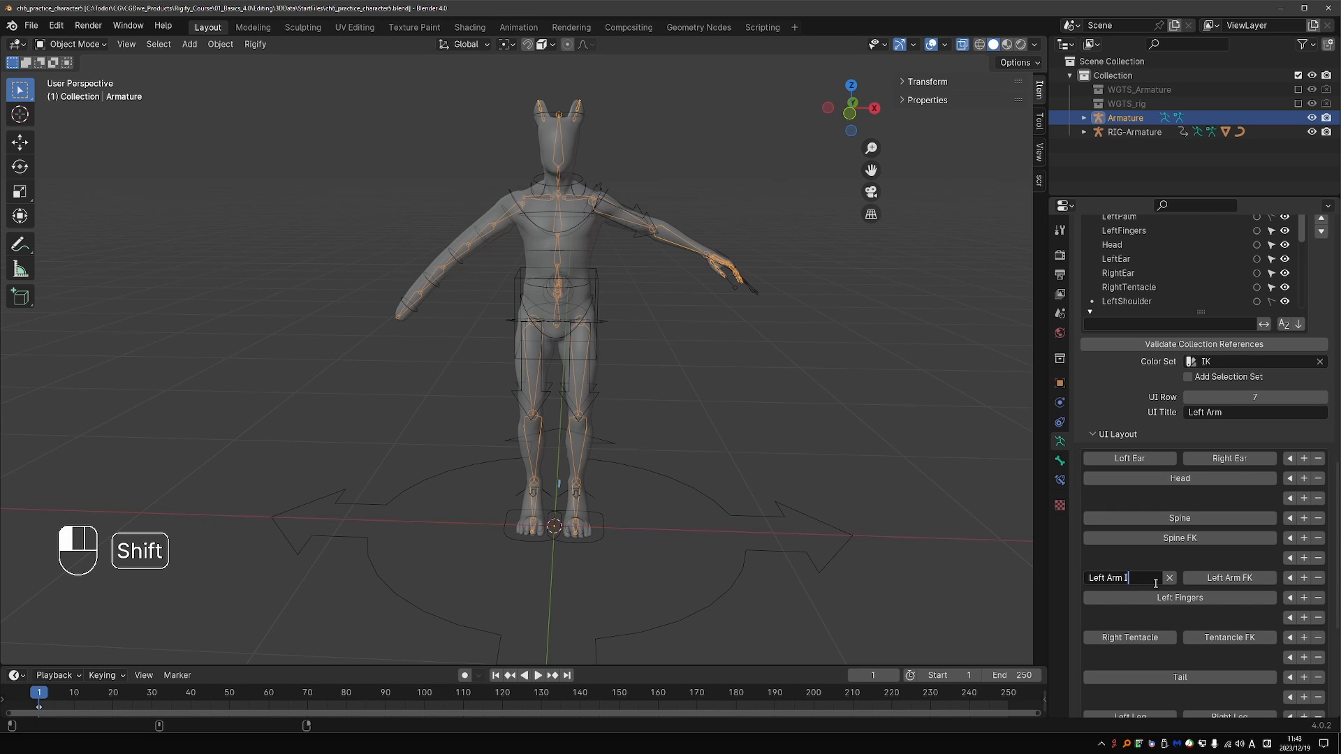
{"action": "type", "text": "K"}
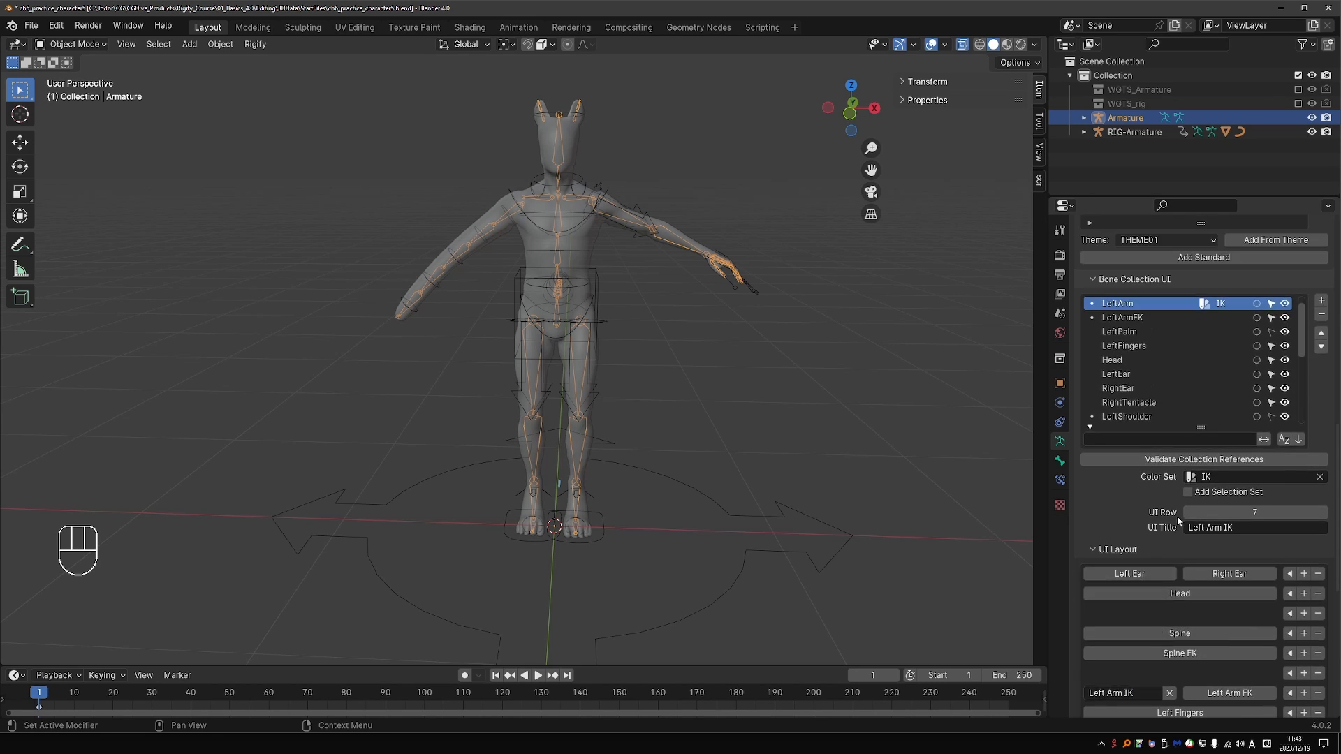
- Assign LeftArmFK and LeftFingers the FK colour set and LeftPalm the Special set
{"action": "left_click", "coordinate": [1121, 317]}
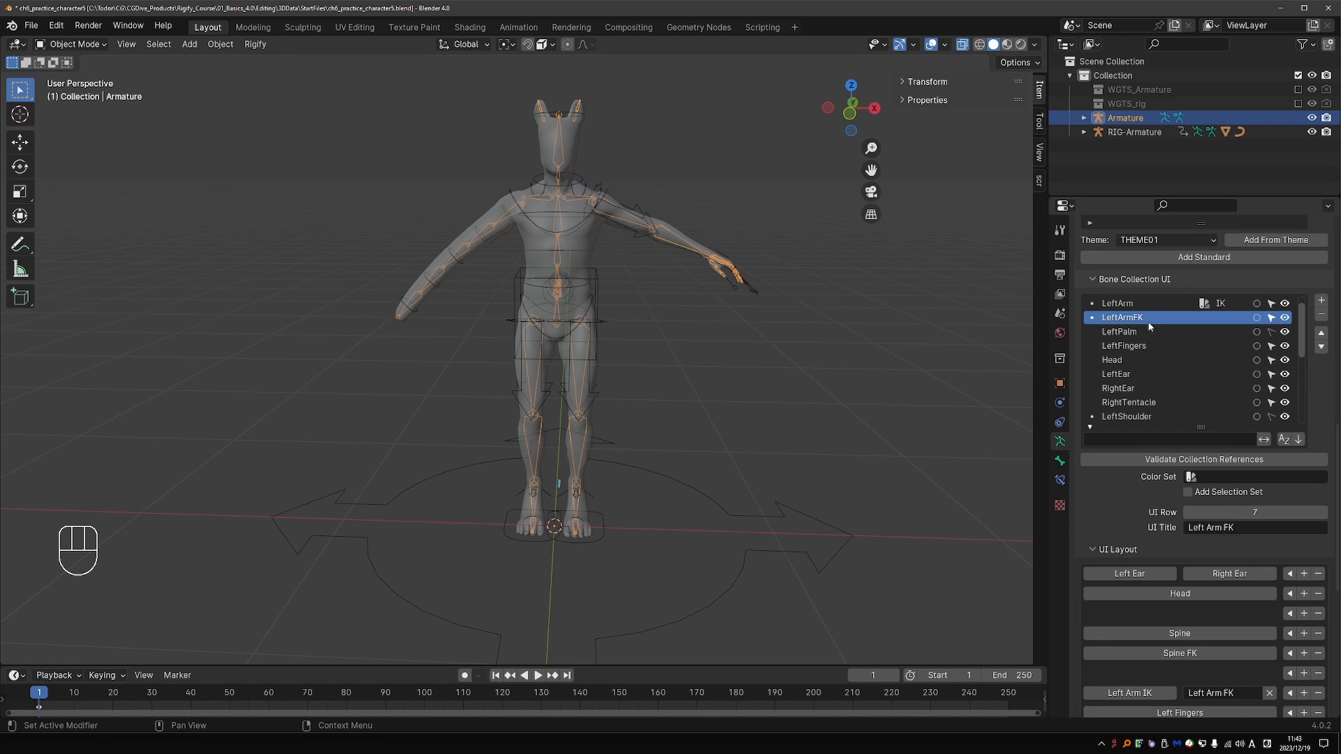
{"action": "left_click", "coordinate": [1191, 476]}
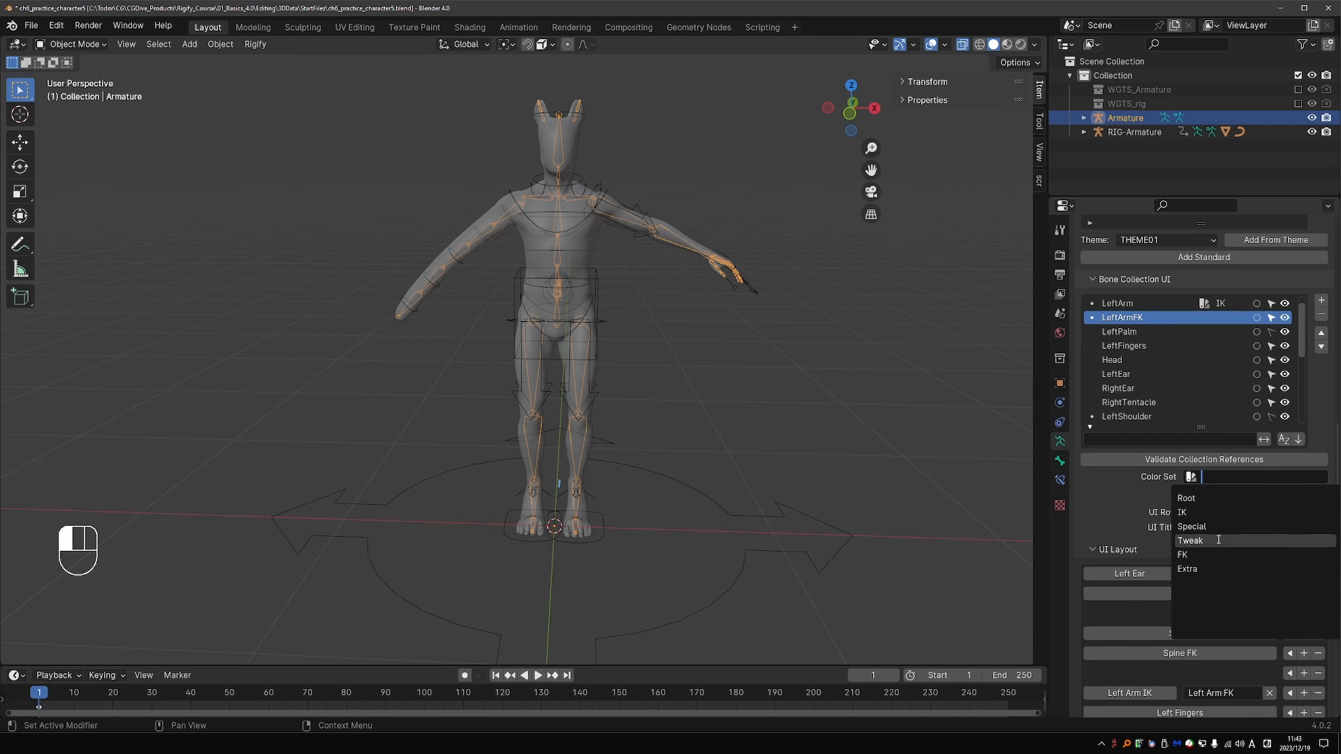
{"action": "left_click", "coordinate": [1183, 555]}
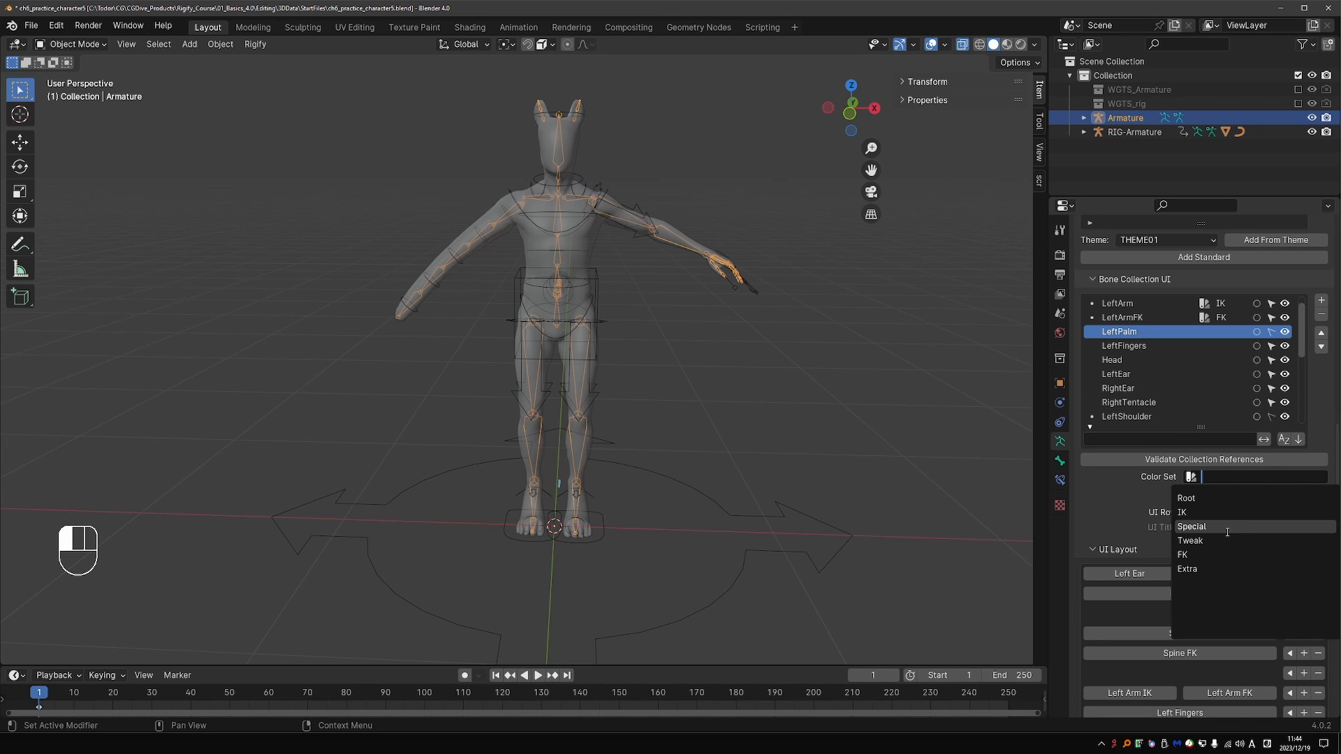
{"action": "left_click", "coordinate": [1192, 527]}
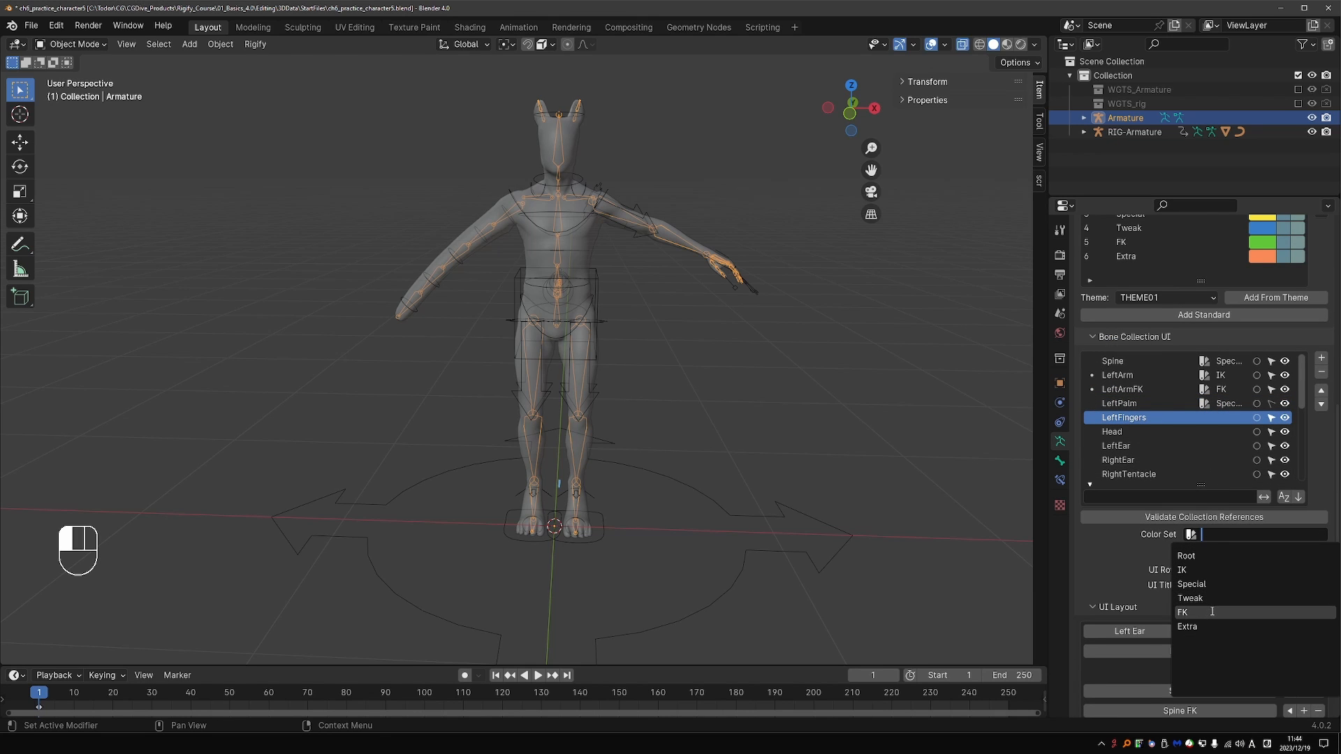
{"action": "left_click", "coordinate": [1183, 612]}
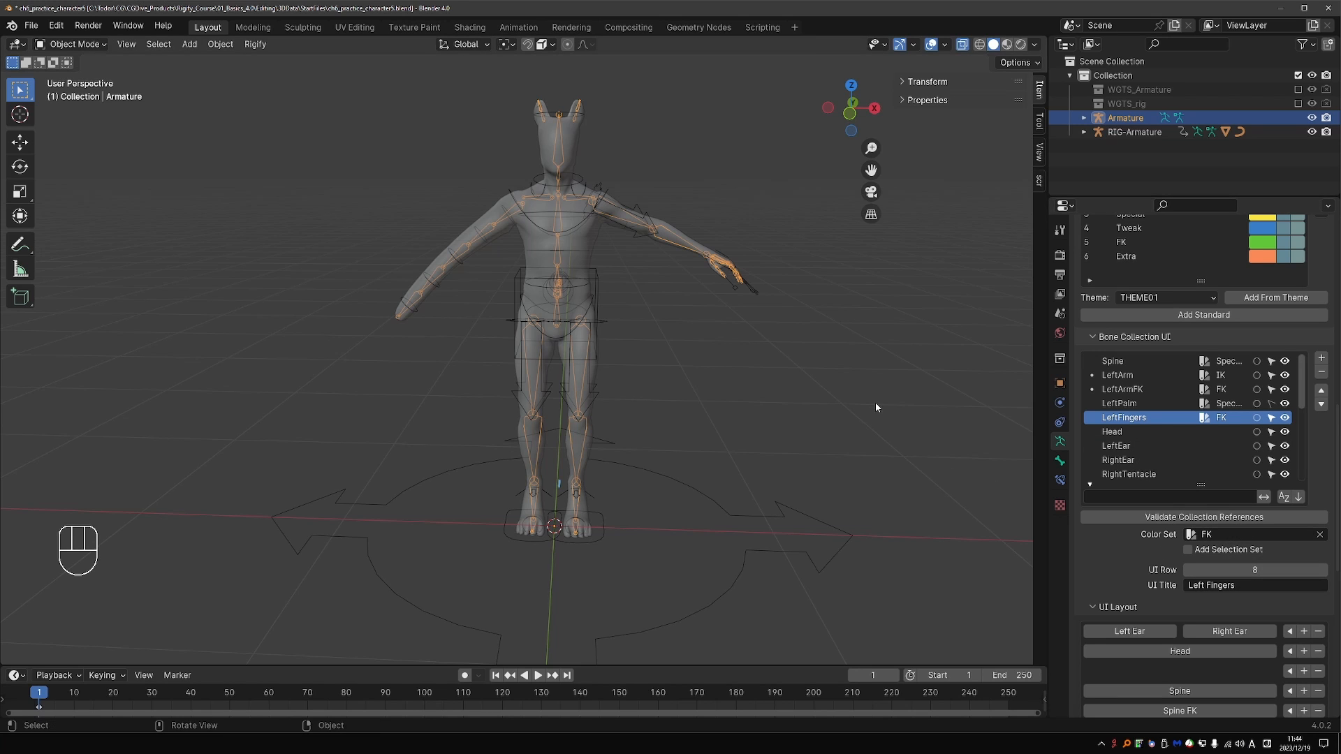
{"action": "key", "text": "Tab"}
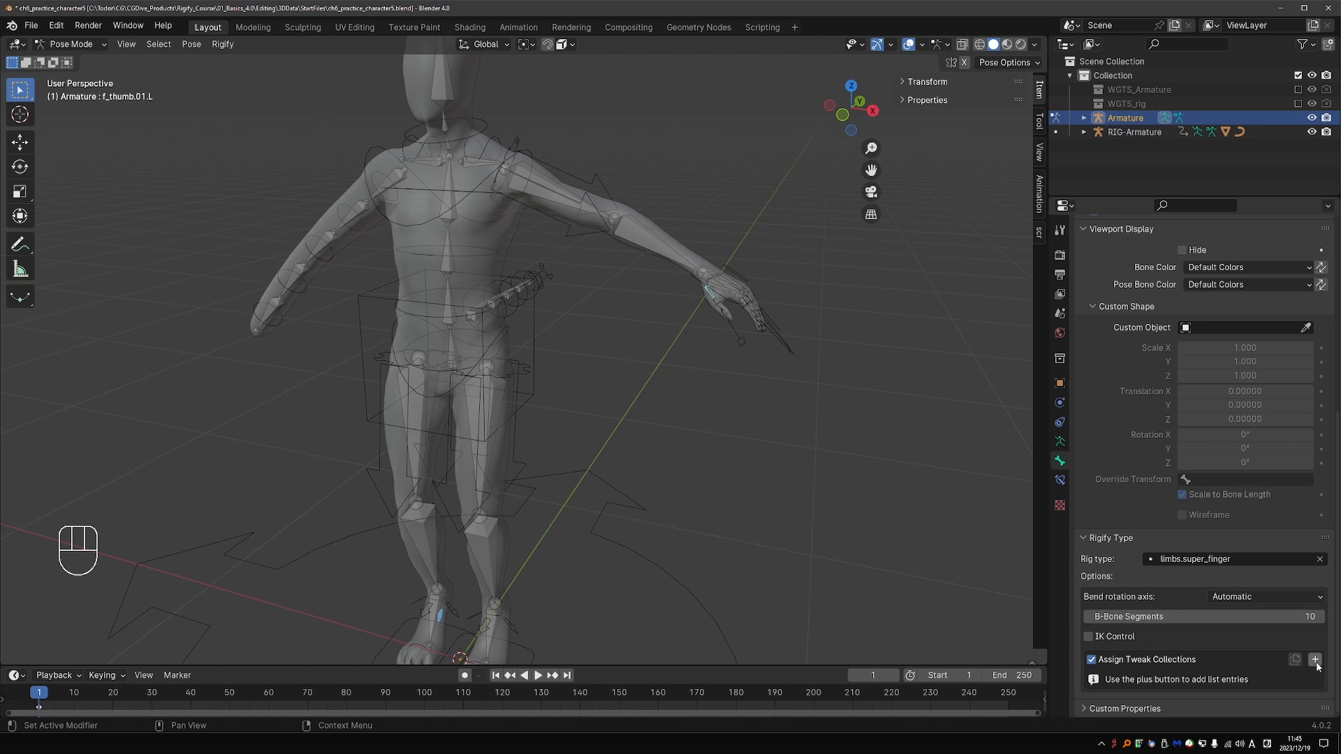
- Assign the Tweaks collection under the thumb's Assign Tweak Collections
{"action": "left_click", "coordinate": [1316, 659]}
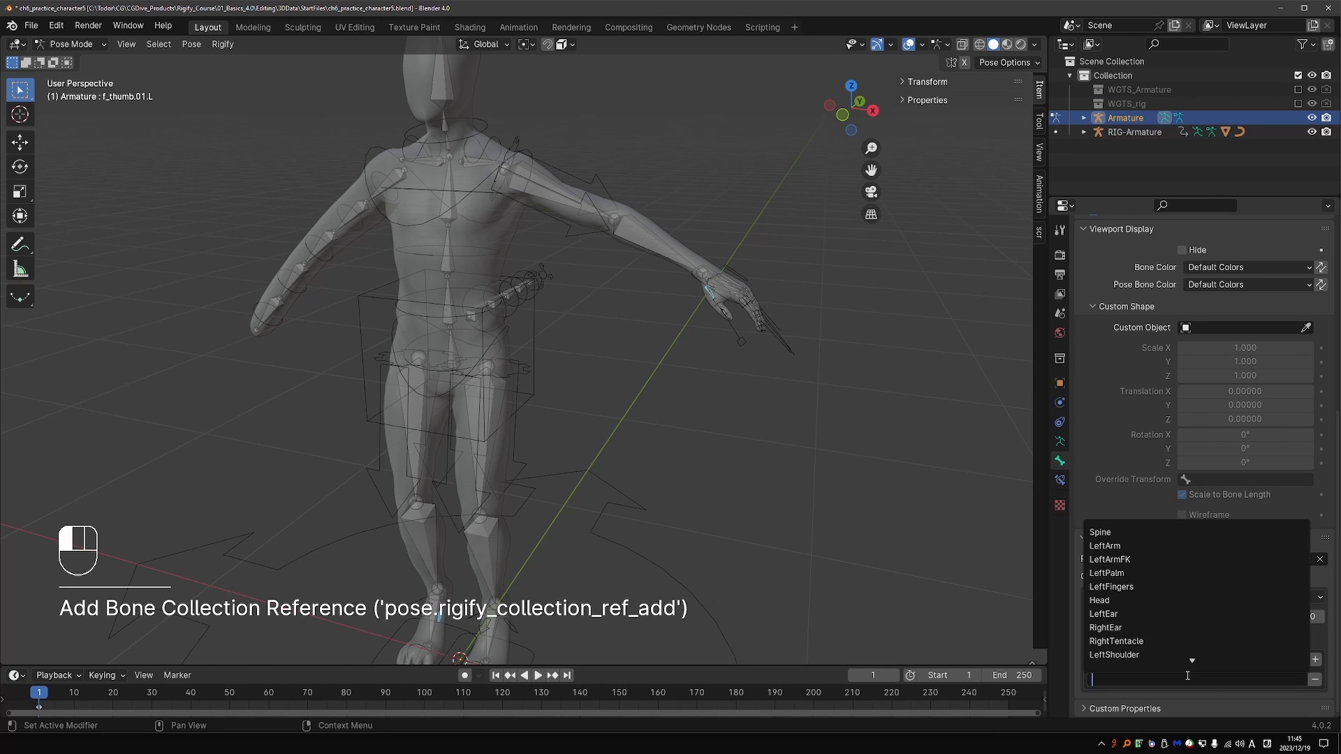
{"action": "type", "text": "twe"}
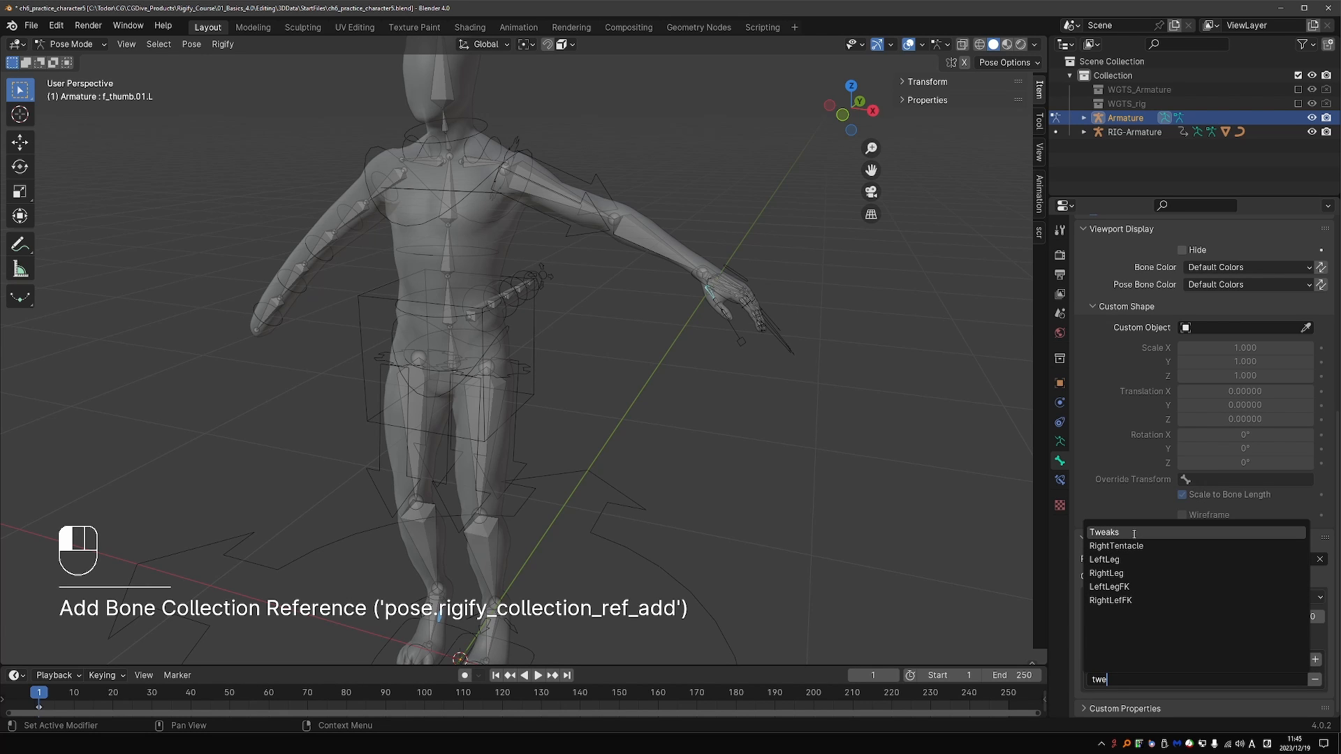
{"action": "left_click", "coordinate": [1103, 532]}
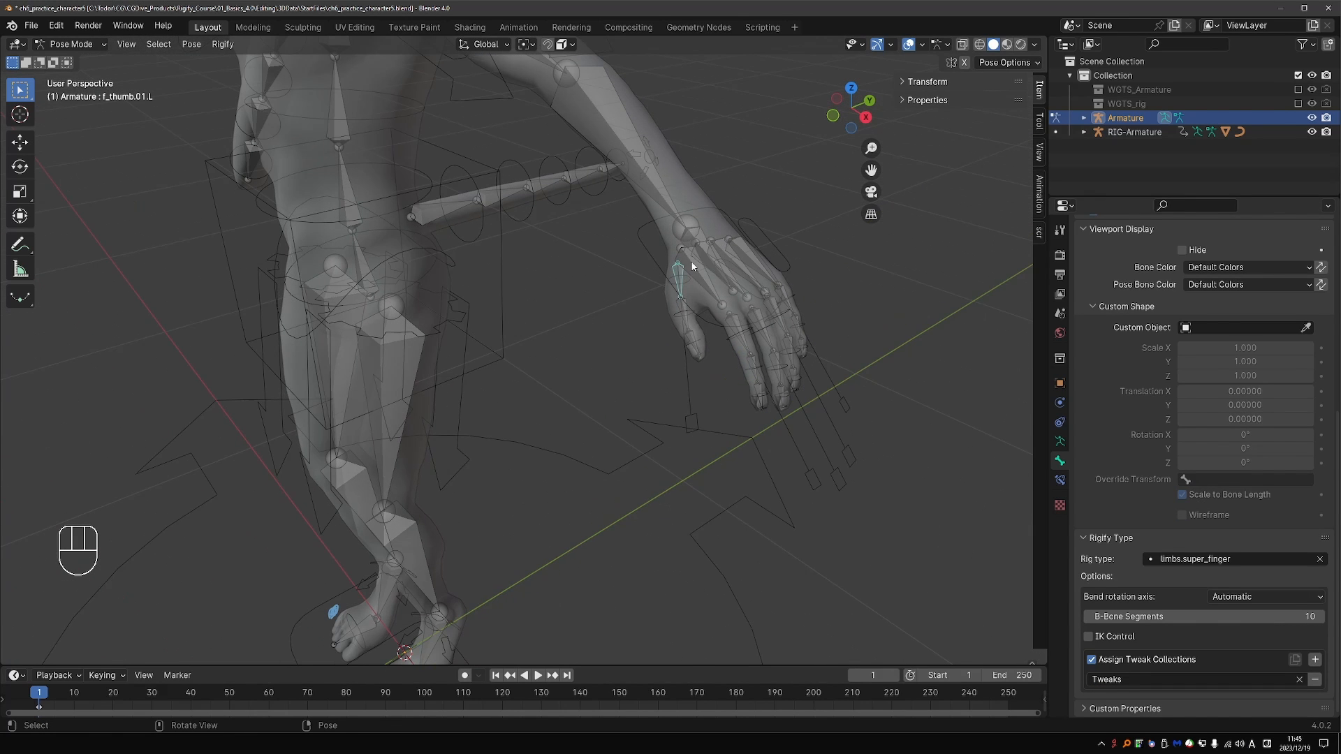
- Copy the thumb's finger parameters to the other four fingers via Rigify > Copy Only Parameters
{"action": "left_click", "coordinate": [753, 321]}
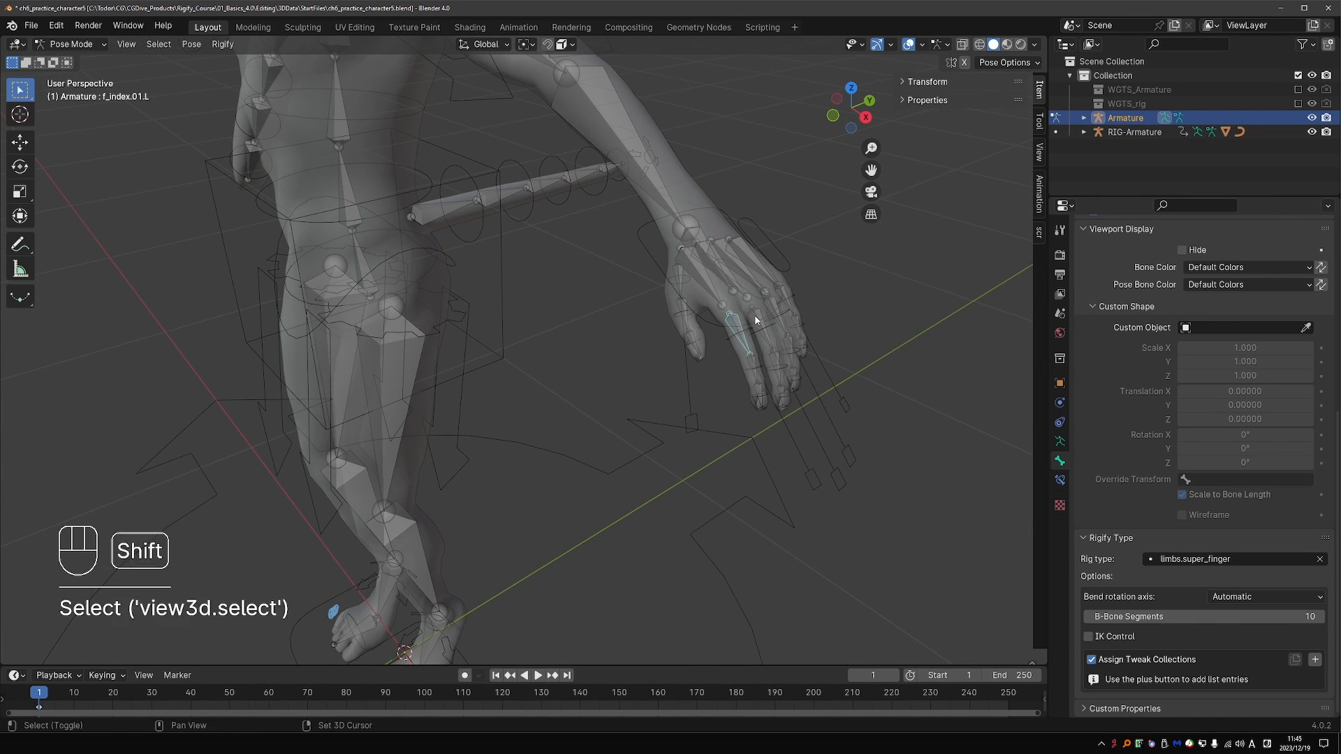
{"action": "left_click", "coordinate": [780, 295]}
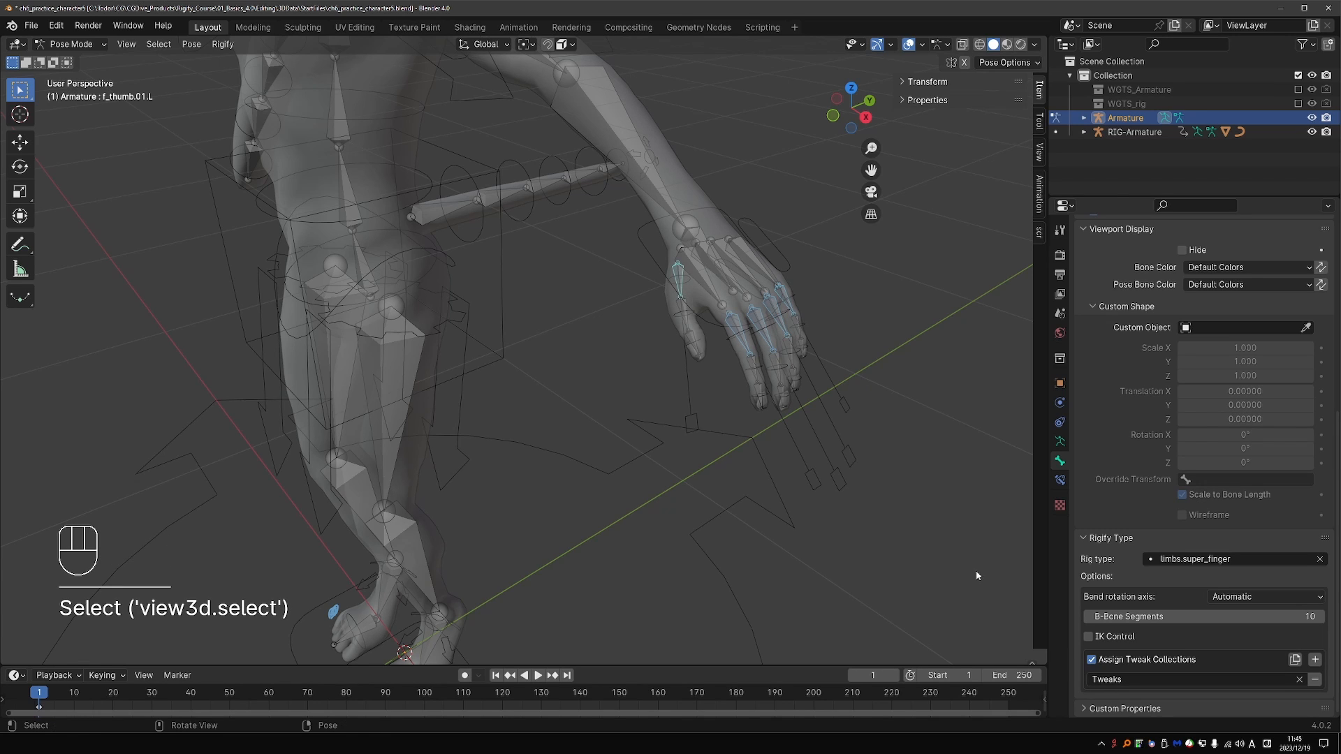
{"action": "mouse_move", "coordinate": [242, 80]}
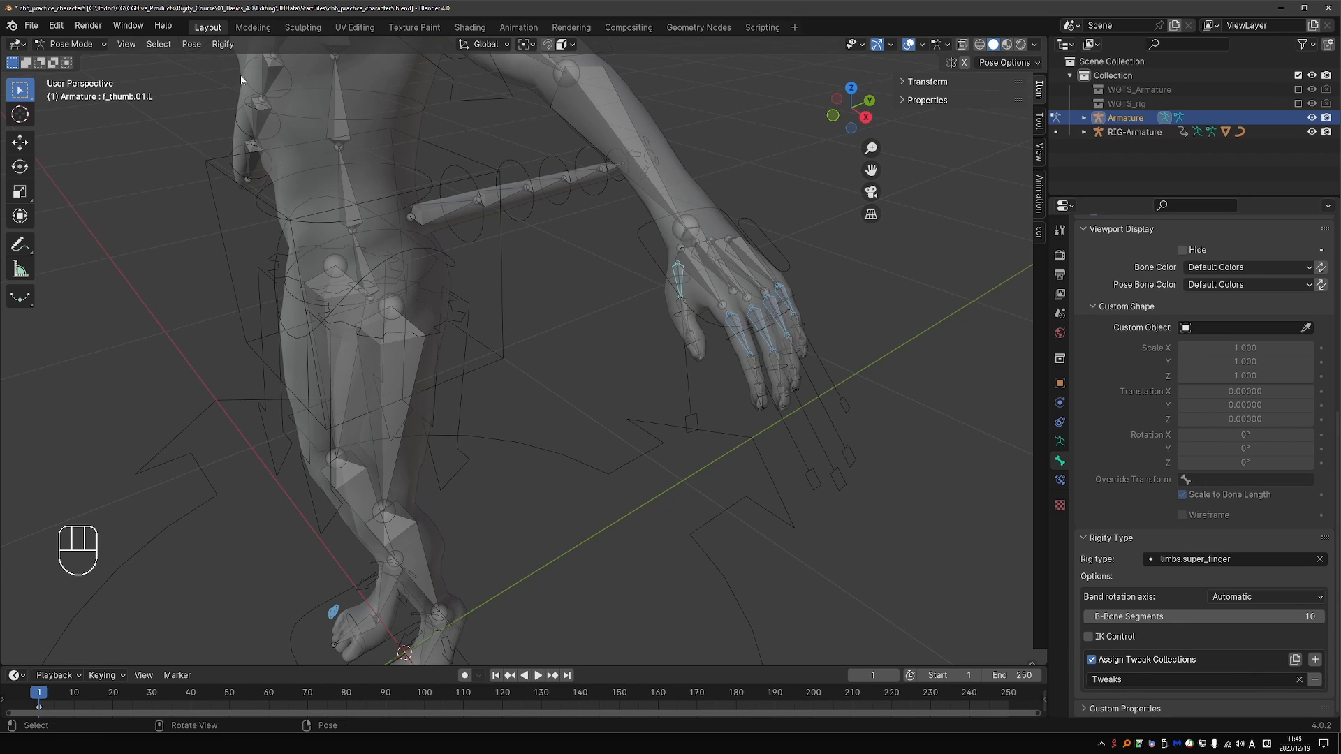
{"action": "left_click", "coordinate": [222, 43]}
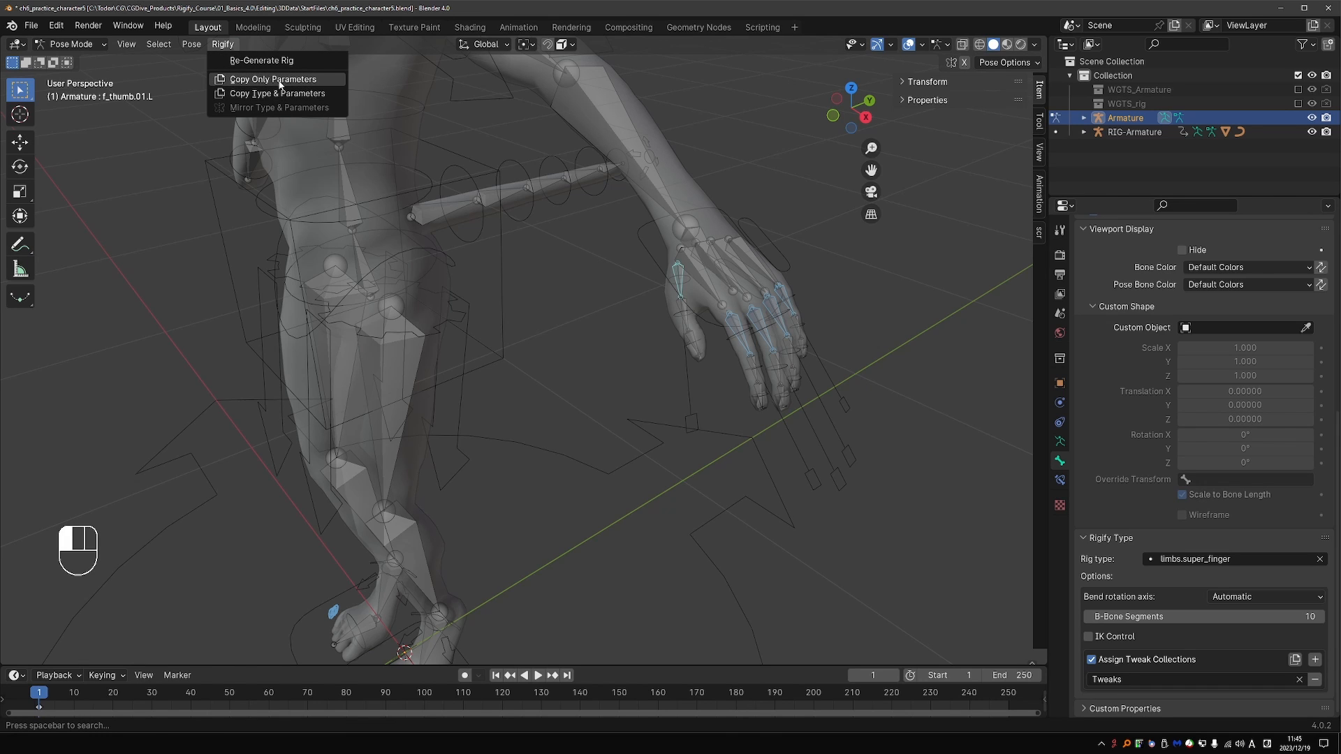
{"action": "left_click", "coordinate": [274, 79]}
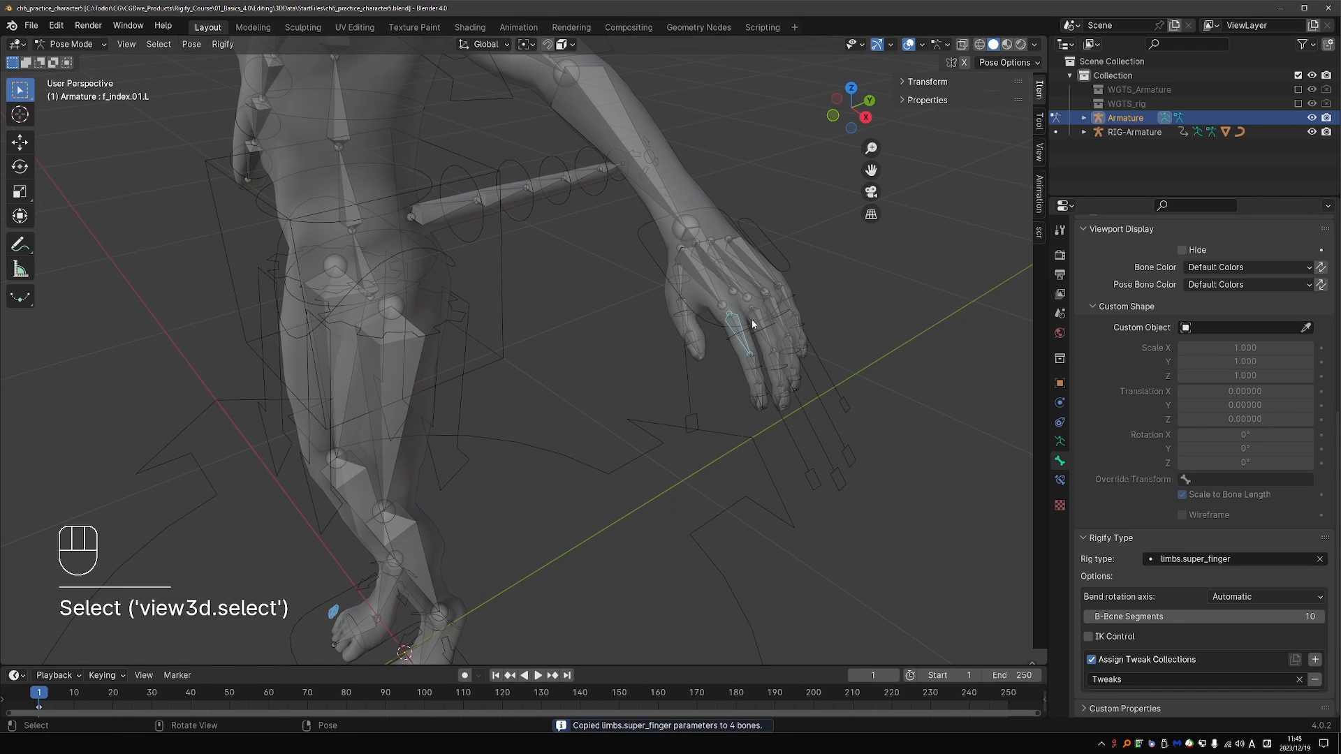
- Verify the pinky's copied settings, then enable IK Control and extra IK layers on the thumb
{"action": "left_click", "coordinate": [783, 299]}
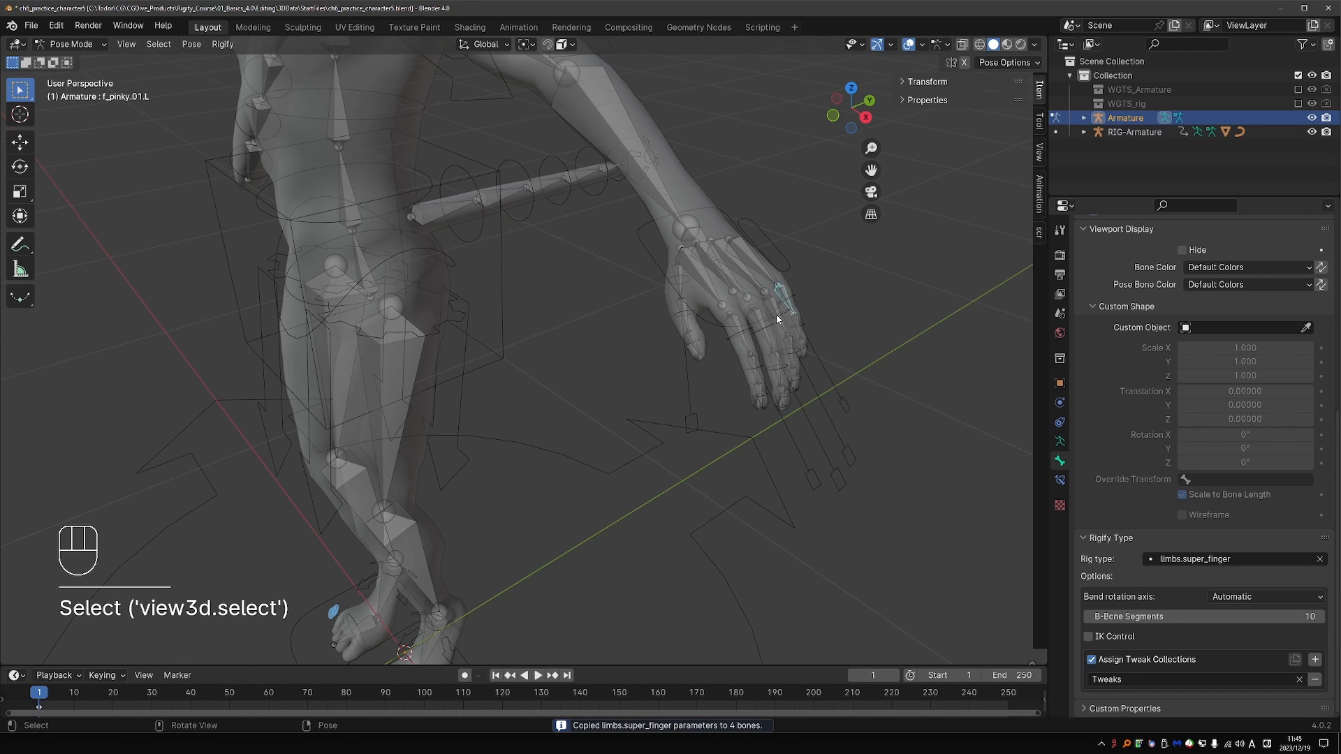
{"action": "left_click", "coordinate": [680, 274]}
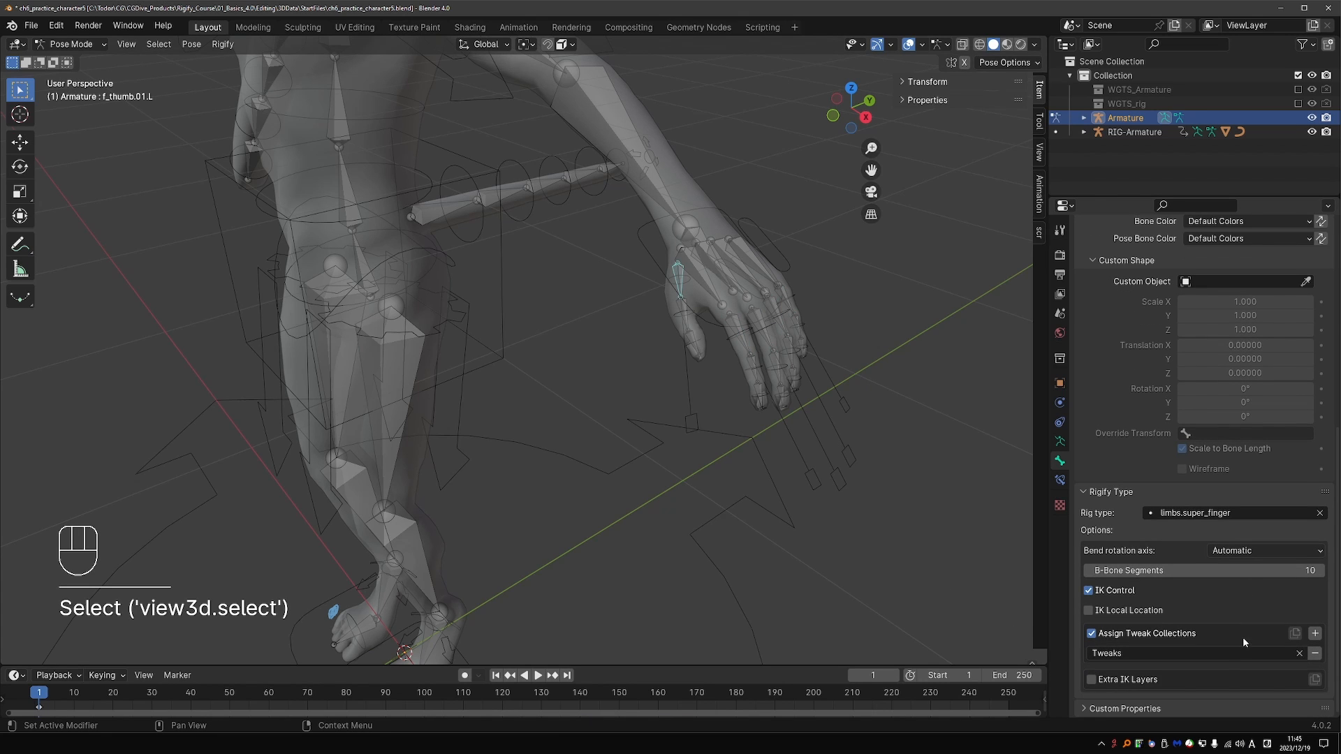
{"action": "left_click", "coordinate": [1089, 679]}
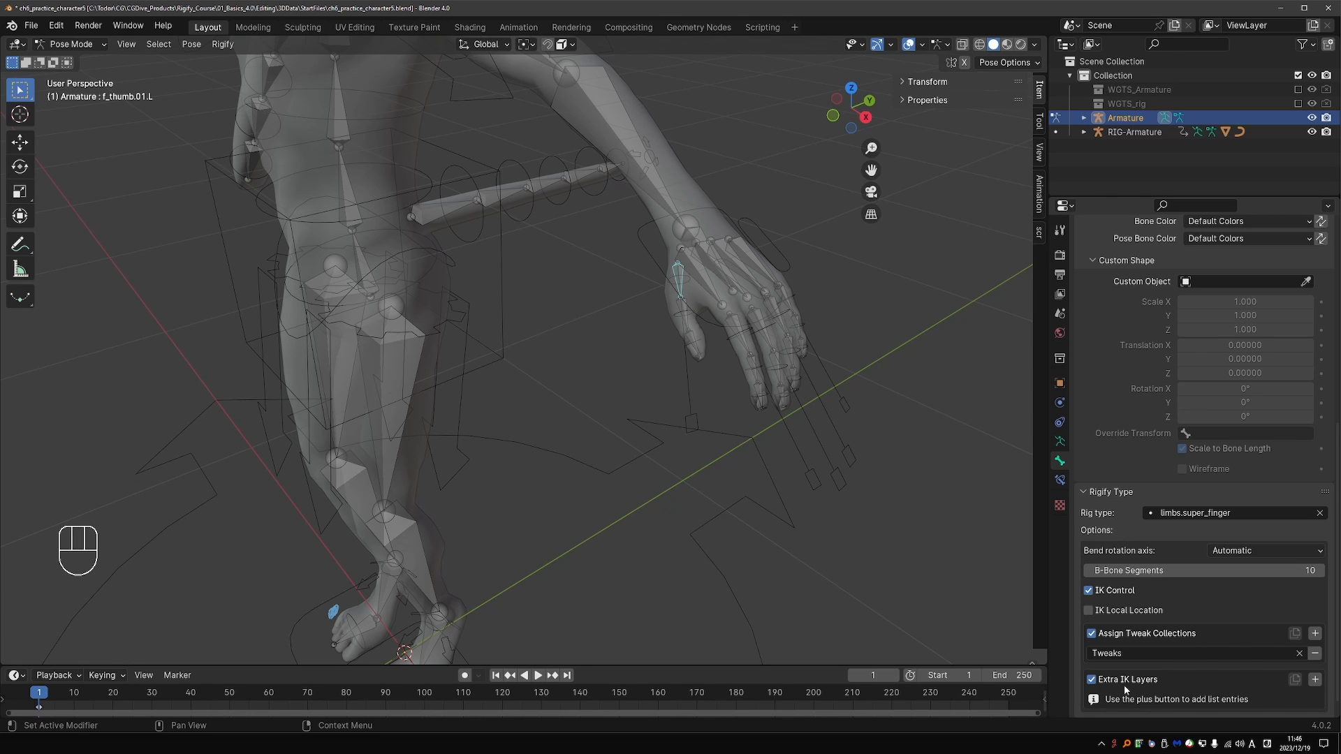
{"action": "mouse_move", "coordinate": [1088, 601]}
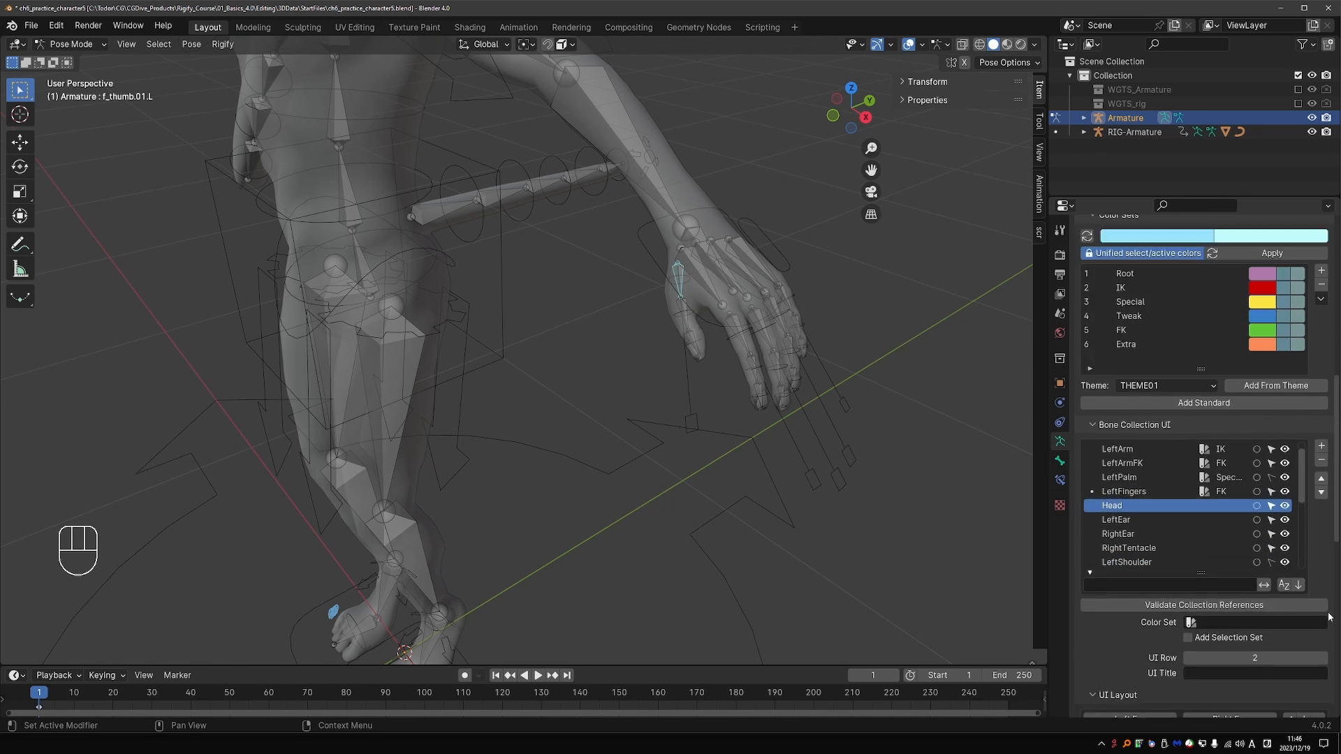
- Give Head the Special colour set and LeftEar and RightEar the FK set
{"action": "left_click", "coordinate": [1188, 621]}
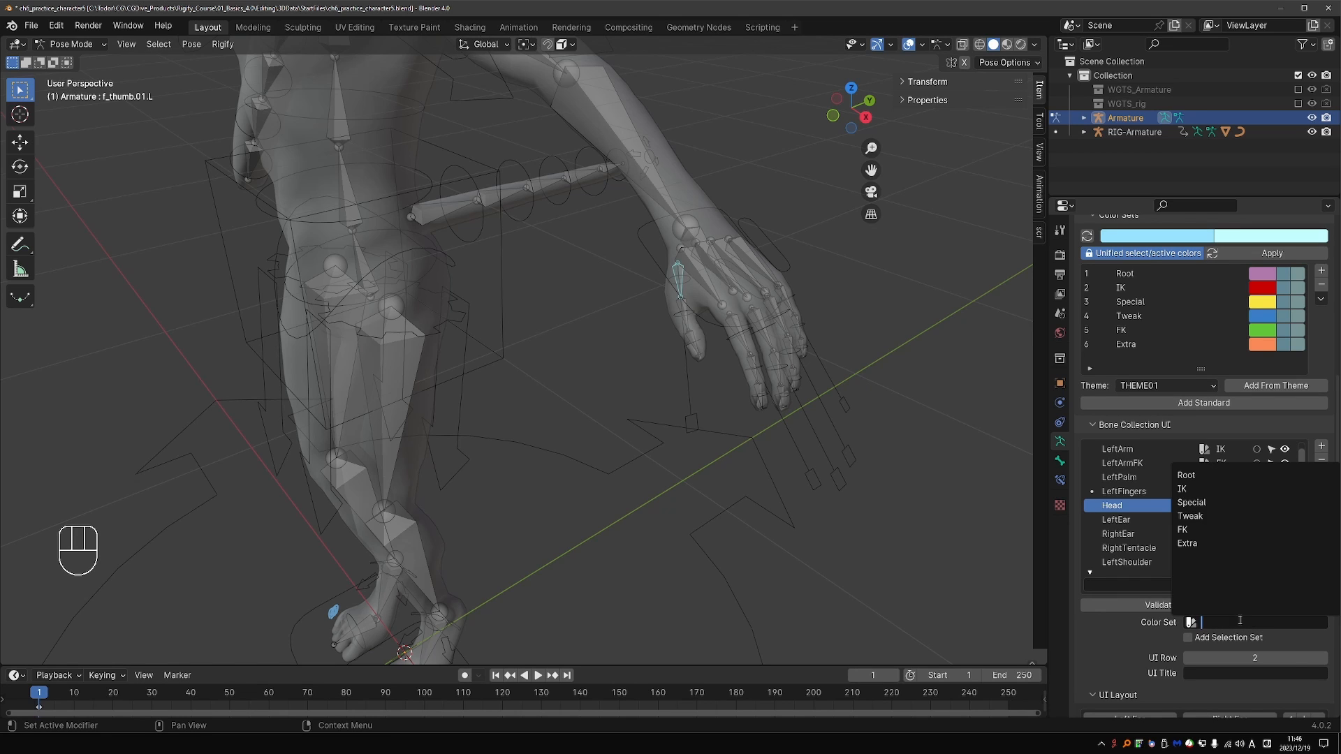
{"action": "left_click", "coordinate": [1191, 502]}
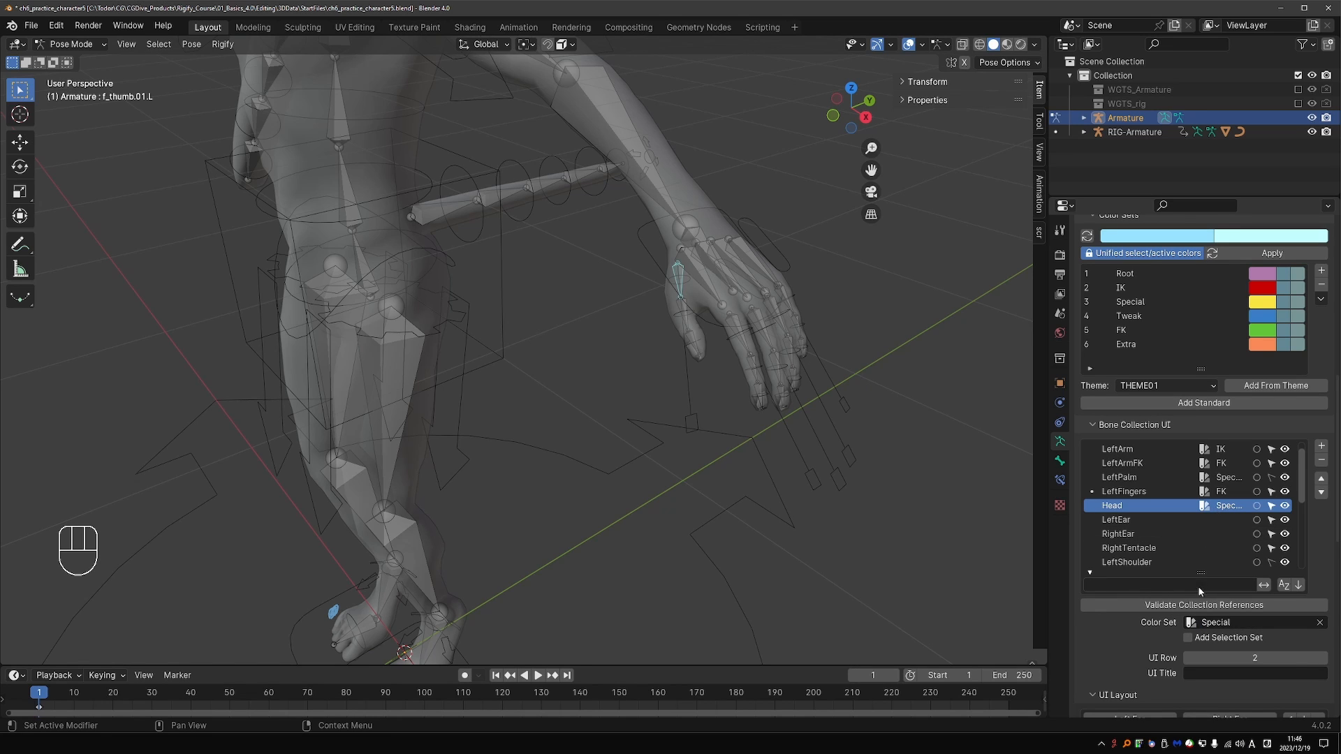
{"action": "mouse_move", "coordinate": [1144, 520]}
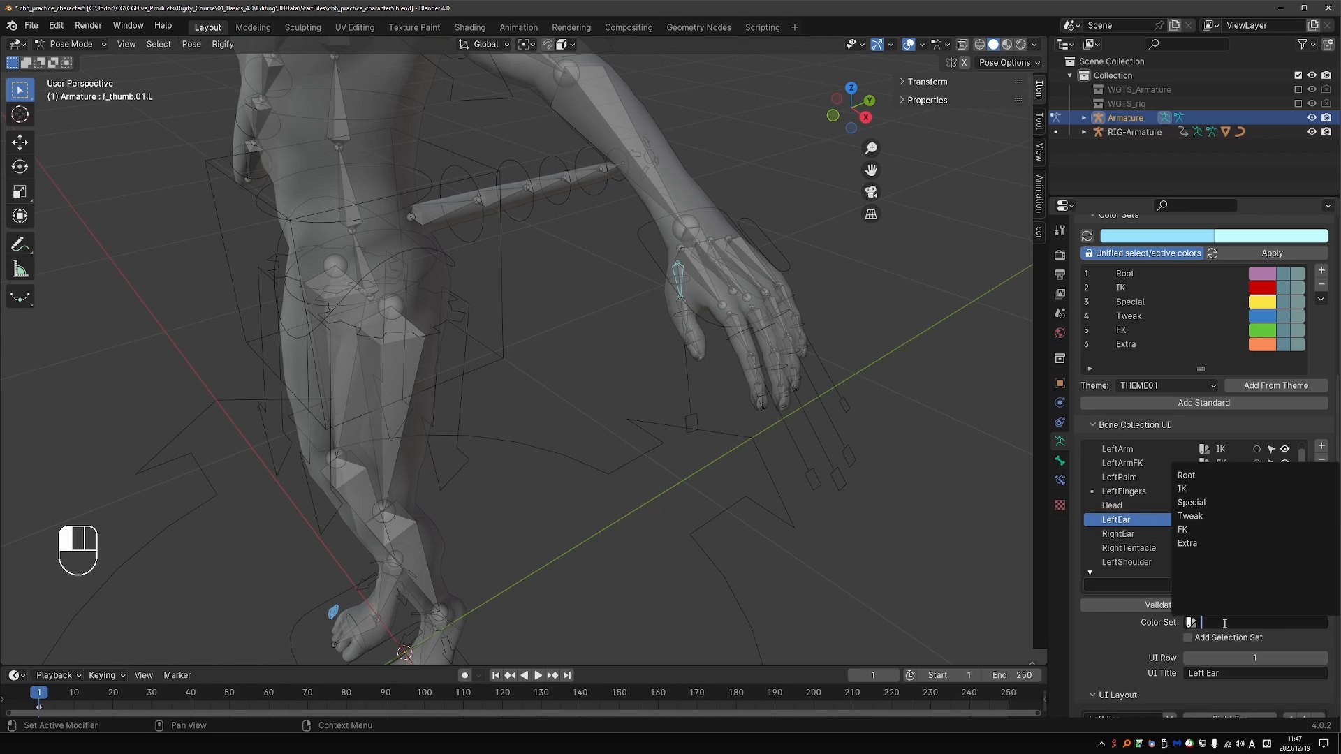
{"action": "left_click", "coordinate": [1183, 527]}
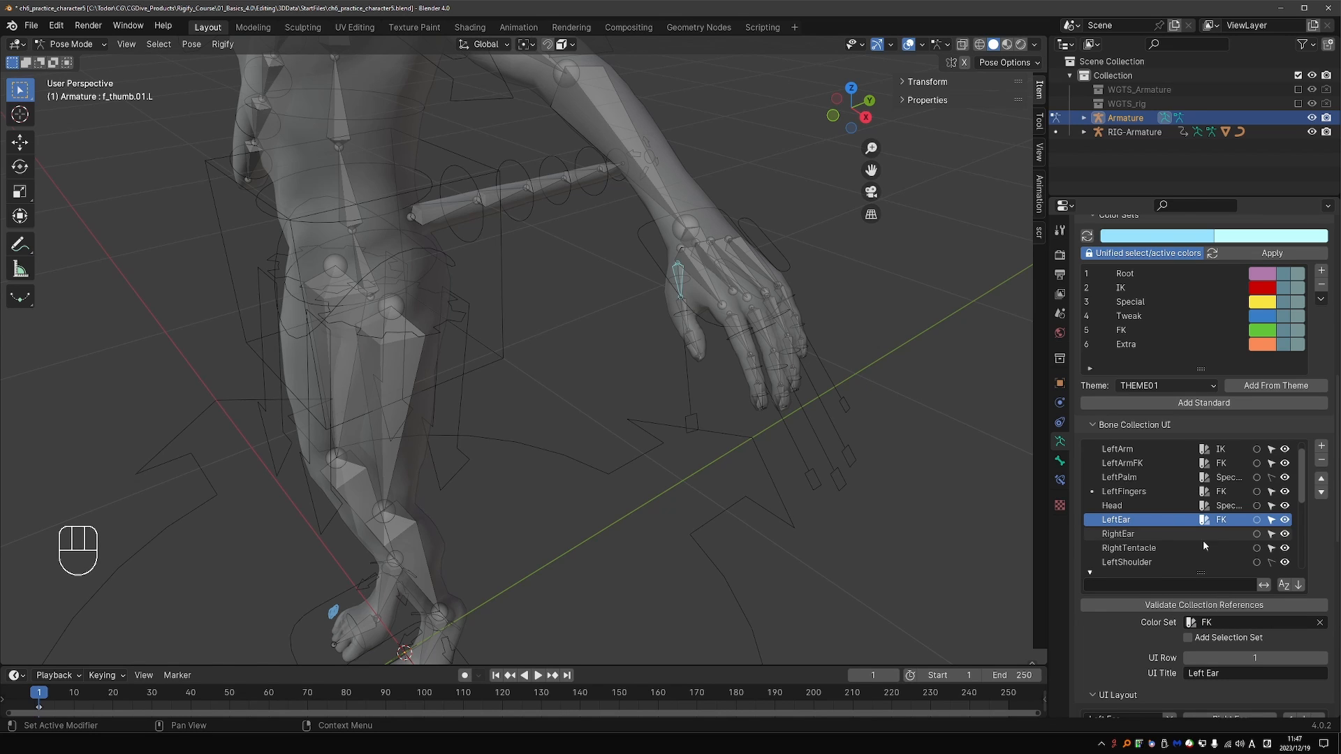
{"action": "left_click", "coordinate": [1129, 548]}
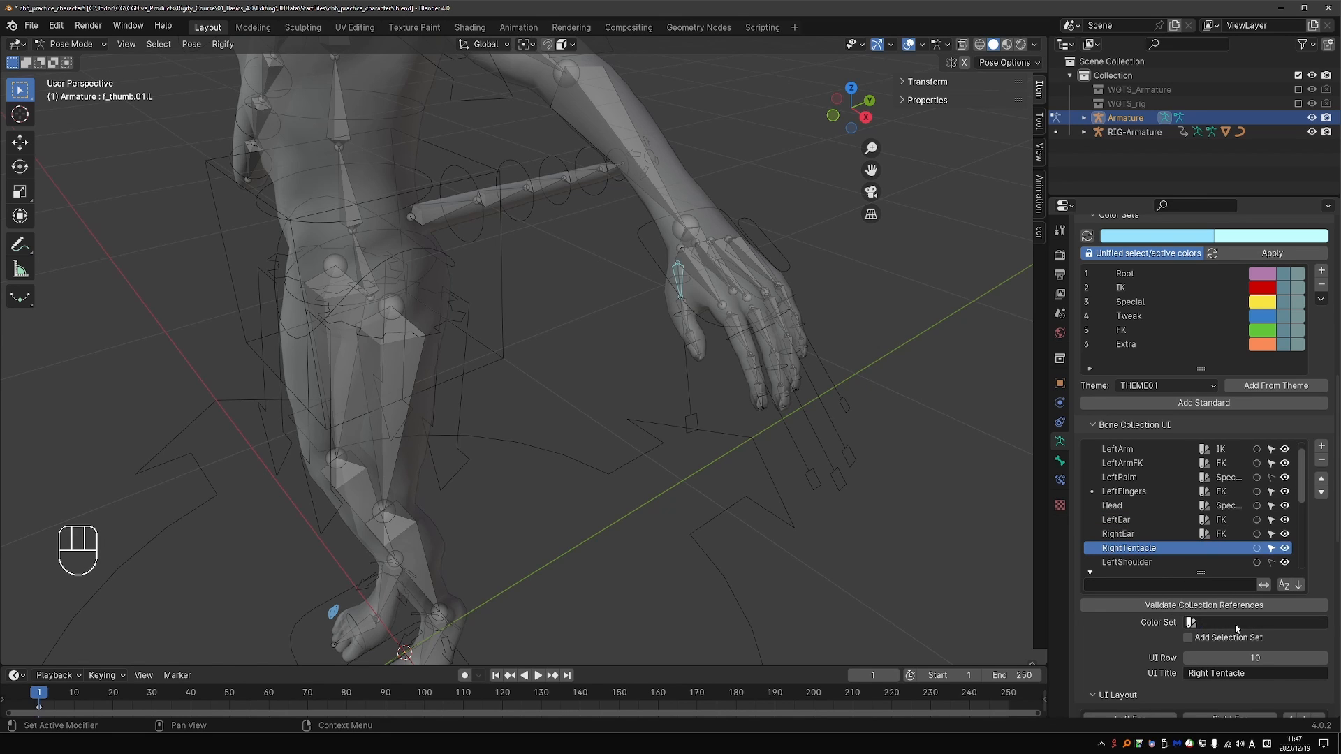
- Colour RightTentacle and the shoulders, give LeftLeg IK, and LeftLegFK and TentacleFK the FK set
{"action": "left_click", "coordinate": [1190, 621]}
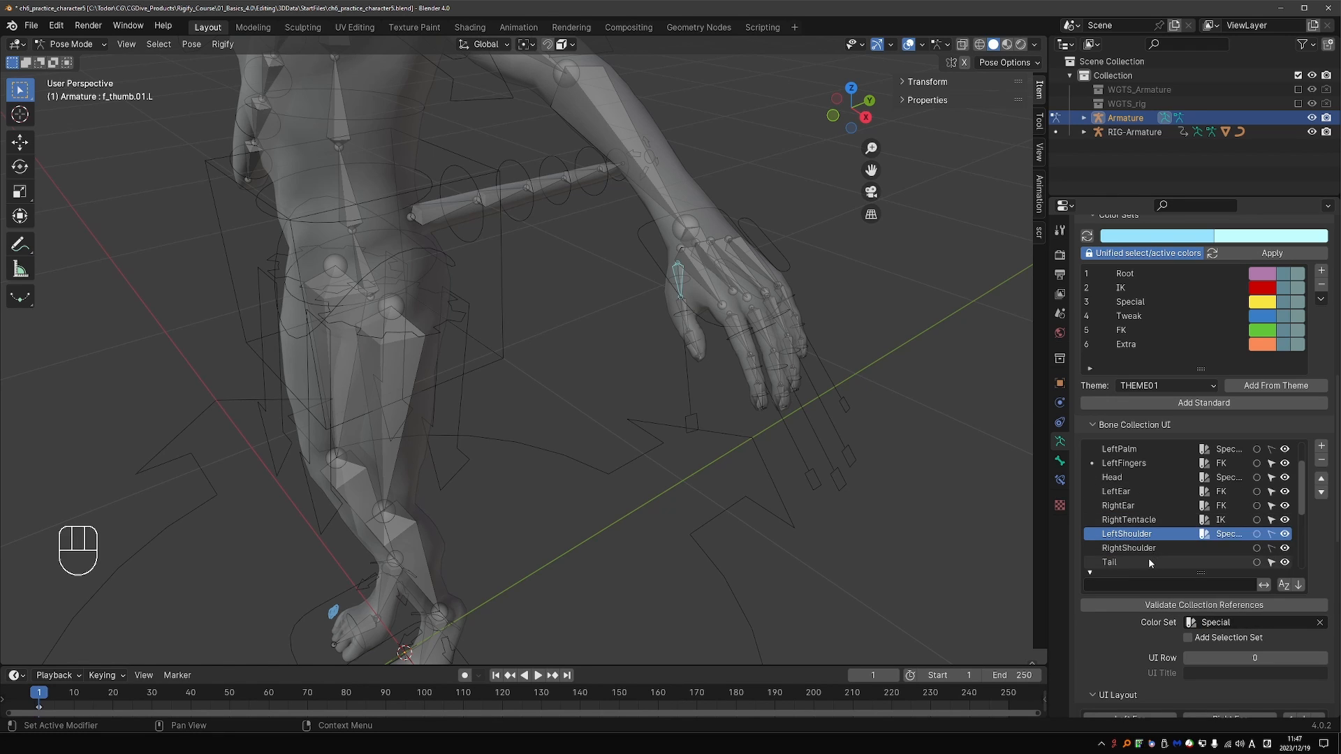
{"action": "left_click", "coordinate": [1129, 548]}
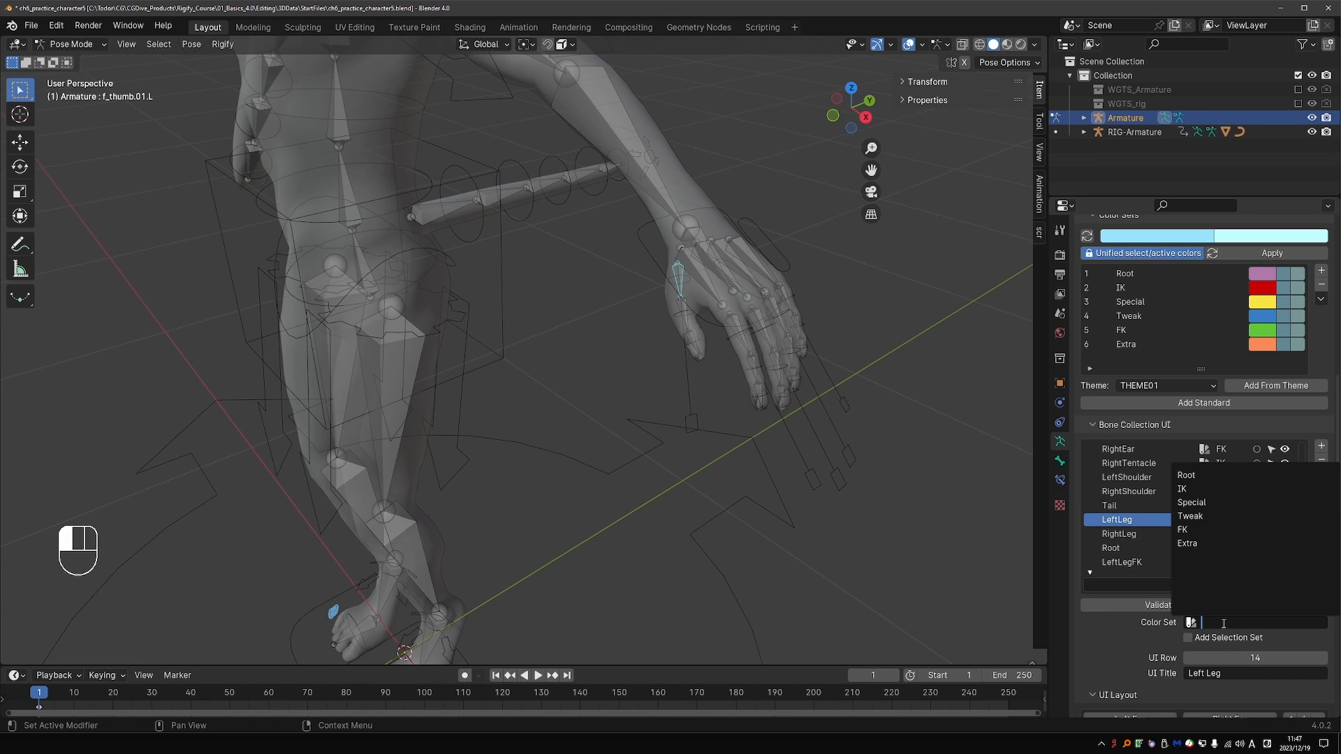
{"action": "mouse_move", "coordinate": [1183, 489]}
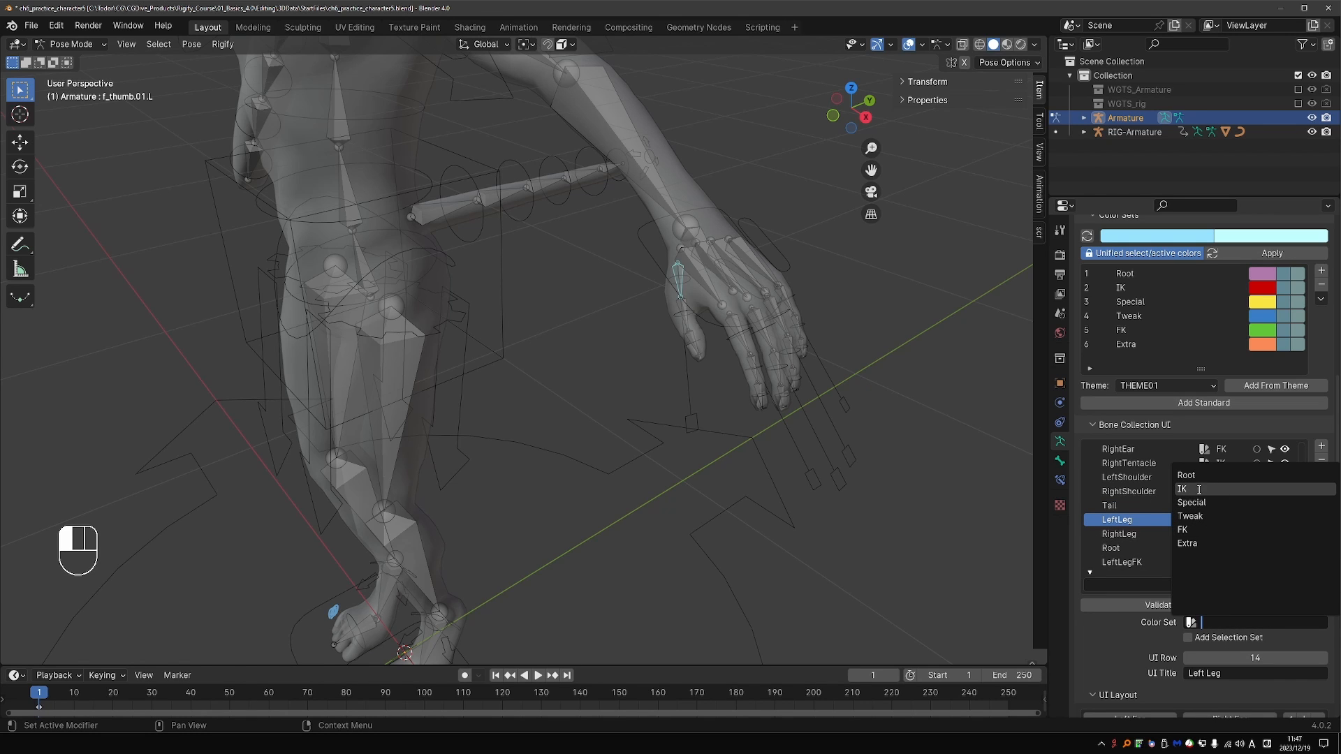
{"action": "left_click", "coordinate": [1183, 489]}
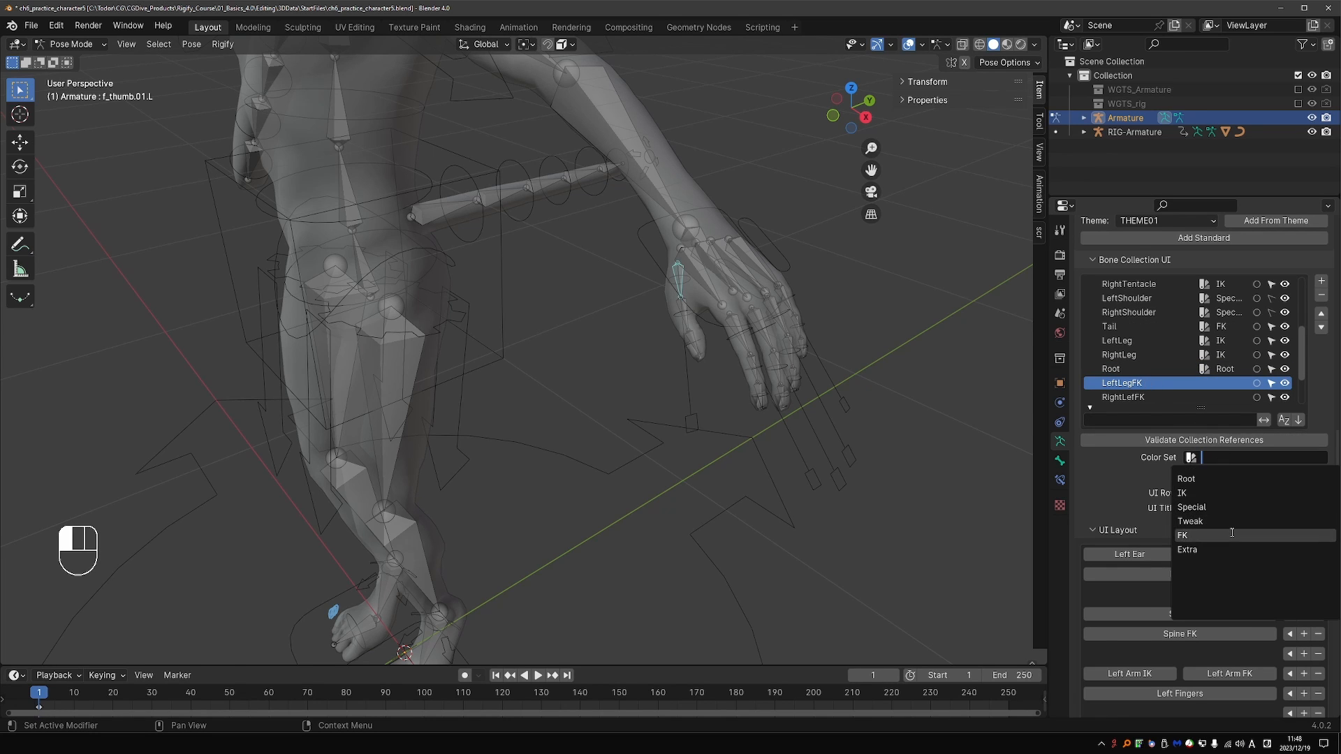
{"action": "left_click", "coordinate": [1183, 535]}
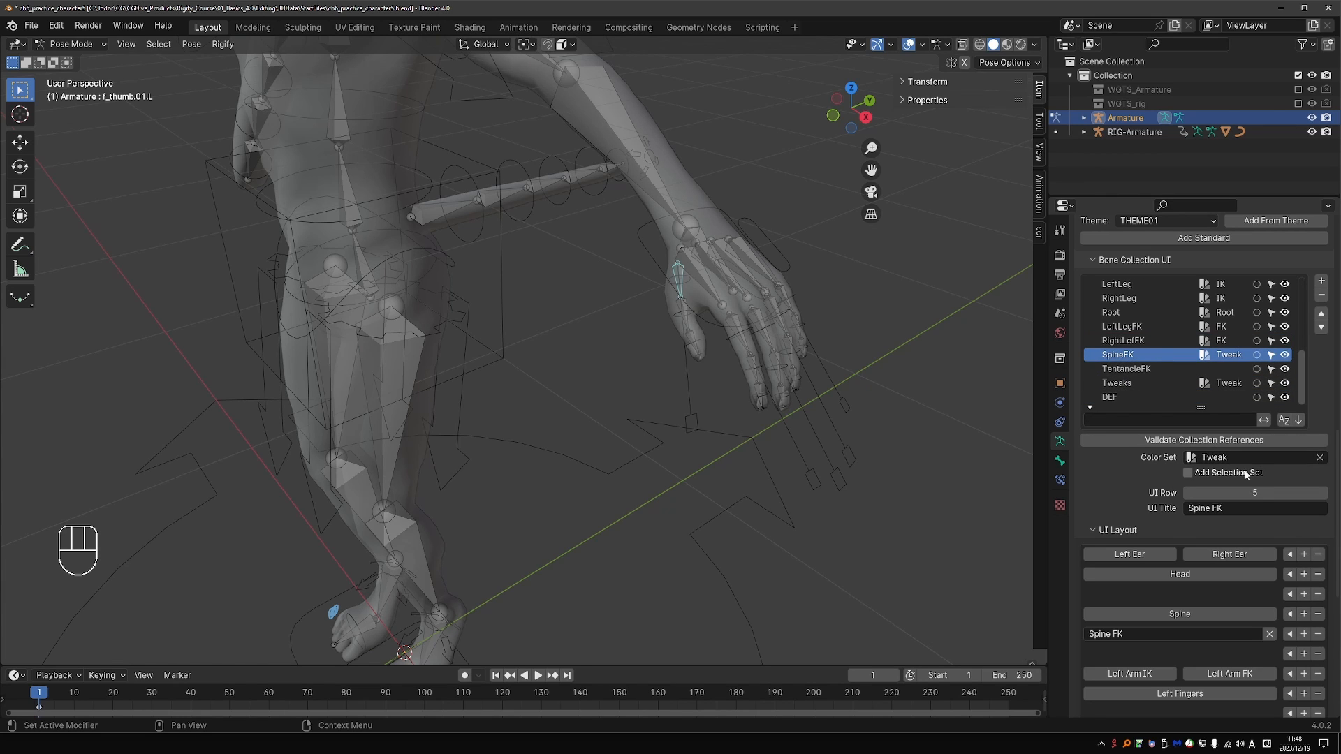
{"action": "left_click", "coordinate": [1253, 456]}
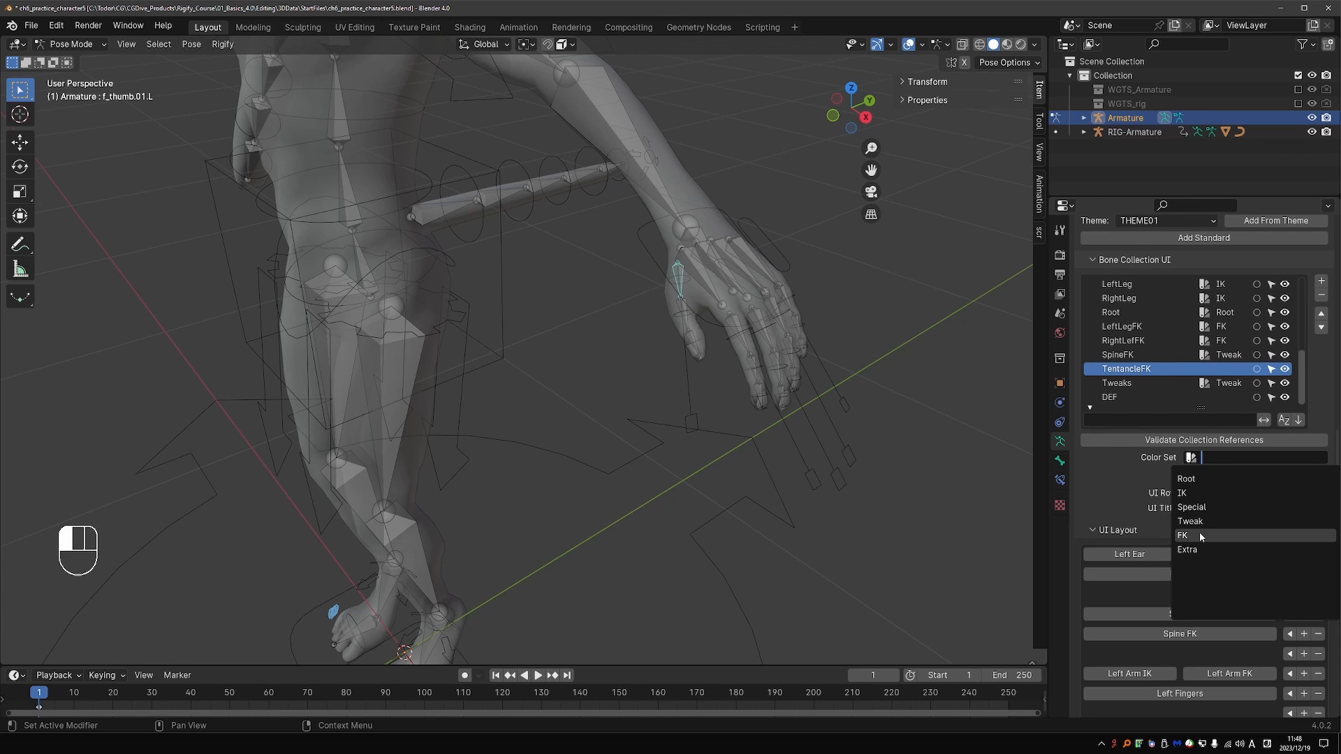
{"action": "left_click", "coordinate": [1183, 535]}
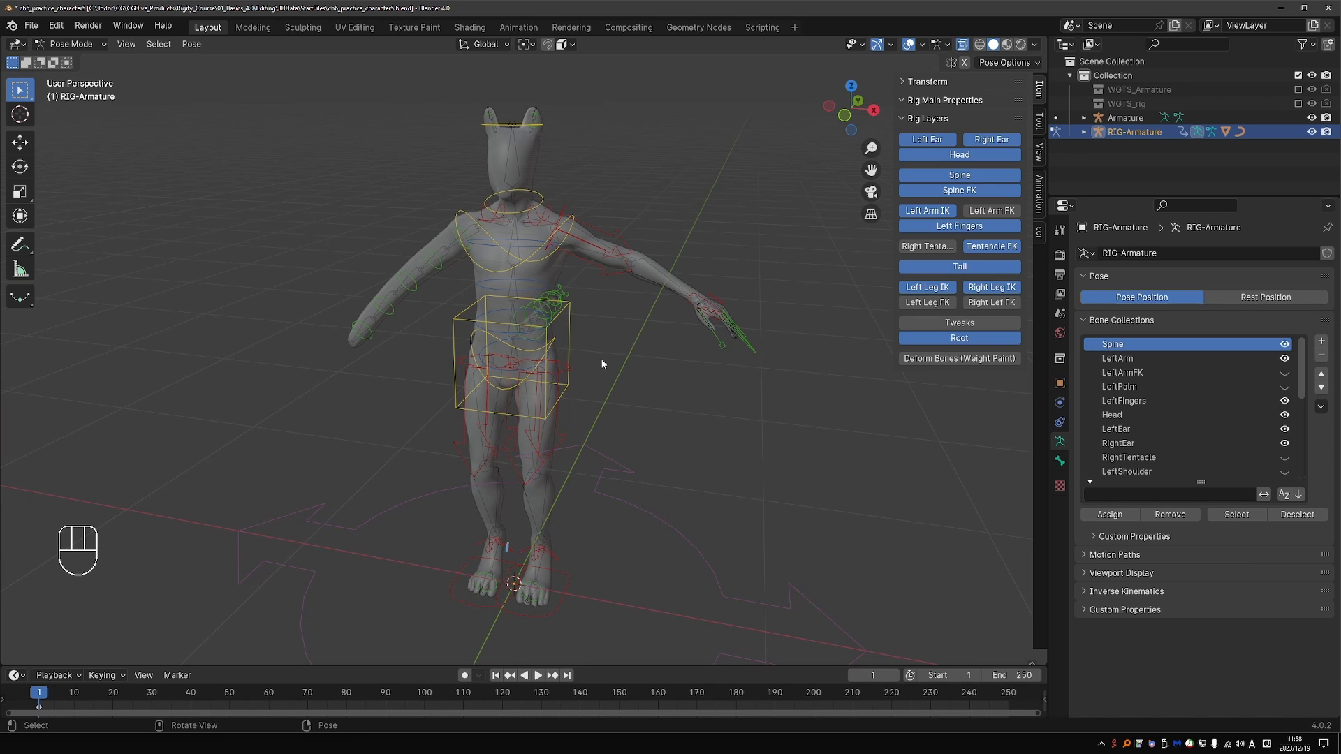
- Inspect the generated rig's shoulder and hand controls, then return to the Armature metarig
{"action": "left_click_drag", "start_coordinate": [600, 363], "coordinate": [729, 345]}
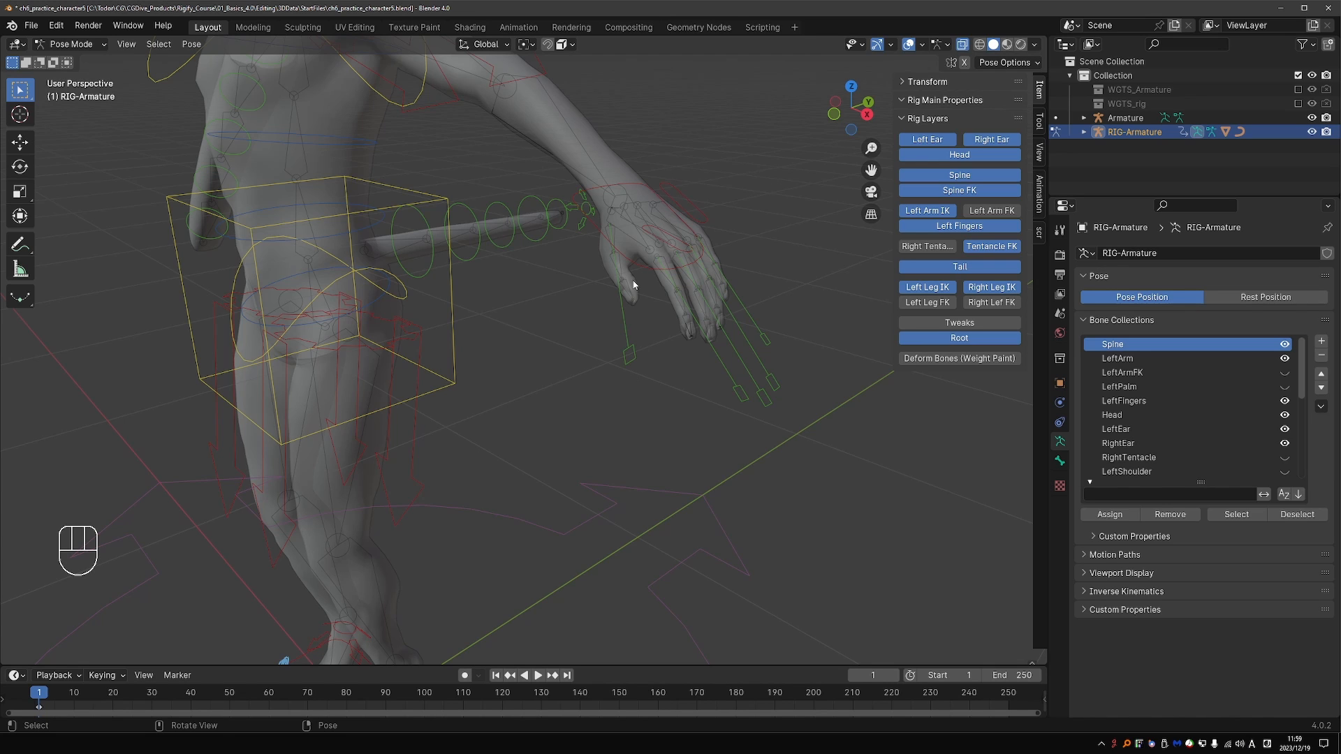
{"action": "mouse_move", "coordinate": [622, 387]}
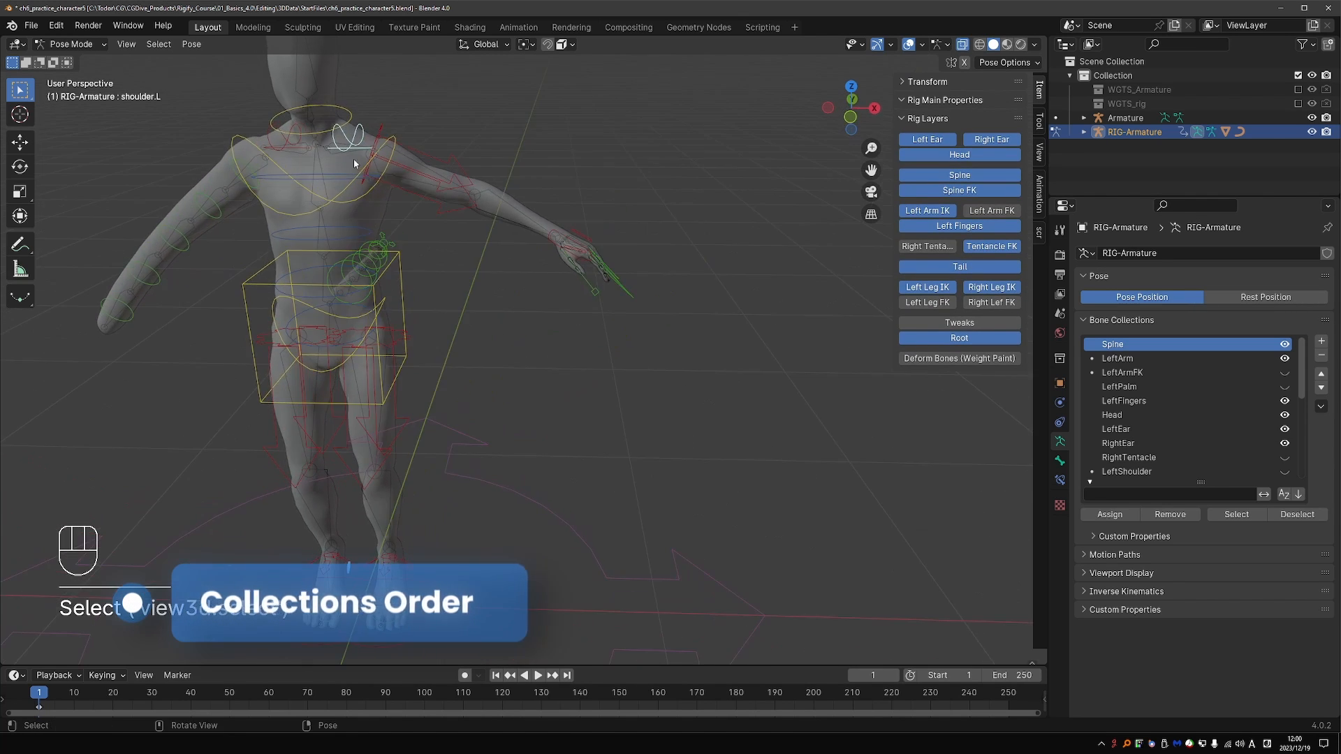
{"action": "key", "text": "r"}
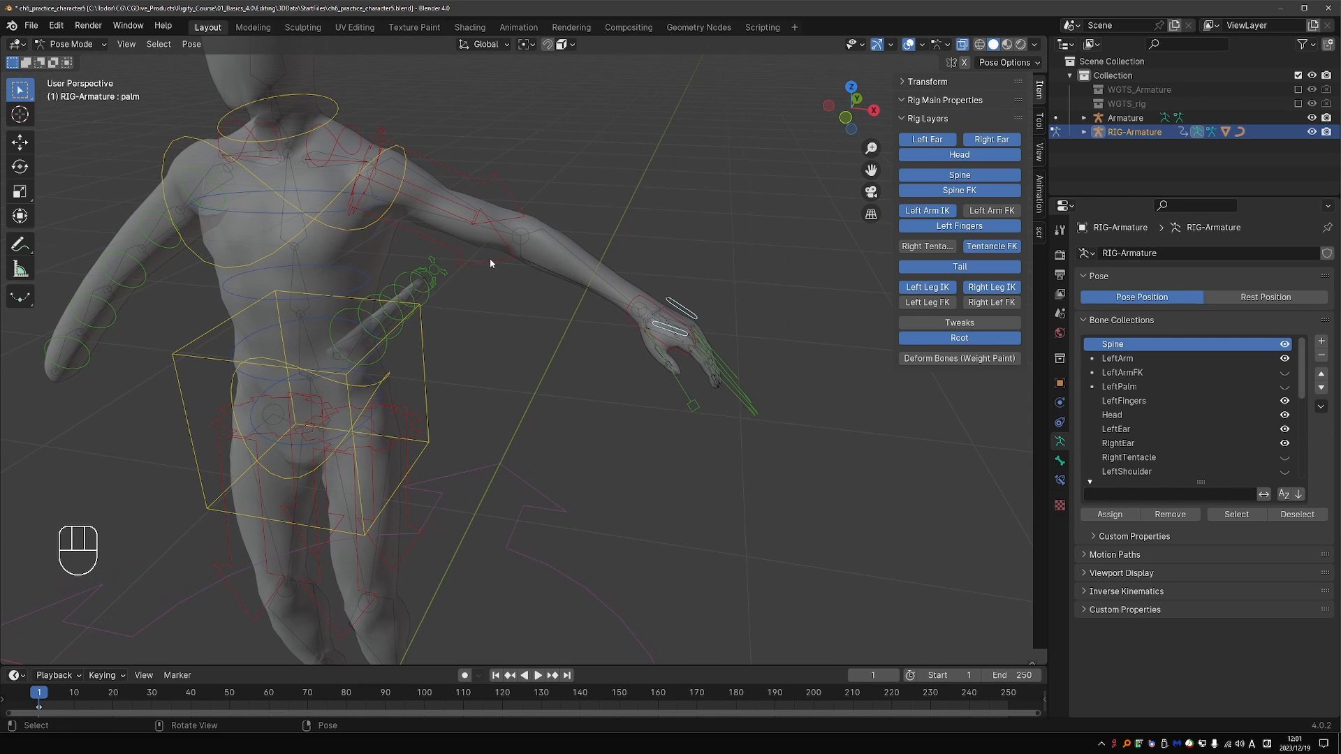
{"action": "key", "text": "Tab"}
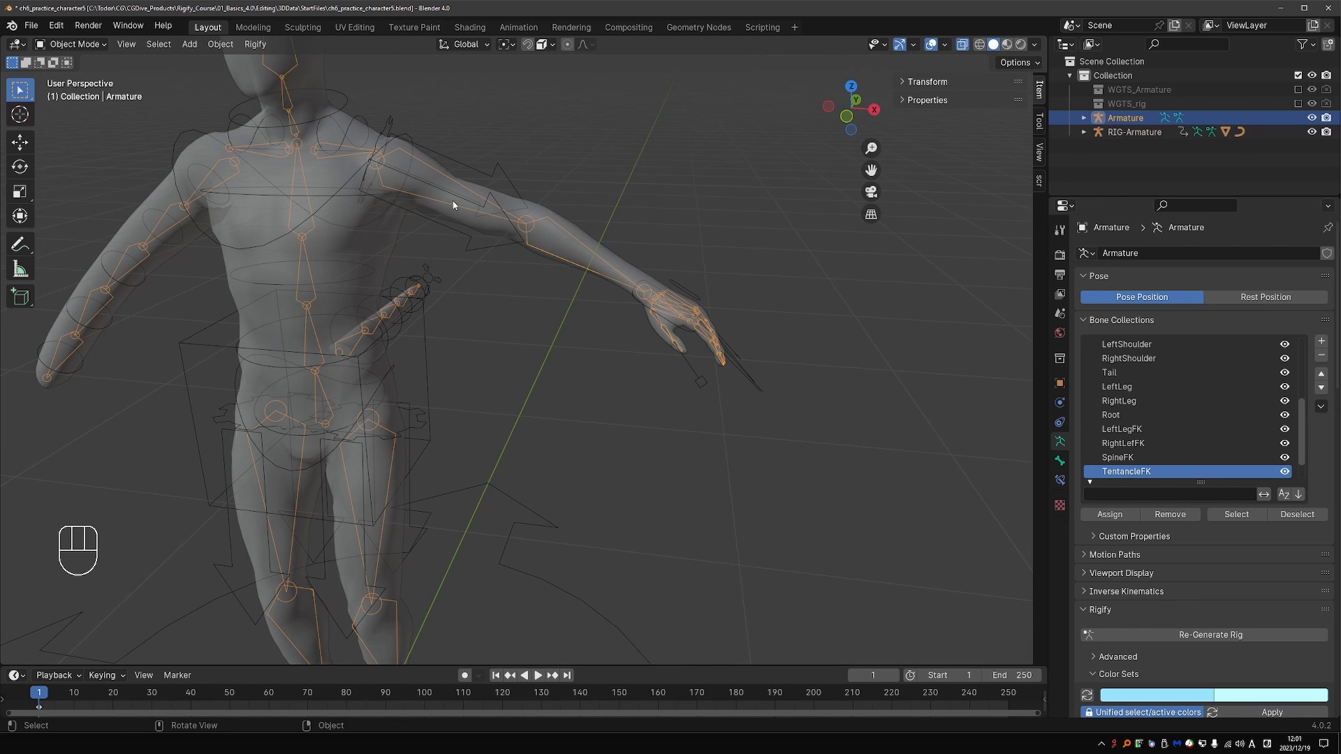
- In pose mode select shoulder.L and move the LeftShoulder collection to the top of the list
{"action": "key", "text": "Tab"}
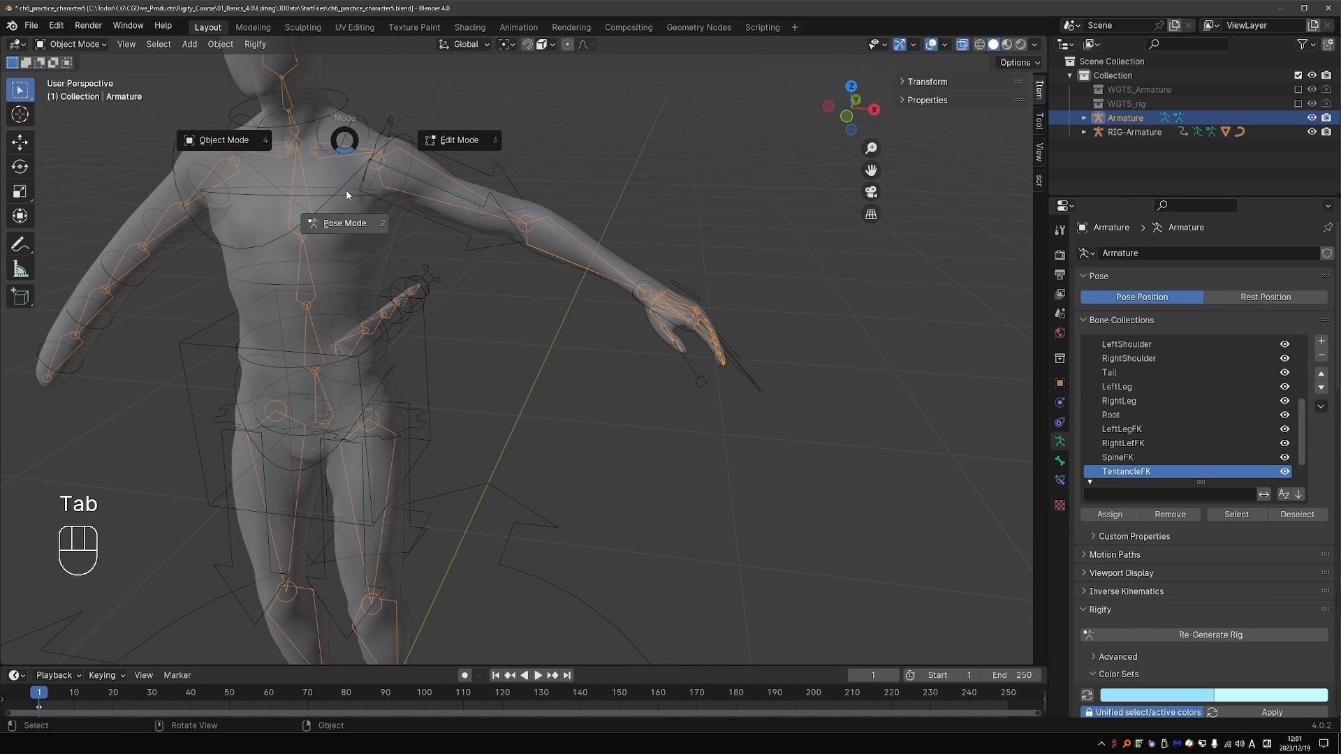
{"action": "left_click", "coordinate": [650, 369]}
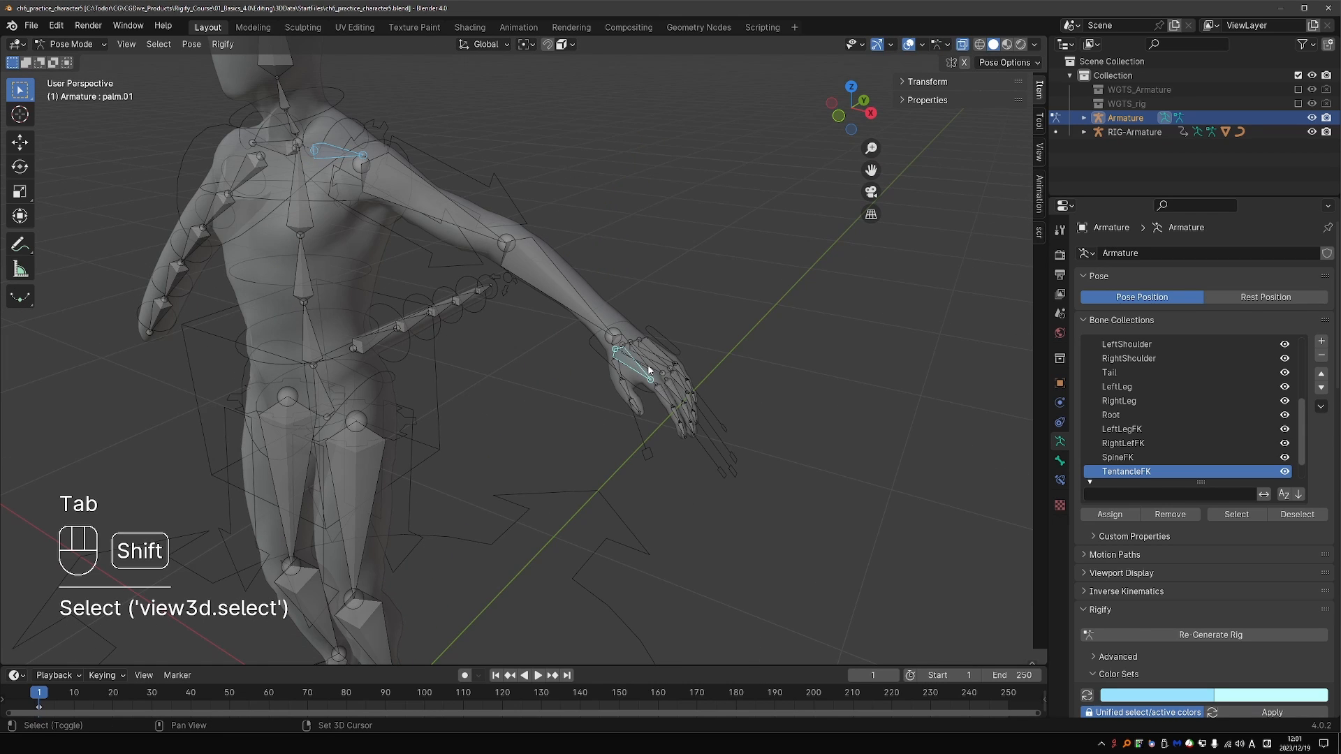
{"action": "left_click", "coordinate": [658, 359]}
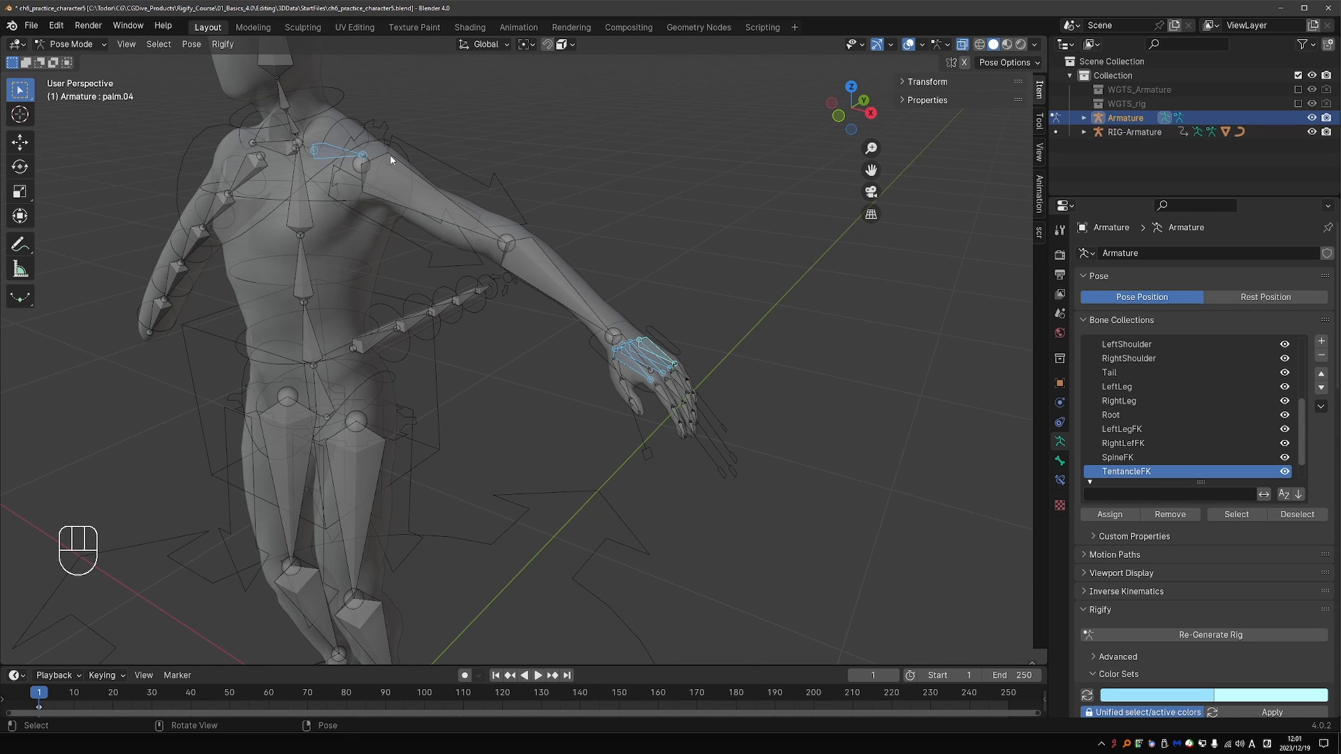
{"action": "mouse_move", "coordinate": [347, 186]}
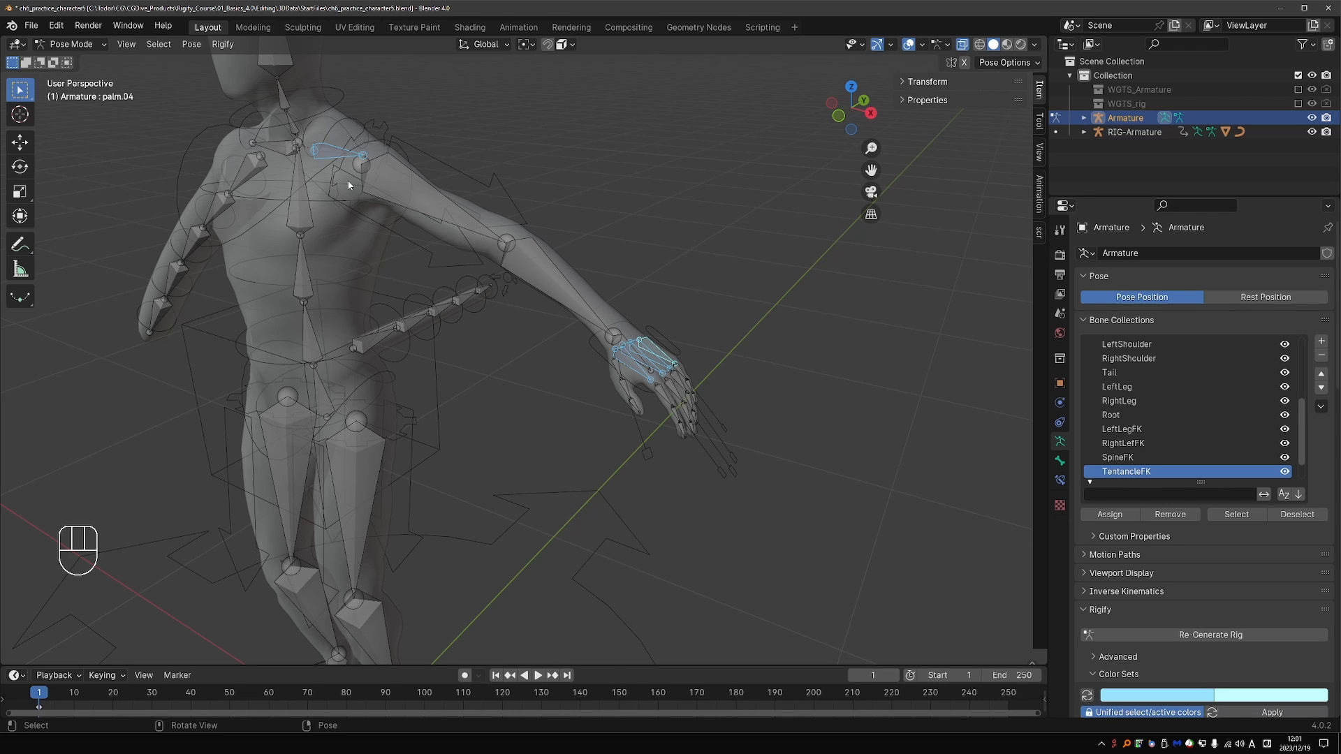
{"action": "key", "text": "ctrl+z"}
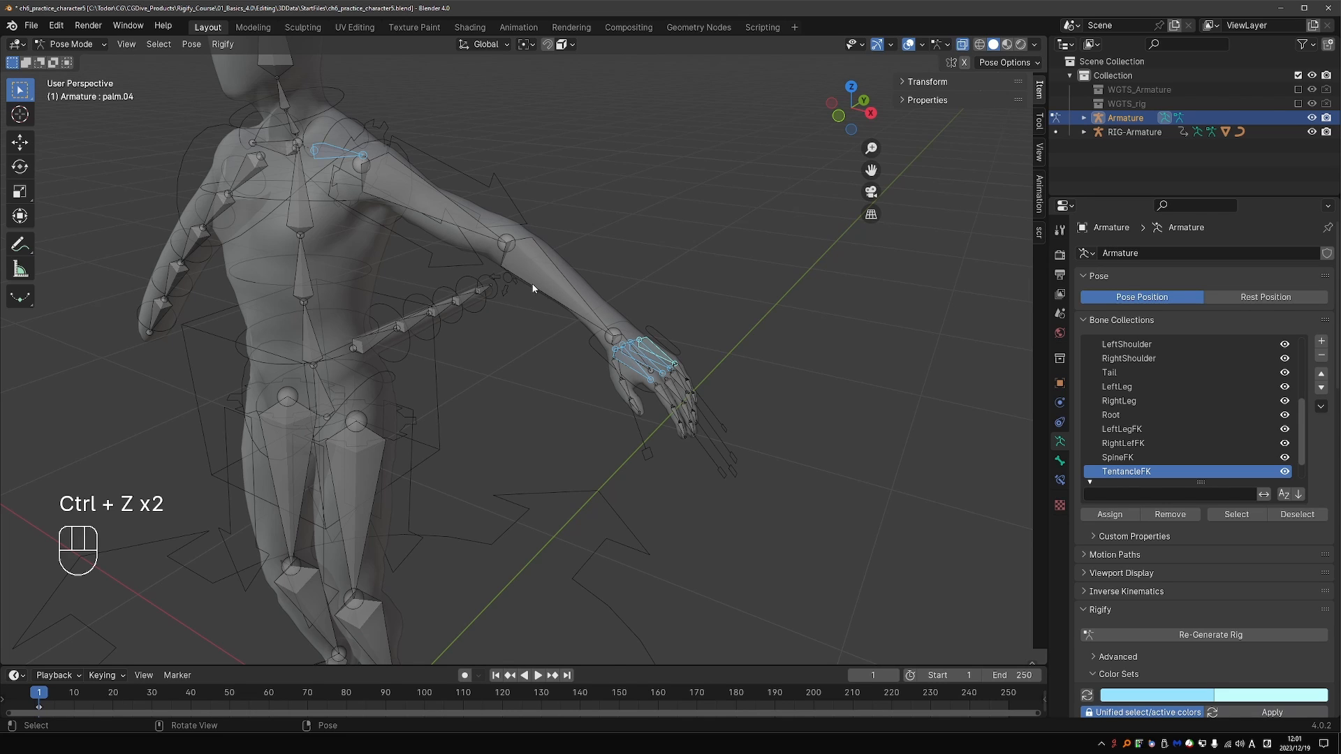
{"action": "left_click", "coordinate": [338, 154]}
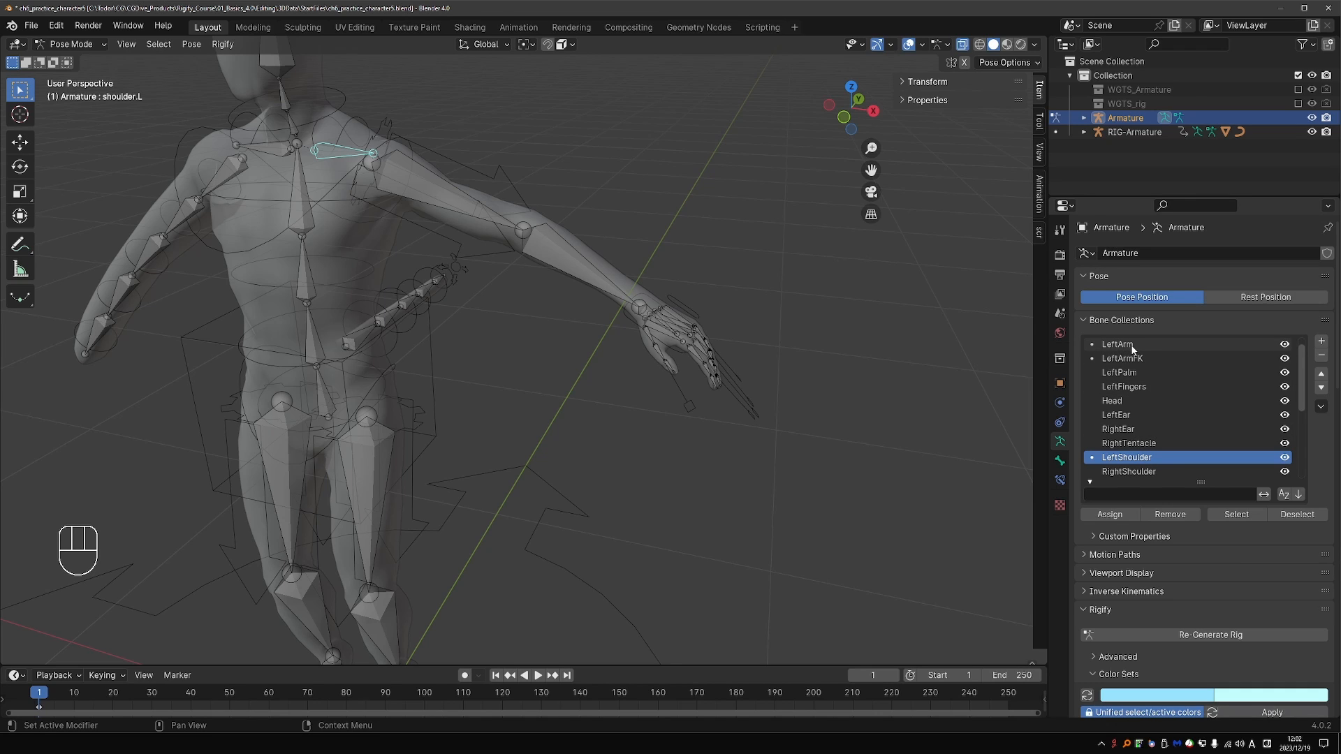
{"action": "mouse_move", "coordinate": [1122, 357]}
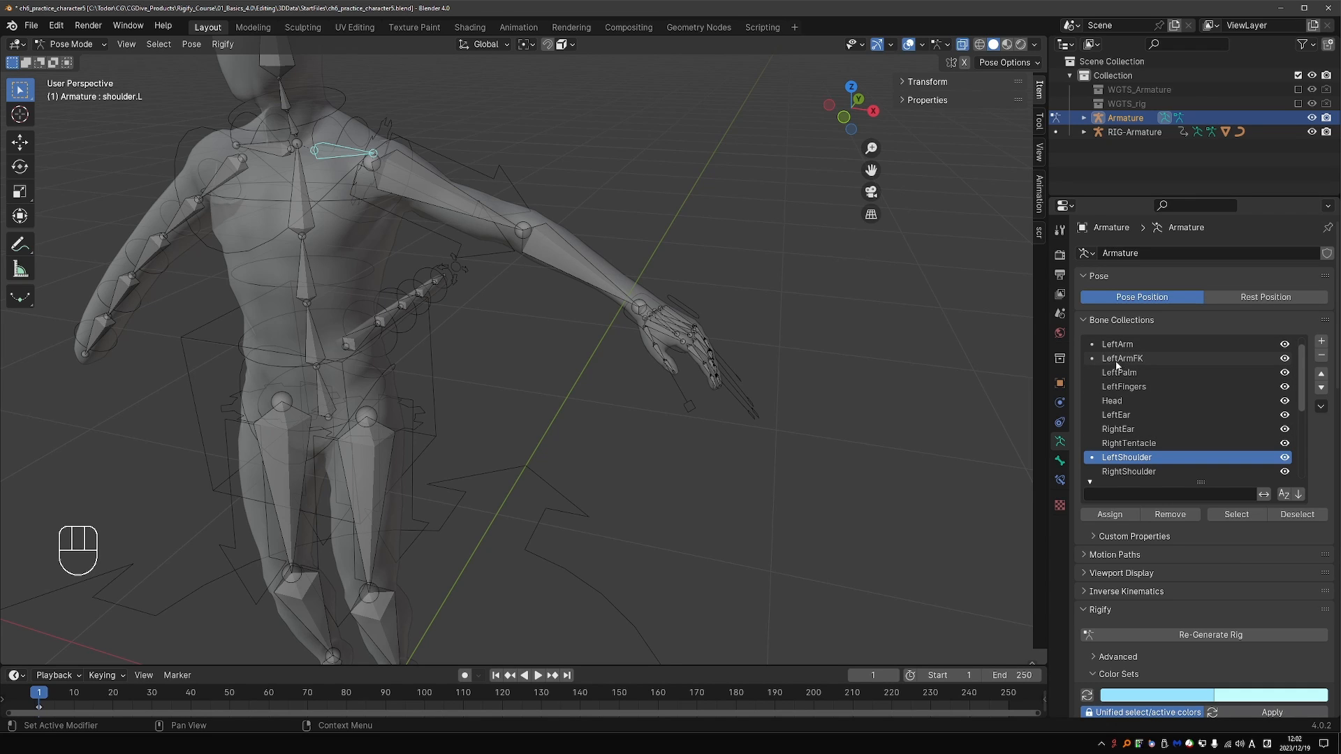
{"action": "mouse_move", "coordinate": [1135, 363]}
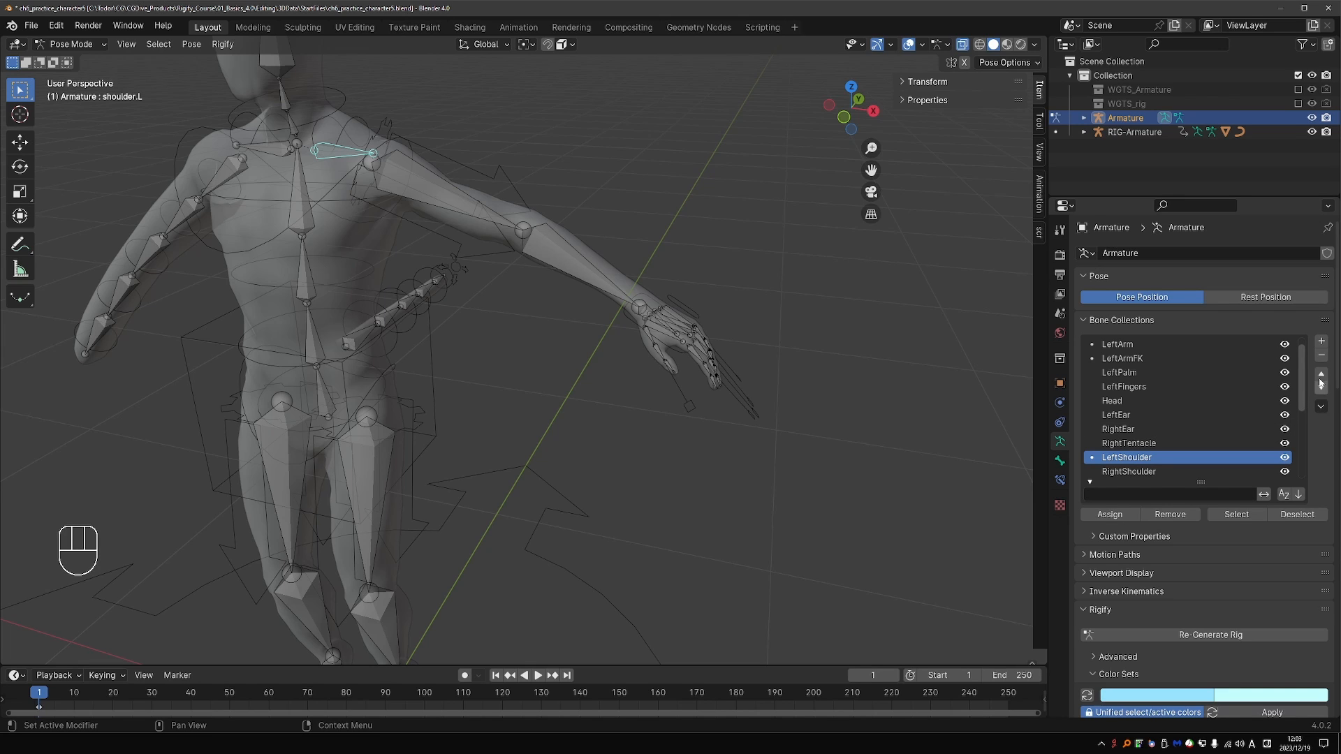
{"action": "left_click", "coordinate": [1319, 374]}
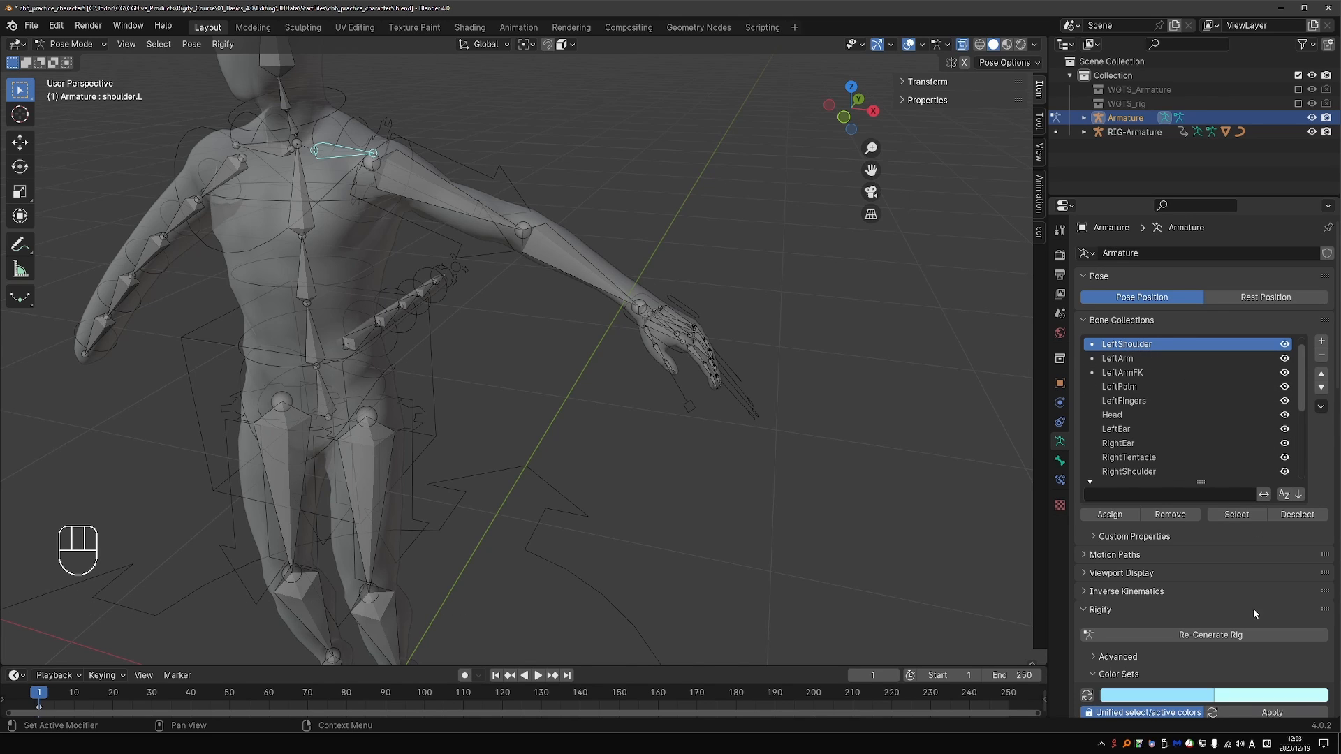
- Select a left palm bone and move the LeftPalm collection higher in the list
{"action": "left_click", "coordinate": [650, 323]}
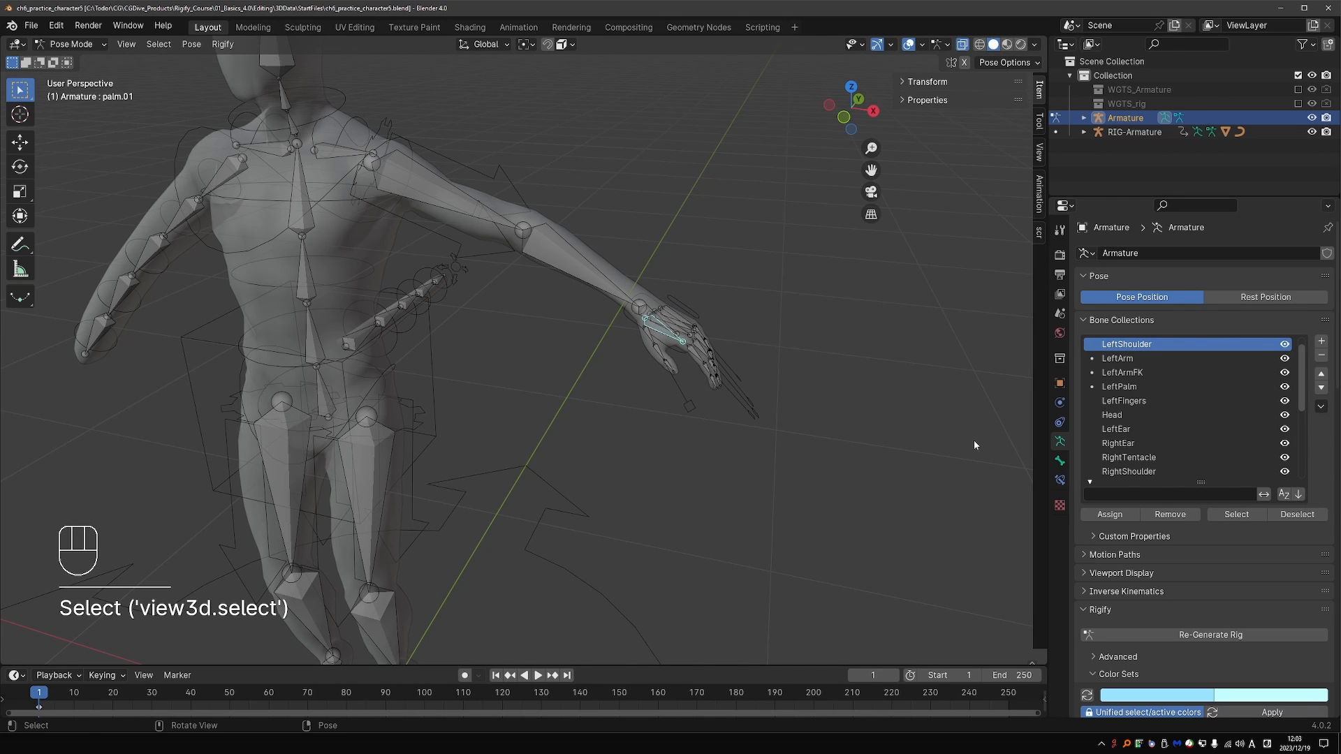
{"action": "left_click", "coordinate": [1119, 386]}
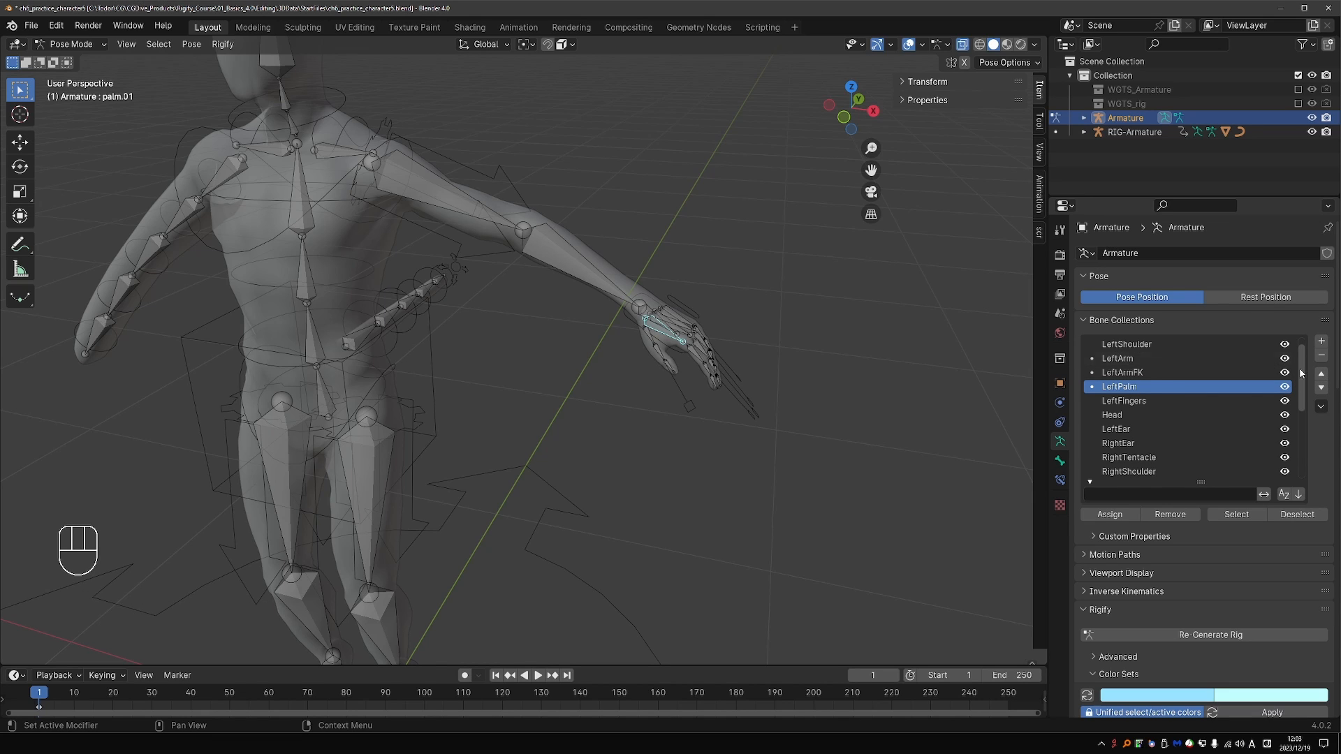
{"action": "left_click", "coordinate": [1320, 374]}
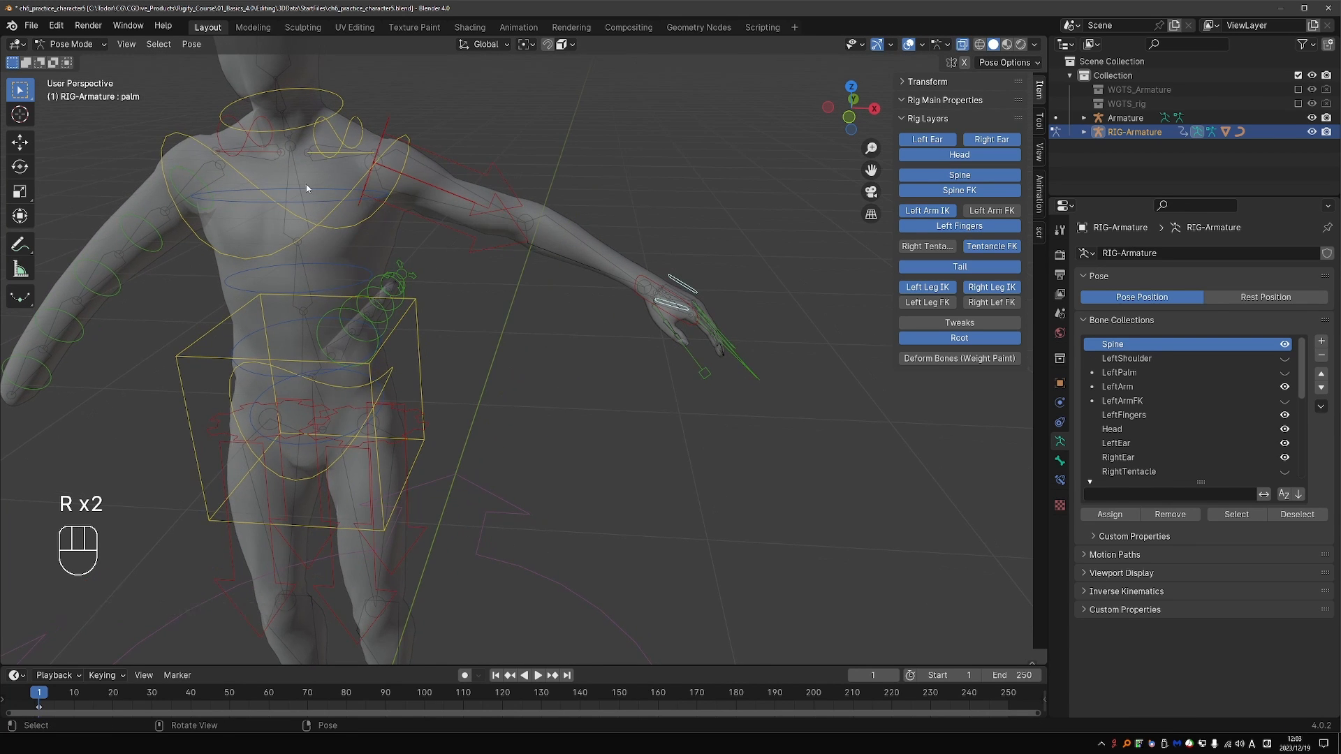
- Select shoulder.R on the metarig and move RightShoulder above RightTentacle in Bone Collections
{"action": "key", "text": "Tab"}
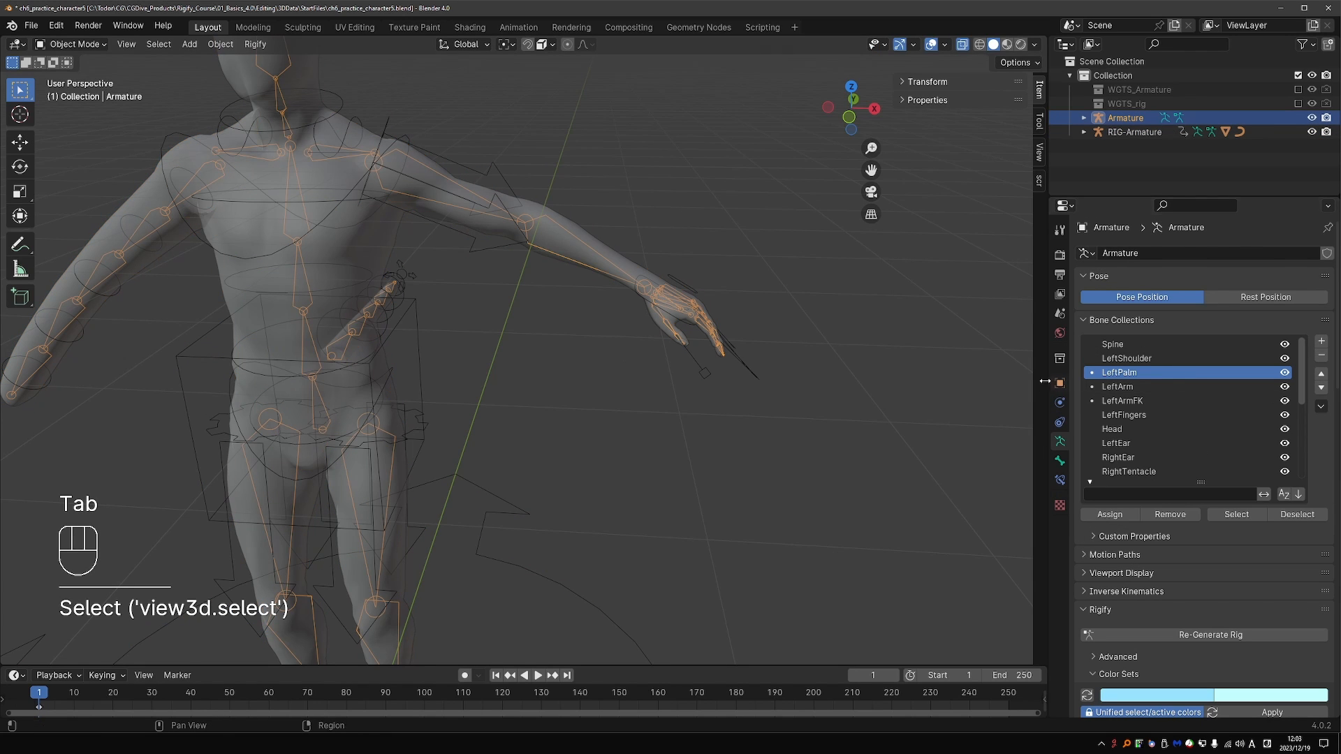
{"action": "key", "text": "Tab"}
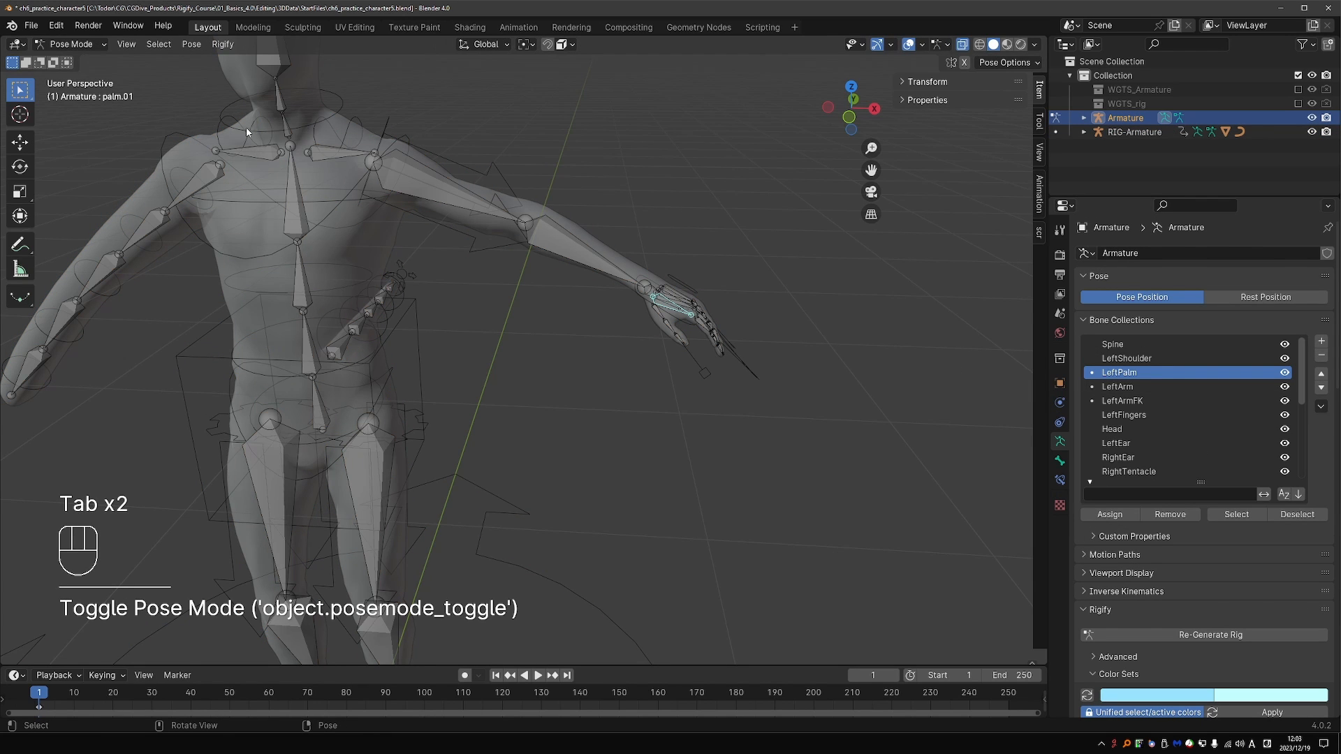
{"action": "left_click", "coordinate": [250, 152]}
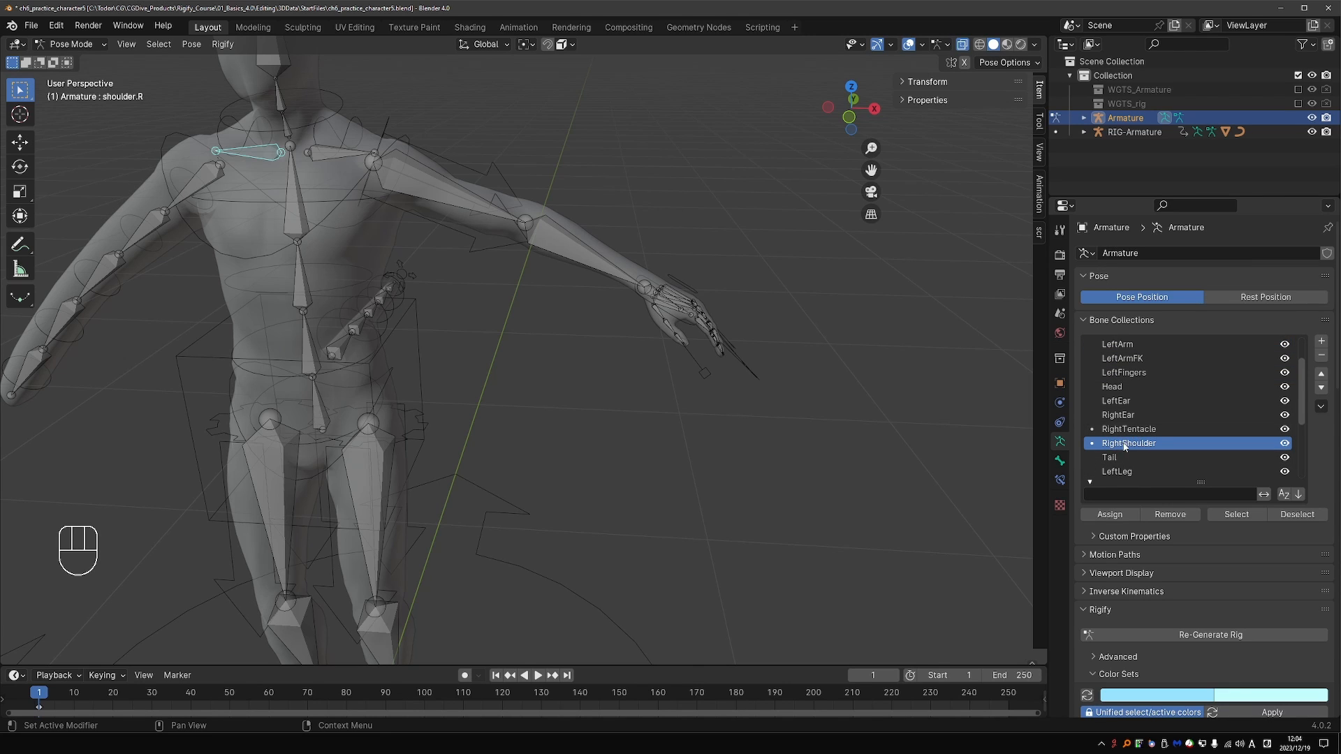
{"action": "mouse_move", "coordinate": [1173, 445]}
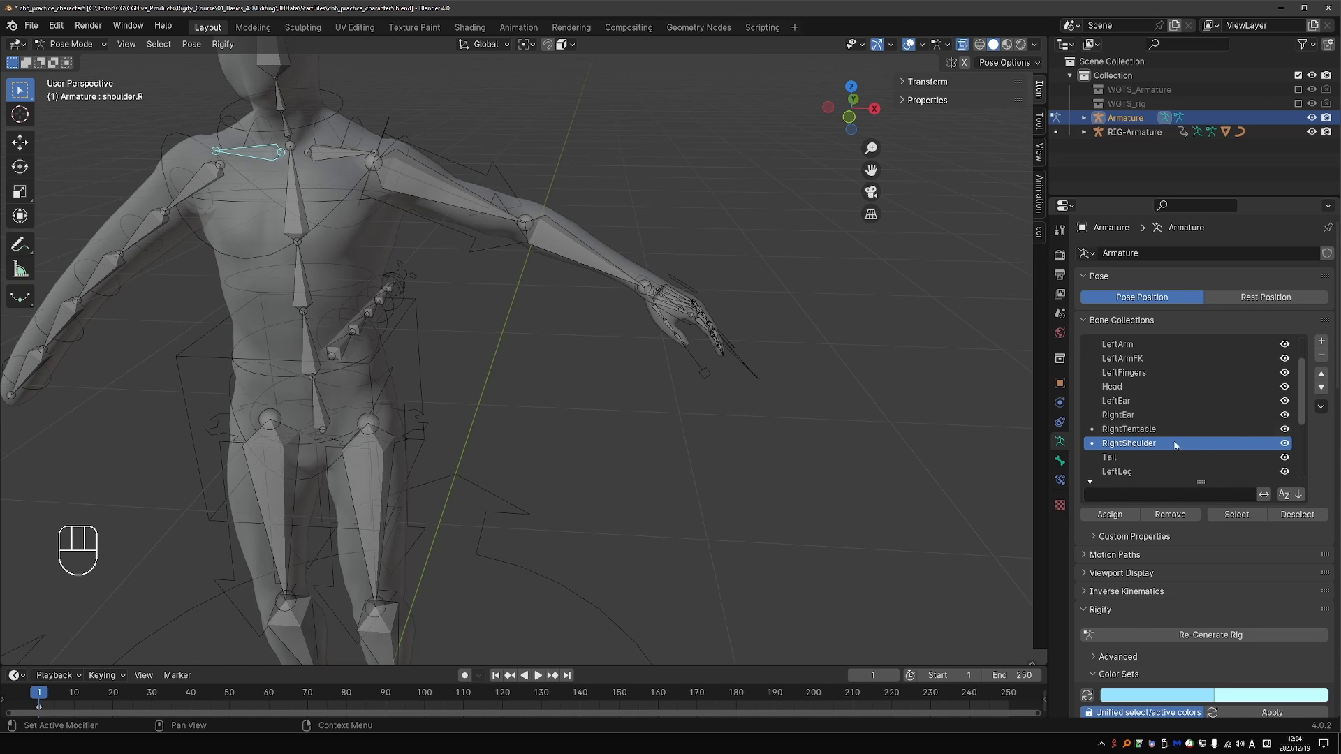
{"action": "left_click", "coordinate": [1320, 391]}
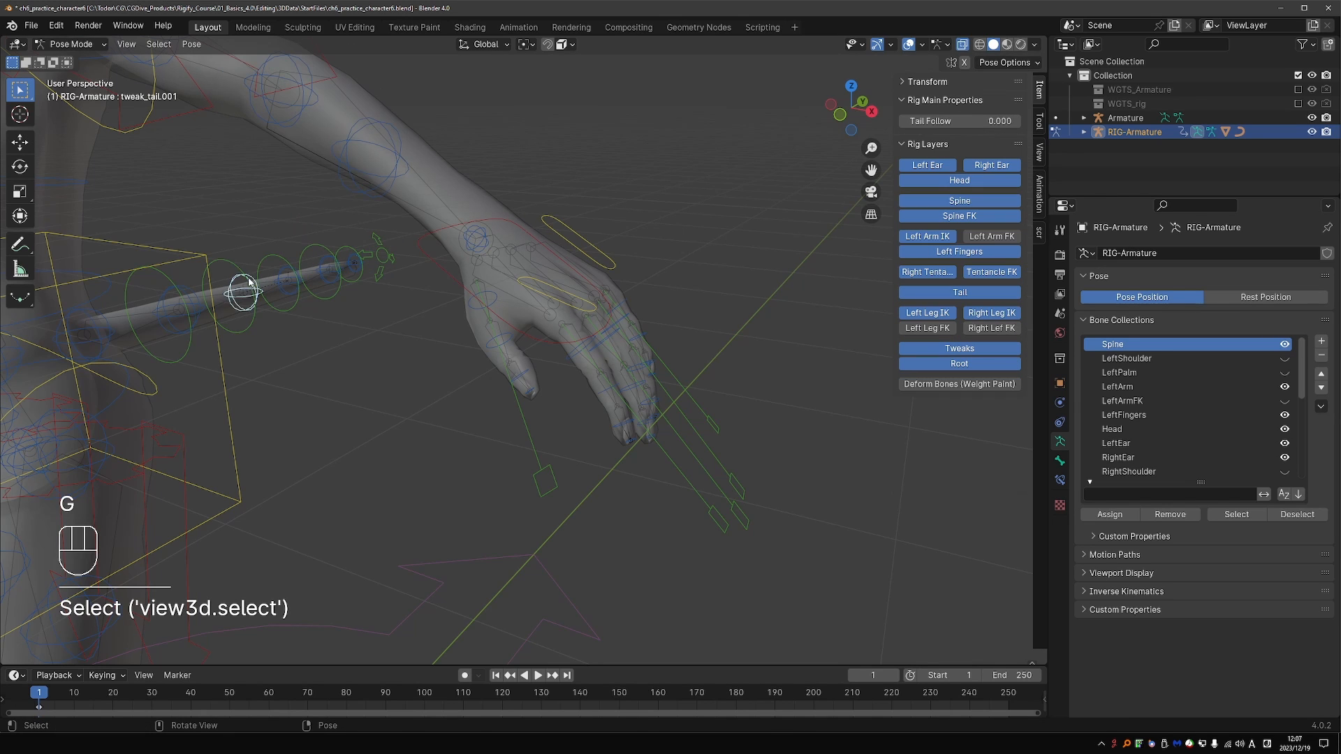
- Create a FingersFK bone collection from the left index finger bone on the metarig
{"action": "key", "text": "Tab"}
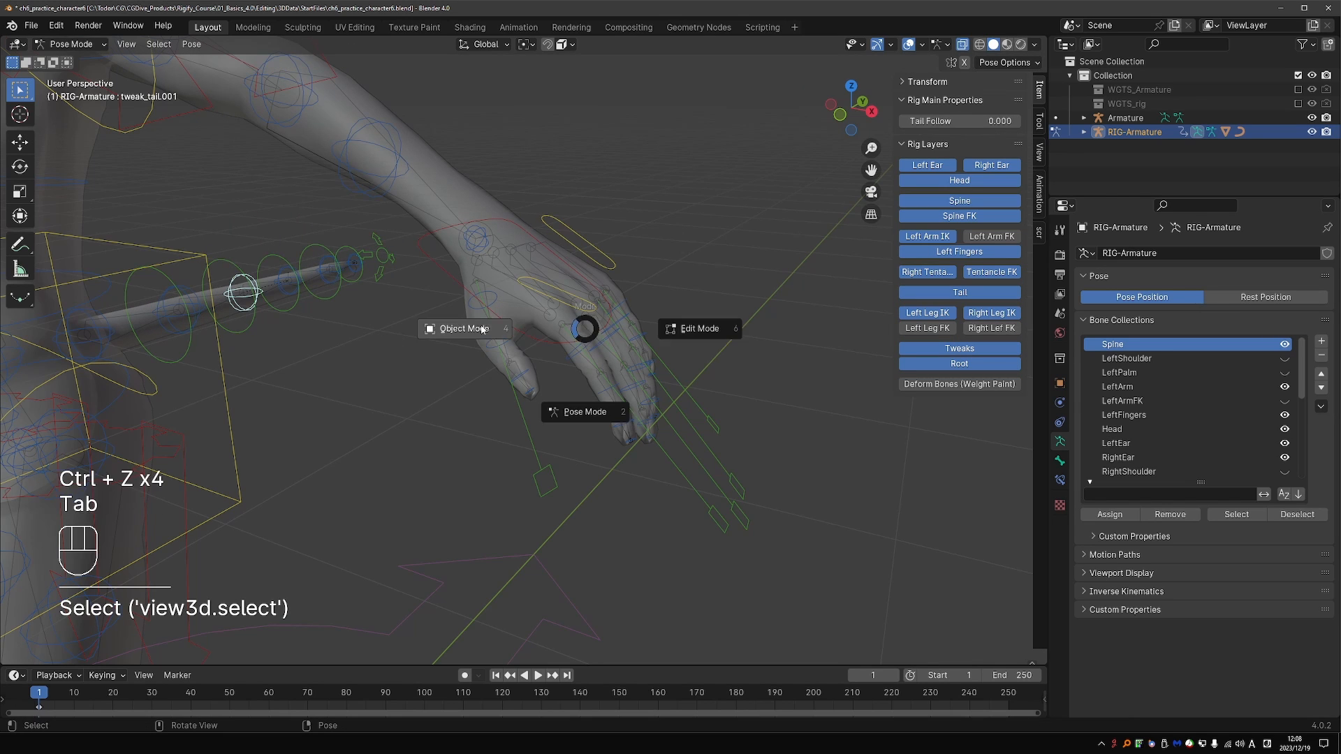
{"action": "key", "text": "Tab"}
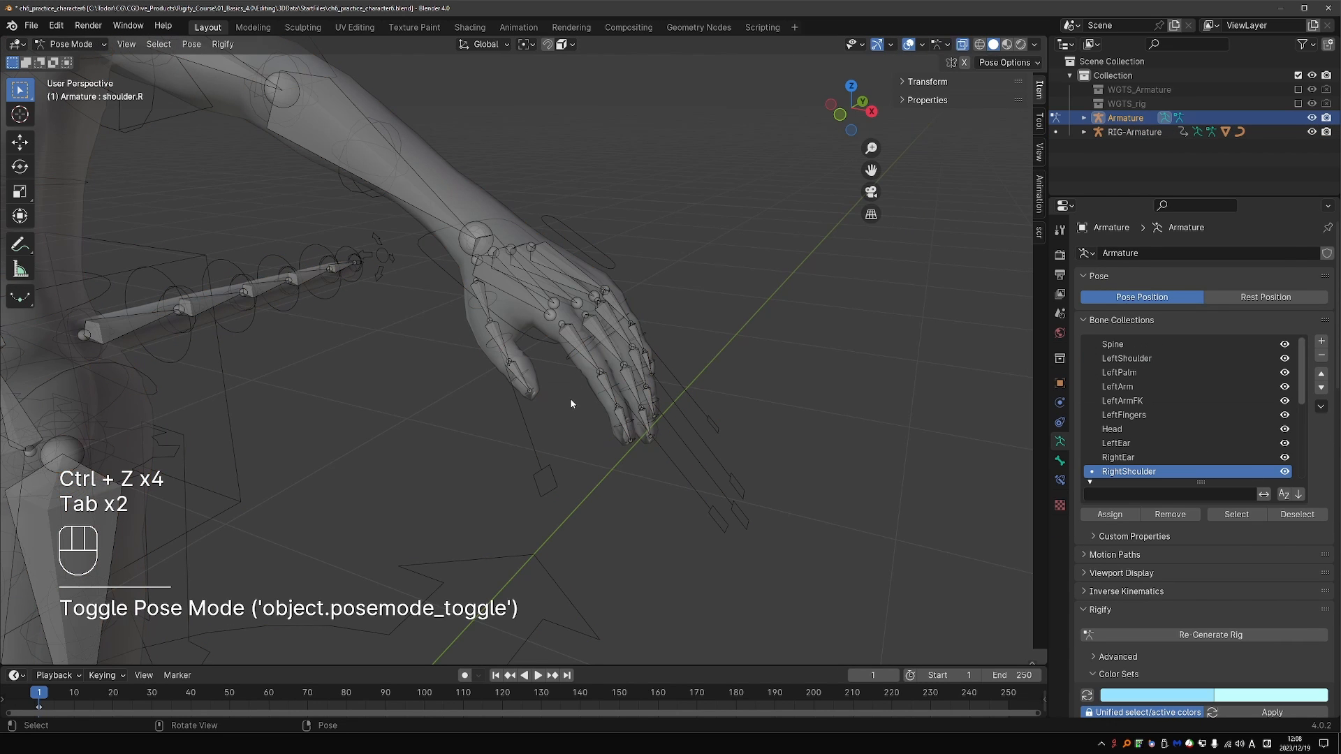
{"action": "left_click", "coordinate": [564, 330]}
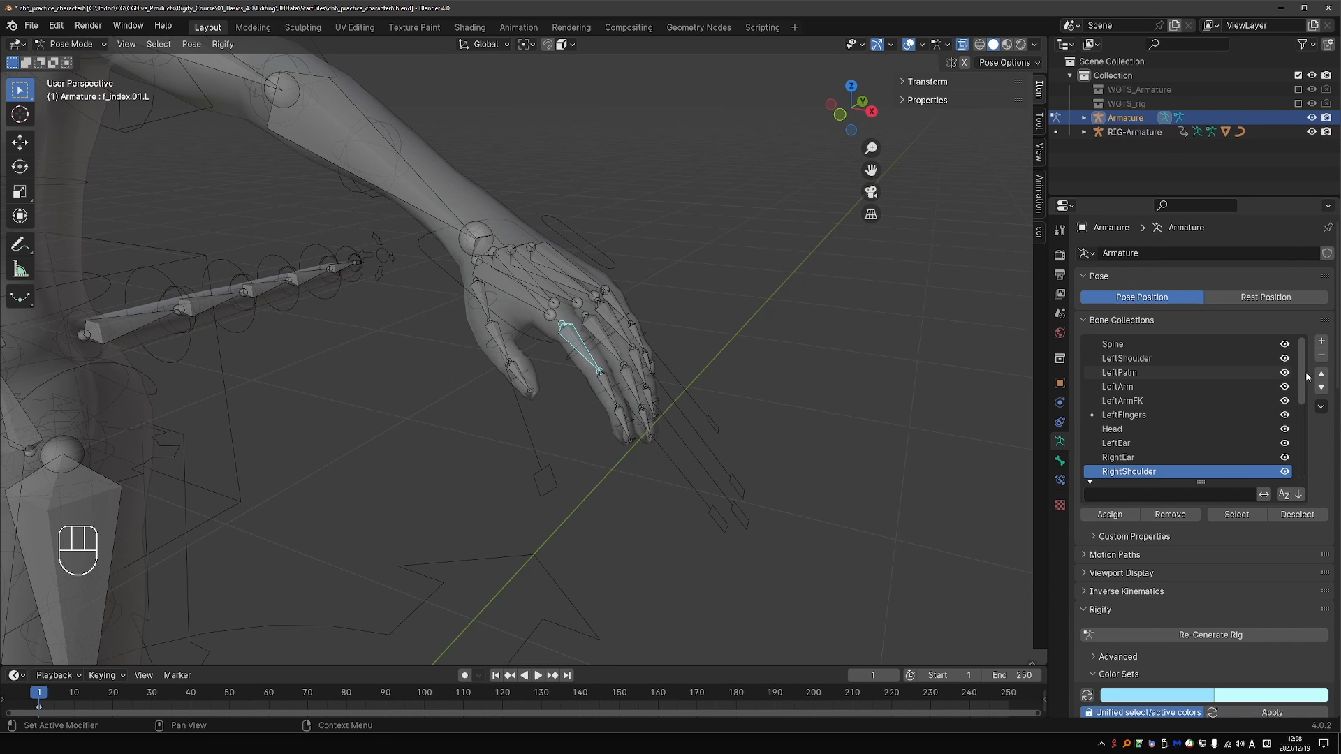
{"action": "left_click", "coordinate": [1322, 341]}
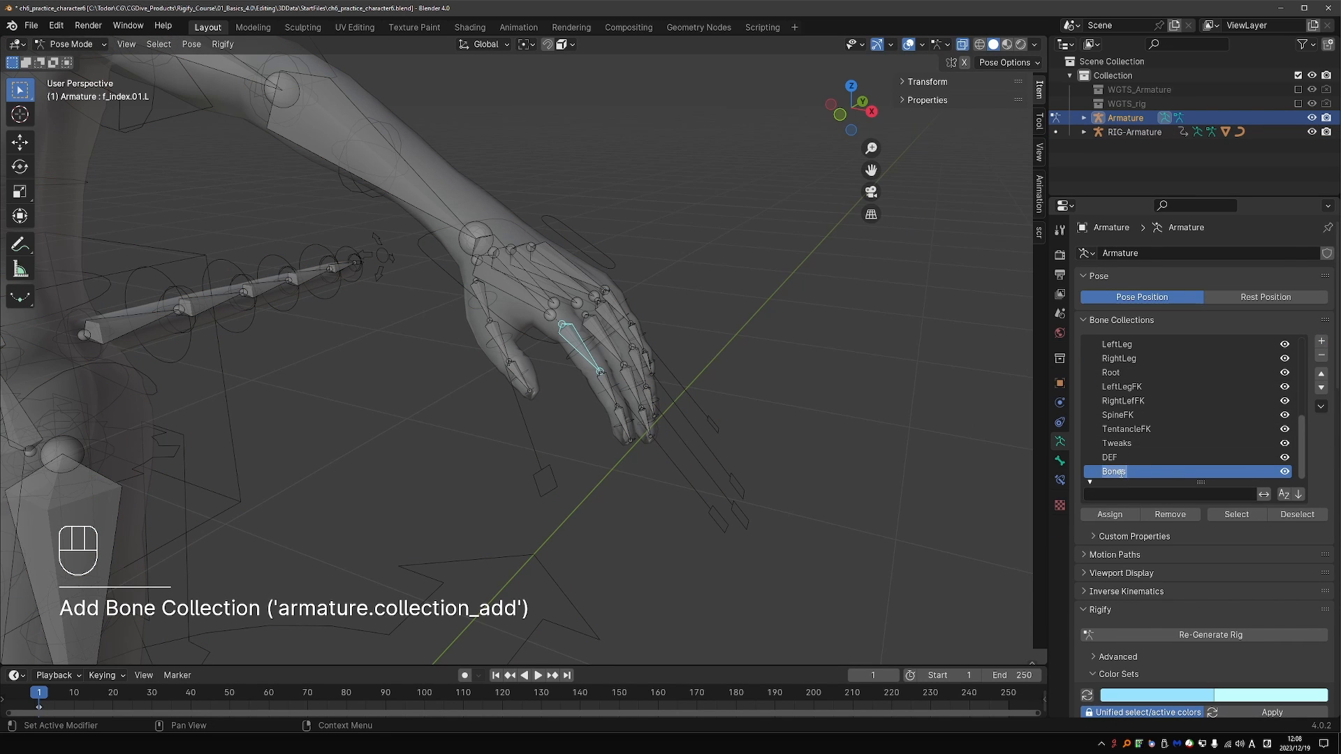
{"action": "type", "text": "Fingers"}
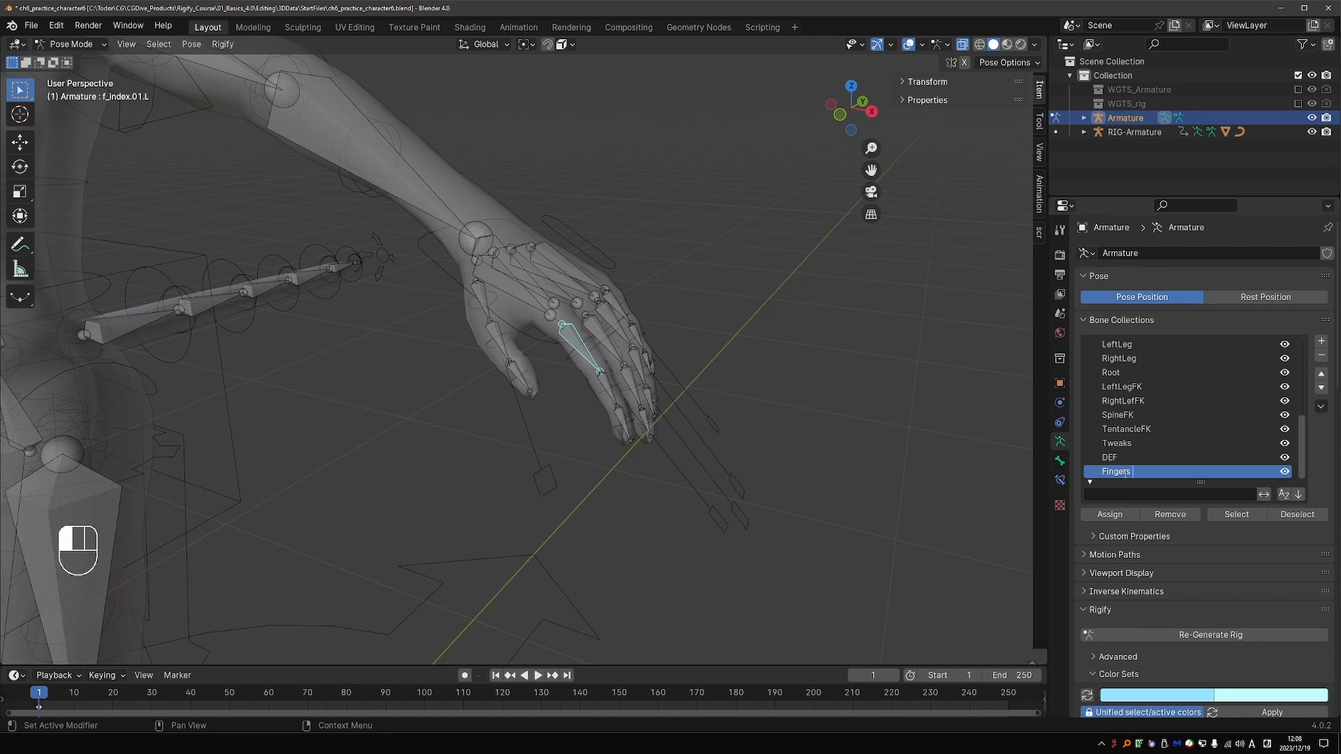
{"action": "type", "text": "F"}
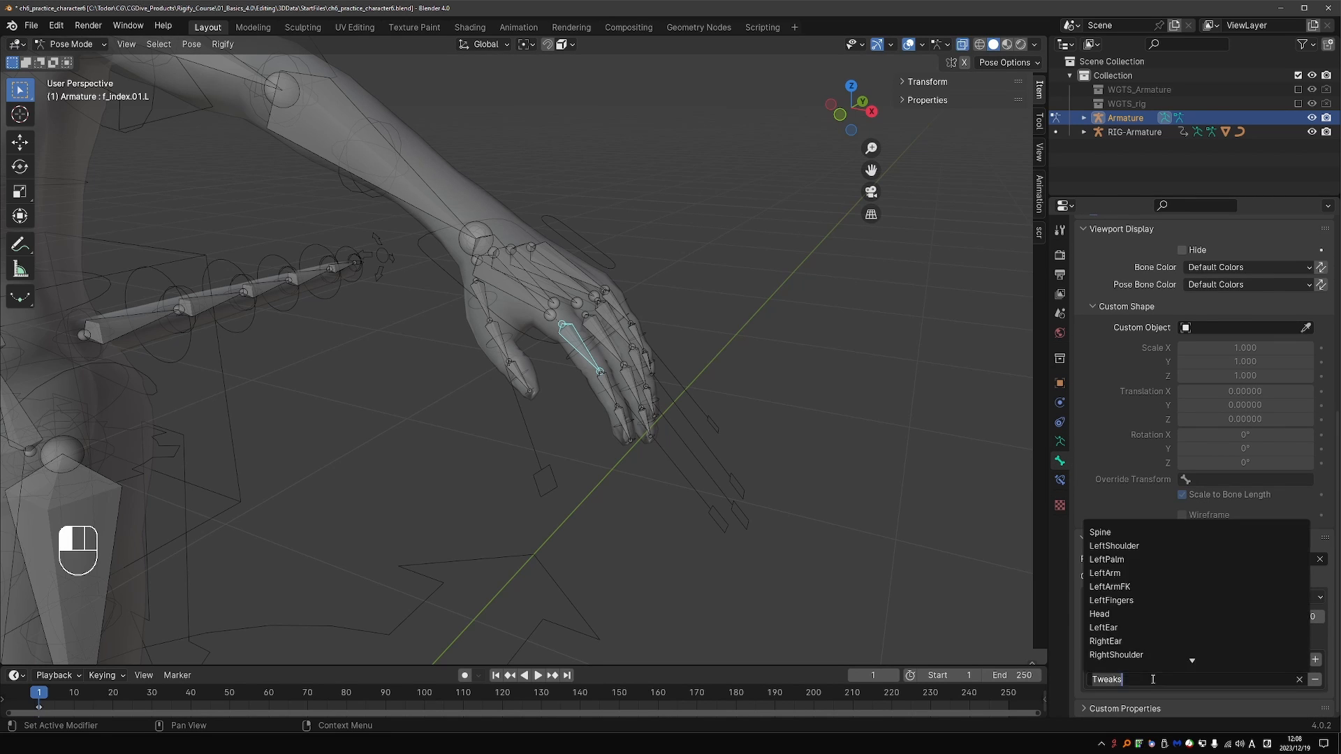
{"action": "type", "text": "fin"}
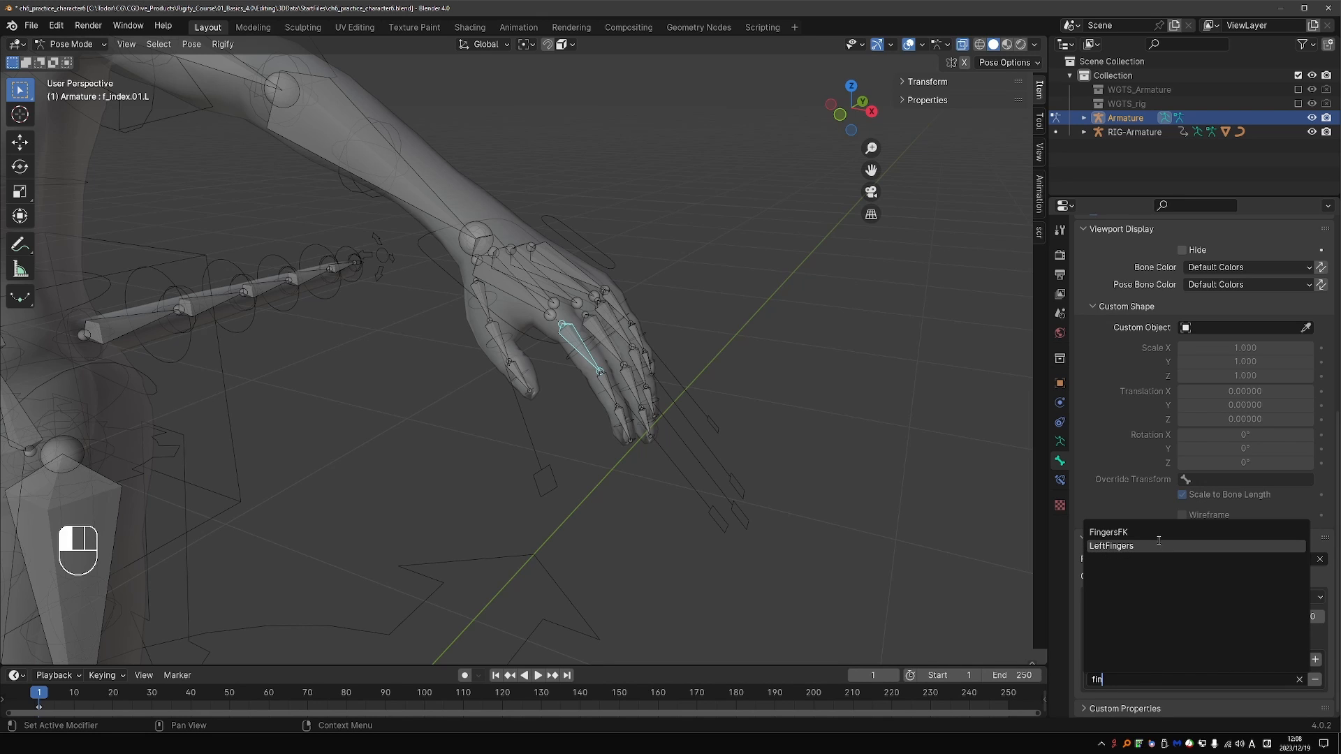
- Assign FingersFK as the tweak collection for the index and middle finger bones
{"action": "left_click", "coordinate": [599, 338]}
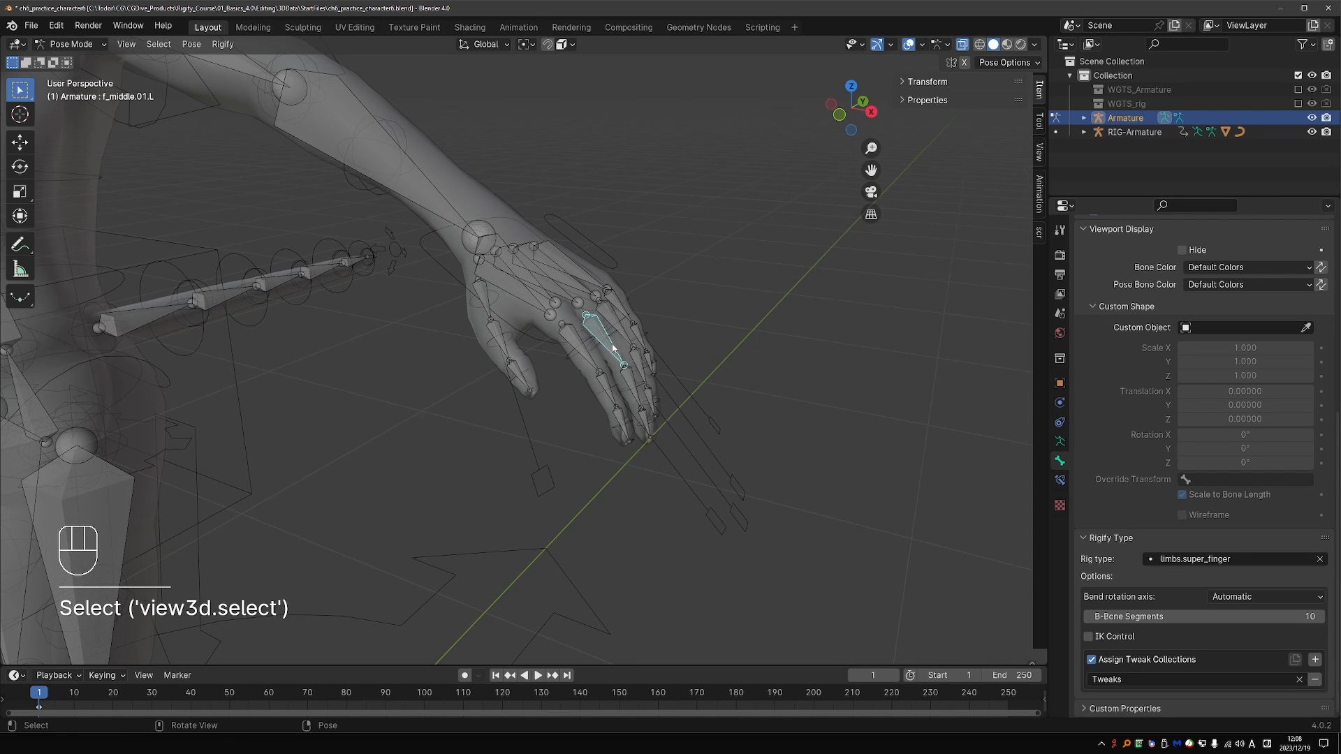
{"action": "left_click", "coordinate": [481, 303]}
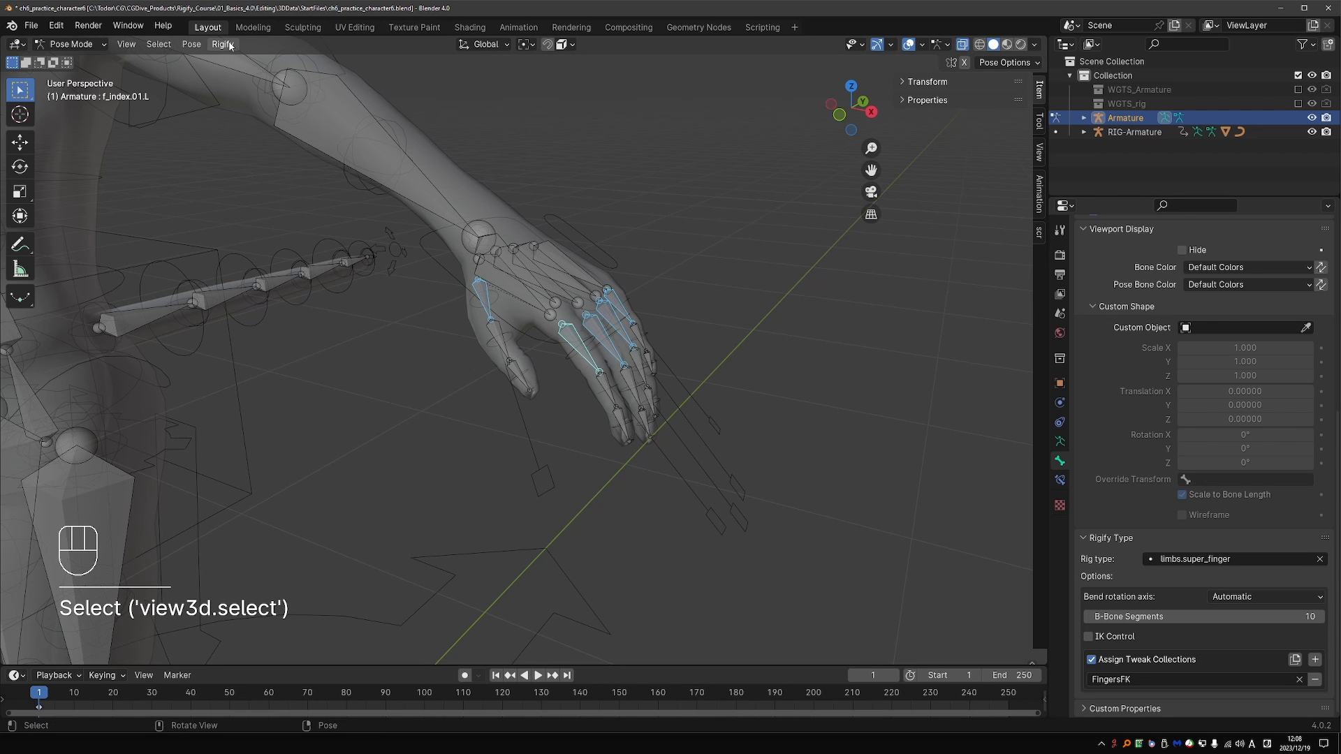
{"action": "left_click", "coordinate": [222, 43]}
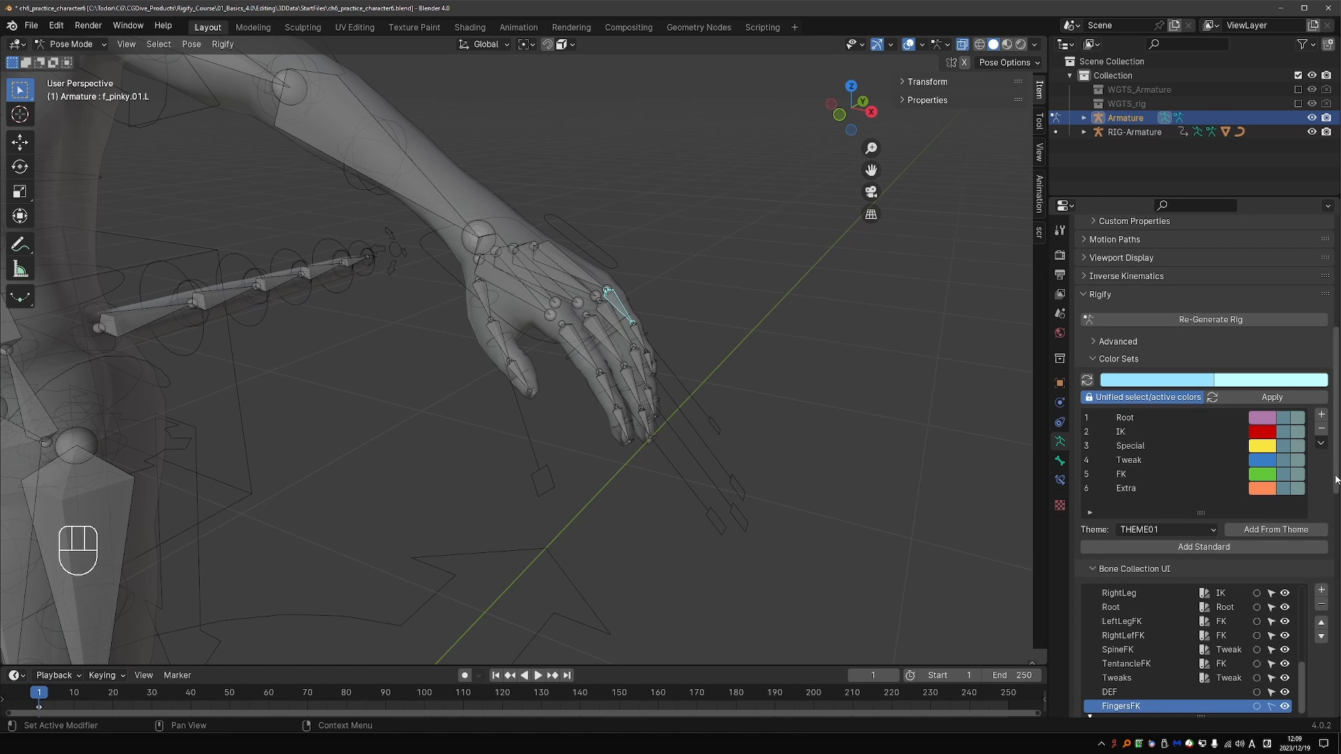
- Give the FingersFK collection the FK colour set
{"action": "scroll", "scroll_direction": "down", "scroll_amount": 3}
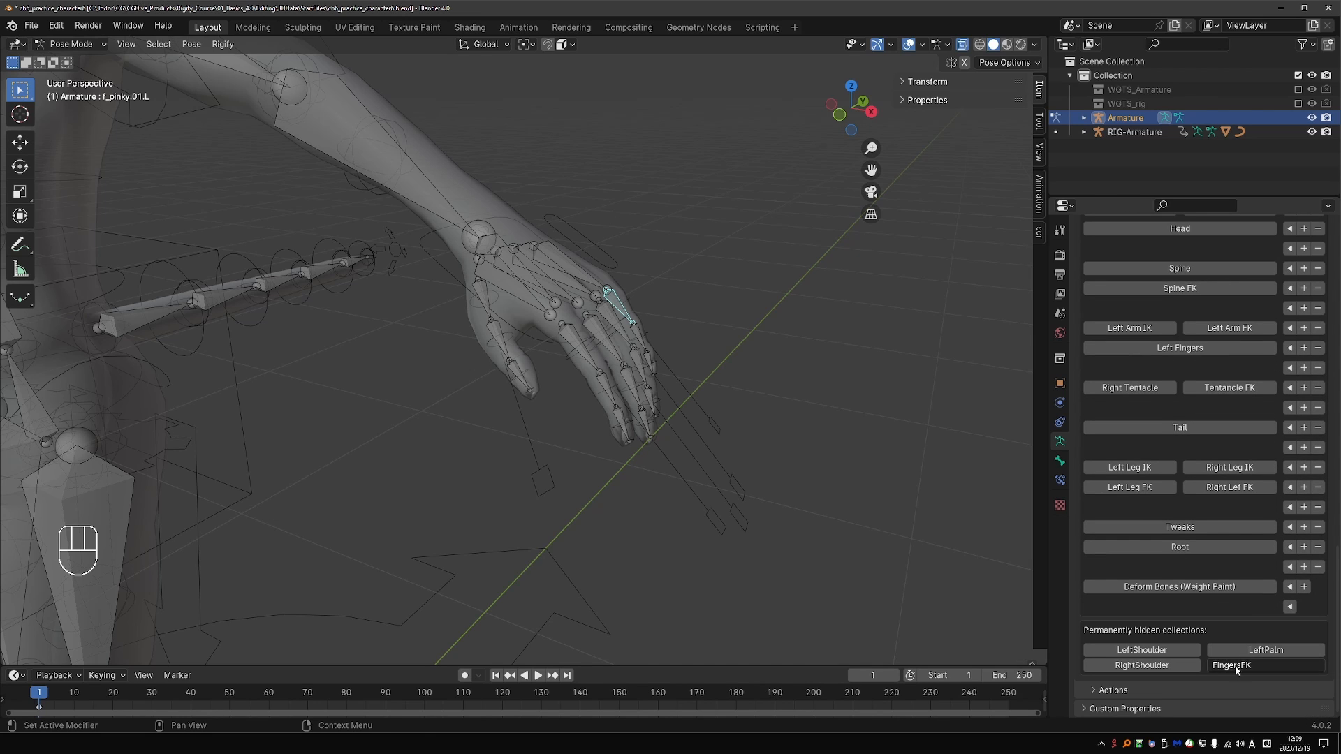
{"action": "mouse_move", "coordinate": [1164, 376]}
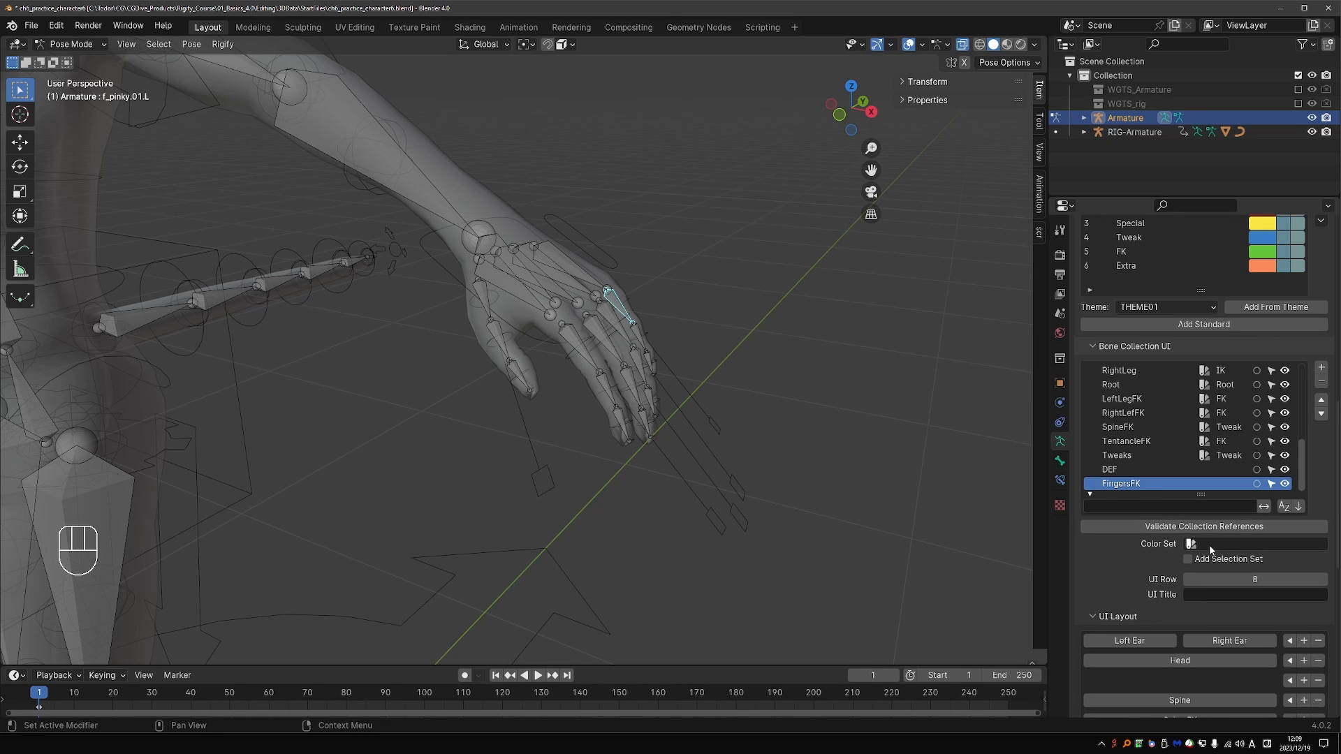
{"action": "left_click", "coordinate": [1191, 544]}
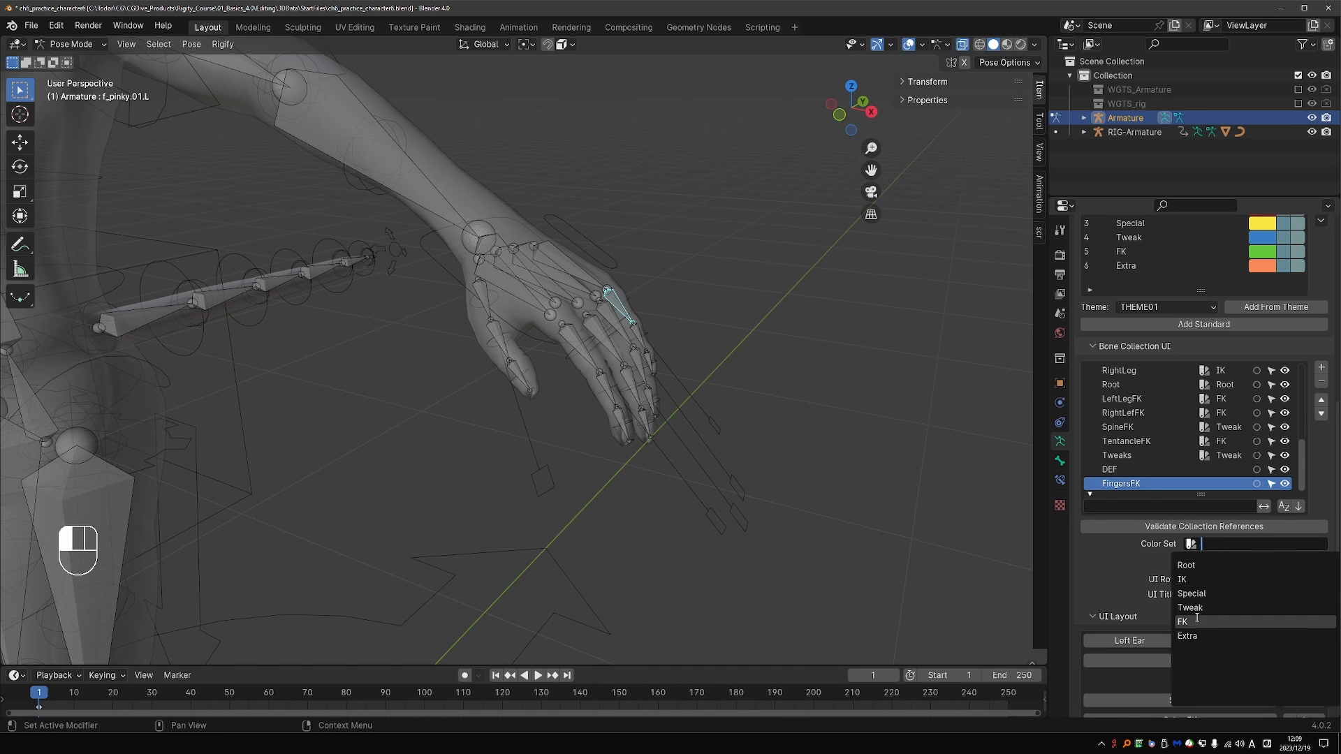
{"action": "left_click", "coordinate": [1181, 620]}
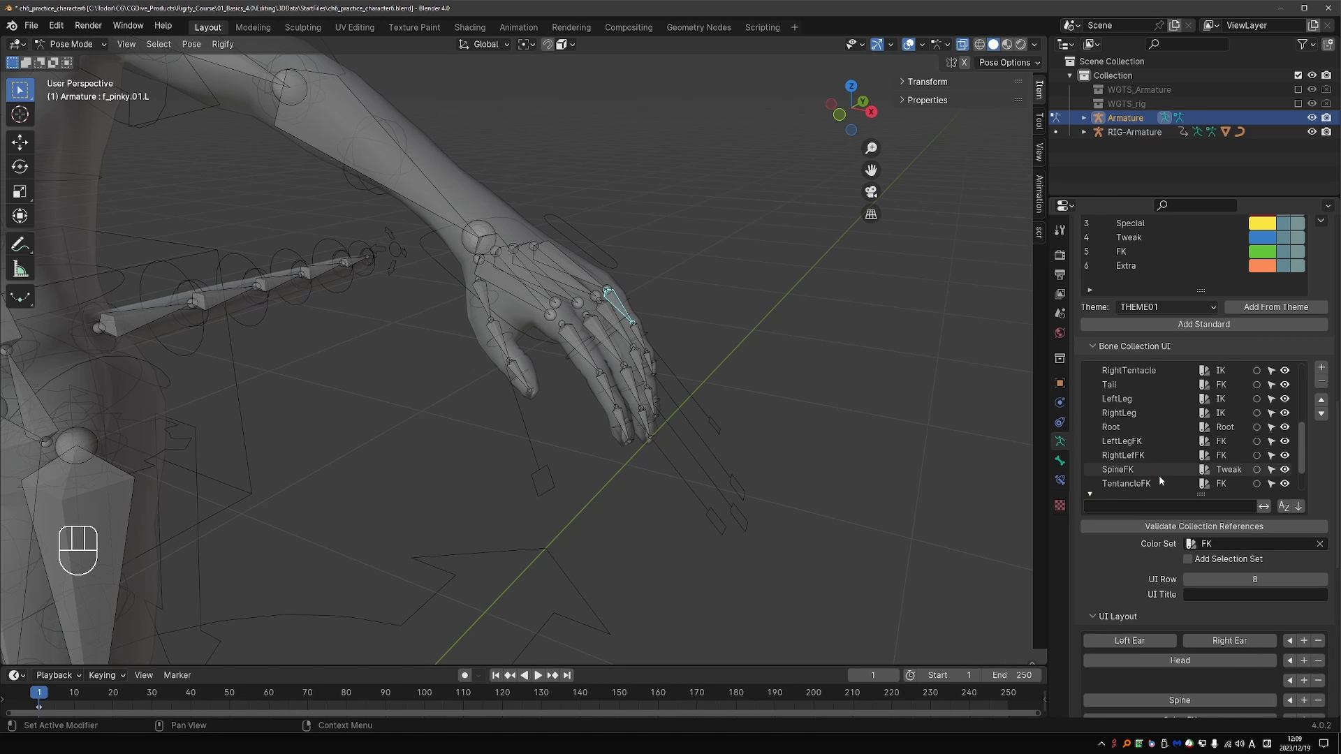
- Filter to LeftFingers and give it the Extra colour set
{"action": "scroll", "scroll_direction": "down", "scroll_amount": 3}
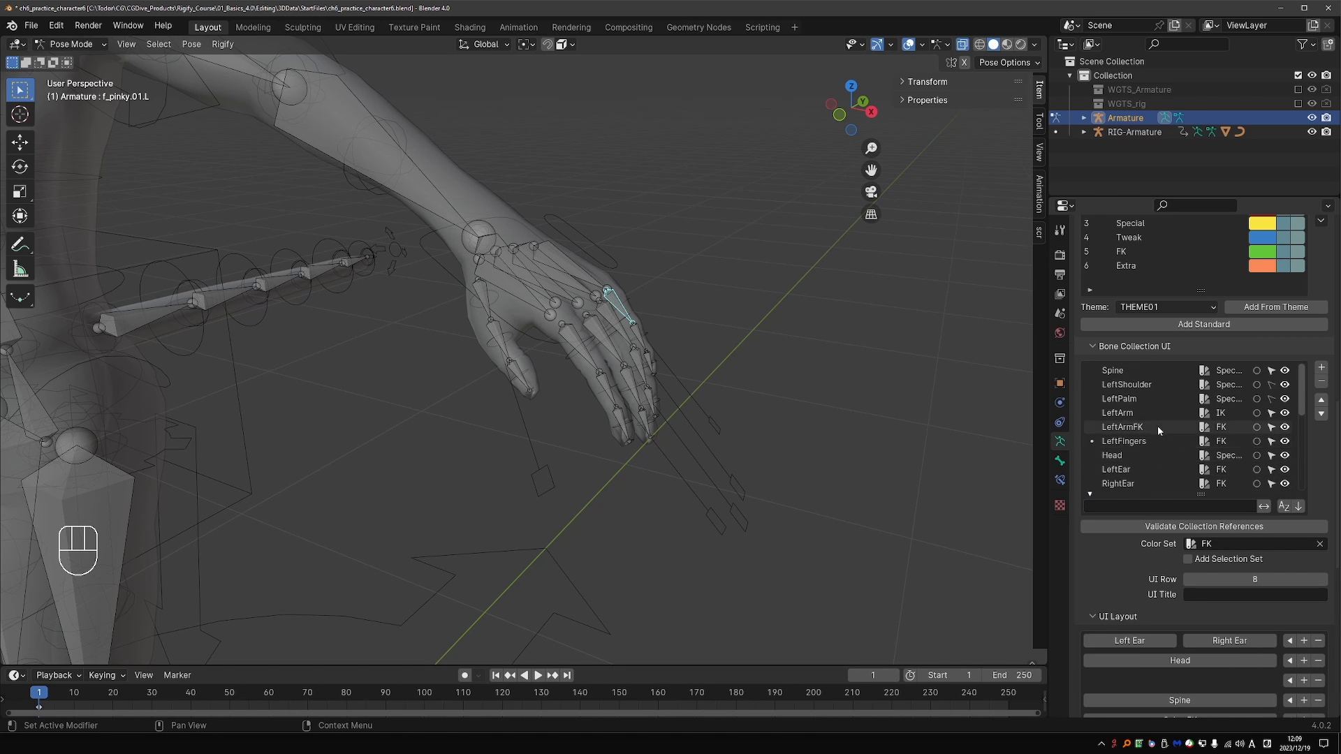
{"action": "scroll", "scroll_direction": "down", "scroll_amount": 3}
{"action": "type", "text": "fing"}
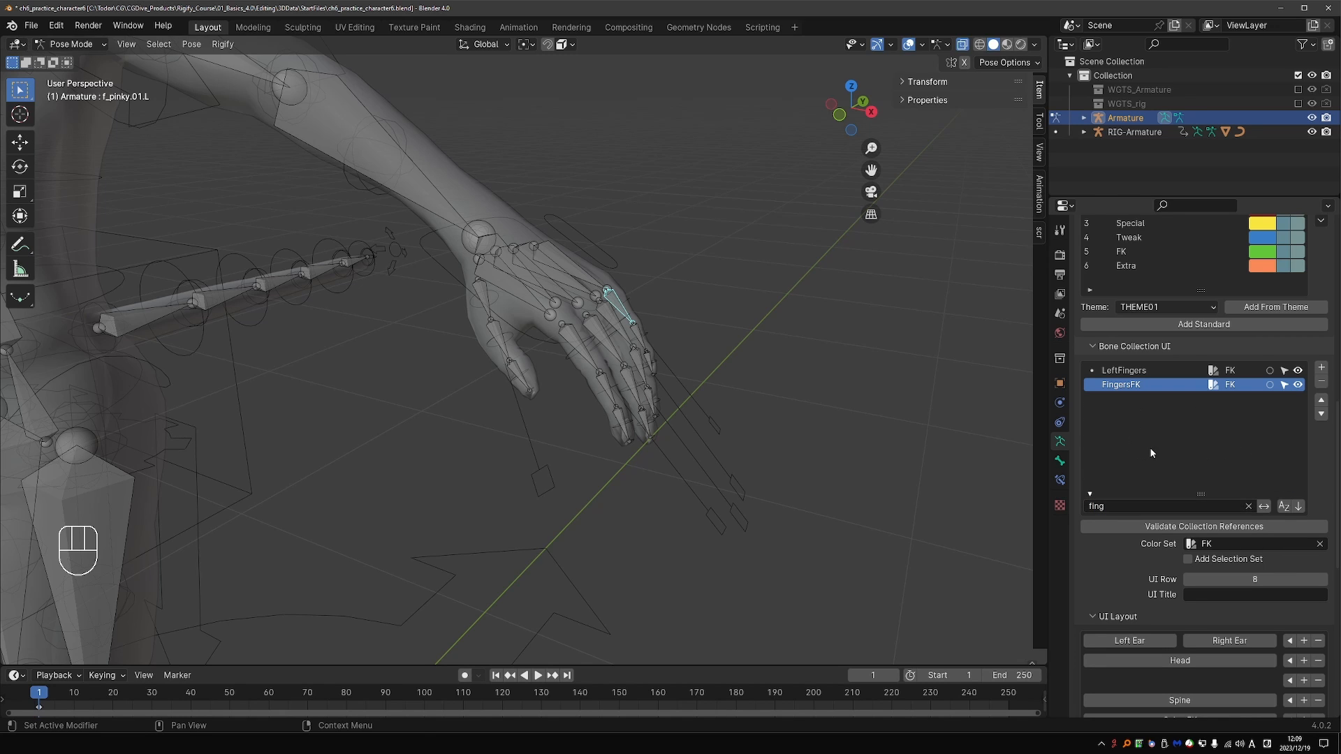
{"action": "left_click", "coordinate": [1124, 369]}
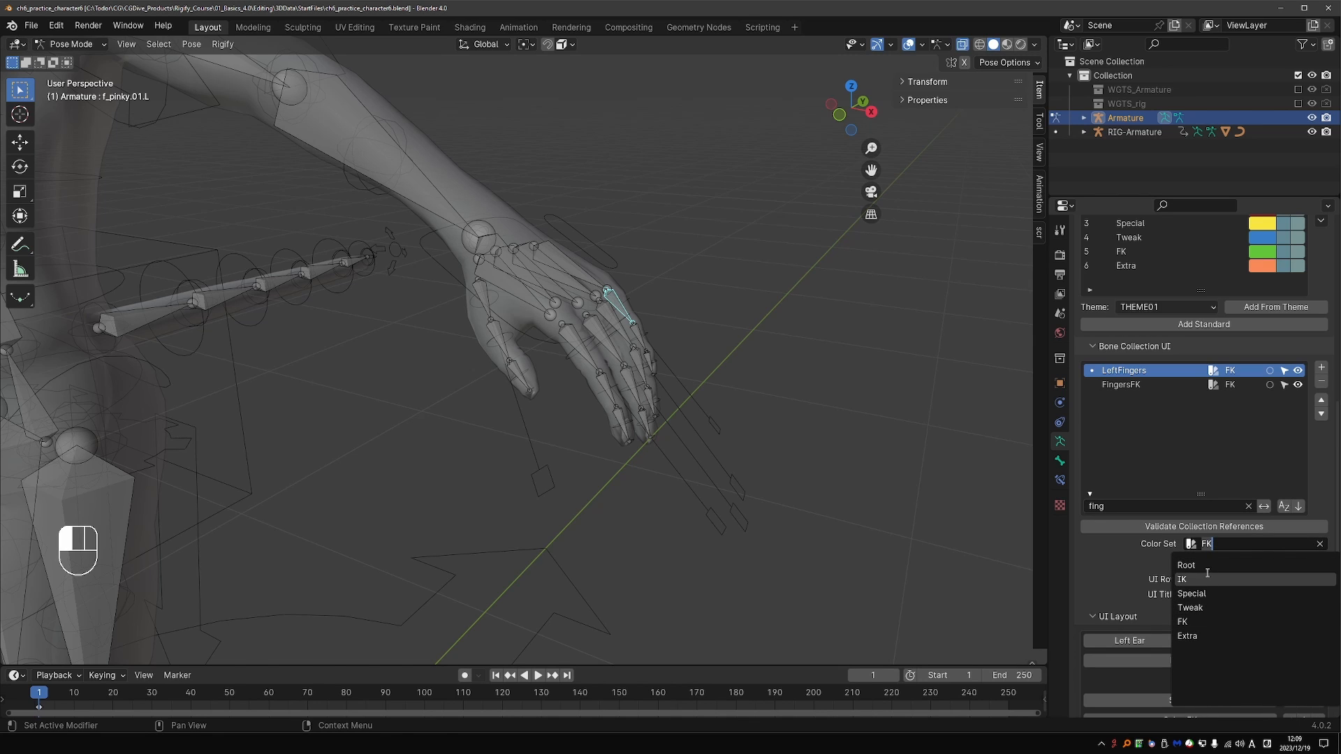
{"action": "left_click", "coordinate": [1187, 636]}
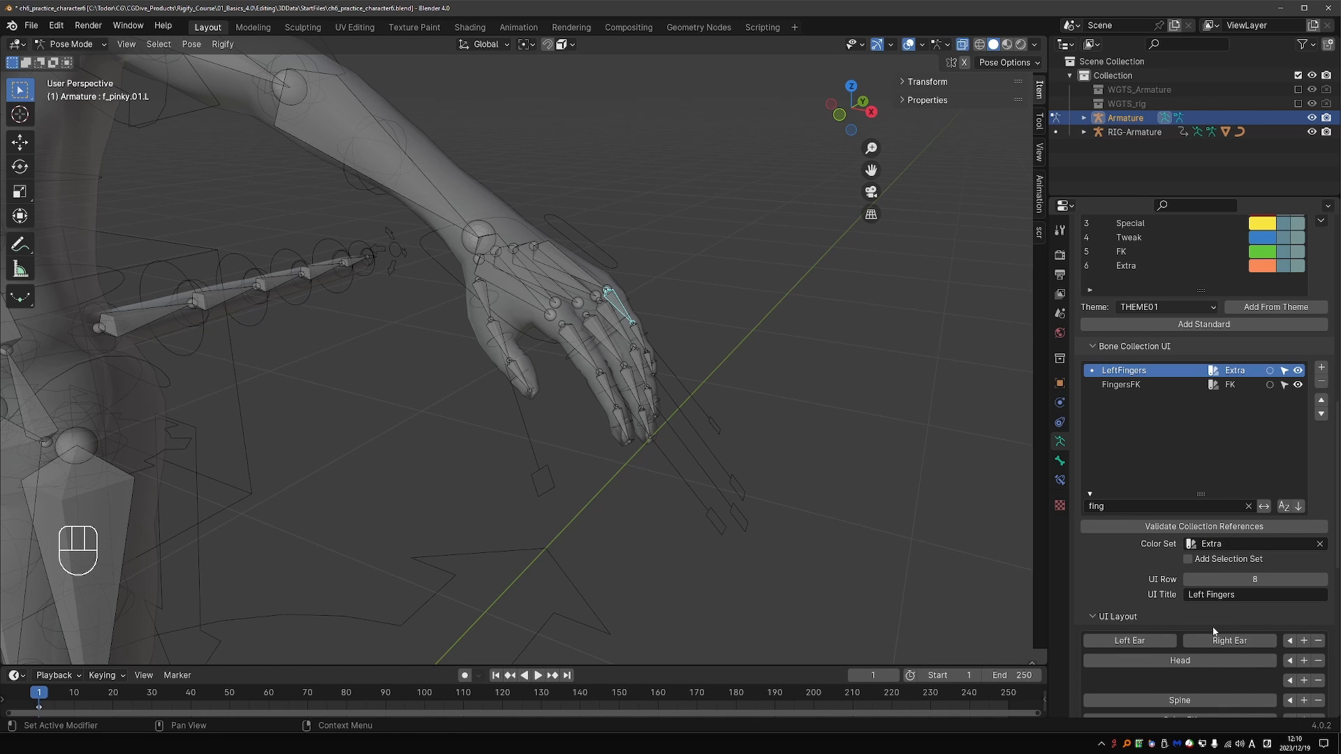
{"action": "mouse_move", "coordinate": [1316, 599]}
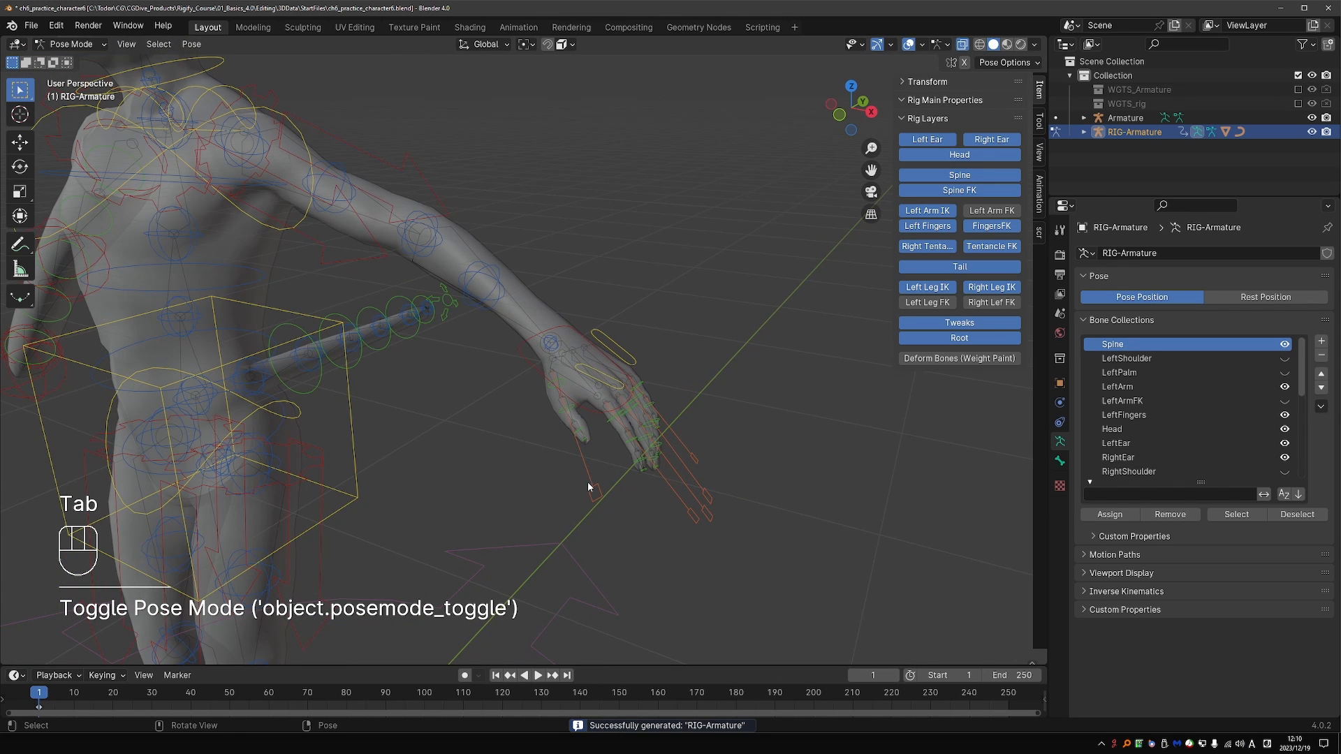
{"action": "mouse_move", "coordinate": [570, 382]}
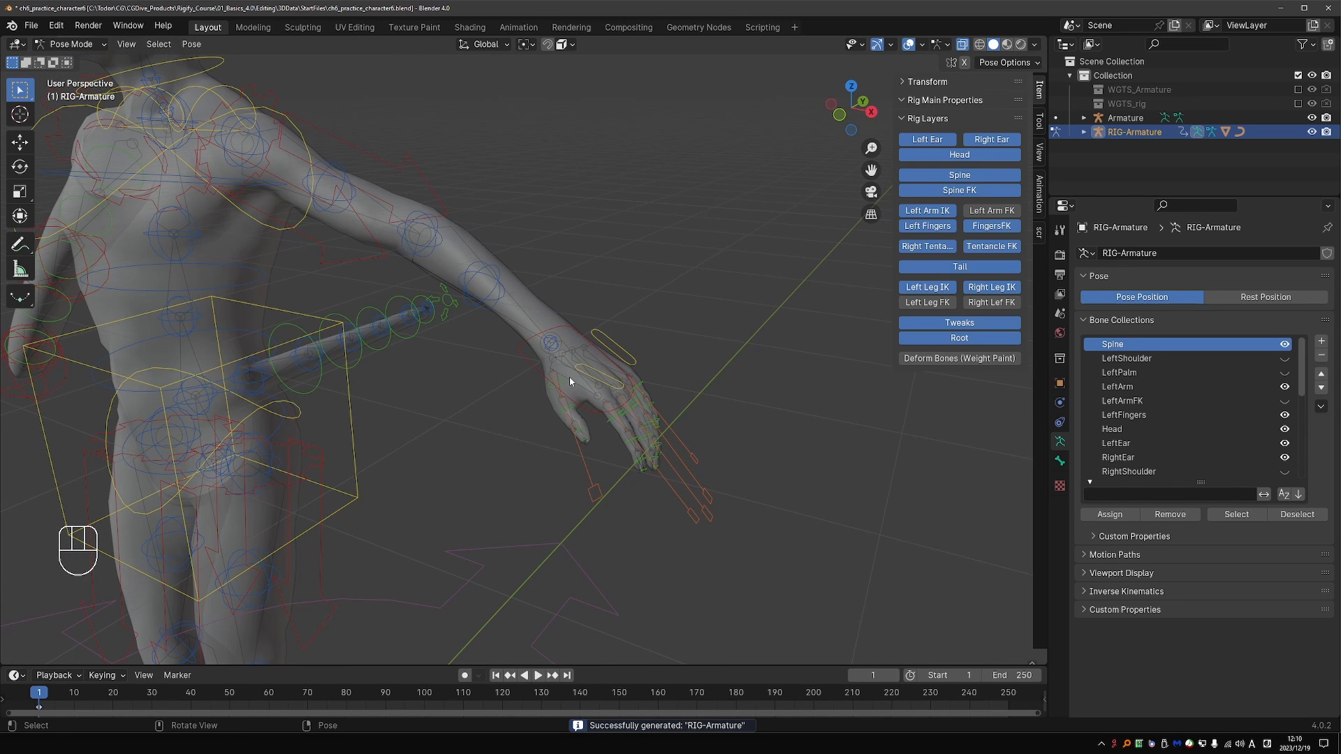
- Rotate and scale the thumb master control, hide the FingersFK layer and leave pose mode
{"action": "left_click", "coordinate": [554, 383]}
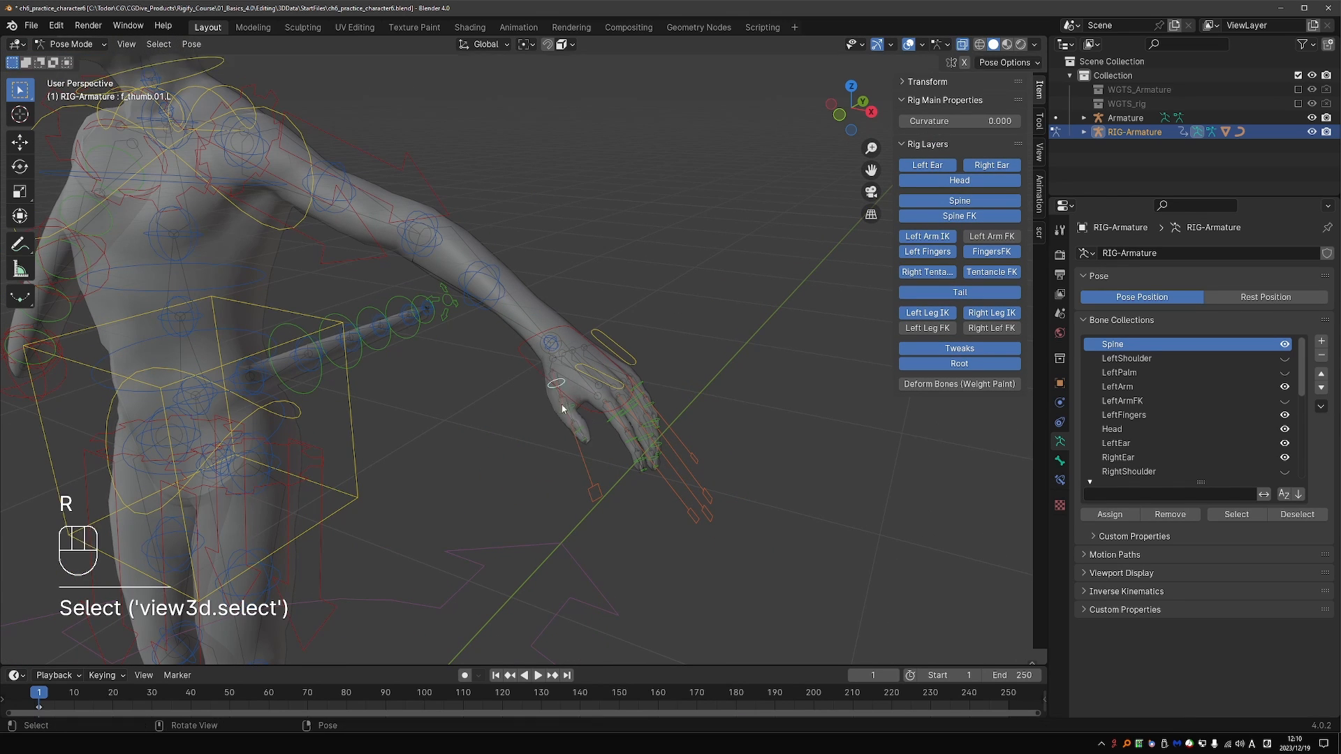
{"action": "left_click", "coordinate": [561, 383]}
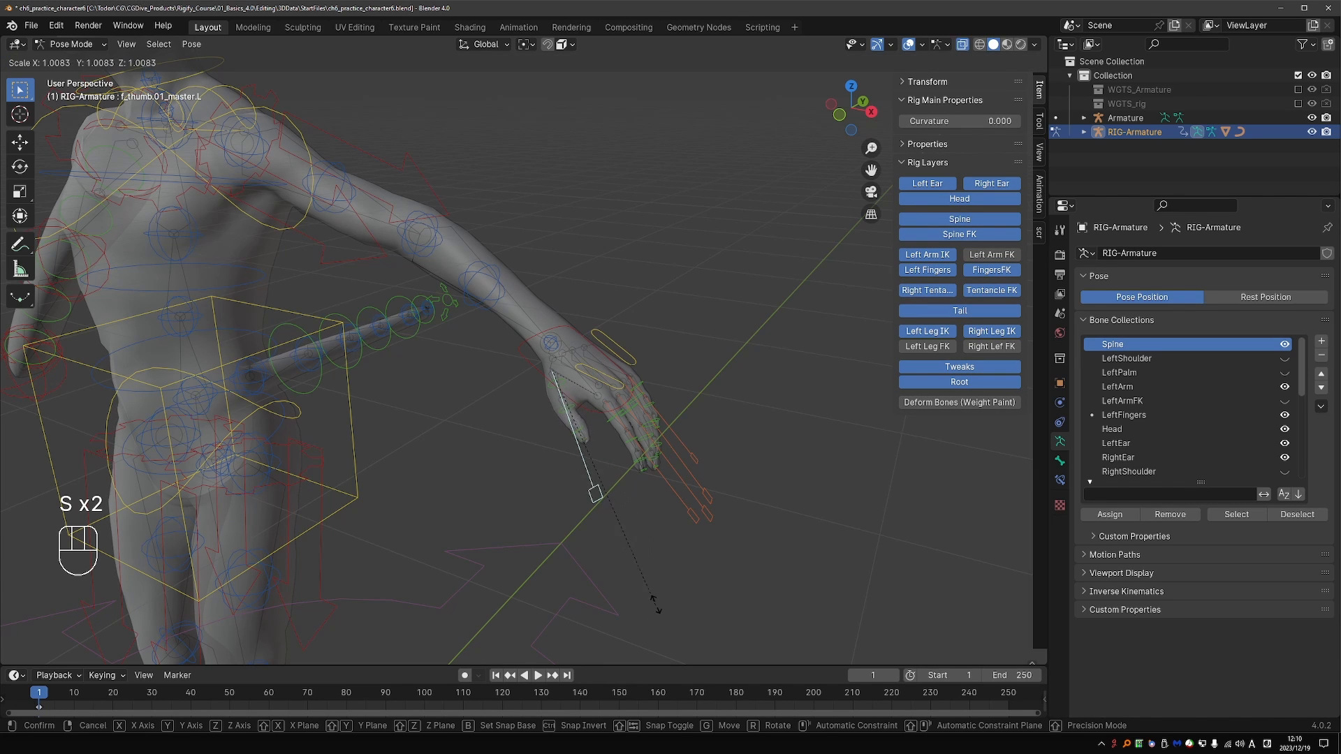
{"action": "key", "text": "r"}
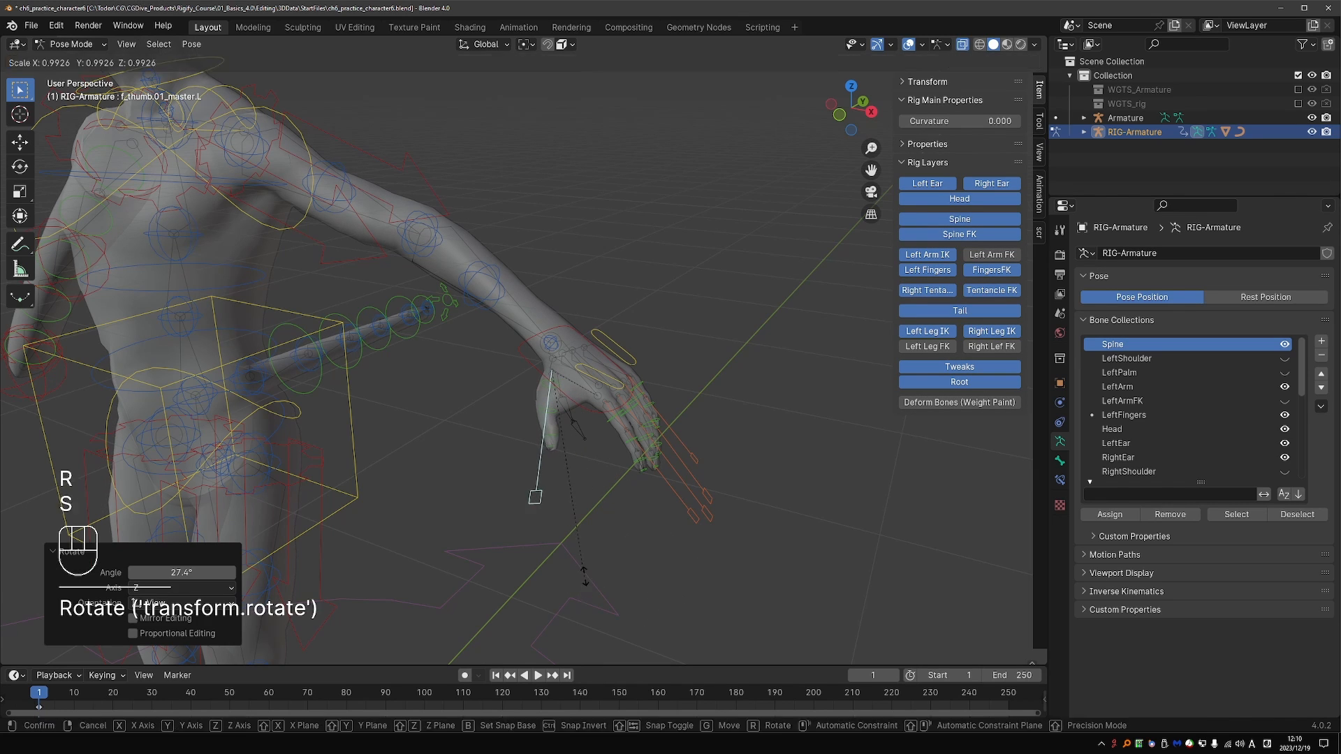
{"action": "key", "text": "s"}
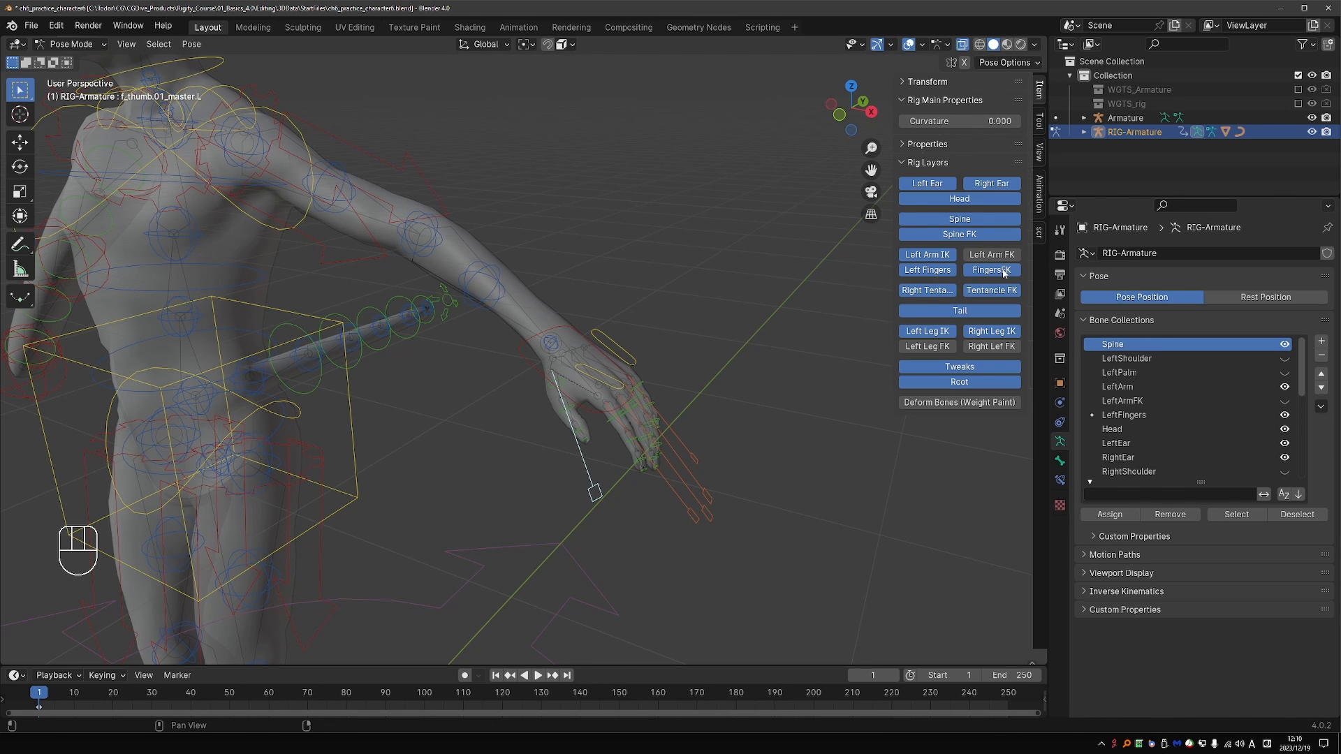
{"action": "left_click", "coordinate": [990, 269]}
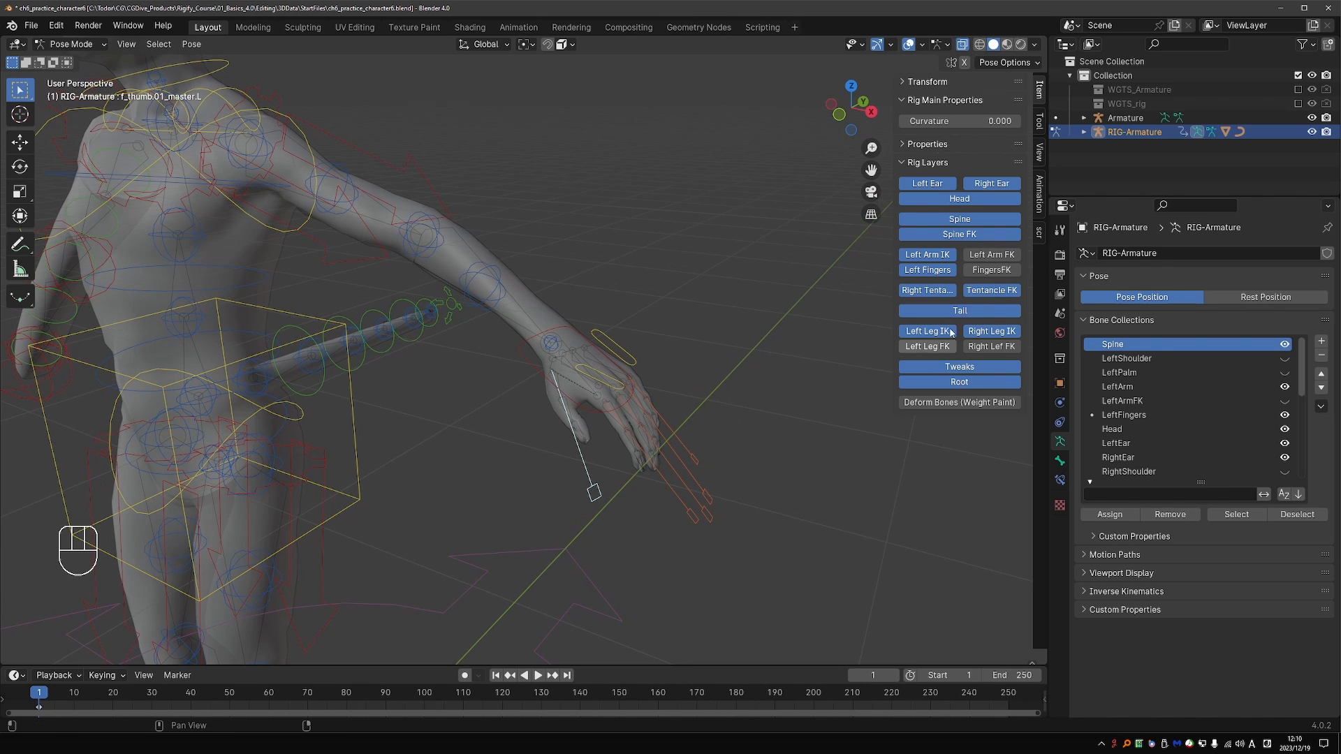
{"action": "key", "text": "Tab"}
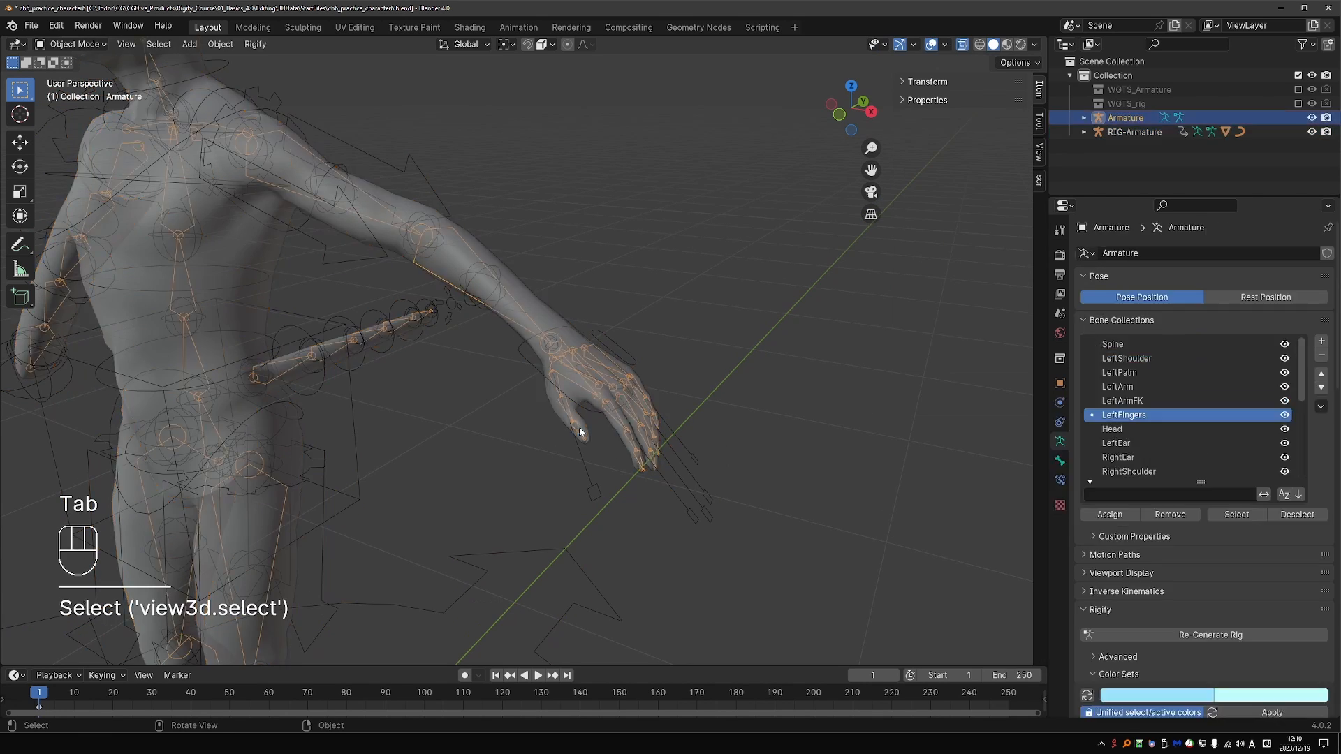
- Re-generate the rig and orbit the whole character's coloured controls in pose mode
{"action": "scroll", "scroll_direction": "down", "scroll_amount": 3}
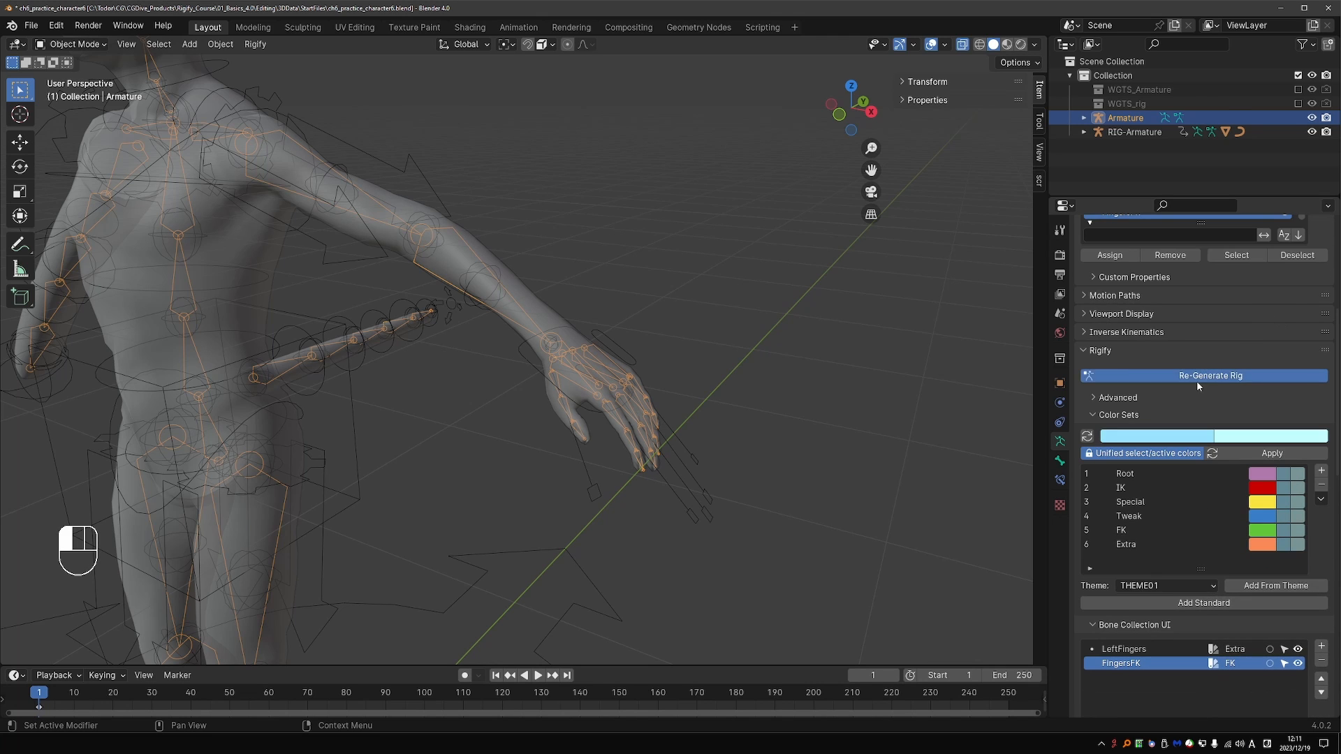
{"action": "left_click", "coordinate": [1210, 376]}
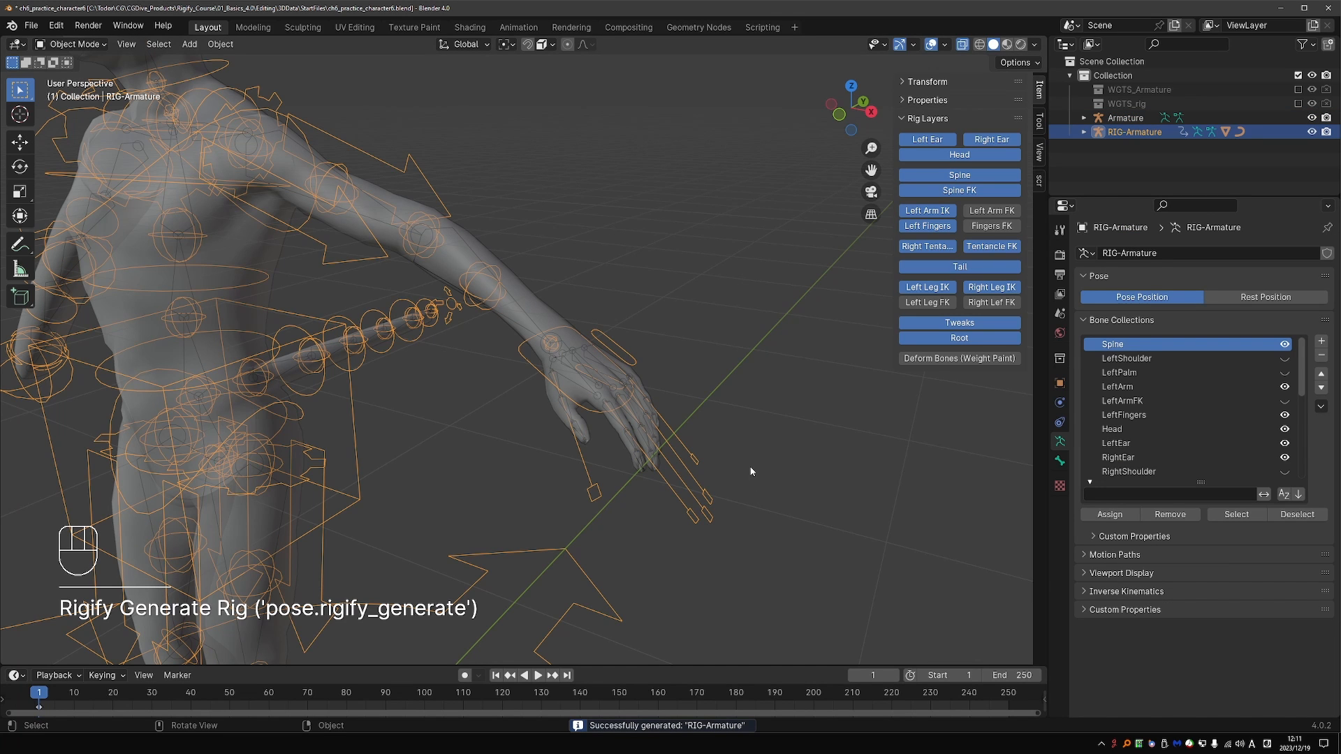
{"action": "key", "text": "Tab"}
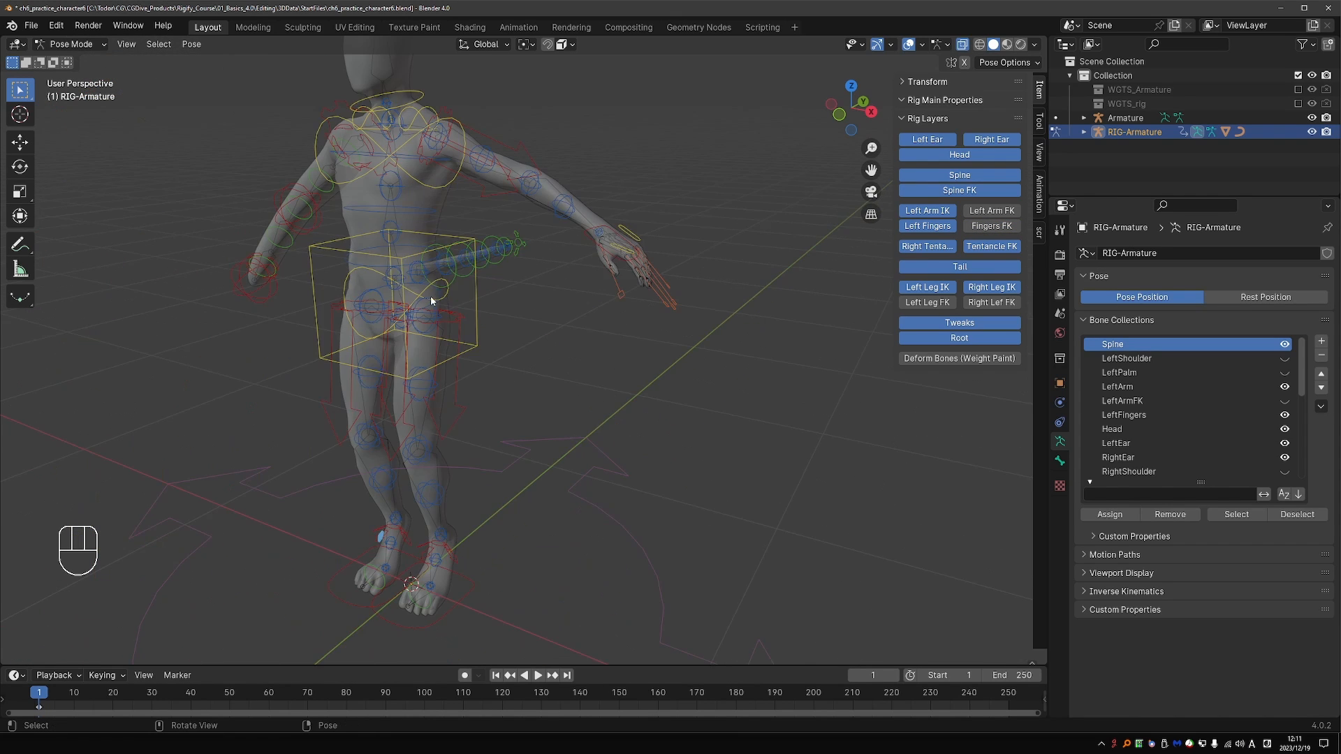
{"action": "left_click_drag", "start_coordinate": [430, 302], "coordinate": [453, 299]}
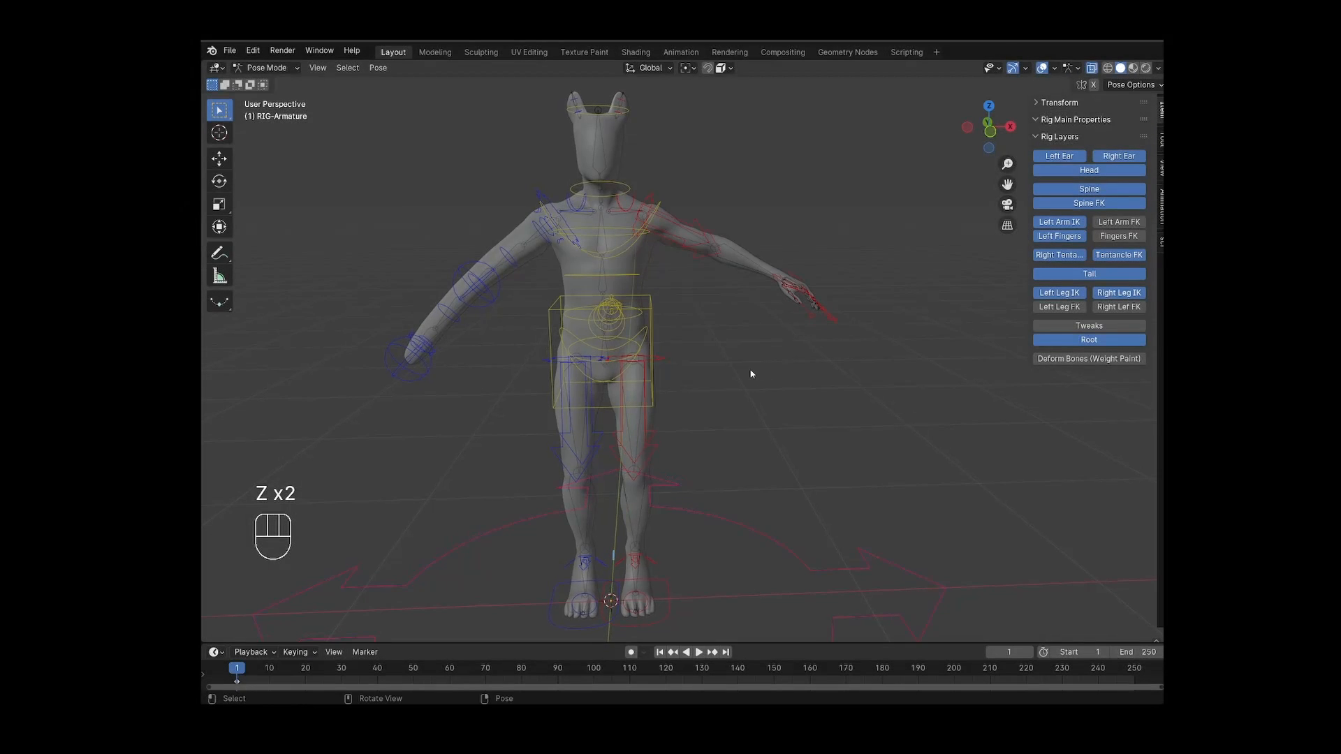
- Toggle out of the rig's pose mode back to the Armature metarig in object mode
{"action": "key", "text": "Tab"}
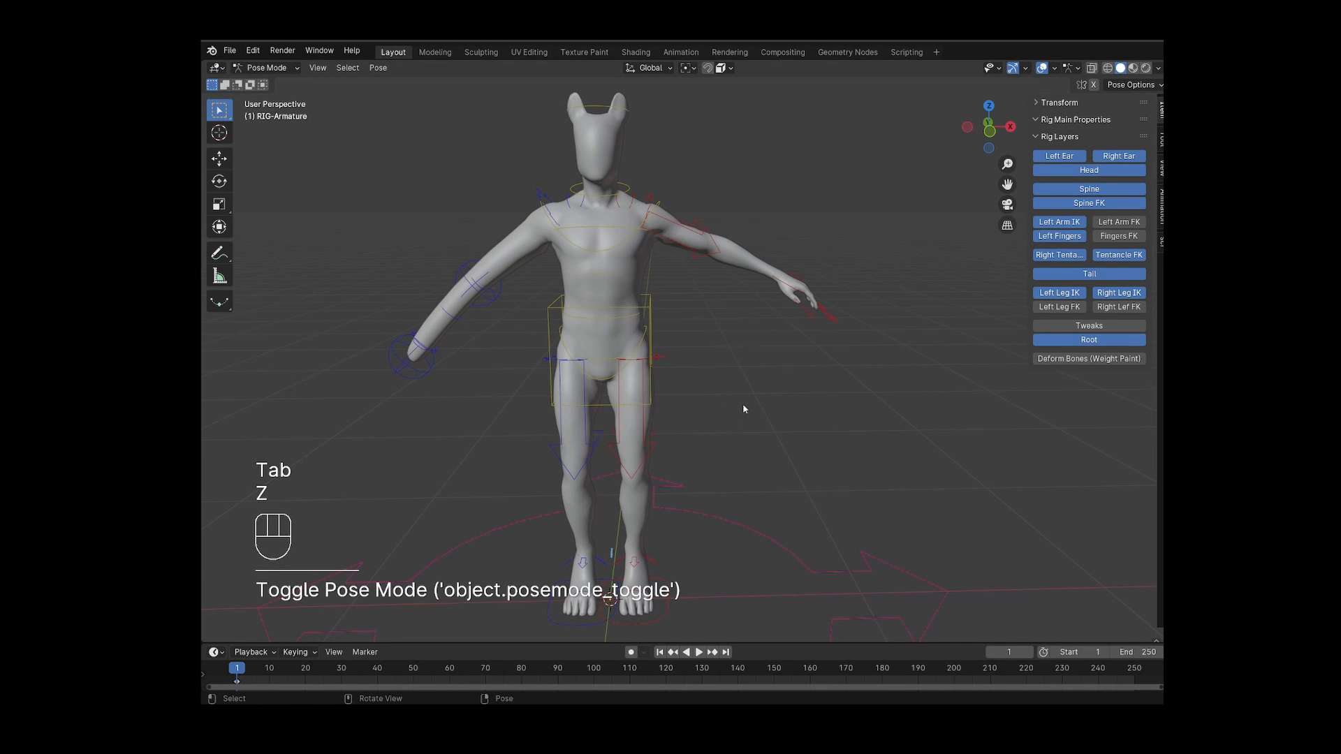
{"action": "key", "text": "Tab"}
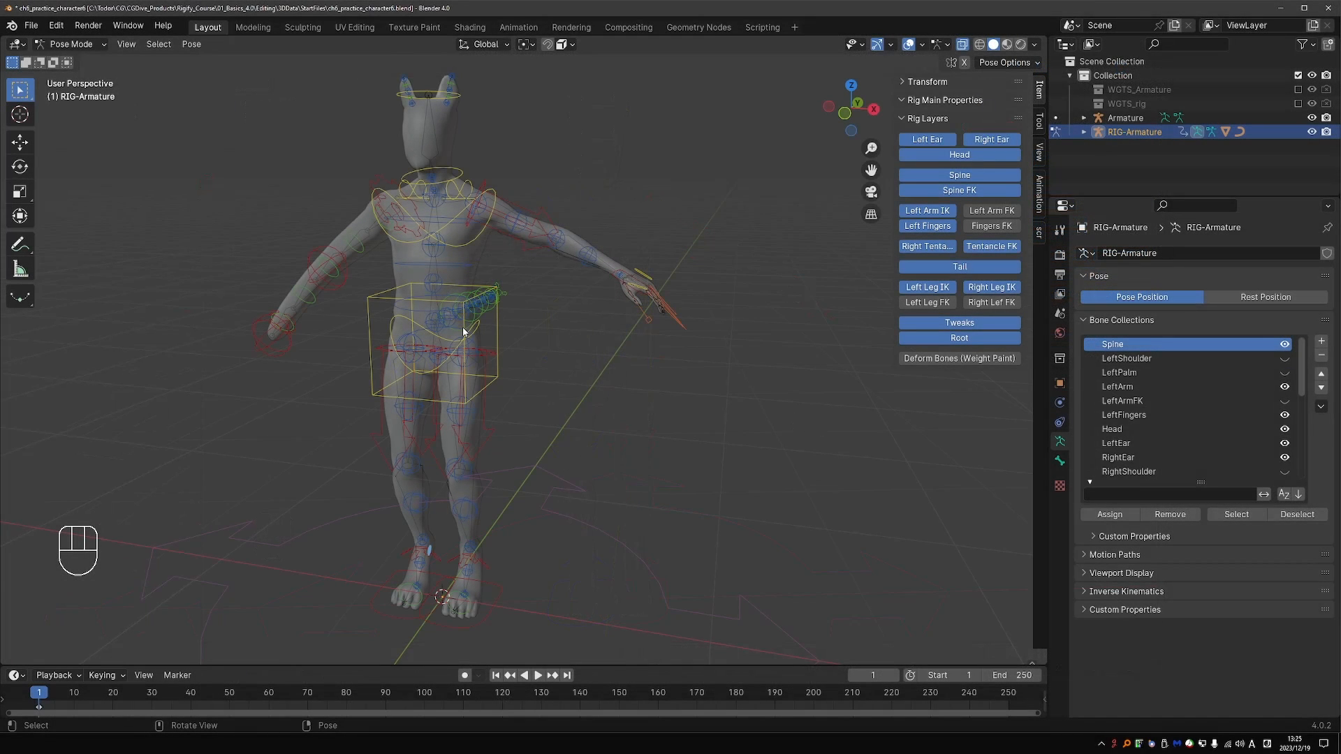
{"action": "key", "text": "Tab"}
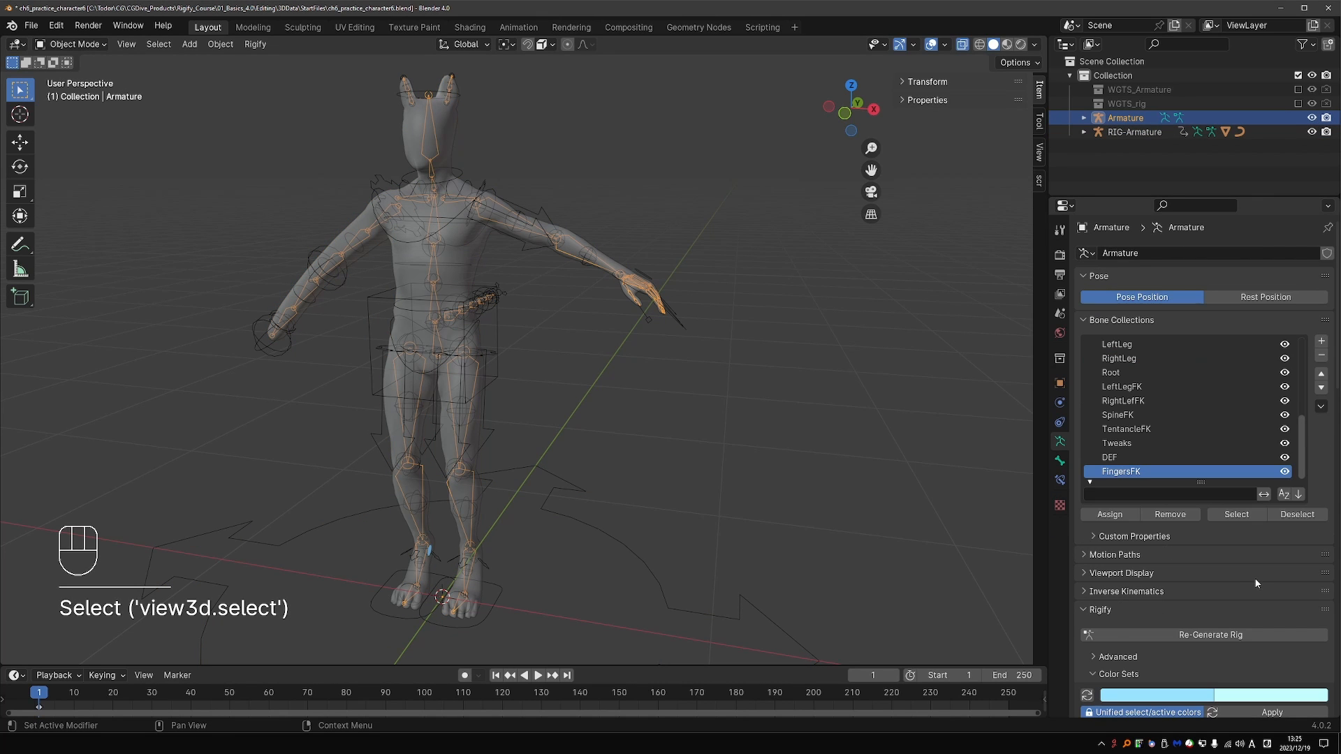
- Delete all the old Rigify colour sets from the metarig
{"action": "scroll", "scroll_direction": "down", "scroll_amount": 3}
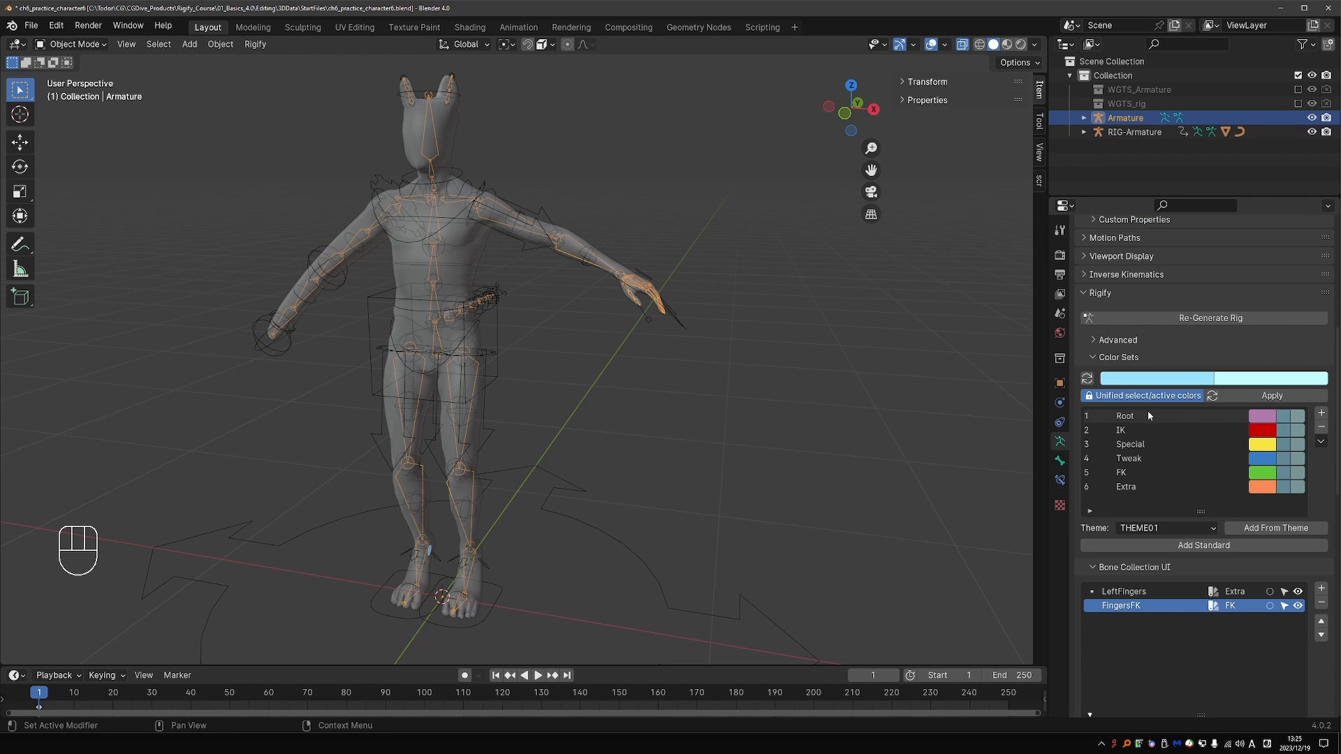
{"action": "left_click", "coordinate": [1320, 427]}
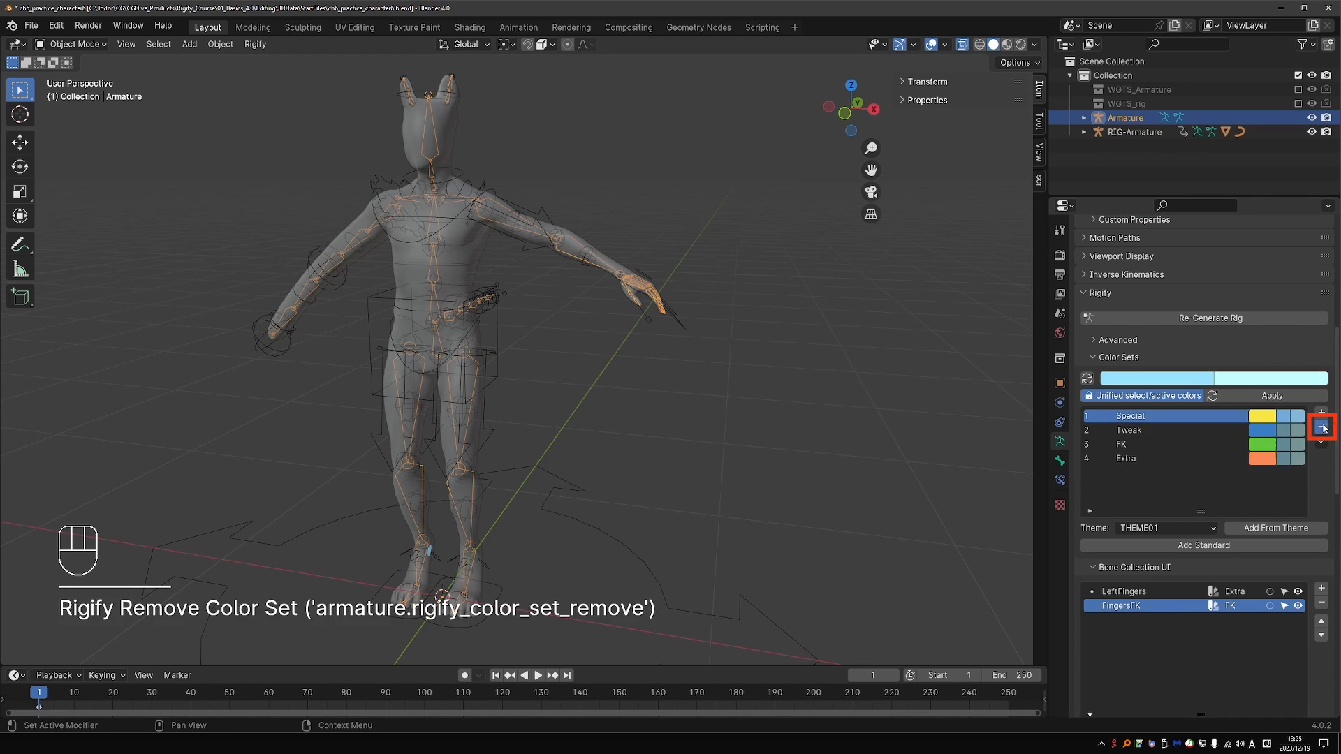
{"action": "left_click", "coordinate": [1321, 427]}
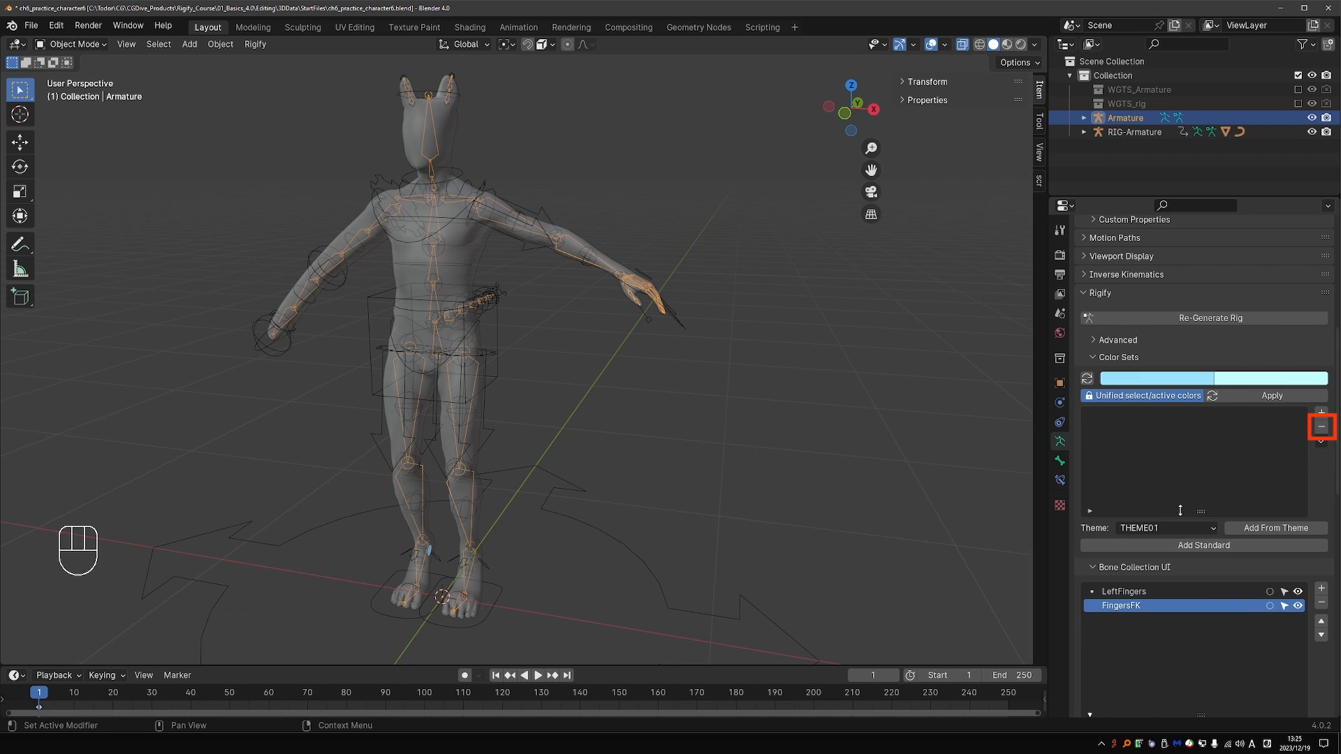
{"action": "left_click", "coordinate": [1320, 427]}
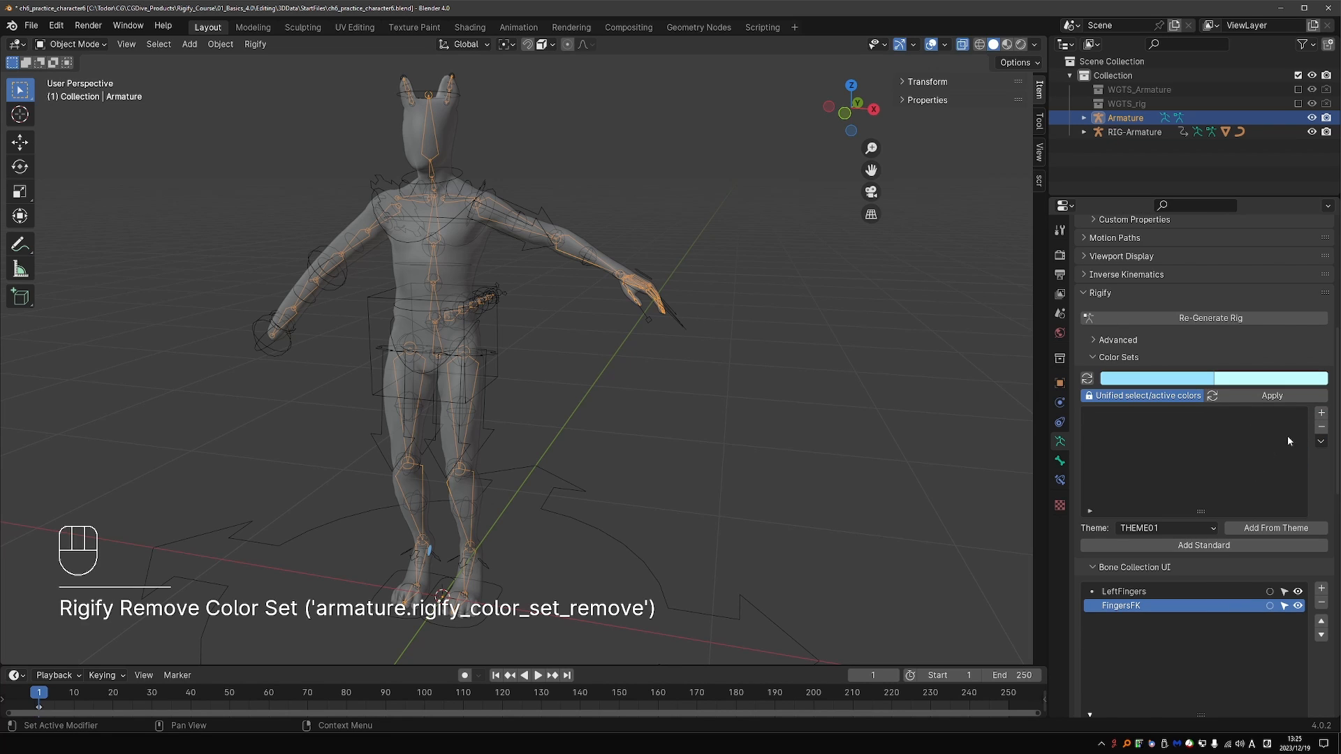
- Add three colour sets named Left (red), Right (blue) and Center (yellow)
{"action": "left_click", "coordinate": [1320, 413]}
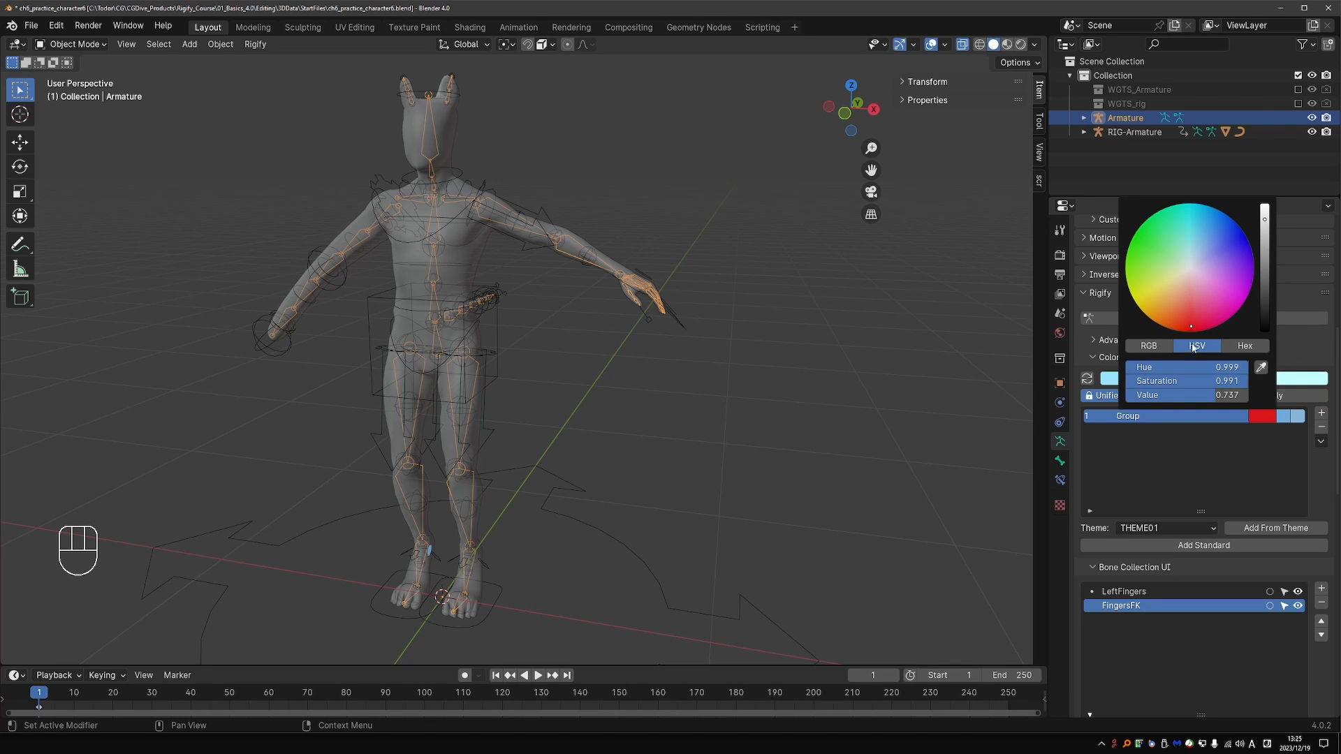
{"action": "left_click", "coordinate": [1128, 416]}
{"action": "type", "text": "Left"}
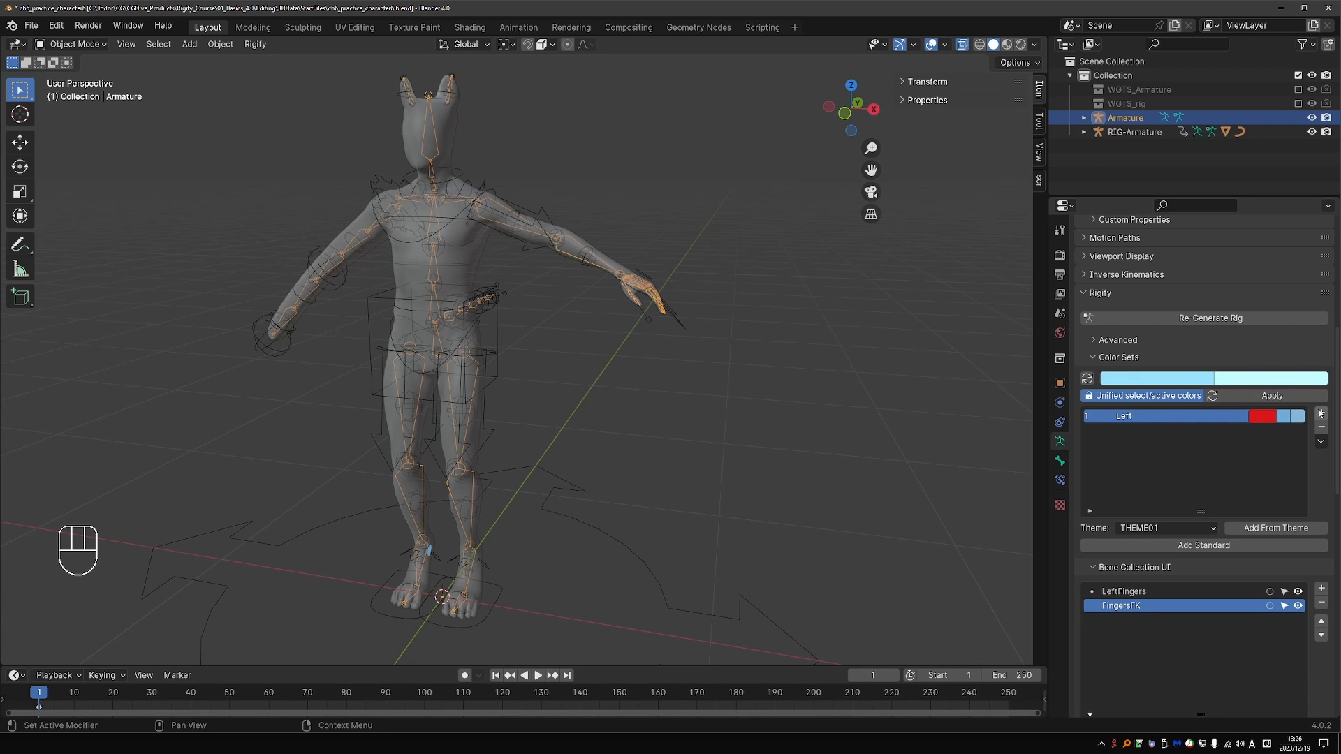
{"action": "left_click", "coordinate": [1320, 413]}
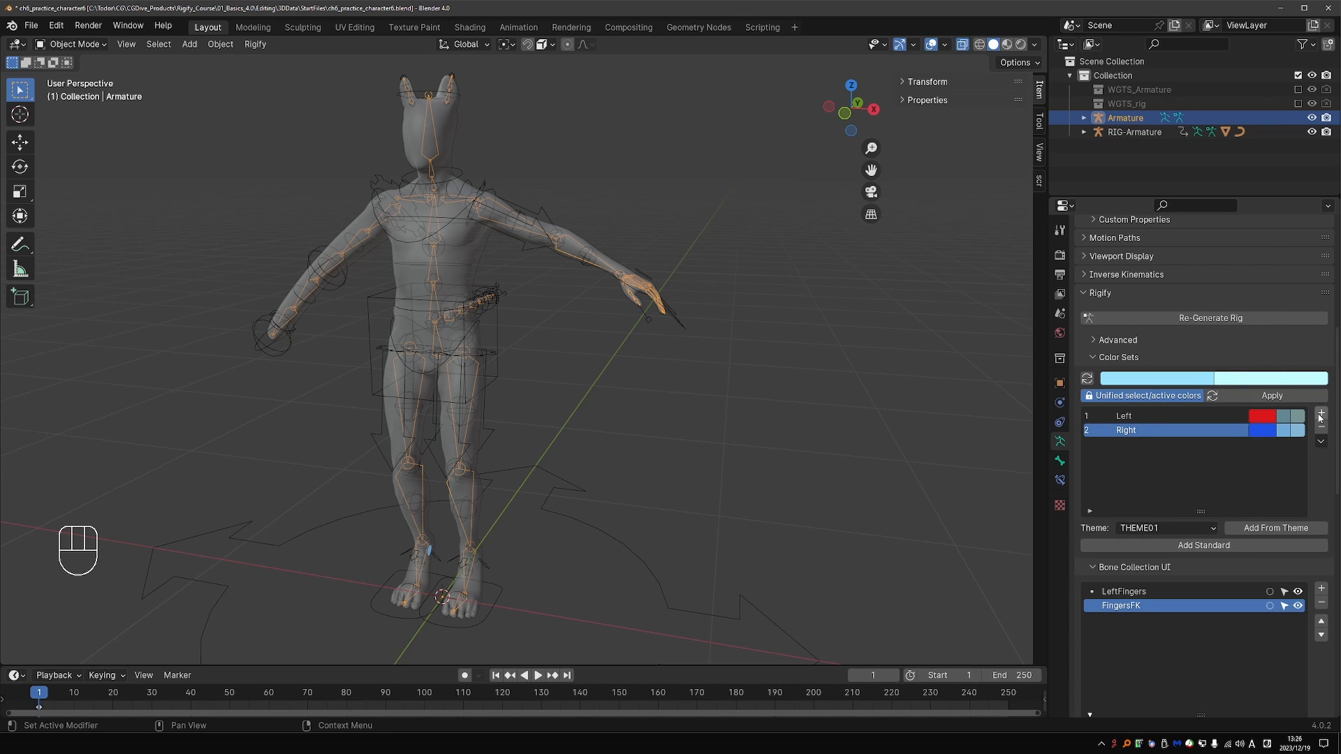
{"action": "left_click", "coordinate": [1320, 416]}
{"action": "type", "text": "Center"}
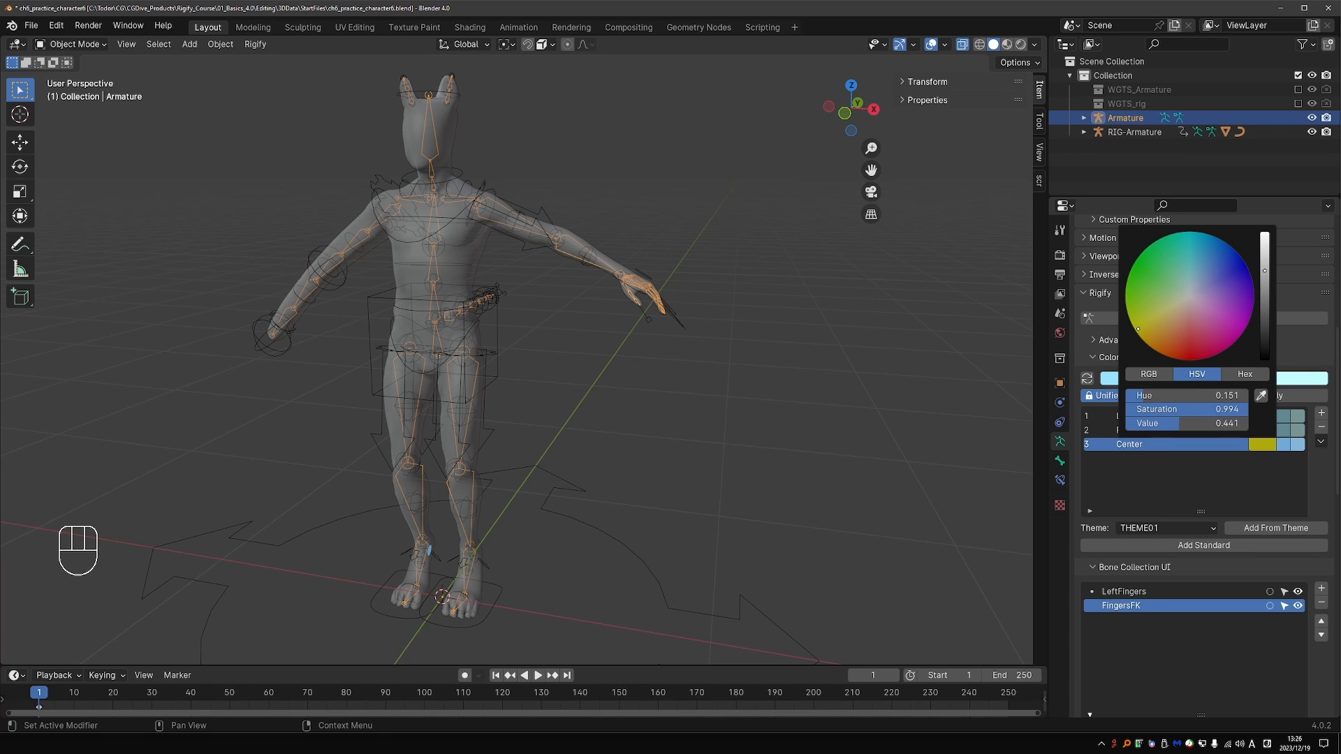
{"action": "left_click", "coordinate": [1176, 497]}
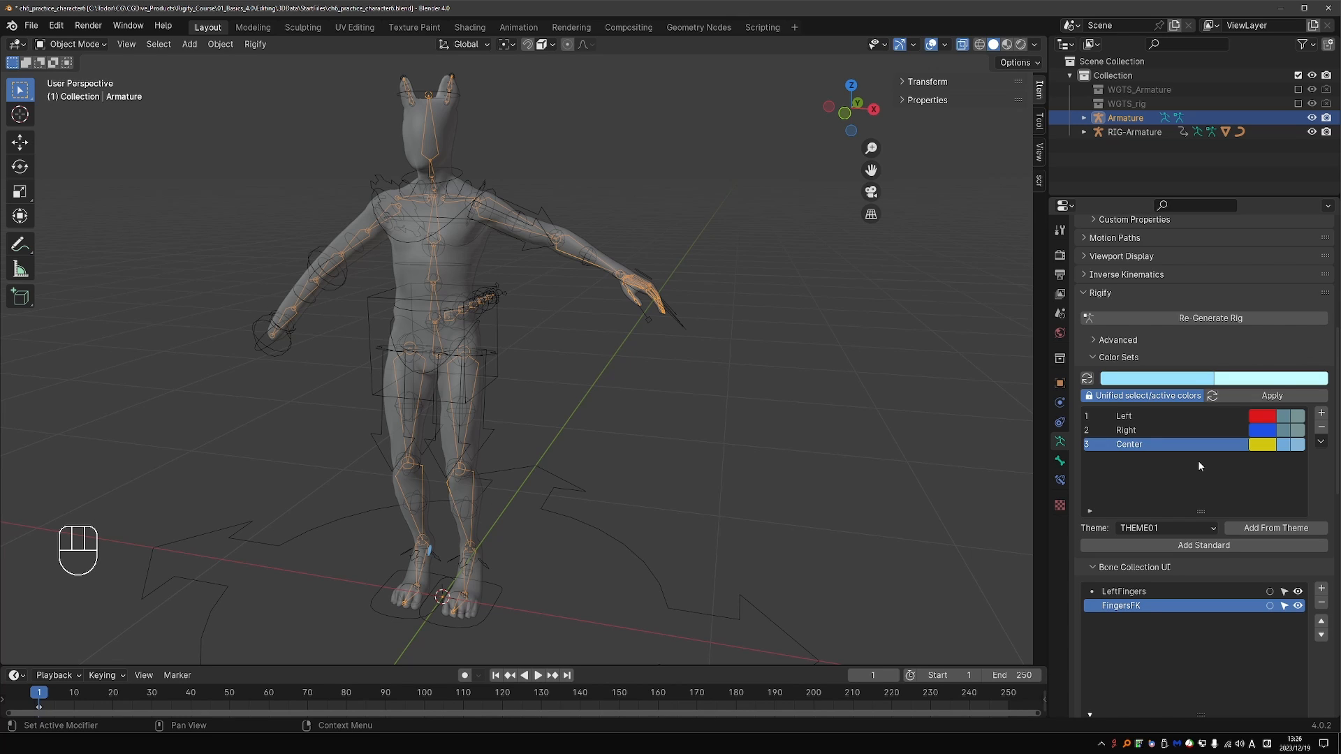
{"action": "mouse_move", "coordinate": [1188, 355]}
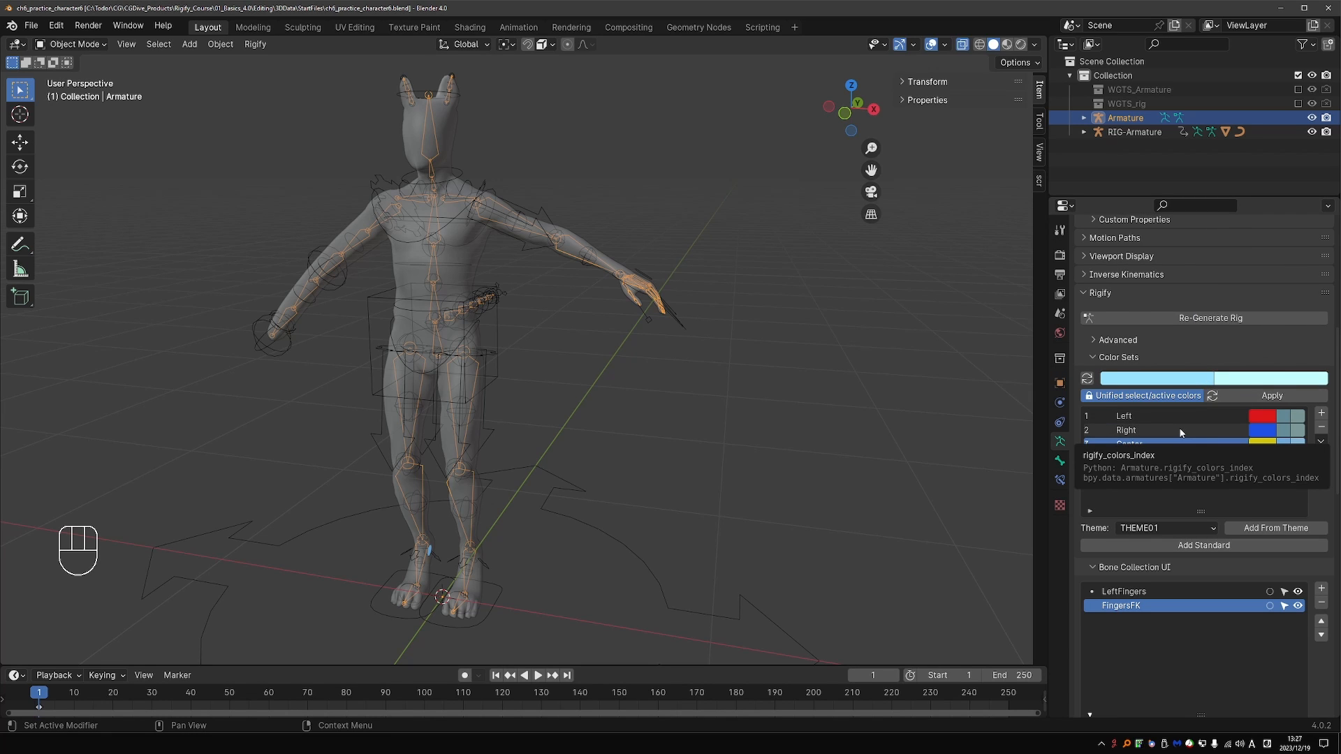
{"action": "left_click", "coordinate": [1127, 445]}
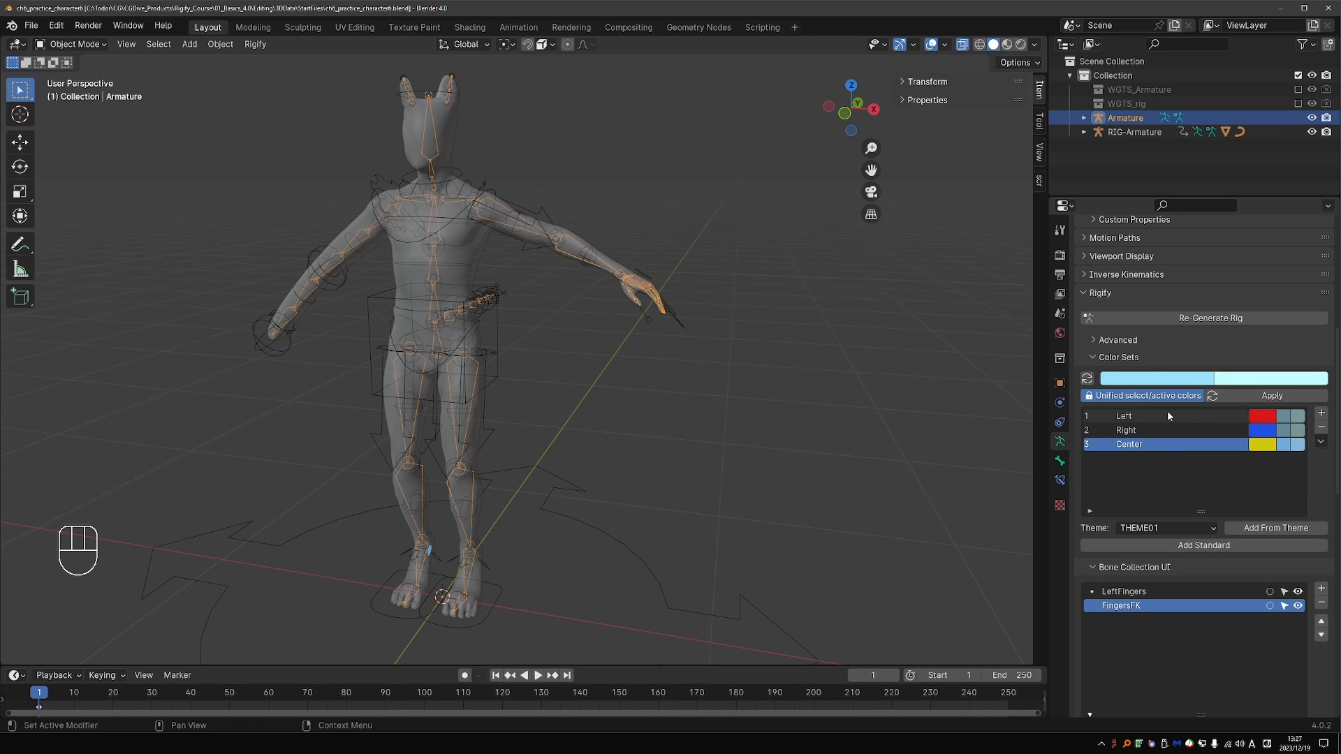
{"action": "mouse_move", "coordinate": [1209, 383]}
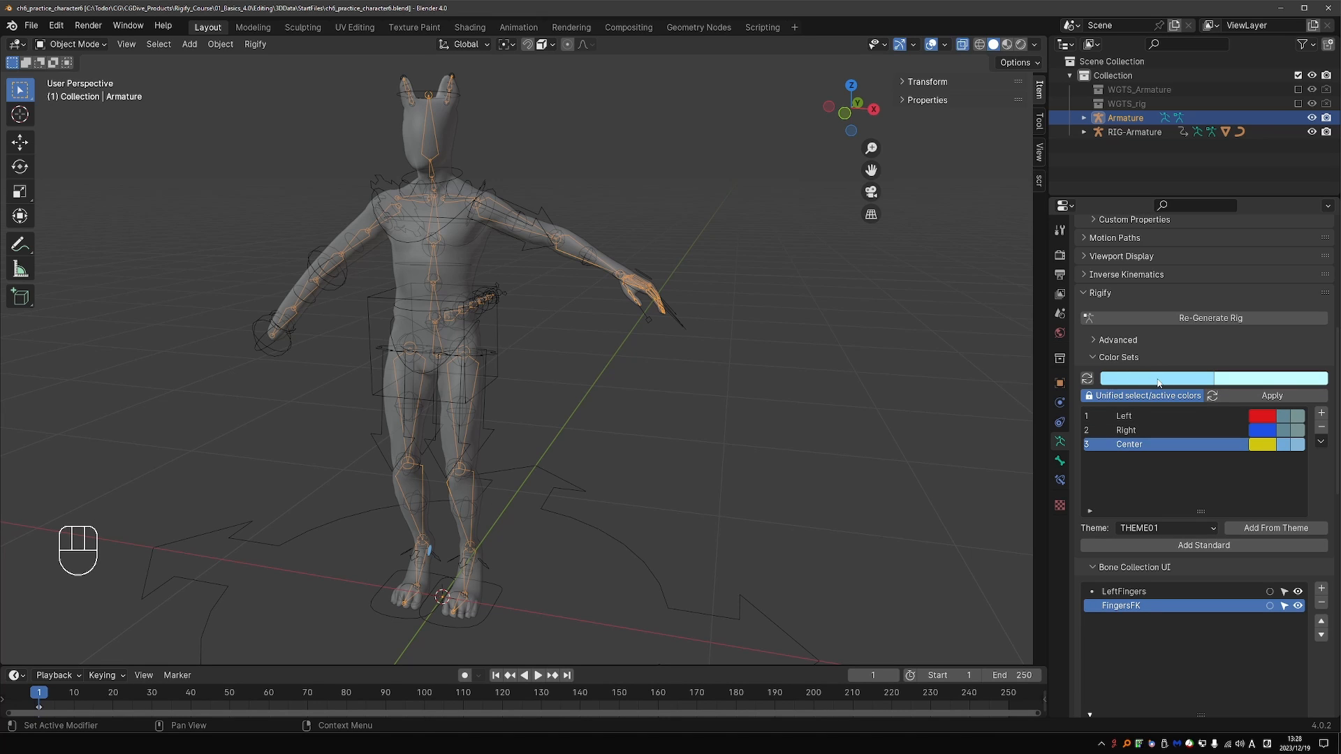
{"action": "mouse_move", "coordinate": [1159, 379]}
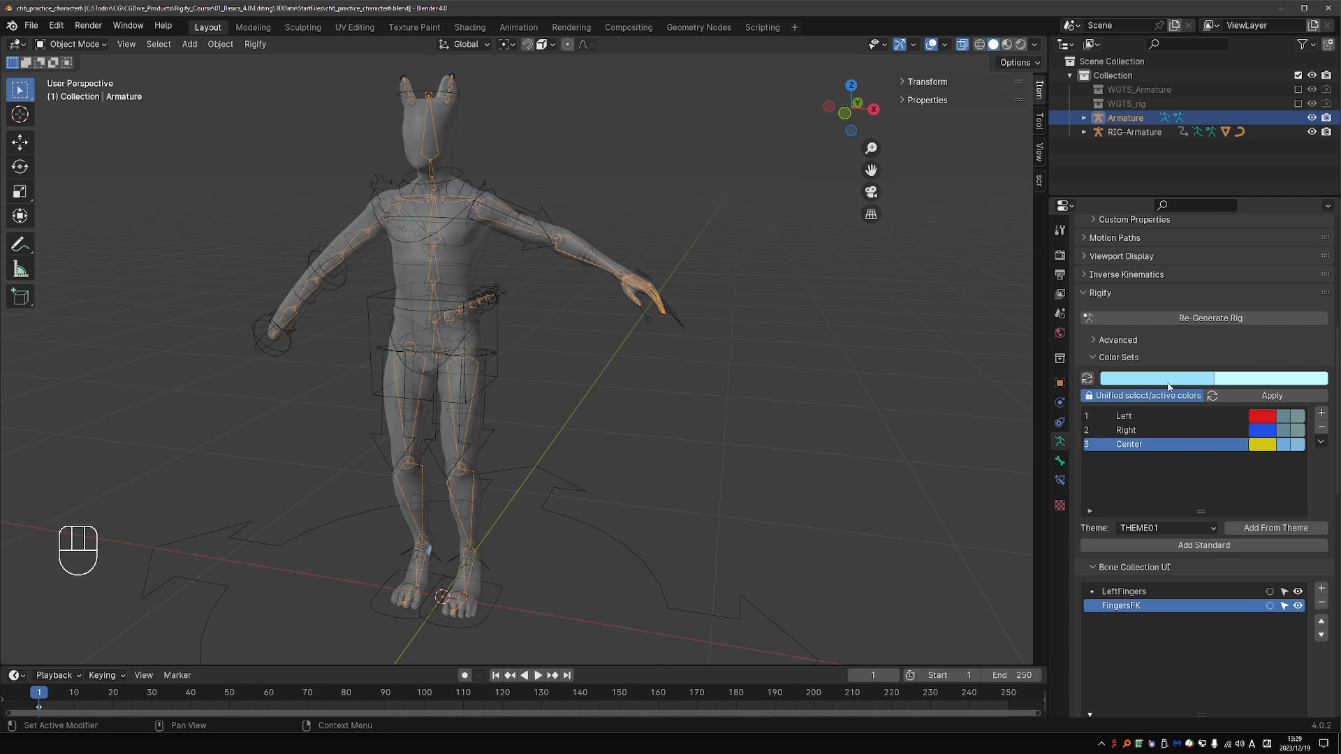
{"action": "left_click", "coordinate": [1159, 379]}
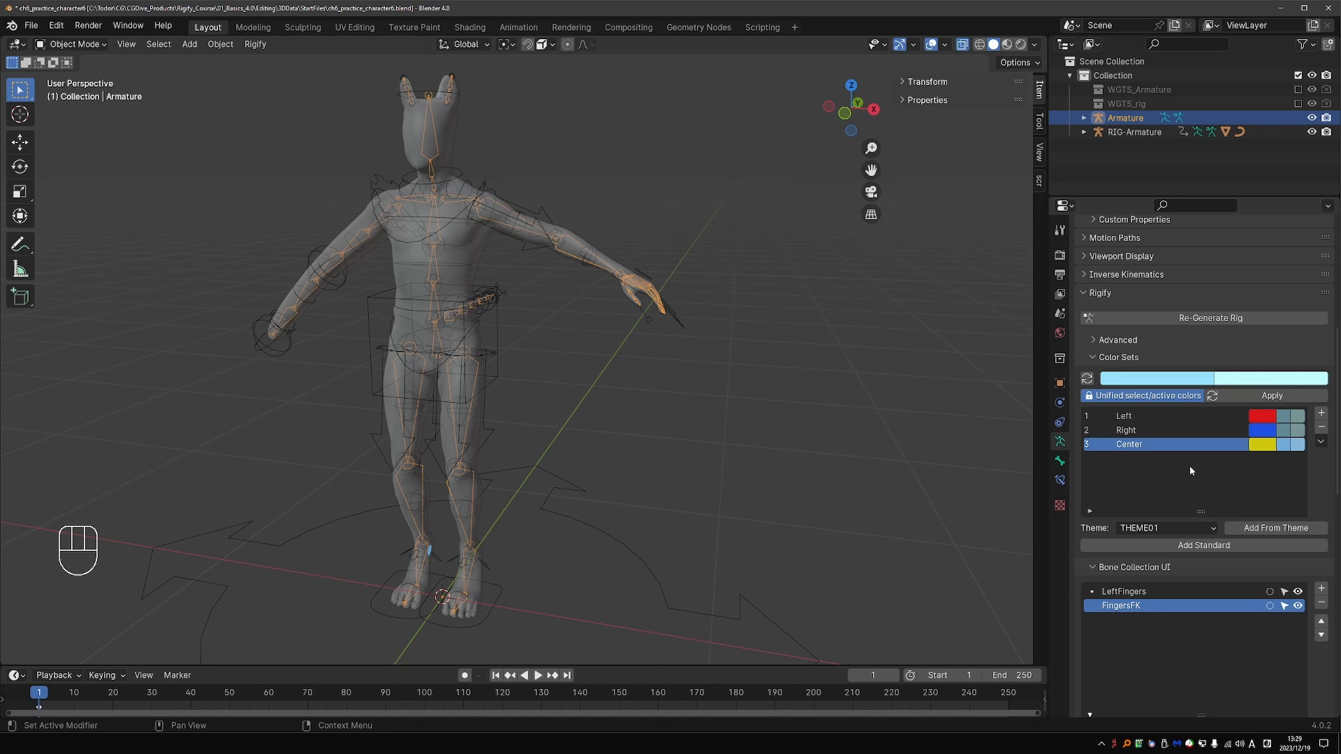
{"action": "mouse_move", "coordinate": [1121, 395]}
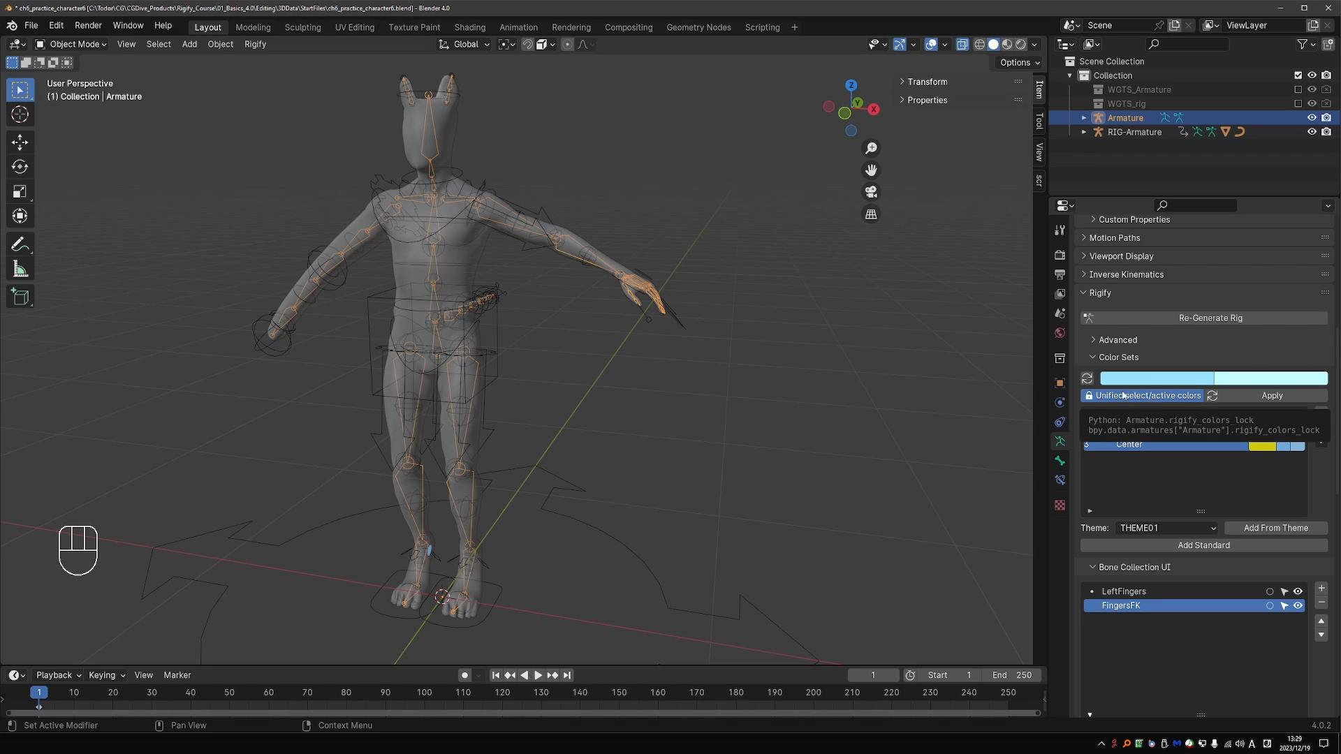
{"action": "mouse_move", "coordinate": [1139, 402]}
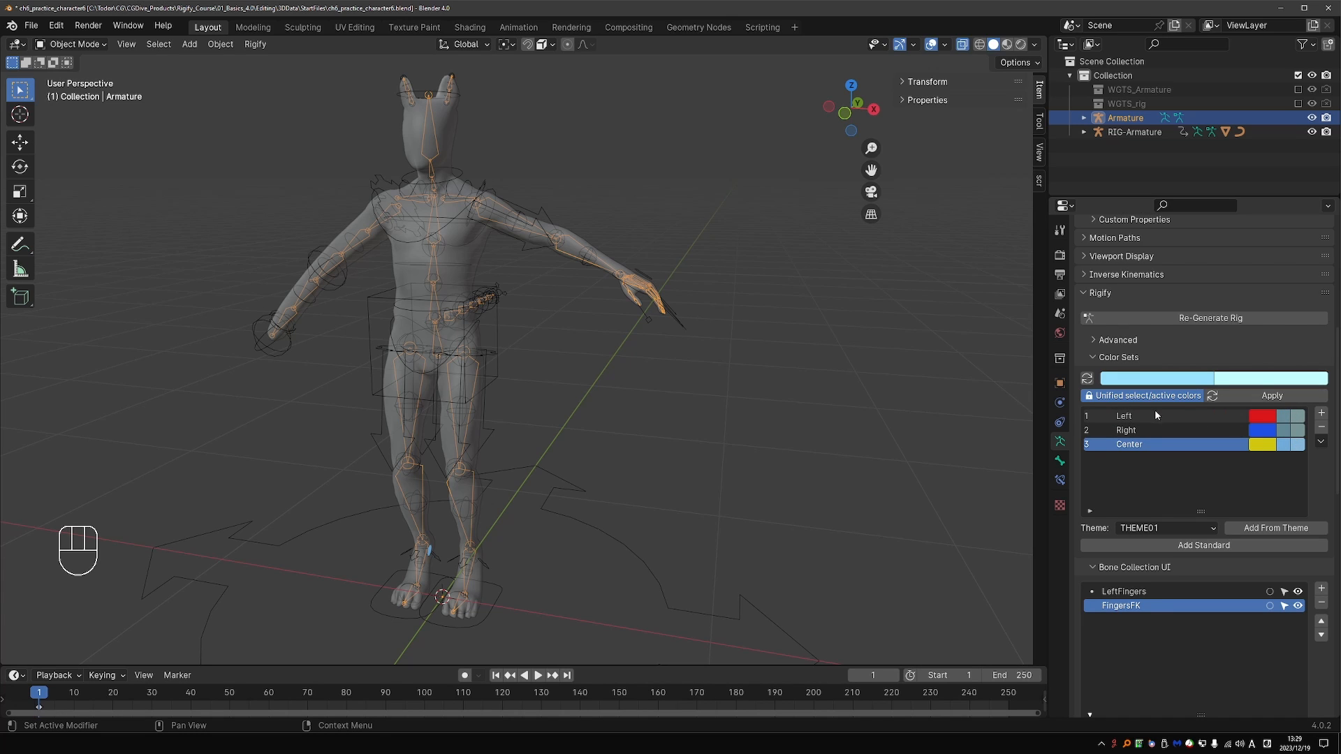
{"action": "mouse_move", "coordinate": [1181, 460]}
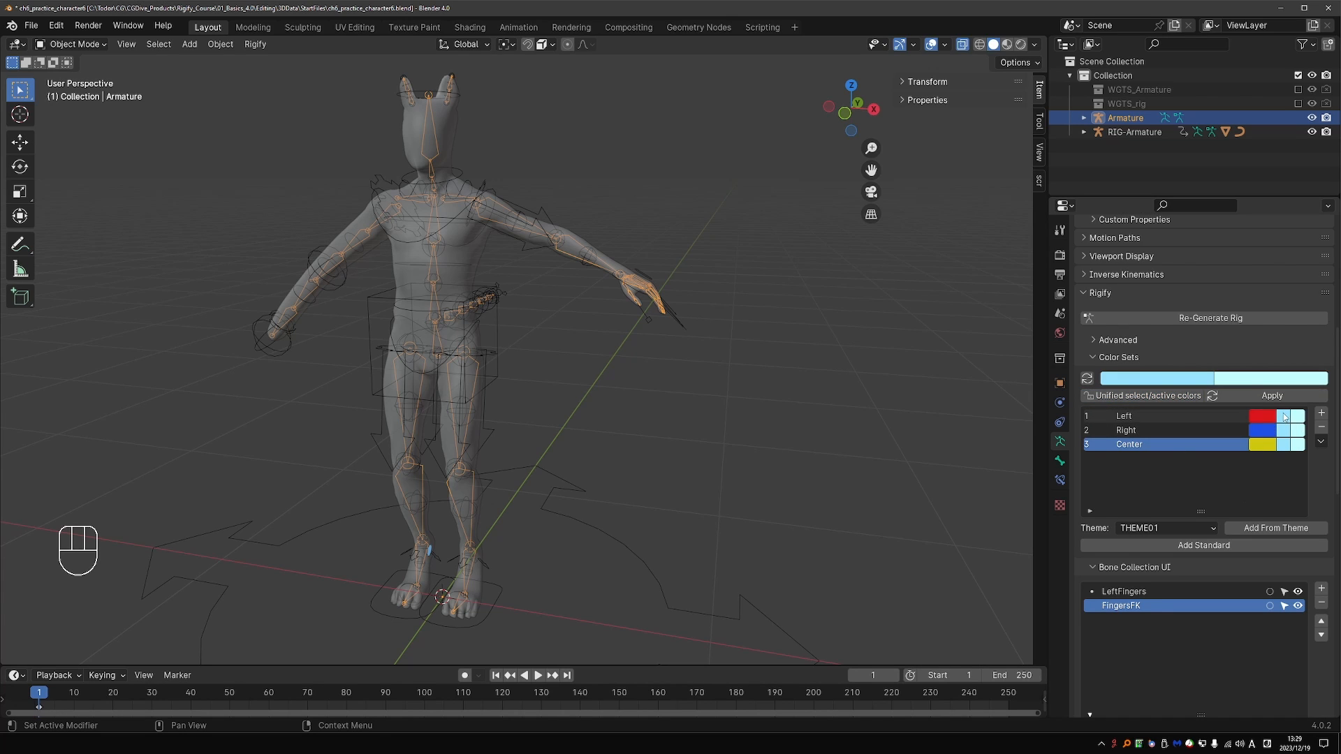
{"action": "left_click", "coordinate": [1282, 416]}
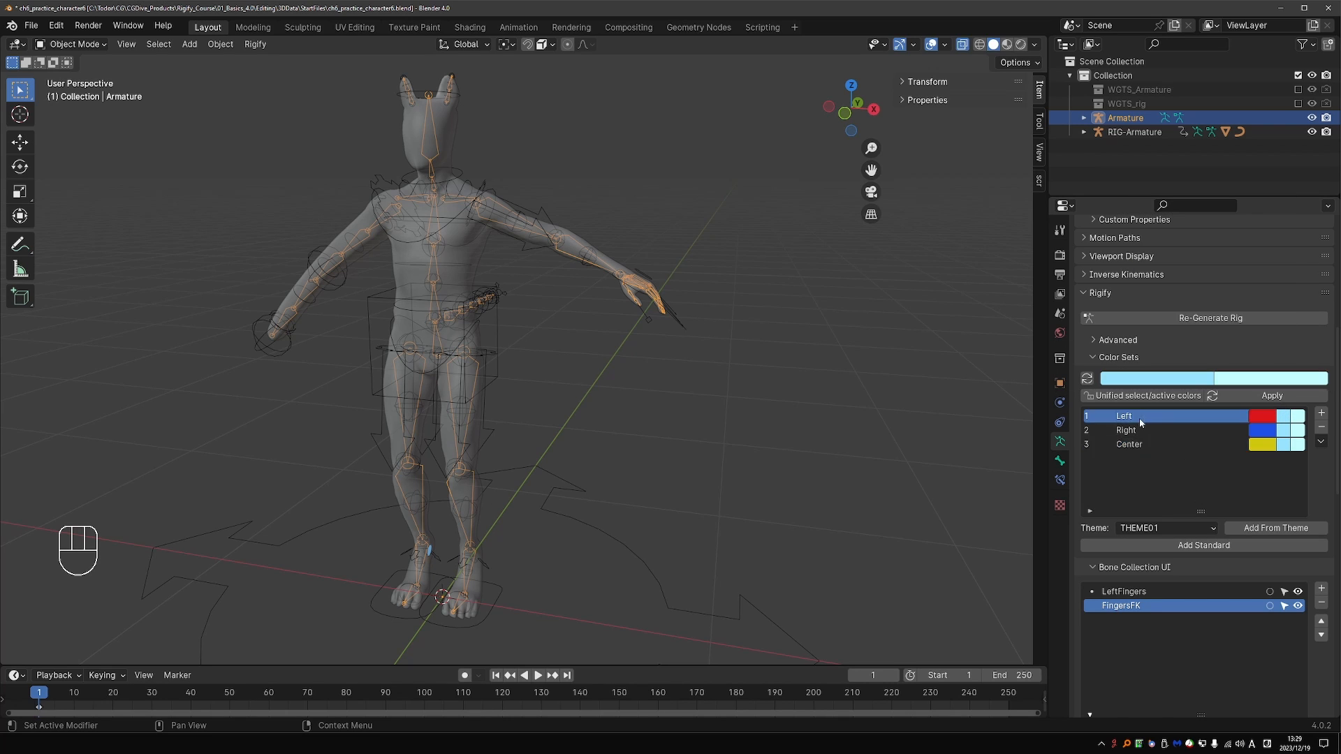
{"action": "left_click", "coordinate": [1297, 416]}
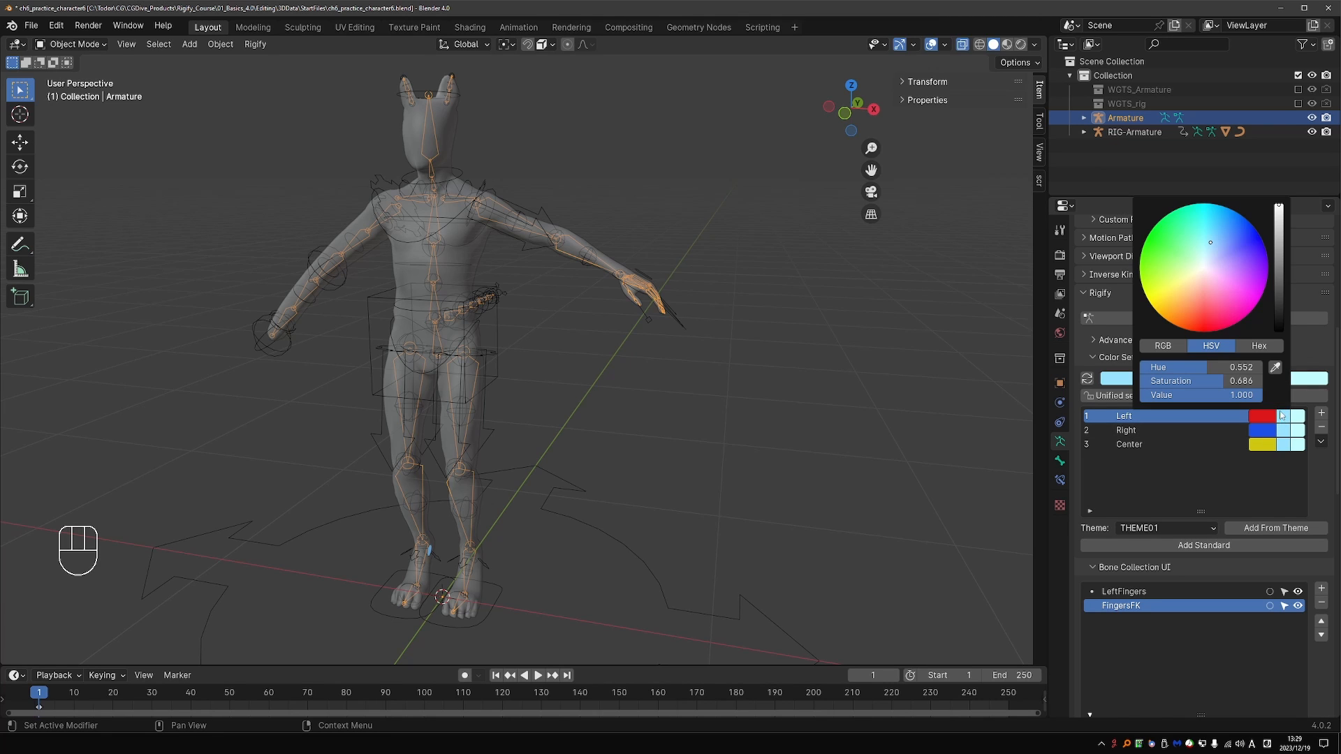
{"action": "left_click", "coordinate": [1195, 319]}
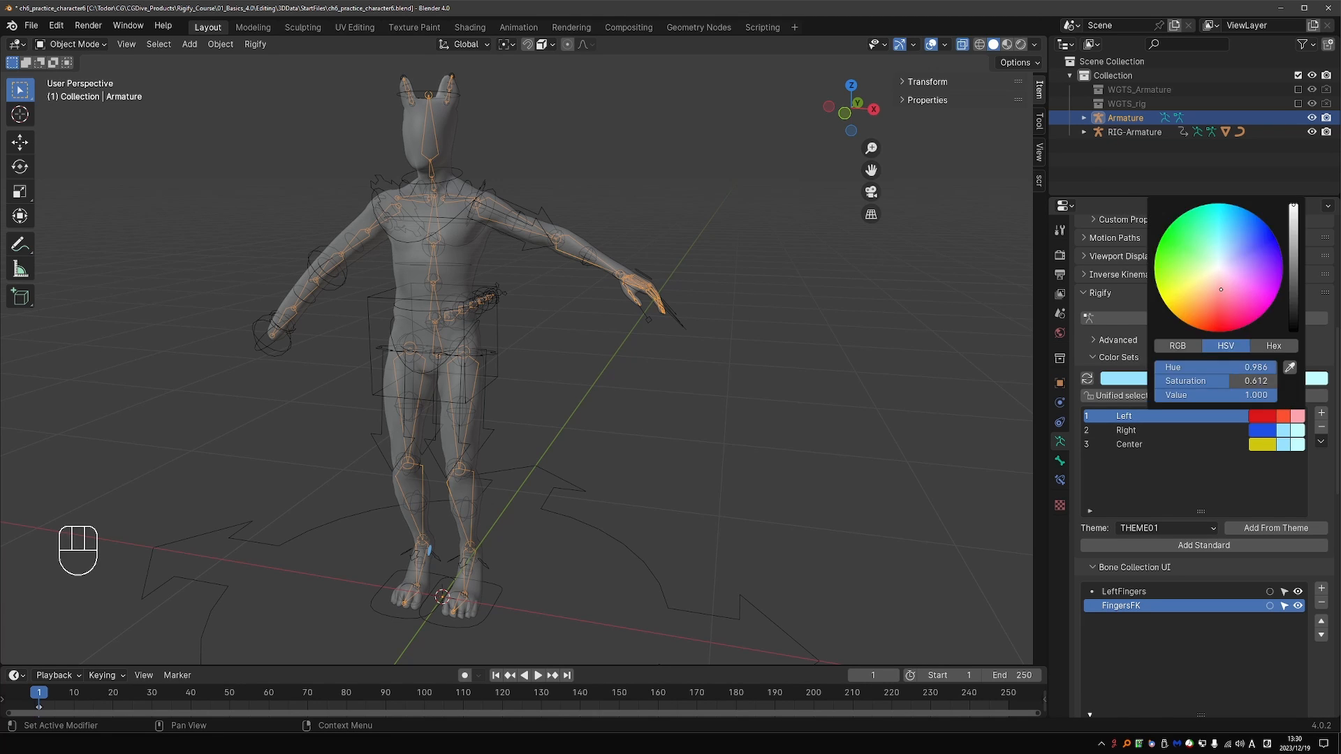
{"action": "left_click_drag", "start_coordinate": [1220, 289], "coordinate": [1221, 292]}
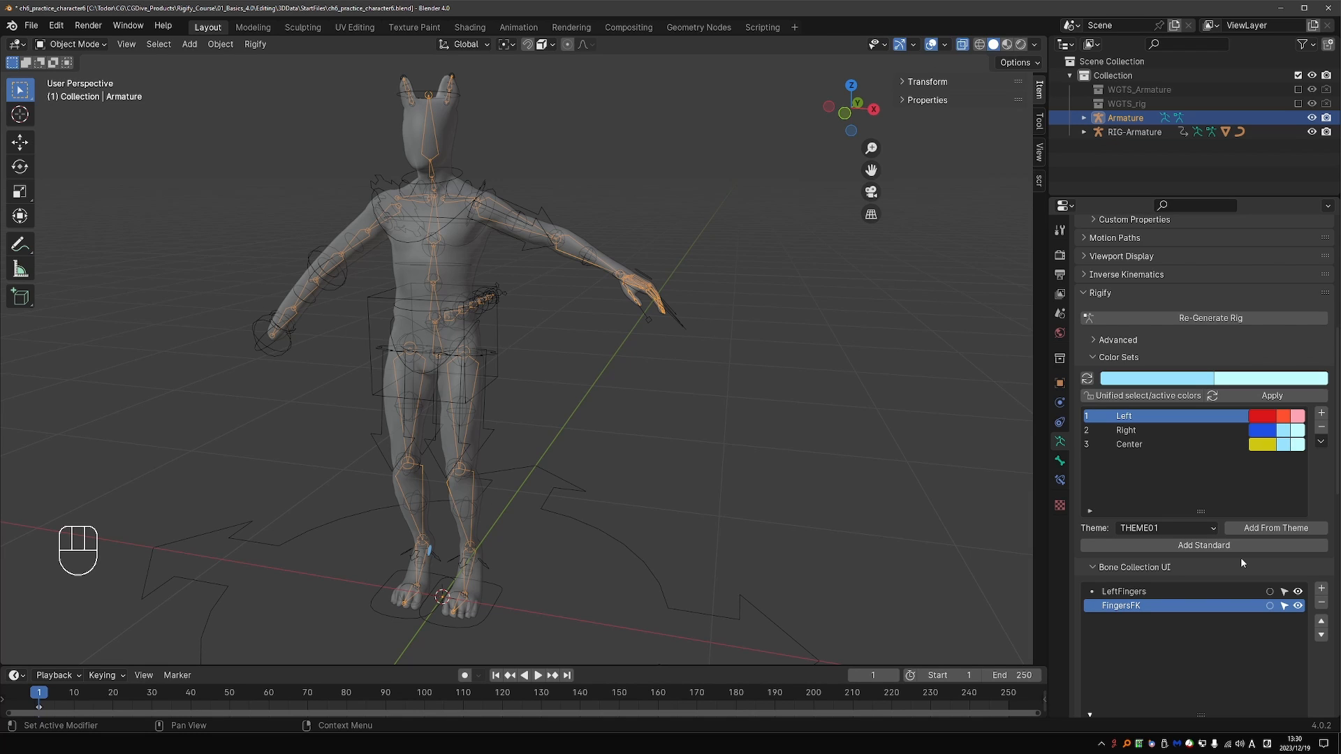
{"action": "mouse_move", "coordinate": [1291, 473]}
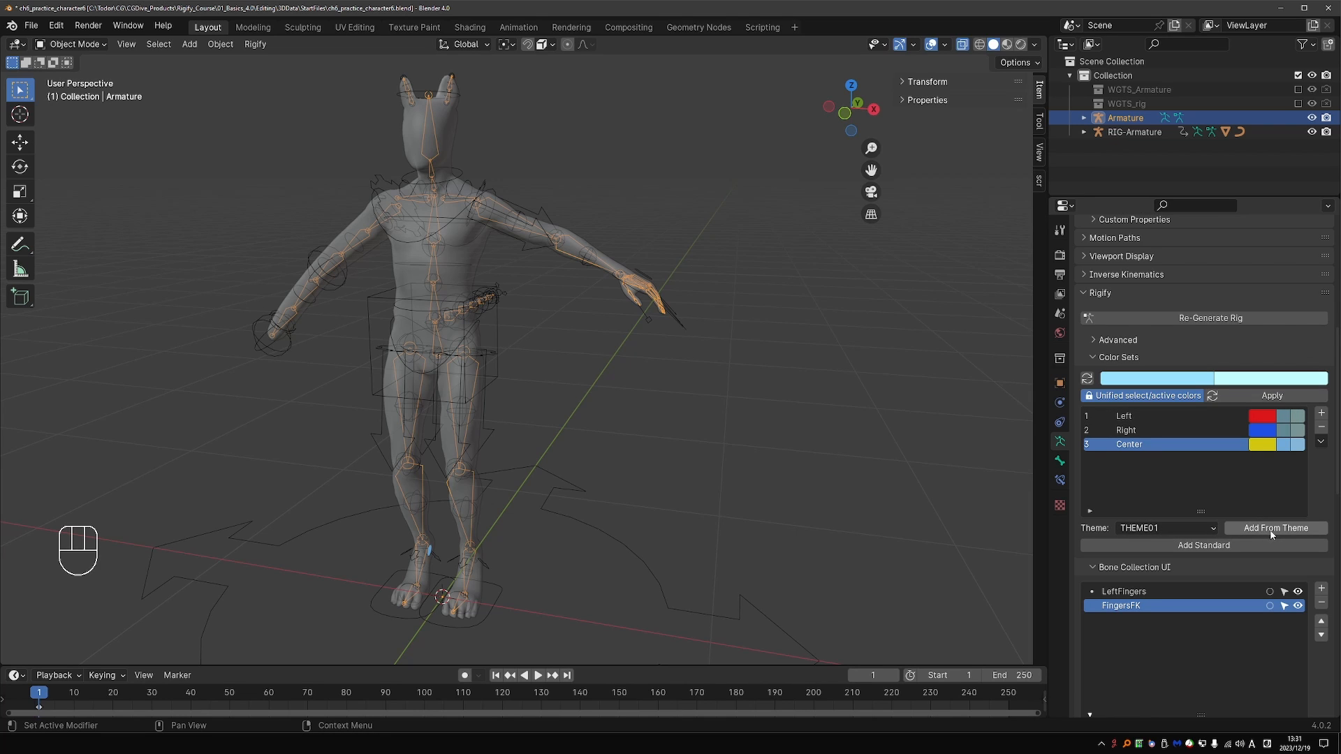
{"action": "left_click", "coordinate": [1274, 528]}
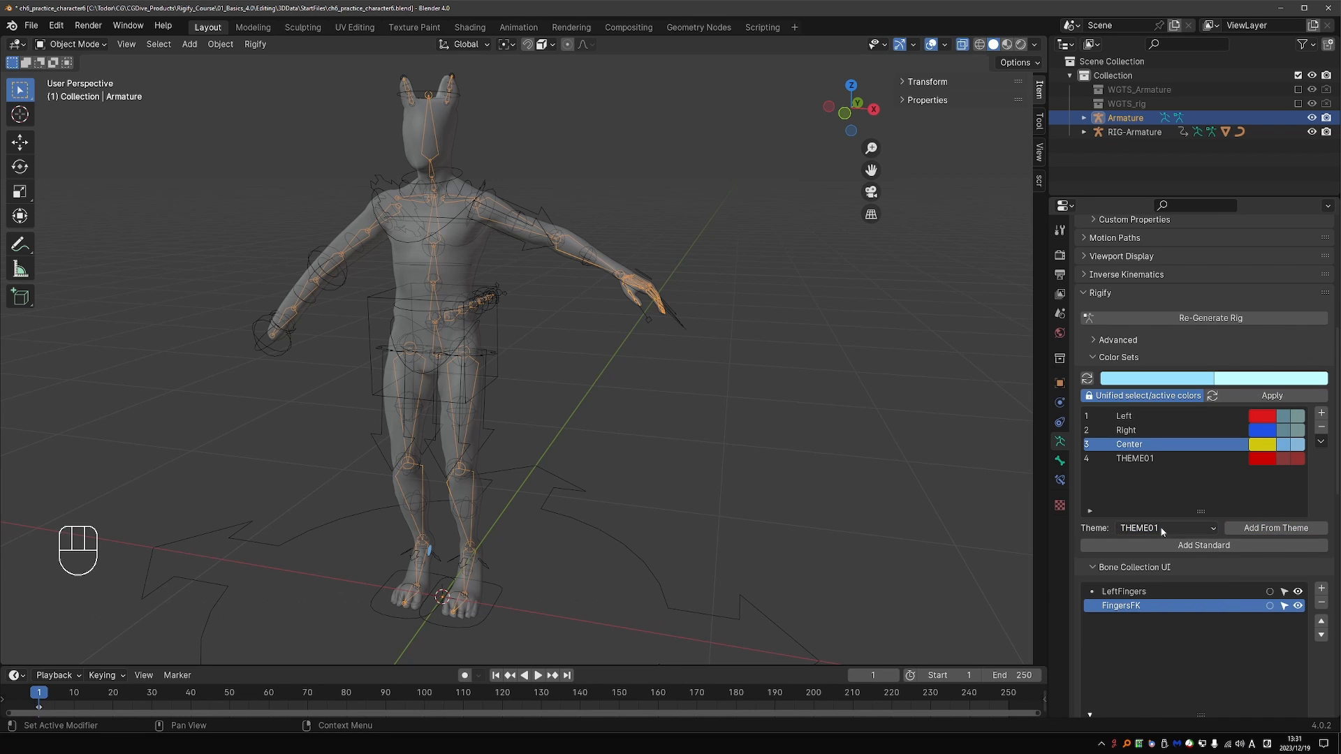
{"action": "left_click", "coordinate": [1164, 528]}
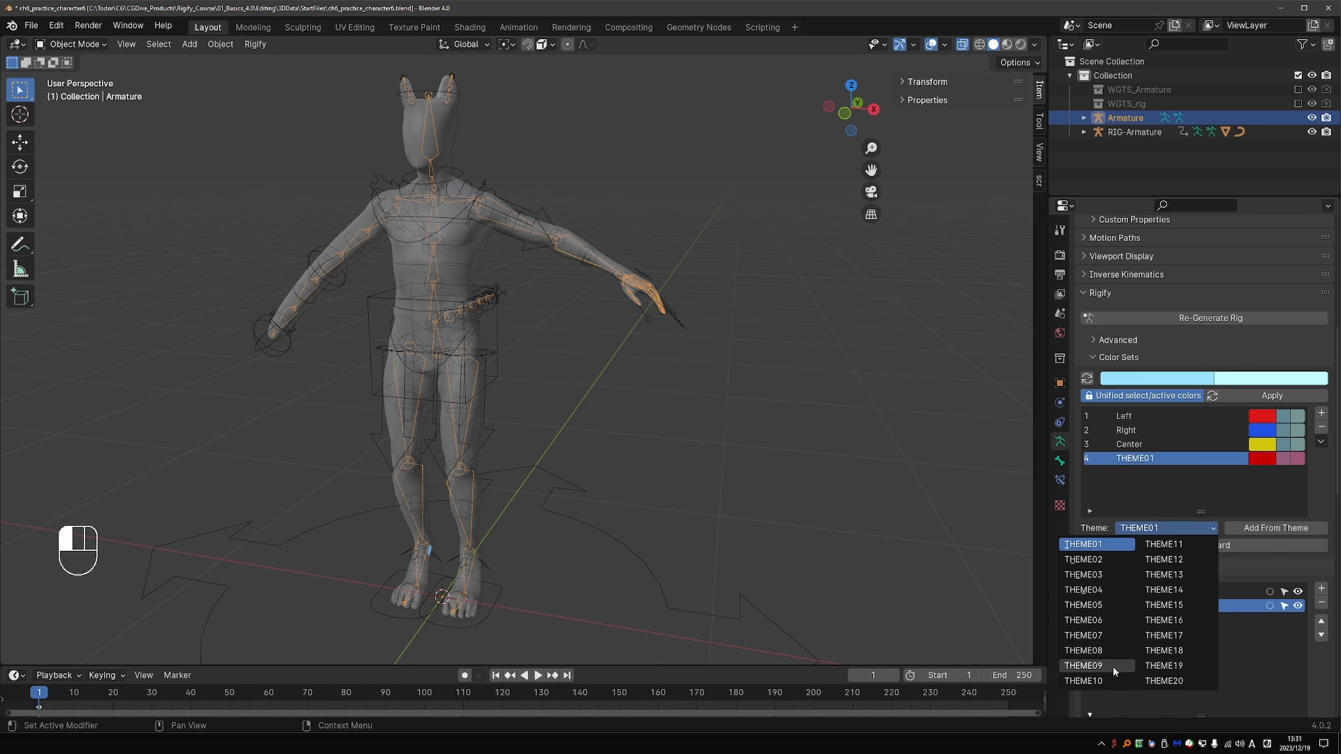
{"action": "left_click", "coordinate": [1320, 428]}
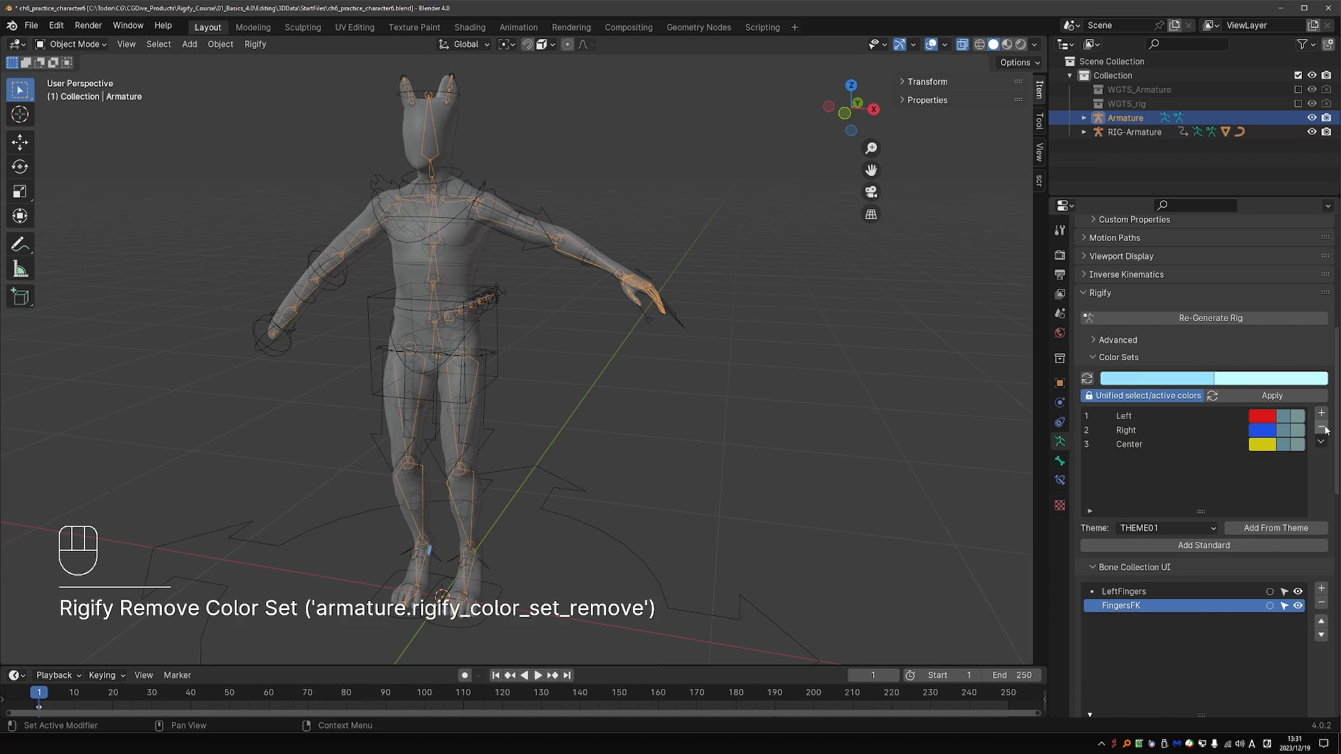
{"action": "left_click", "coordinate": [1323, 413]}
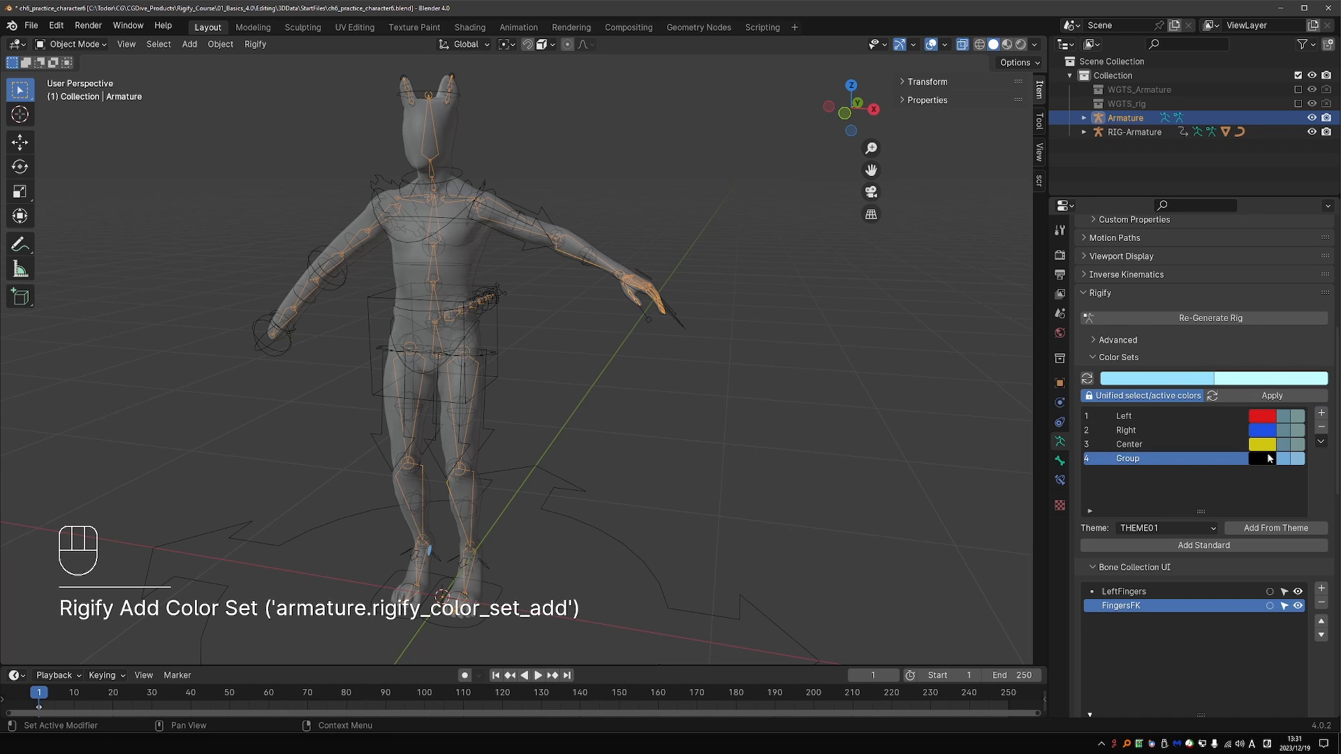
{"action": "left_click", "coordinate": [1261, 458]}
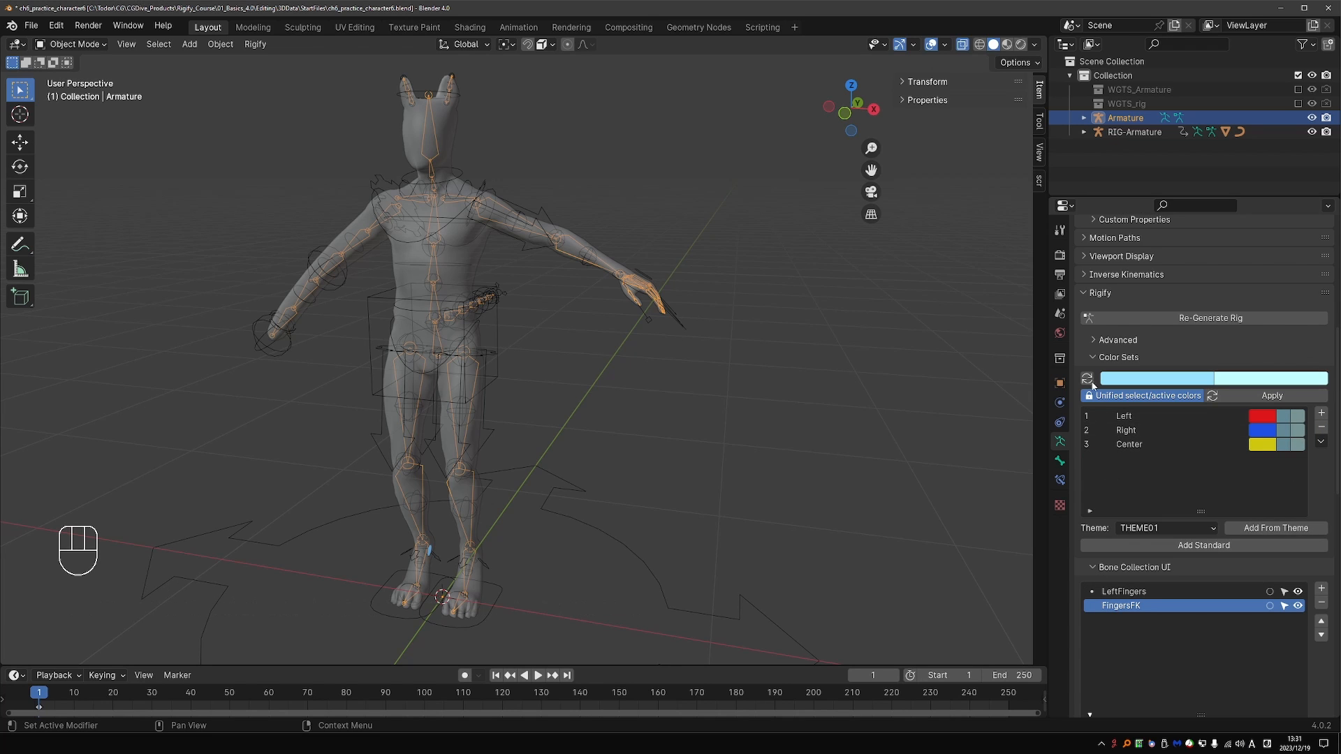
{"action": "mouse_move", "coordinate": [1332, 480]}
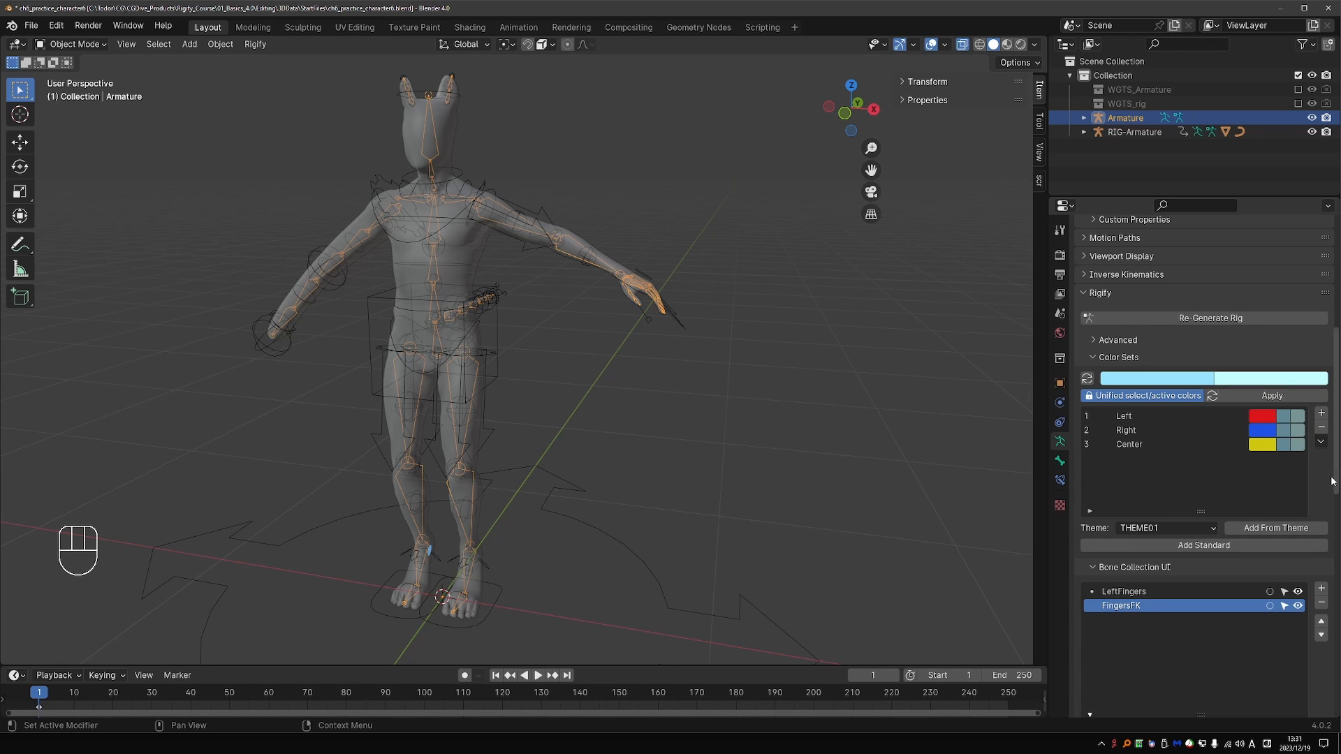
- Assign Center to Spine and Left to the LeftShoulder and LeftPalm collections
{"action": "scroll", "scroll_direction": "down", "scroll_amount": 3}
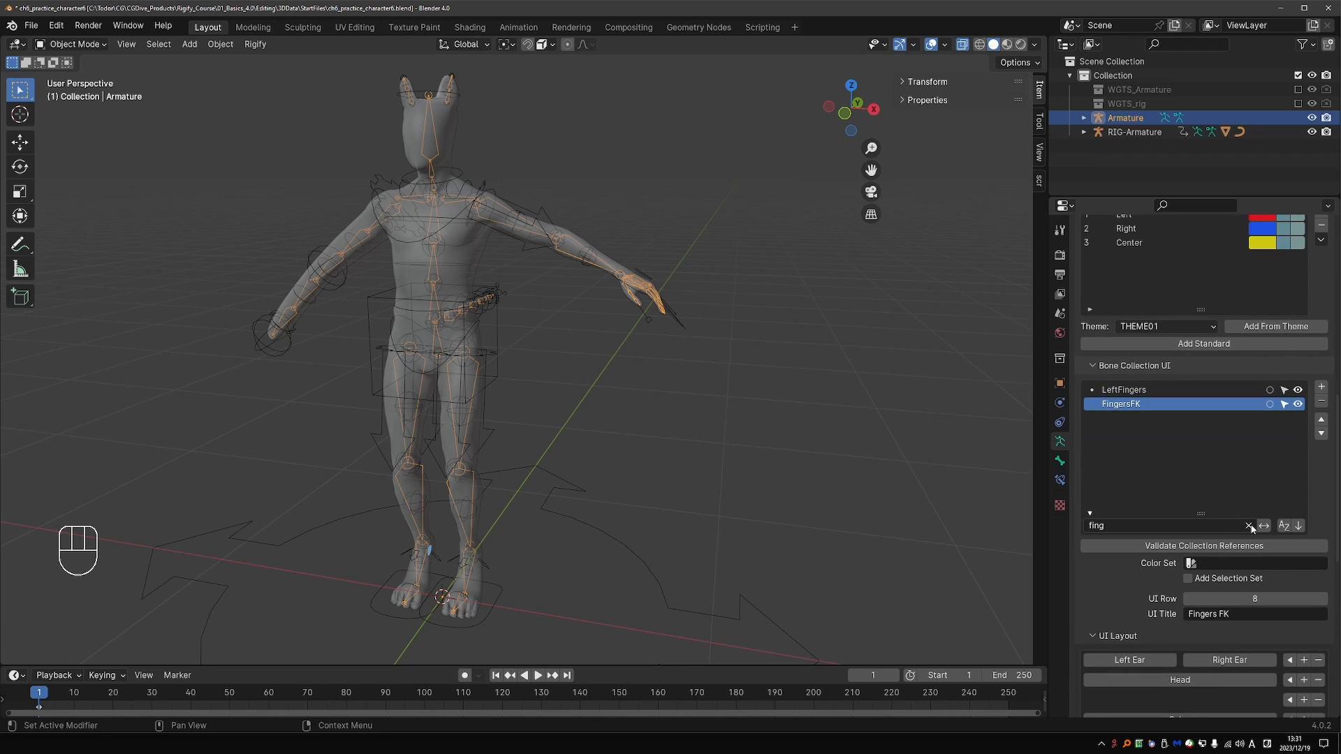
{"action": "left_click", "coordinate": [1249, 525]}
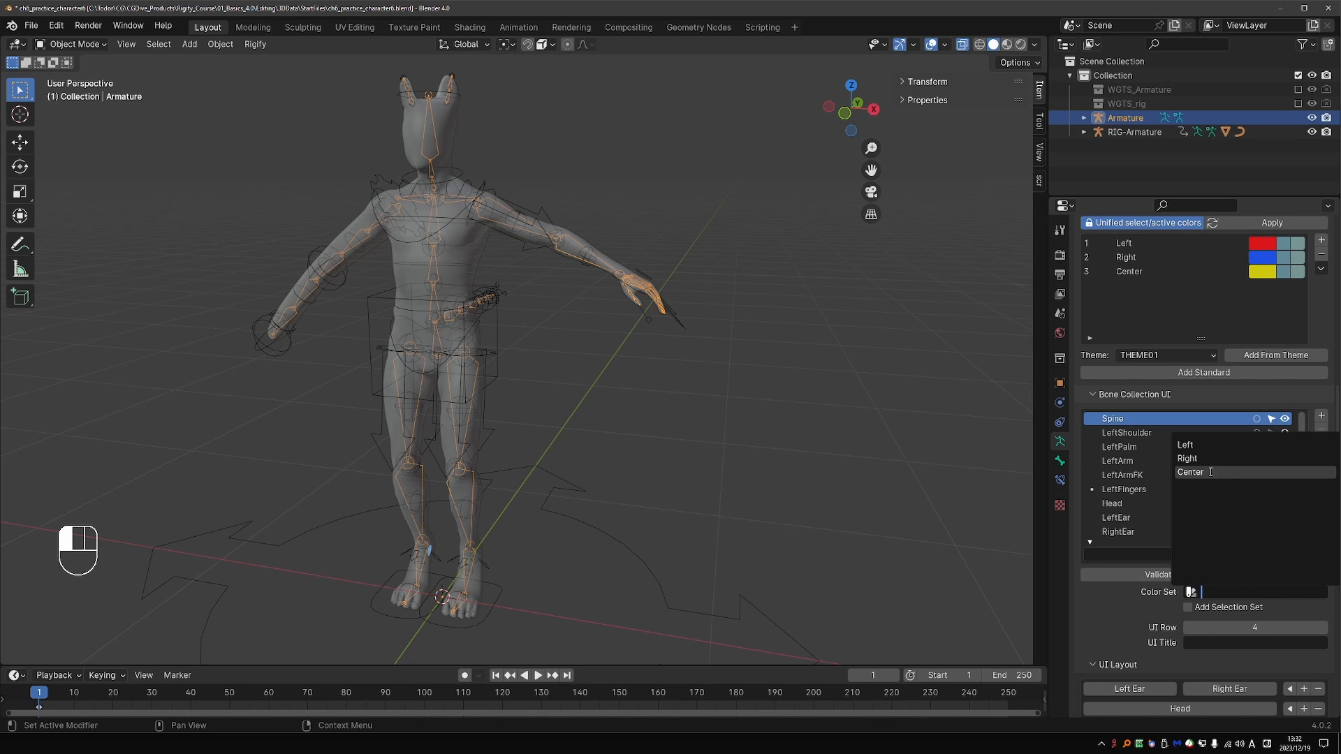
{"action": "left_click", "coordinate": [1190, 471]}
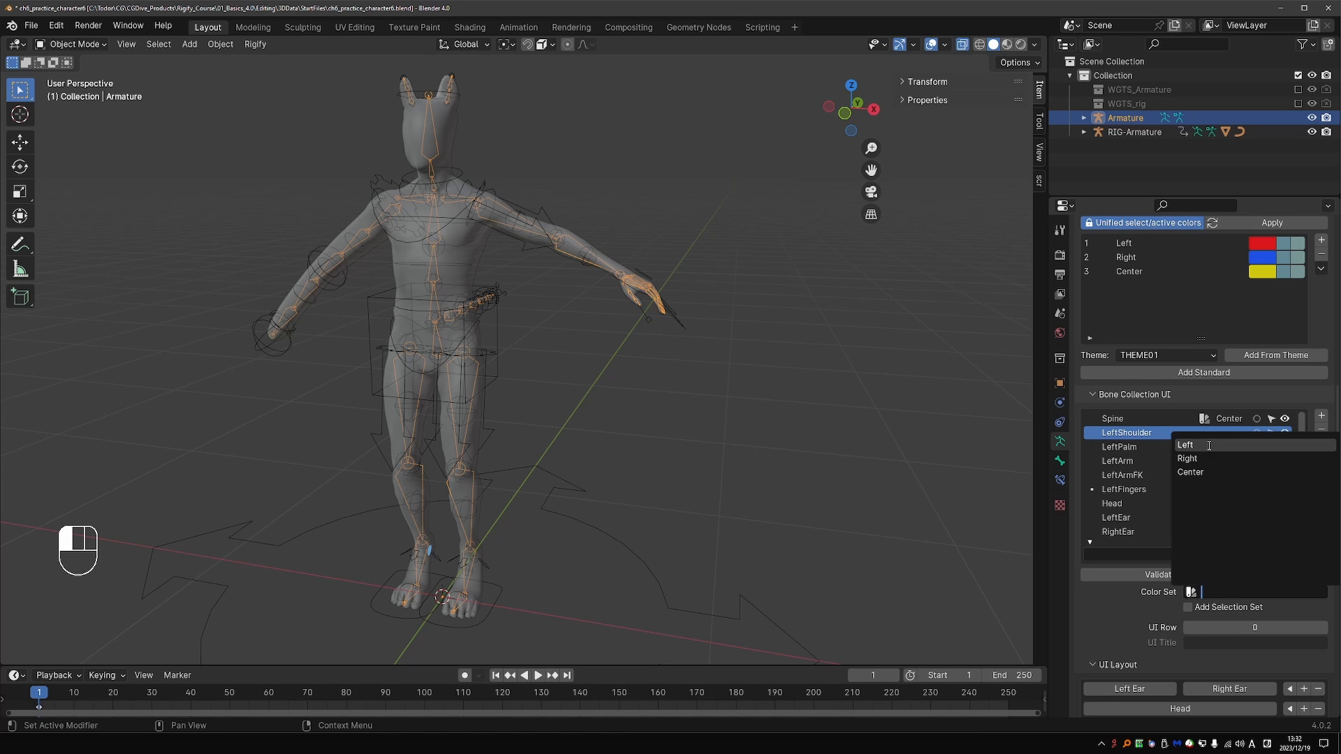
{"action": "left_click", "coordinate": [1186, 444]}
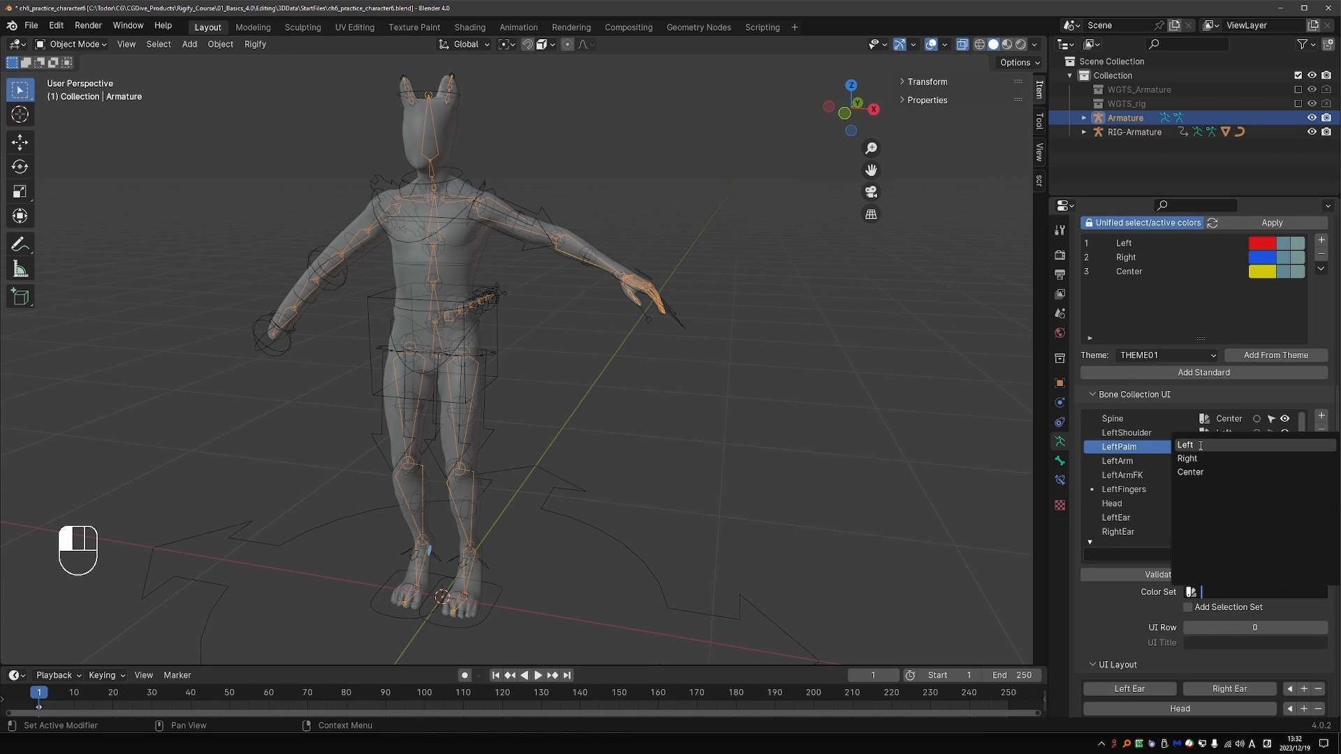
{"action": "left_click", "coordinate": [1186, 444]}
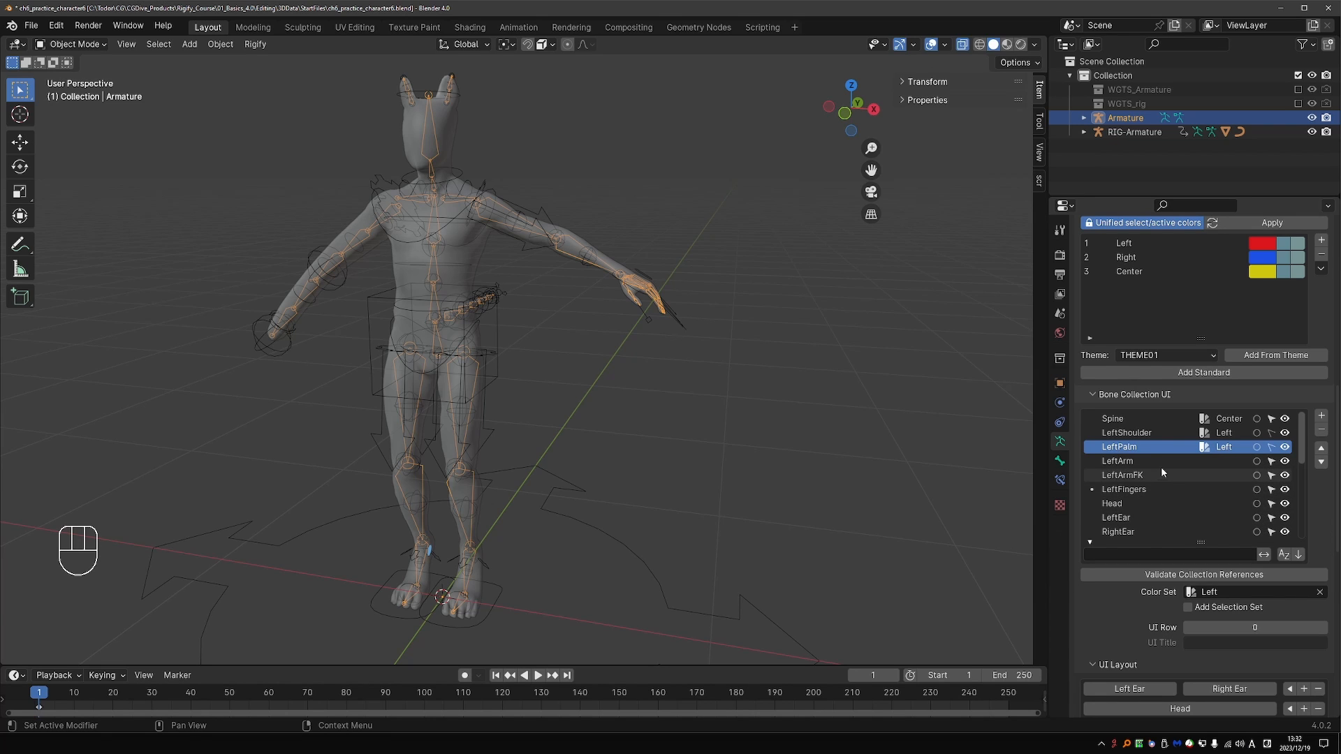
- Give TentacleFK the Right colour set and FingersFK the Left colour set
{"action": "left_click", "coordinate": [1120, 475]}
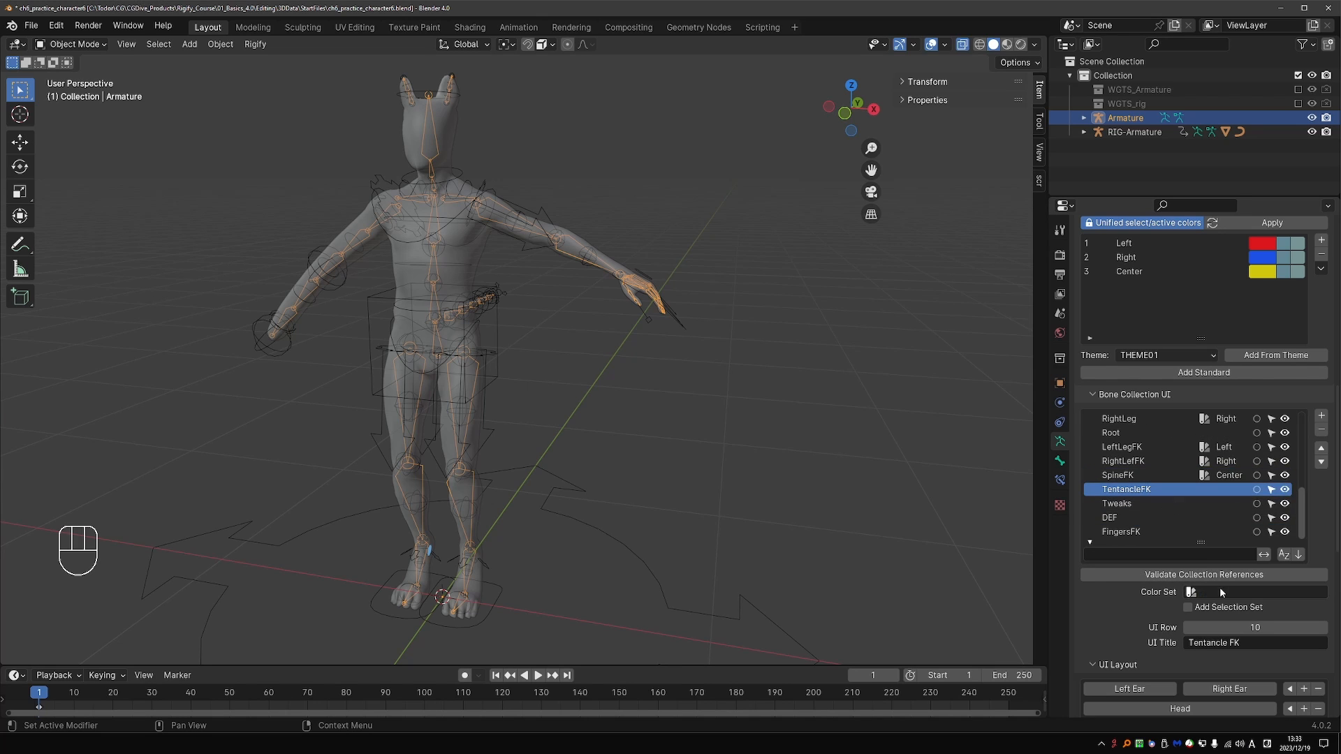
{"action": "left_click", "coordinate": [1122, 530]}
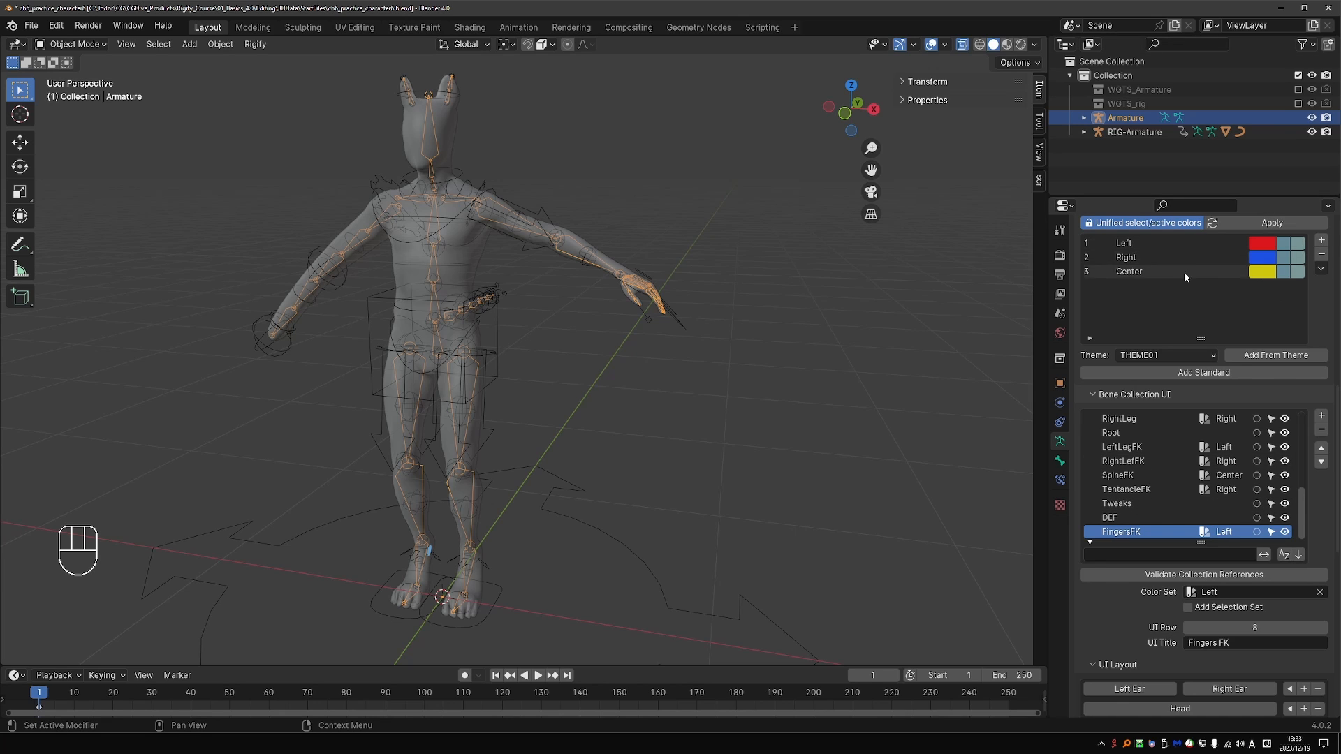
- Create a pink Root colour set and assign it to the Root collection
{"action": "left_click", "coordinate": [1320, 242]}
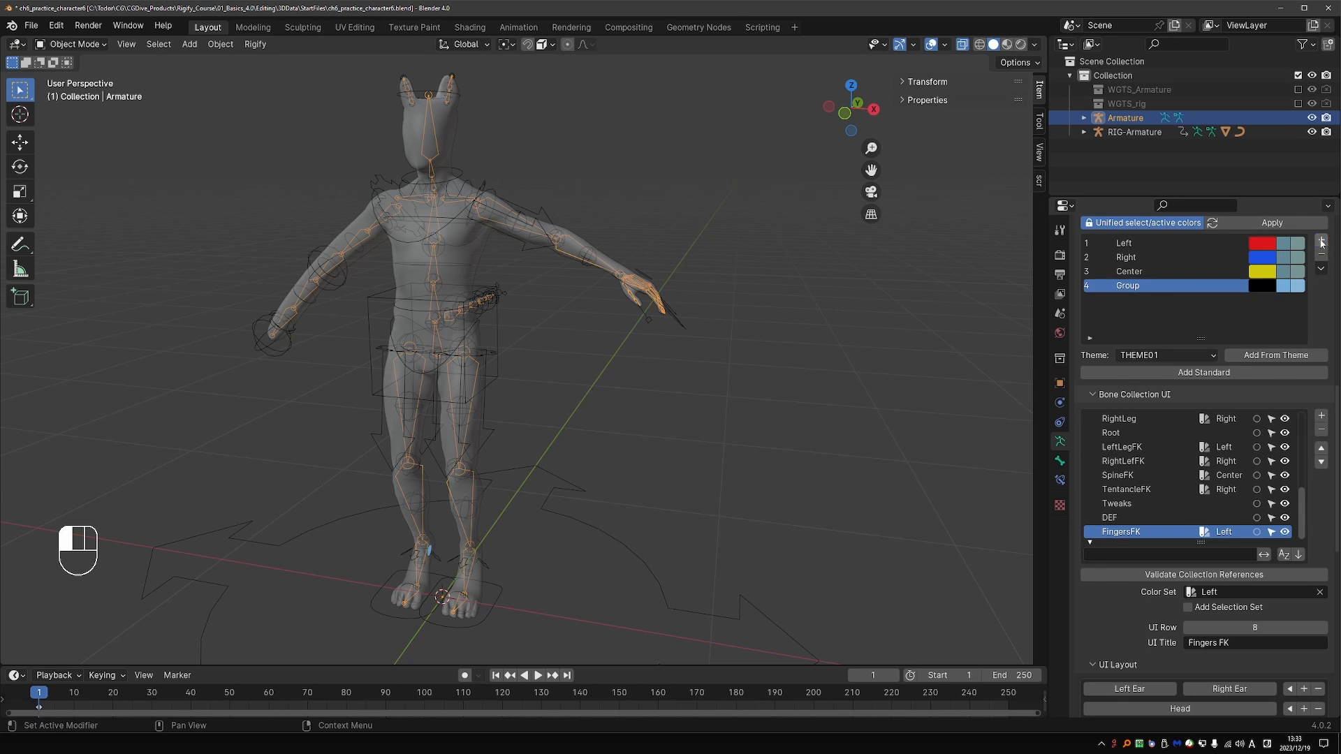
{"action": "left_click", "coordinate": [1320, 240]}
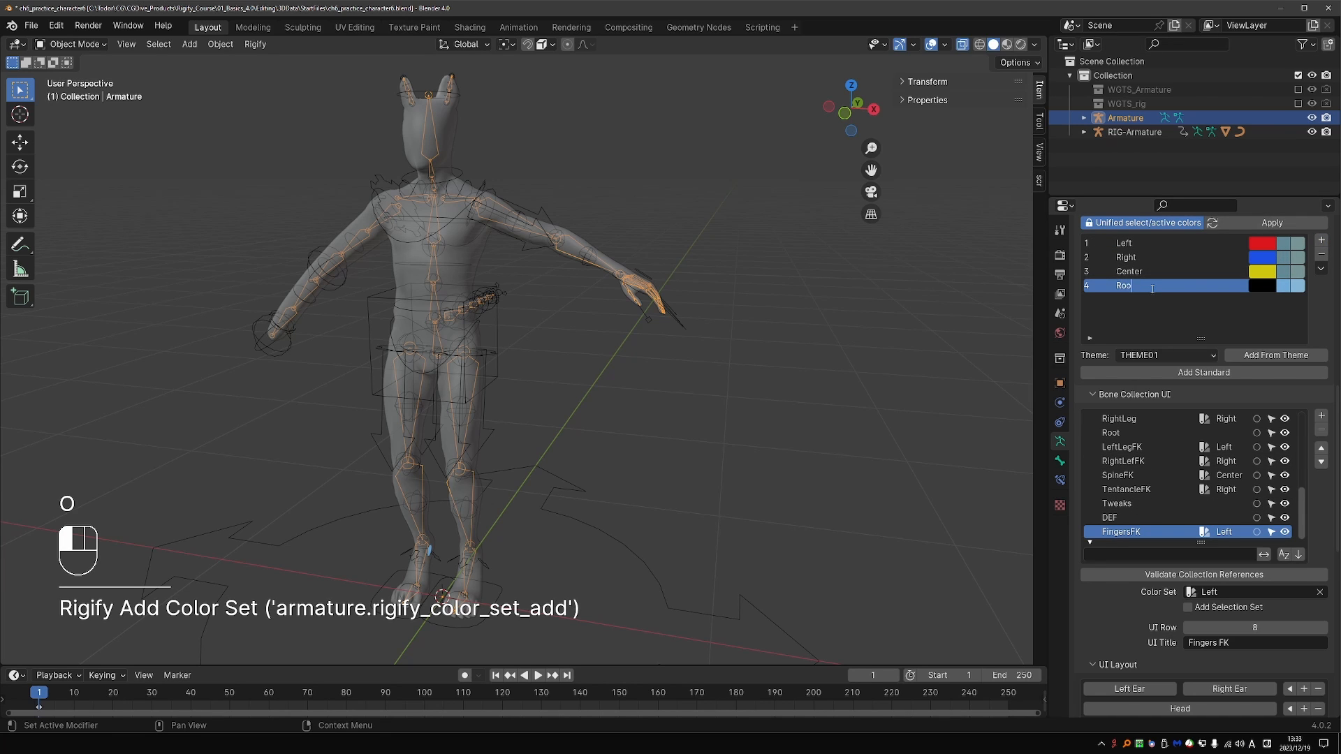
{"action": "left_click", "coordinate": [1262, 285]}
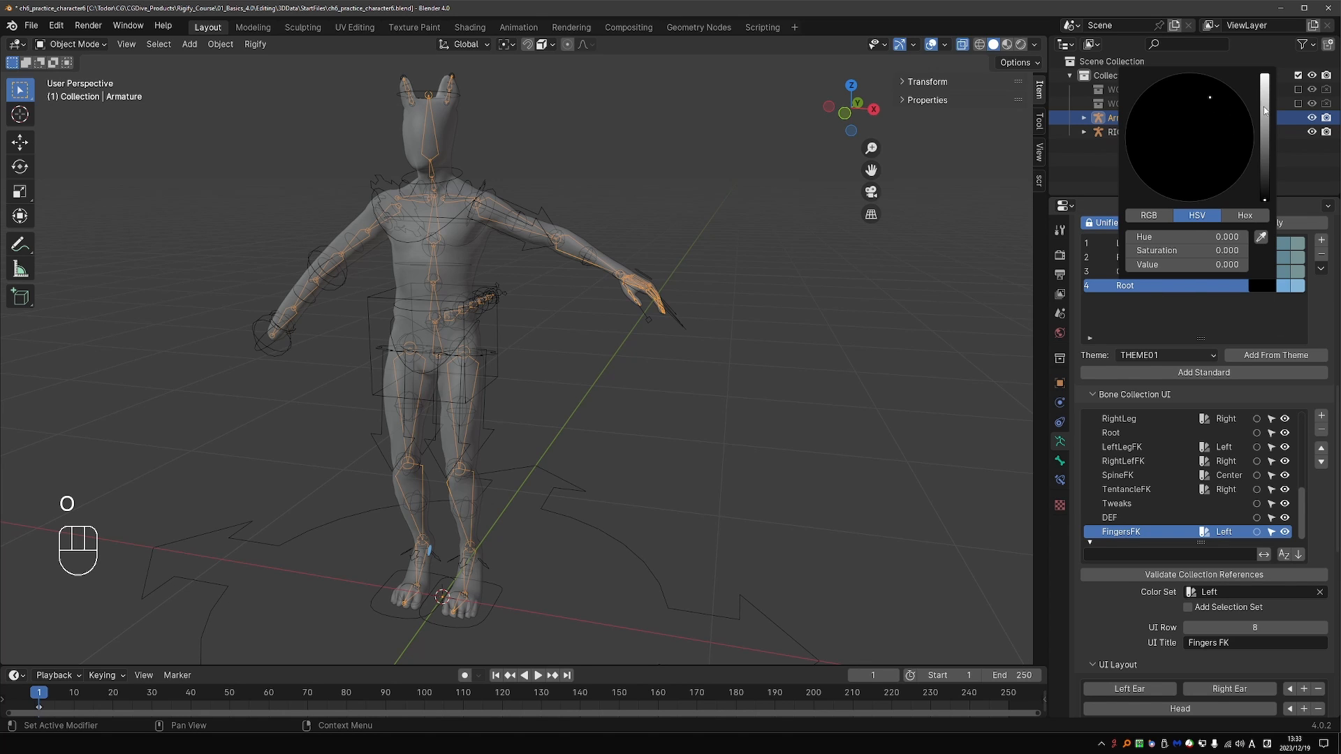
{"action": "left_click", "coordinate": [1227, 189]}
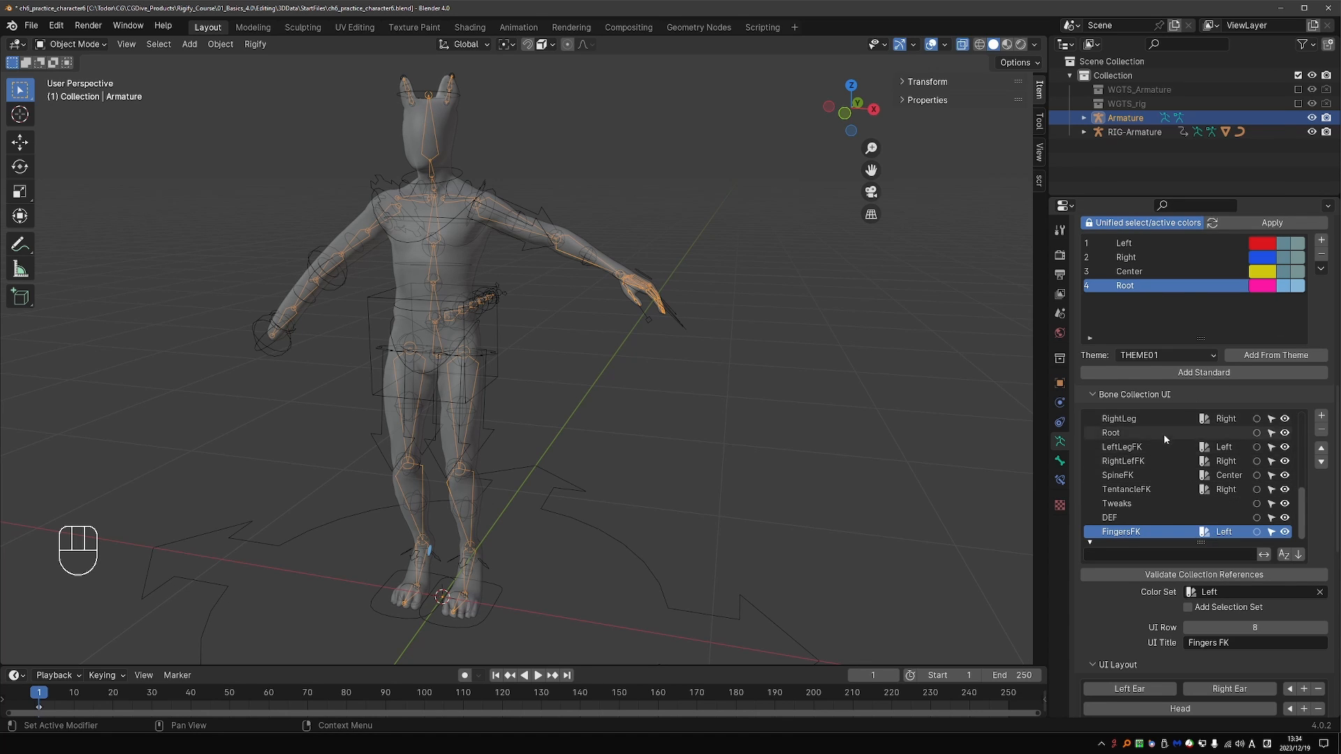
{"action": "left_click", "coordinate": [1112, 432]}
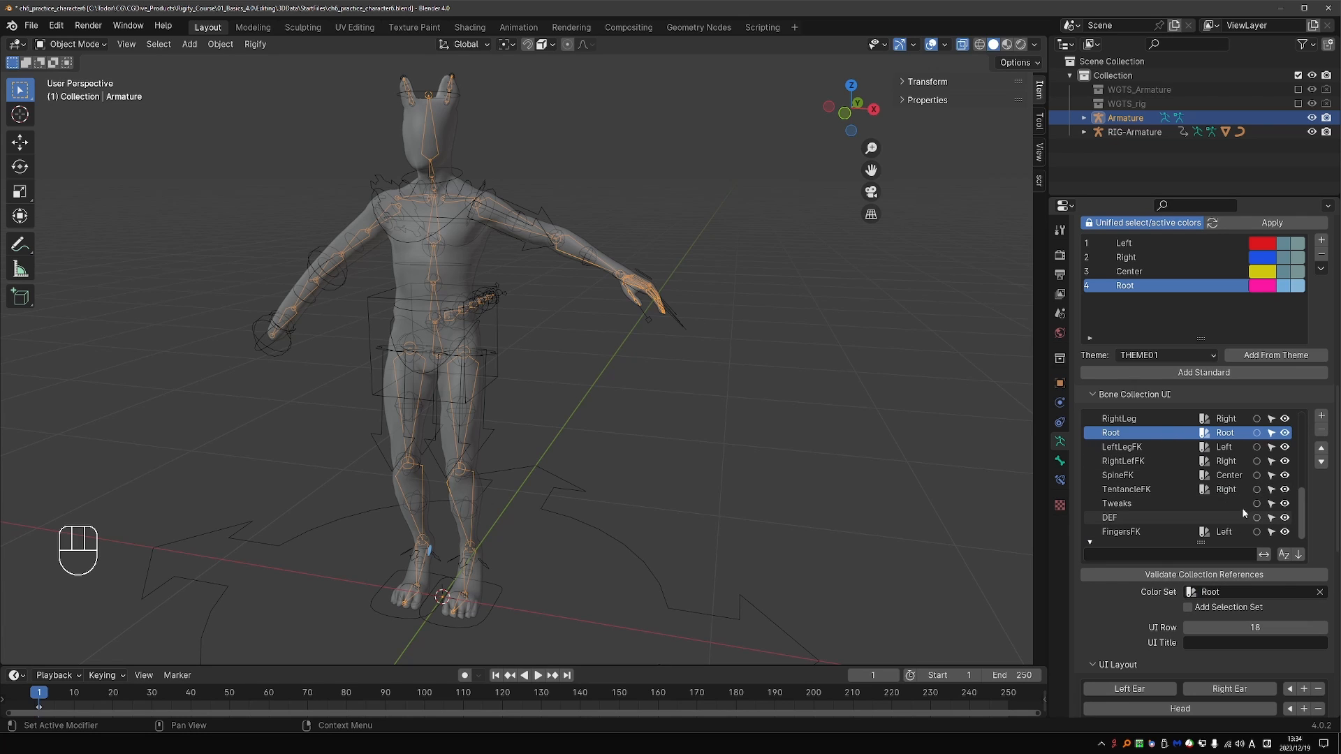
- Create a green Tweak colour set and assign it to the Tweaks collection
{"action": "left_click", "coordinate": [1320, 241]}
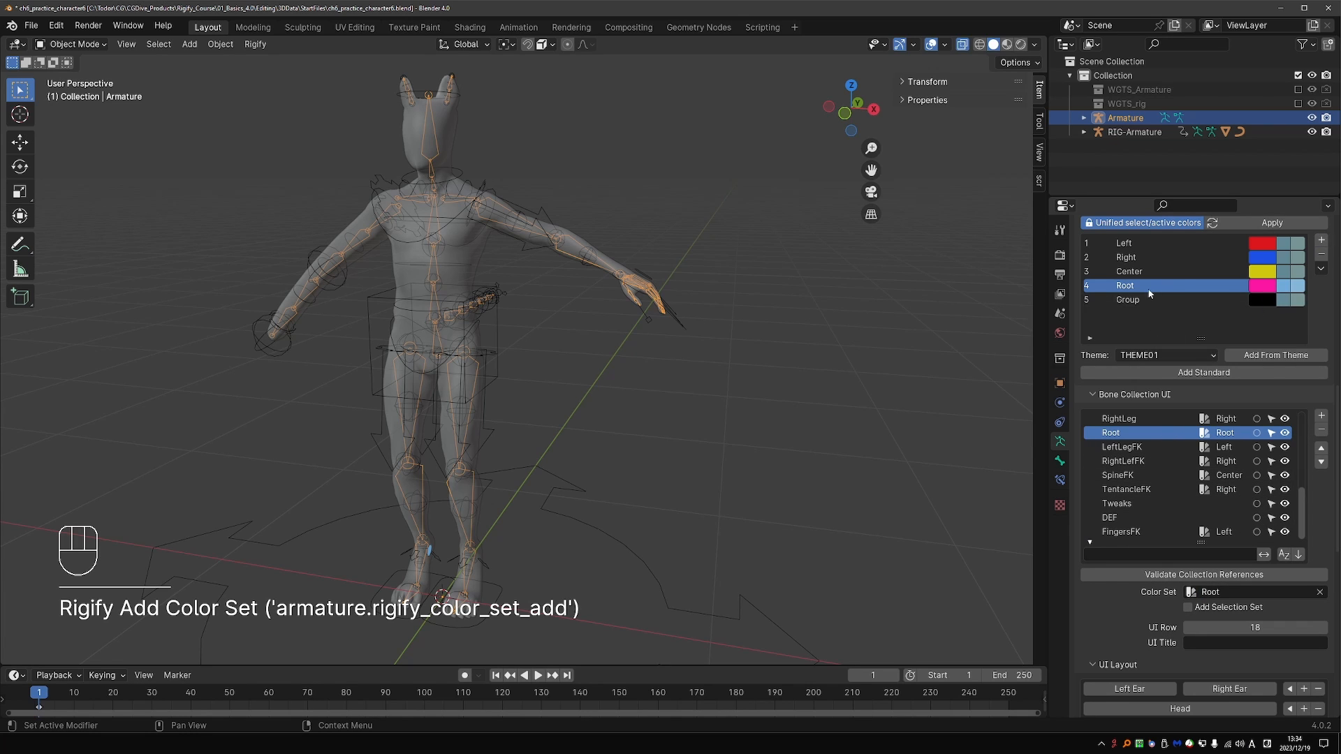
{"action": "double_click", "coordinate": [1127, 299]}
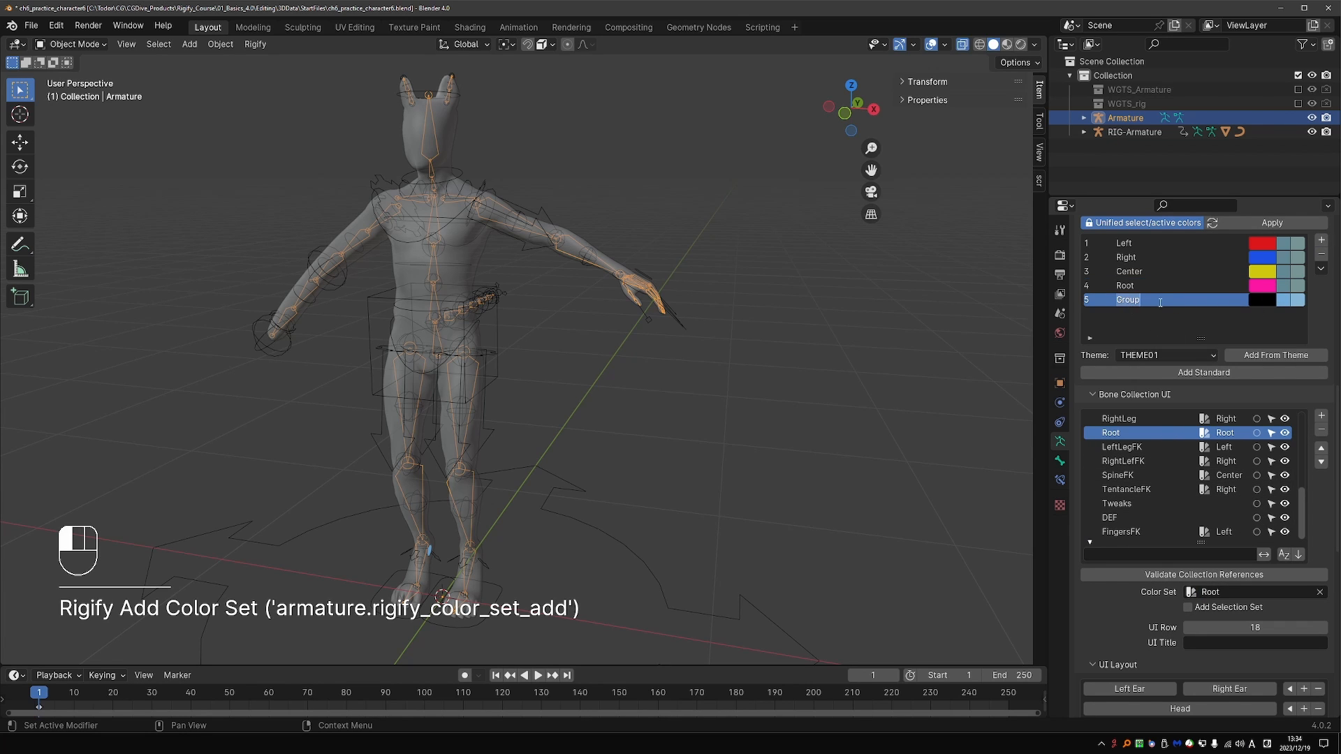
{"action": "key", "text": "Backspace"}
{"action": "type", "text": "Tweak"}
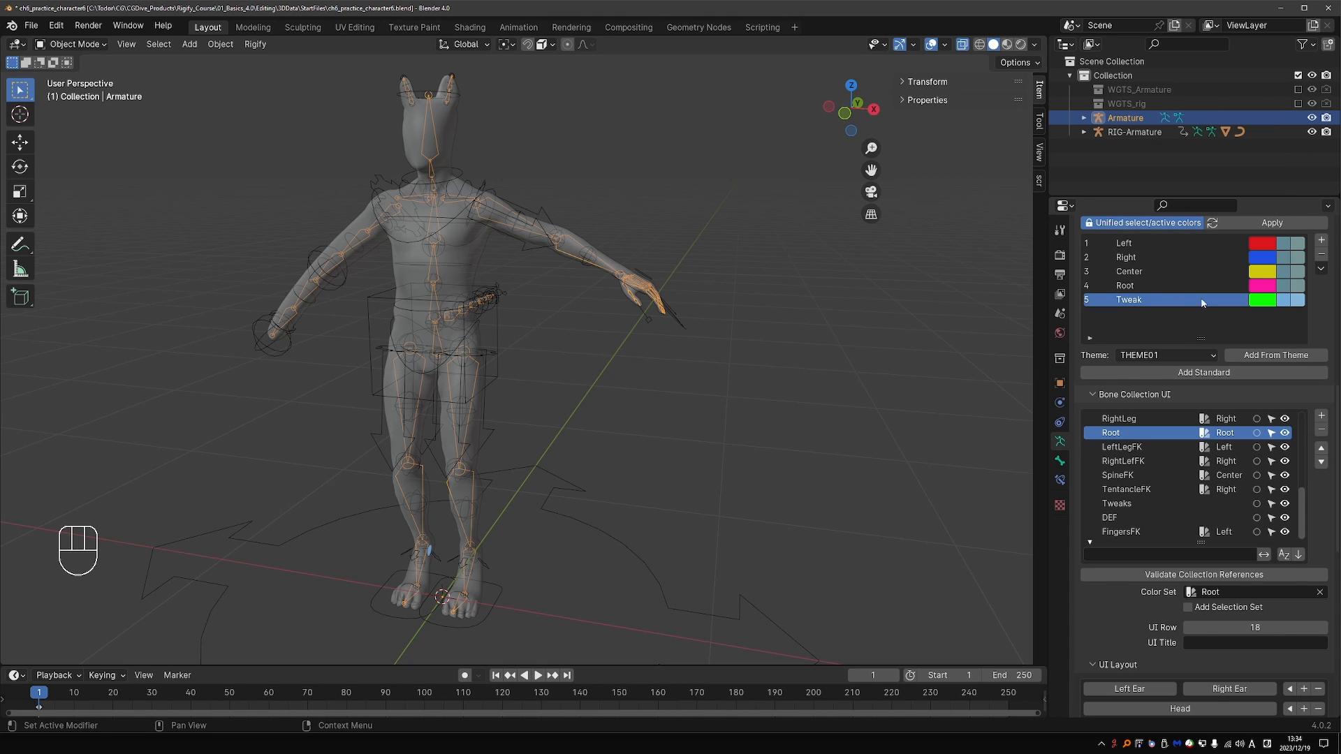
{"action": "left_click", "coordinate": [1209, 592]}
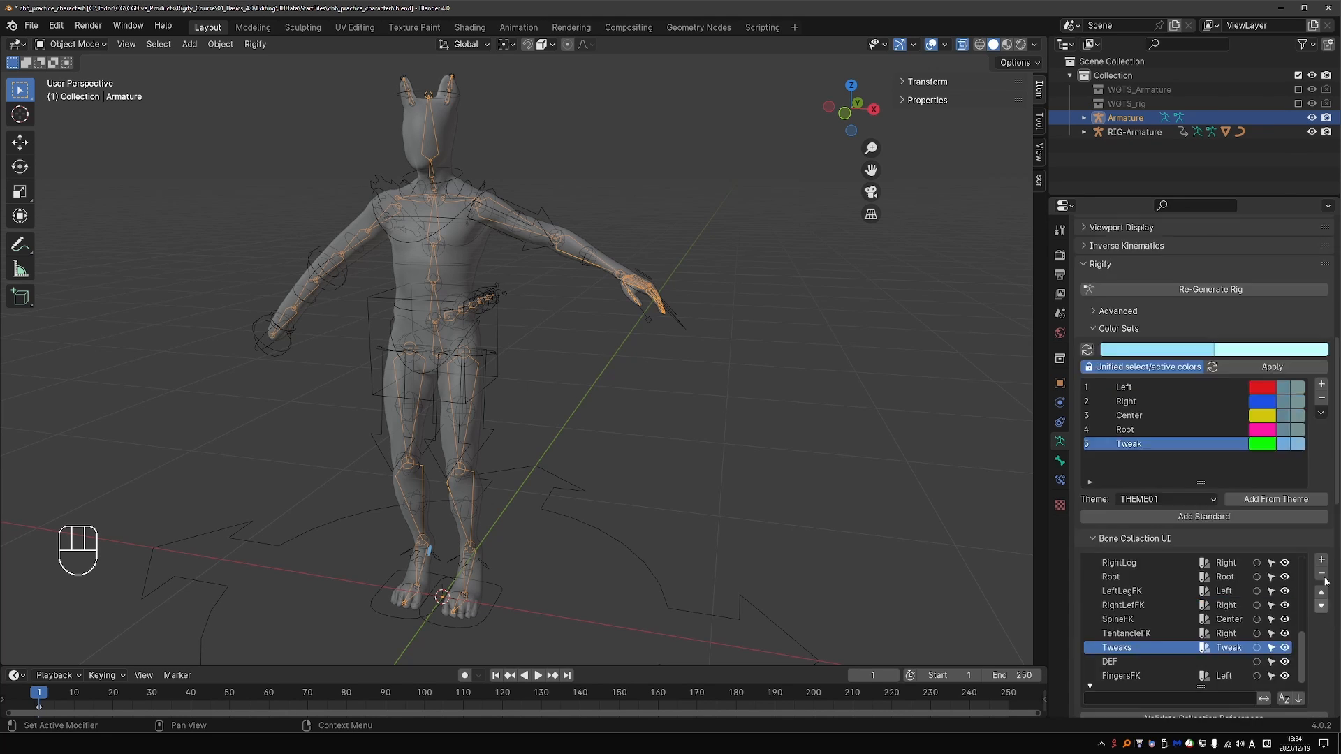
- Generate the rig, enter pose mode and turn off X-Ray so coloured controls sit over a solid body
{"action": "left_click", "coordinate": [1209, 289]}
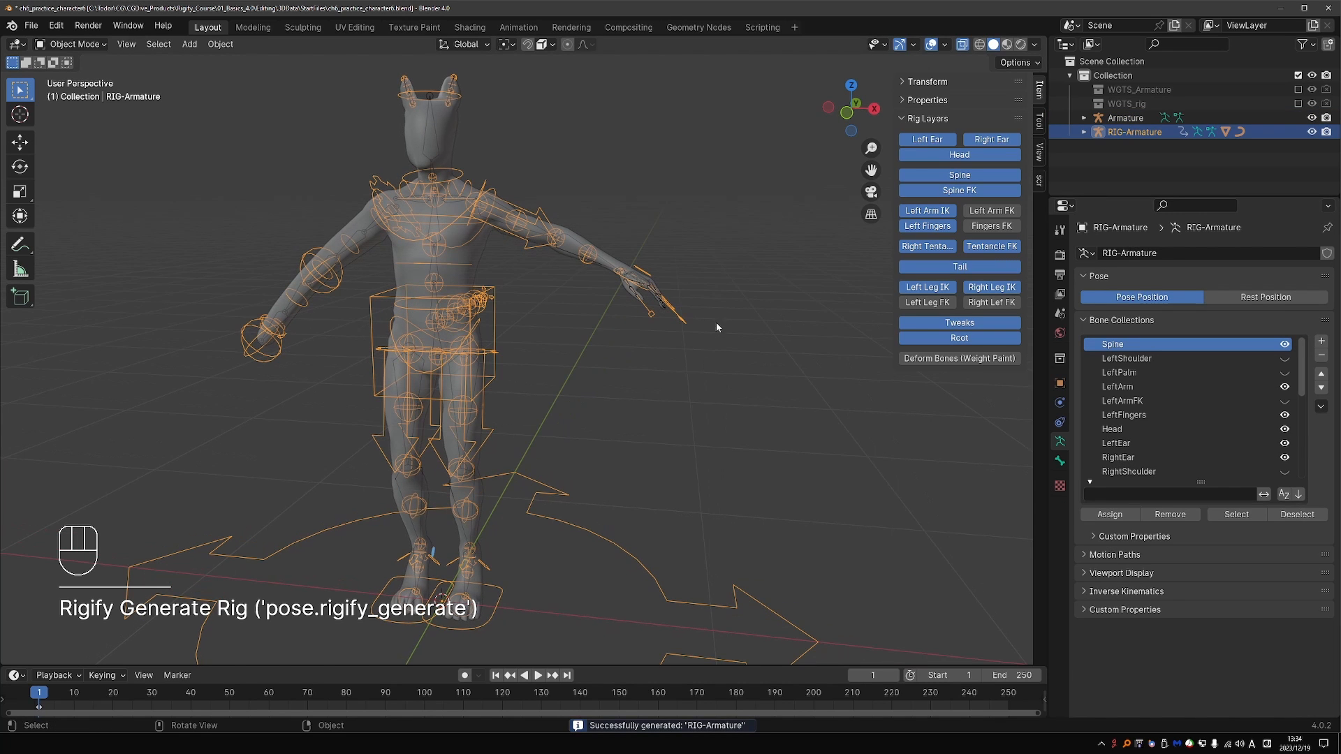
{"action": "key", "text": "Tab"}
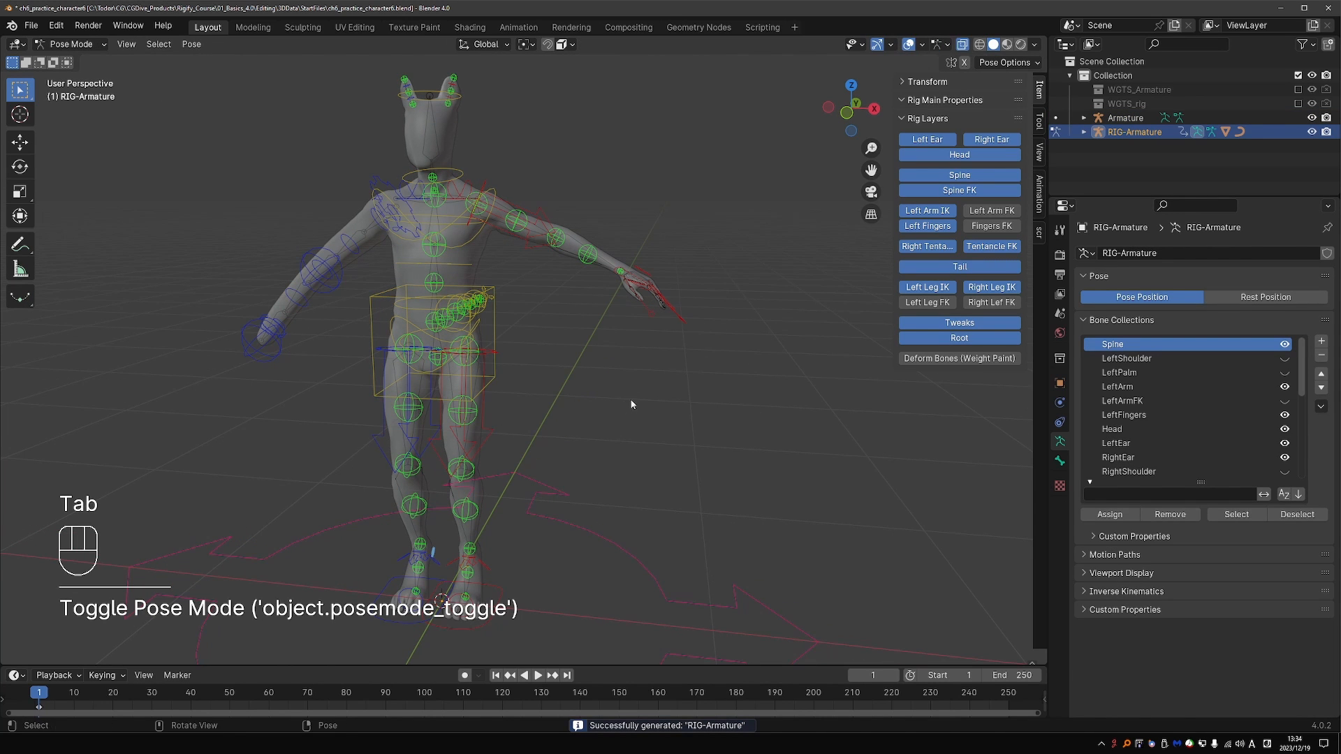
{"action": "key", "text": "z"}
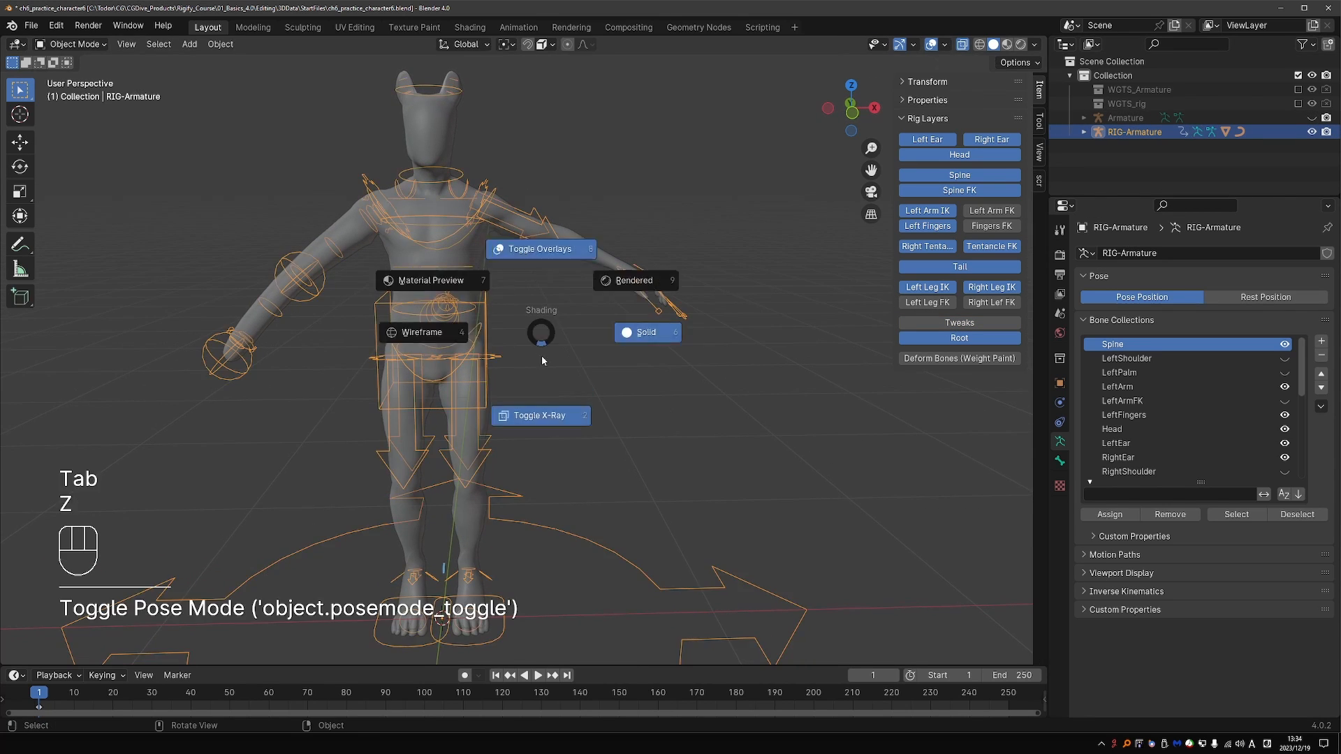
{"action": "key", "text": "Tab"}
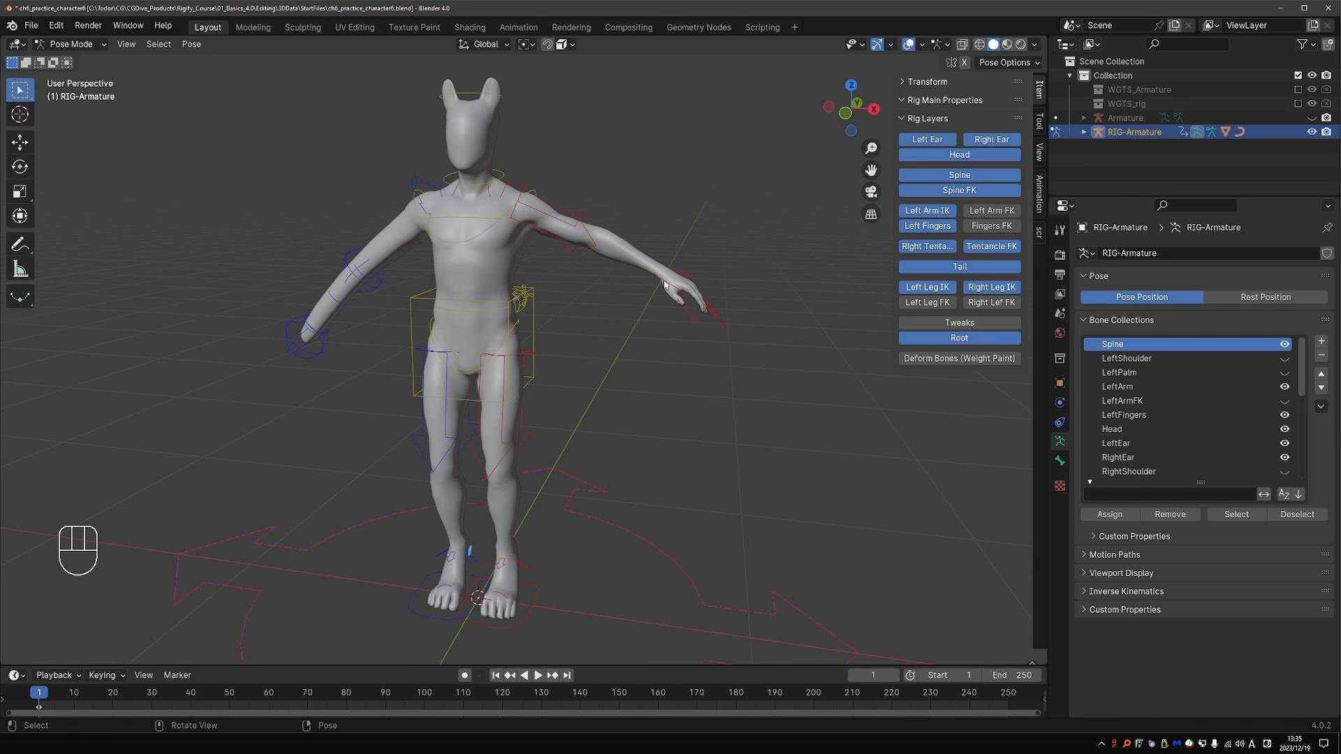
- Pose the left foot IK control to bend the leg, then deselect it
{"action": "left_click", "coordinate": [474, 605]}
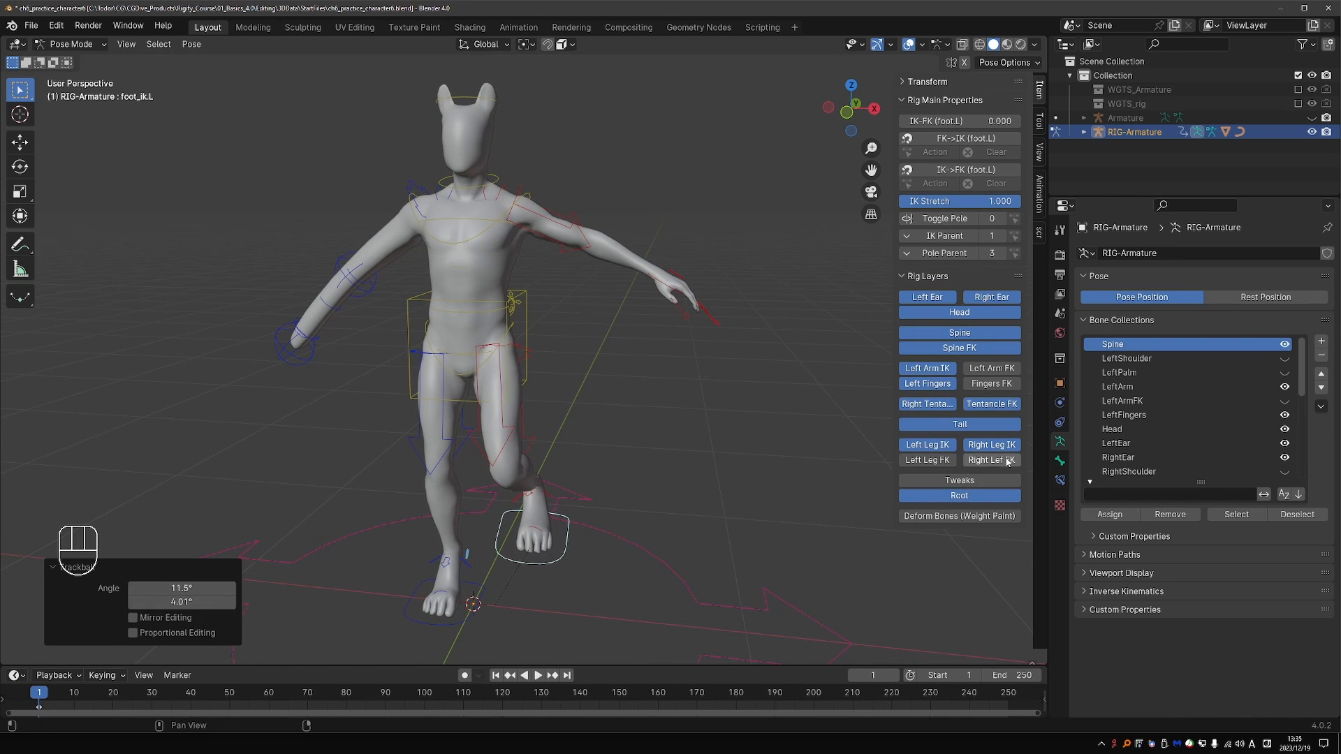
{"action": "left_click", "coordinate": [926, 460]}
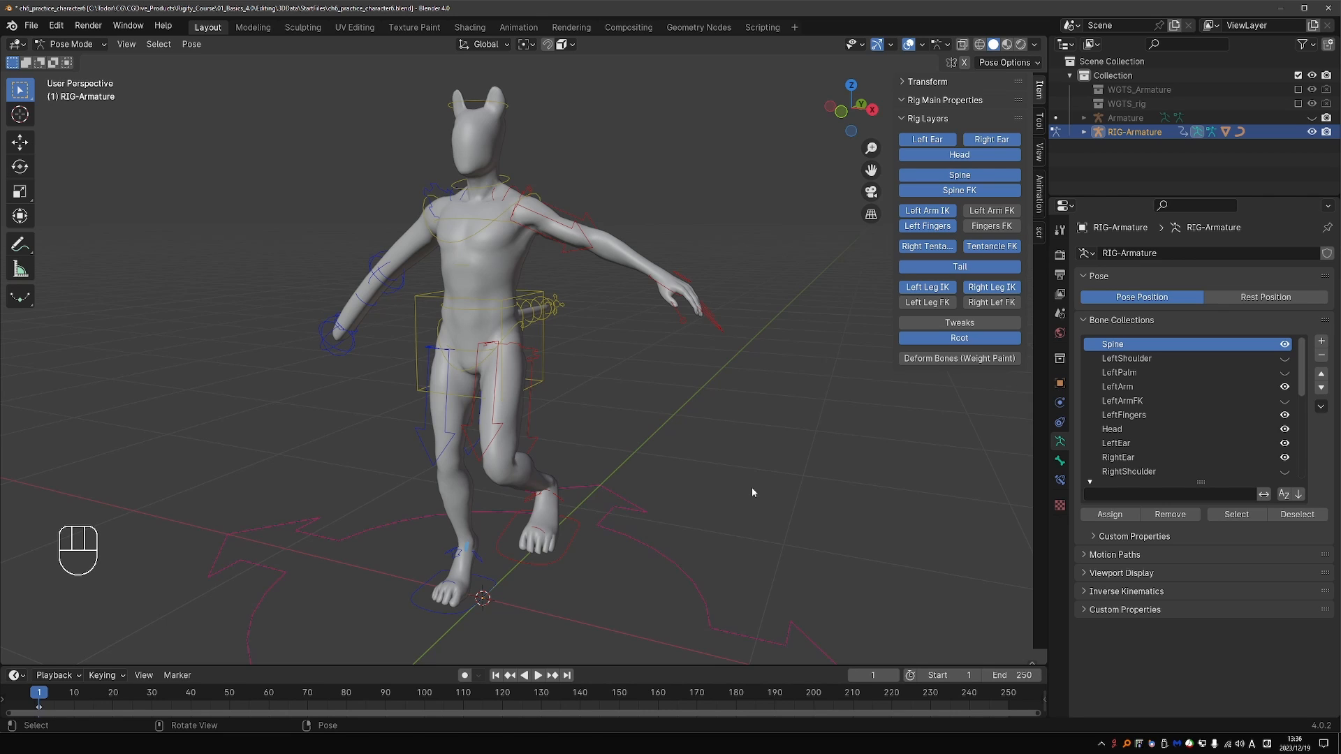
{"action": "mouse_move", "coordinate": [871, 332]}
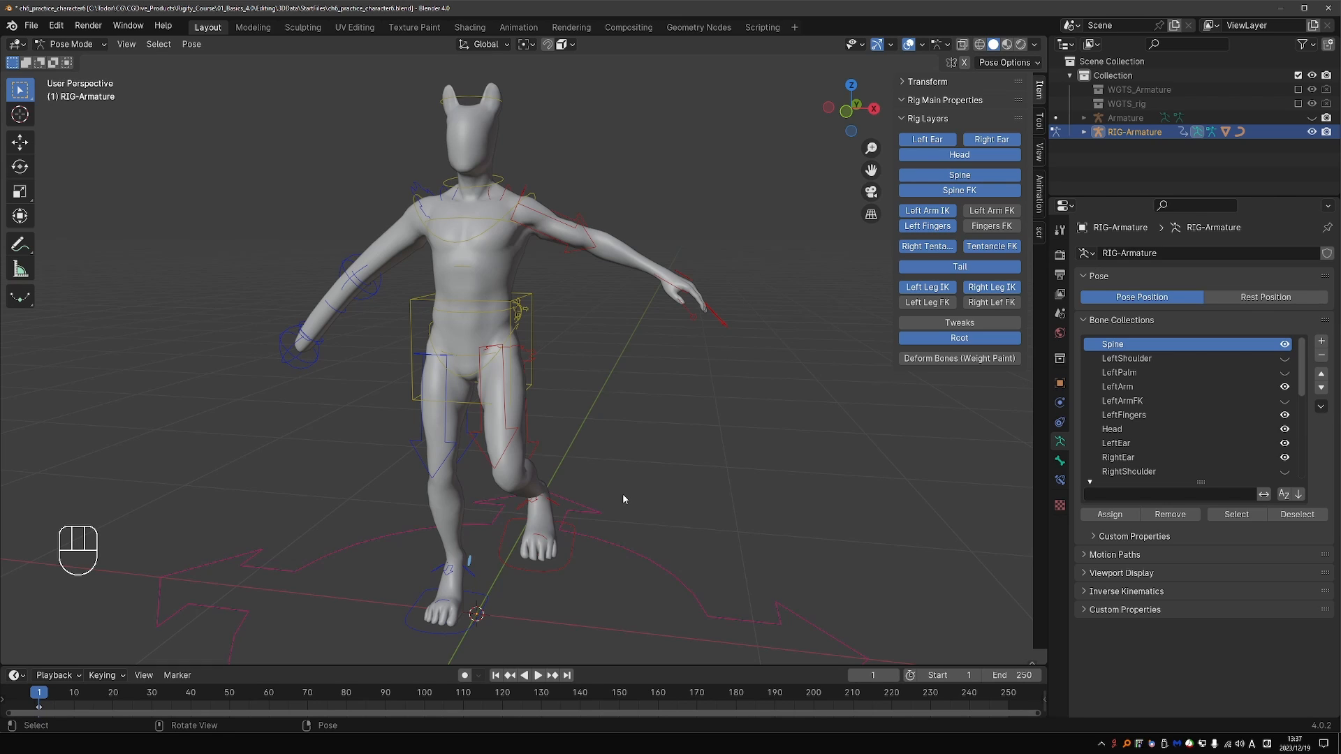
{"action": "mouse_move", "coordinate": [531, 233]}
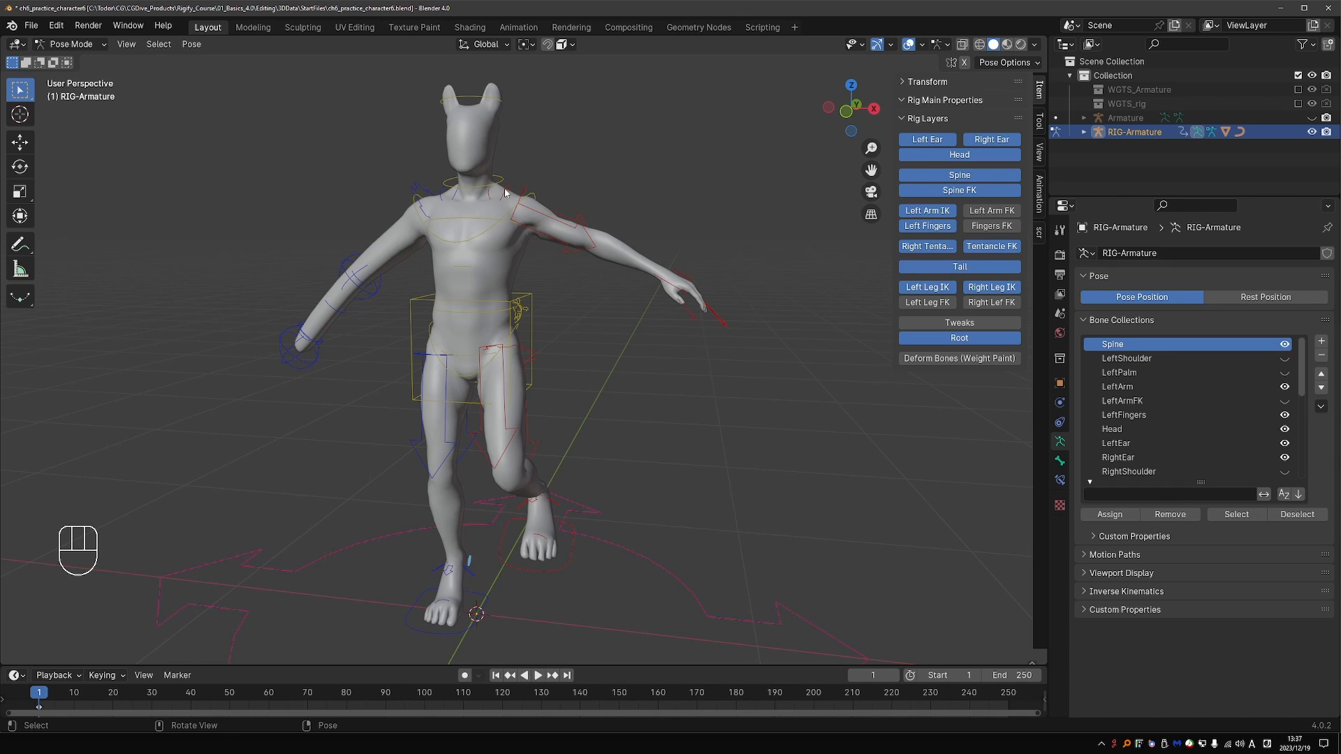
{"action": "mouse_move", "coordinate": [332, 358]}
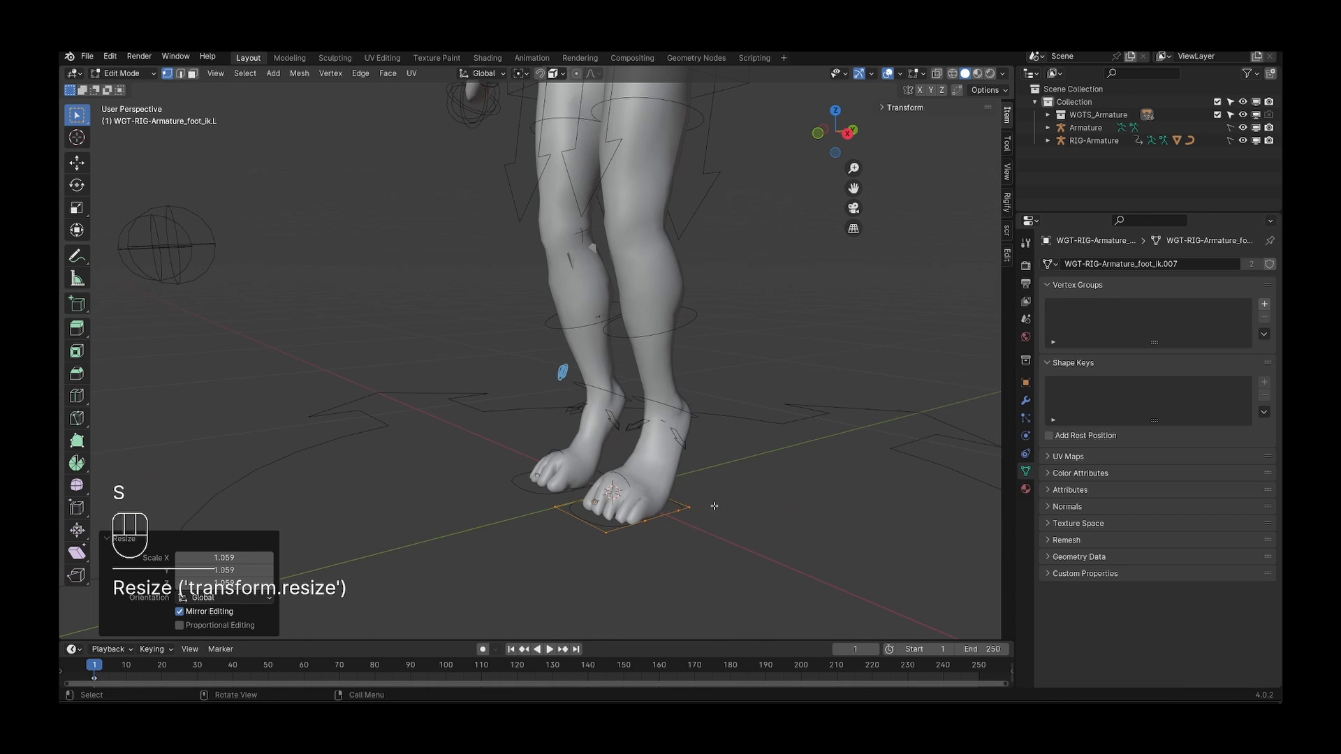
- Leave the foot widget's Edit Mode and select the left shoulder control in Pose Mode
{"action": "key", "text": "Tab"}
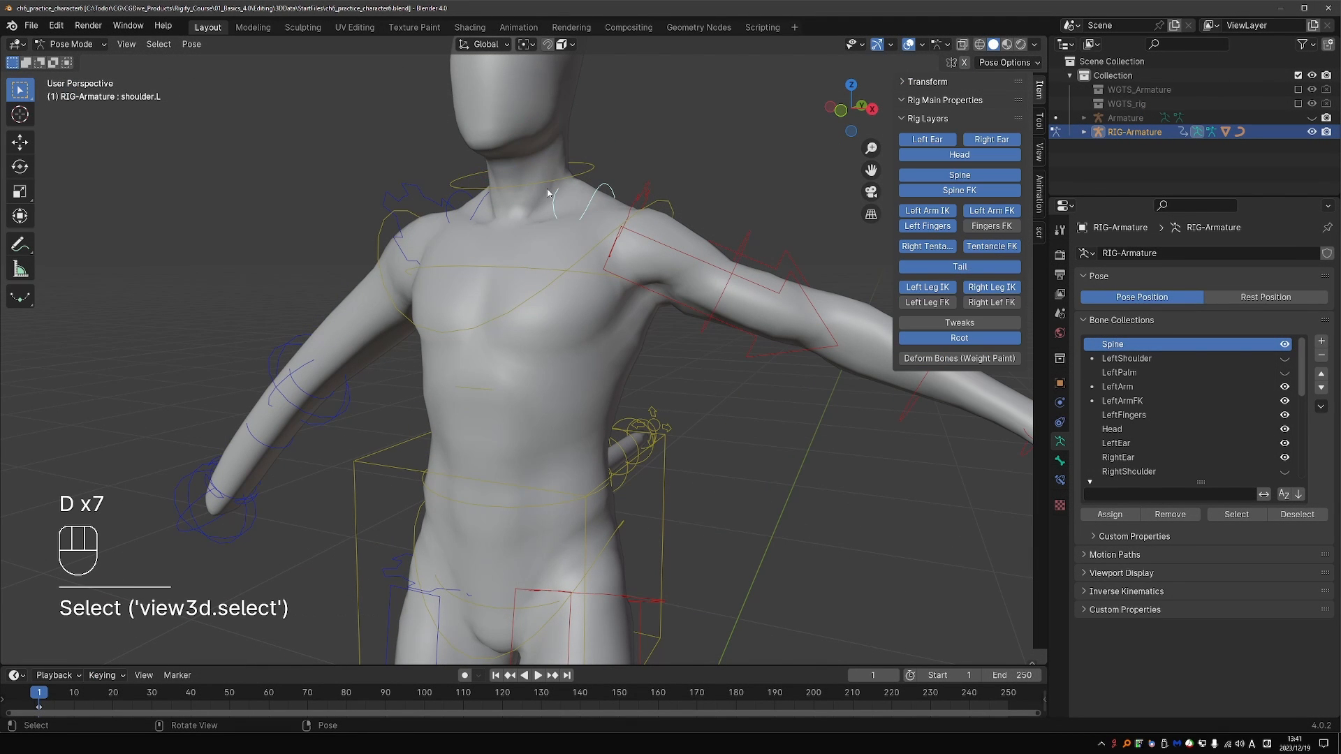
{"action": "left_click", "coordinate": [637, 205]}
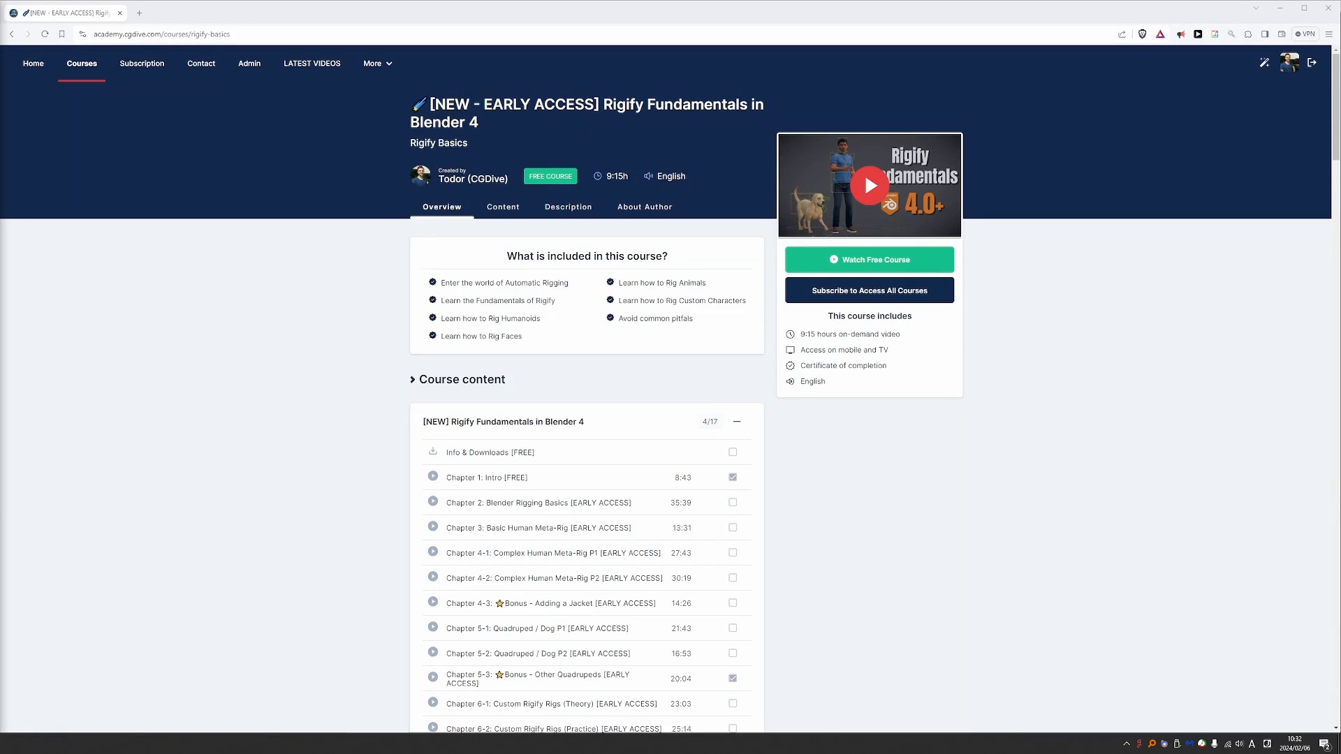
- Scroll to and reach the Rigify: Video Manual course page, dismissing the payment popup
{"action": "scroll", "scroll_direction": "down", "scroll_amount": 3}
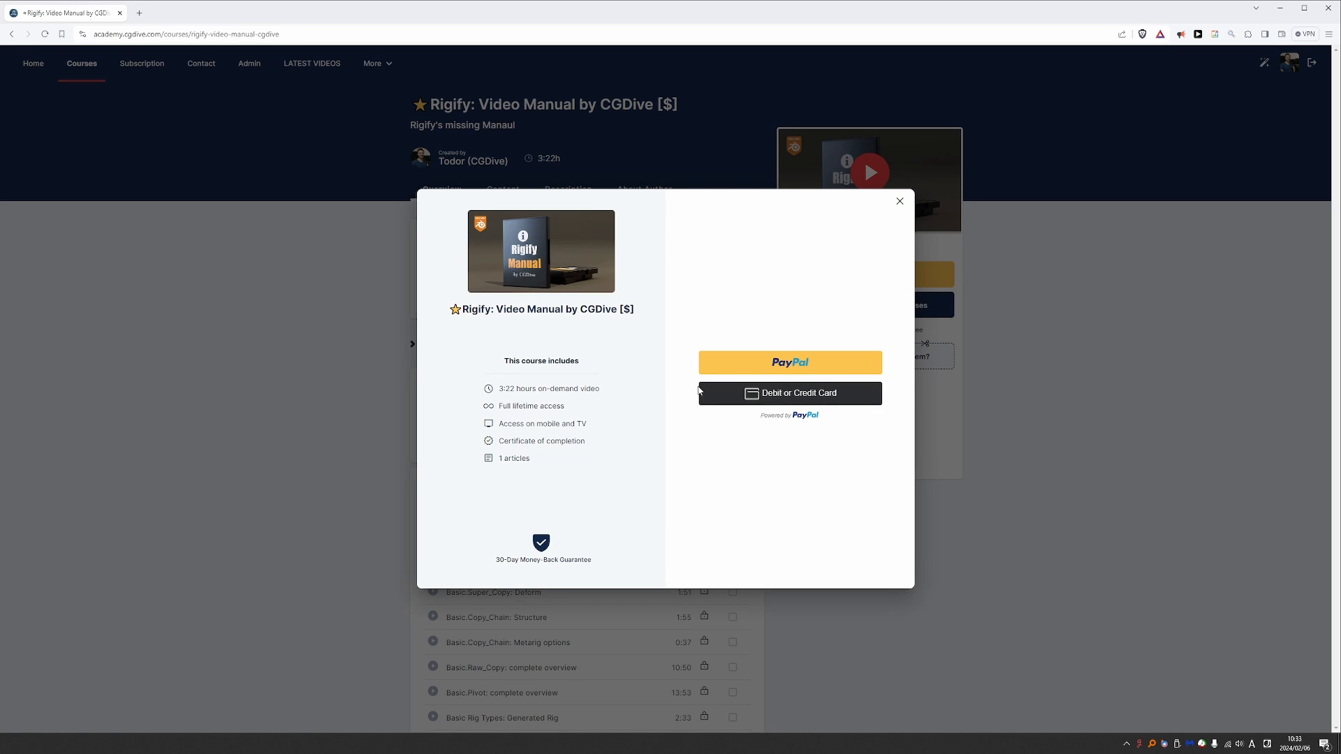
{"action": "mouse_move", "coordinate": [834, 408]}
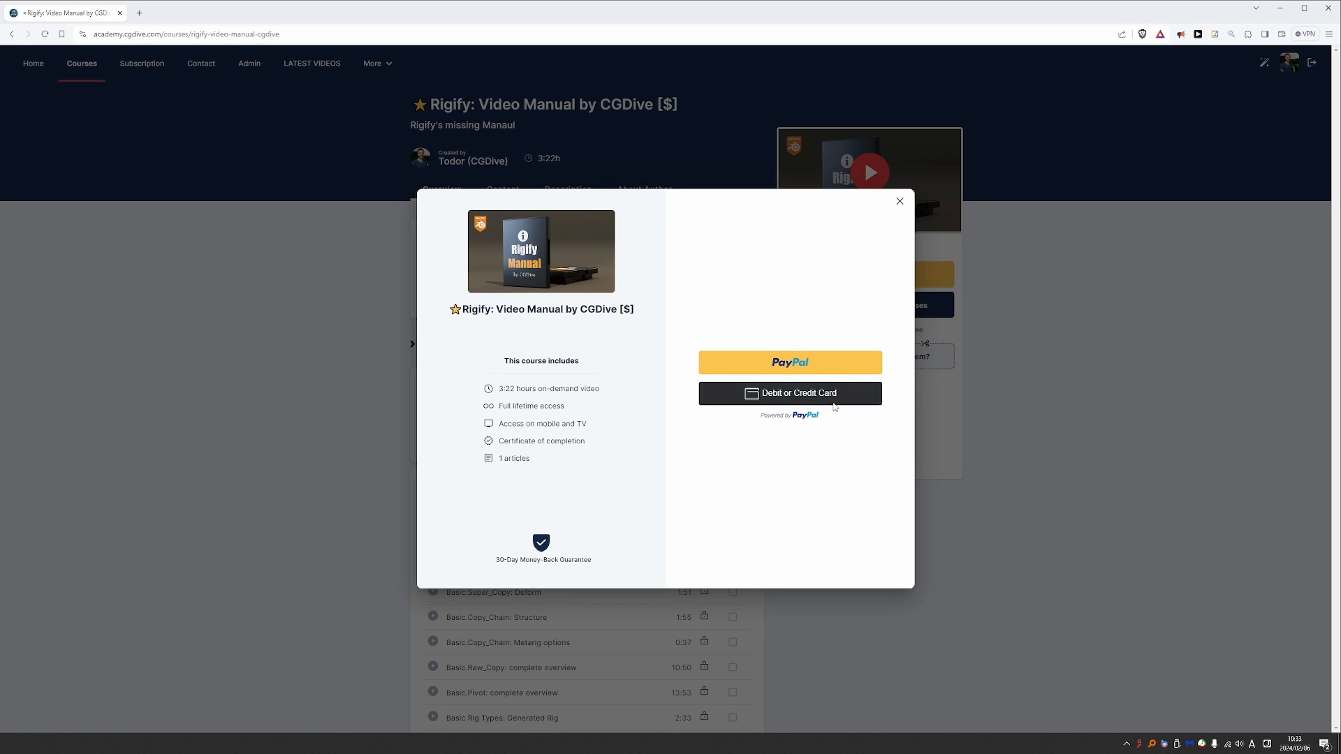
{"action": "left_click", "coordinate": [898, 201]}
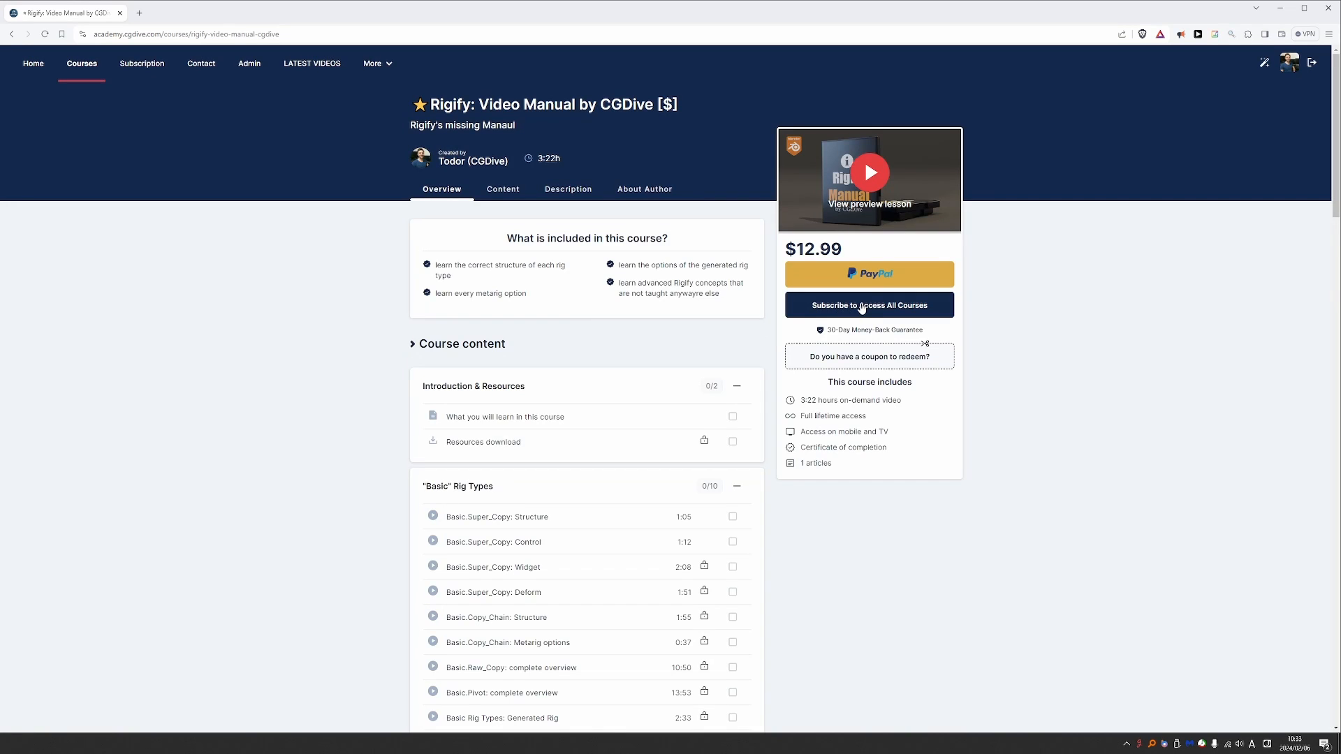